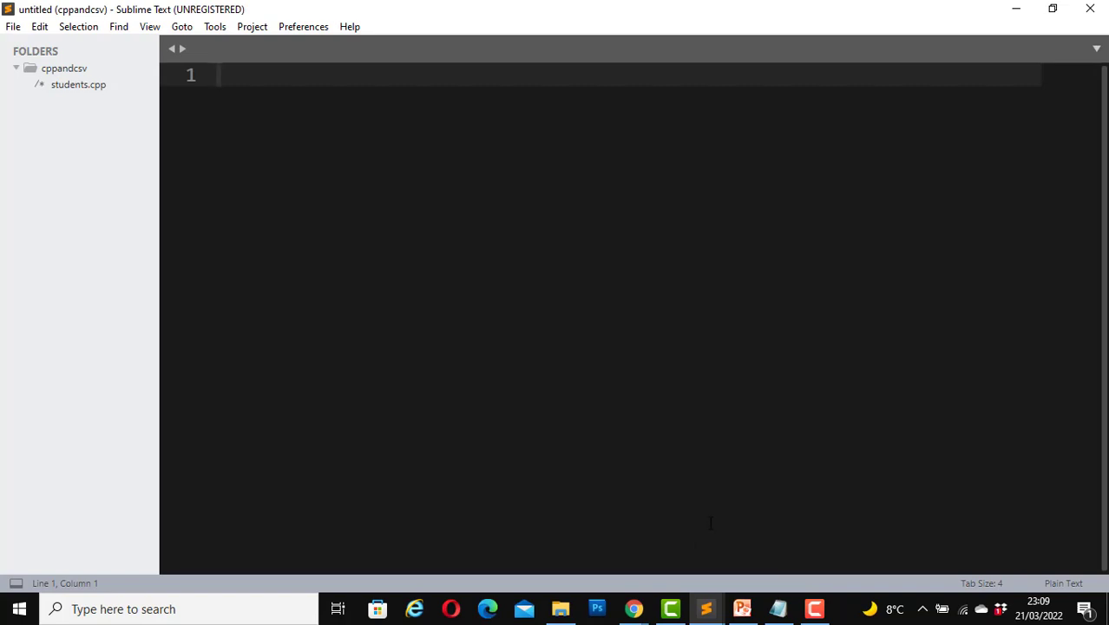
Launch Notepad from the taskbar to get a blank Untitled document.
{"action": "left_click", "coordinate": [776, 608]}
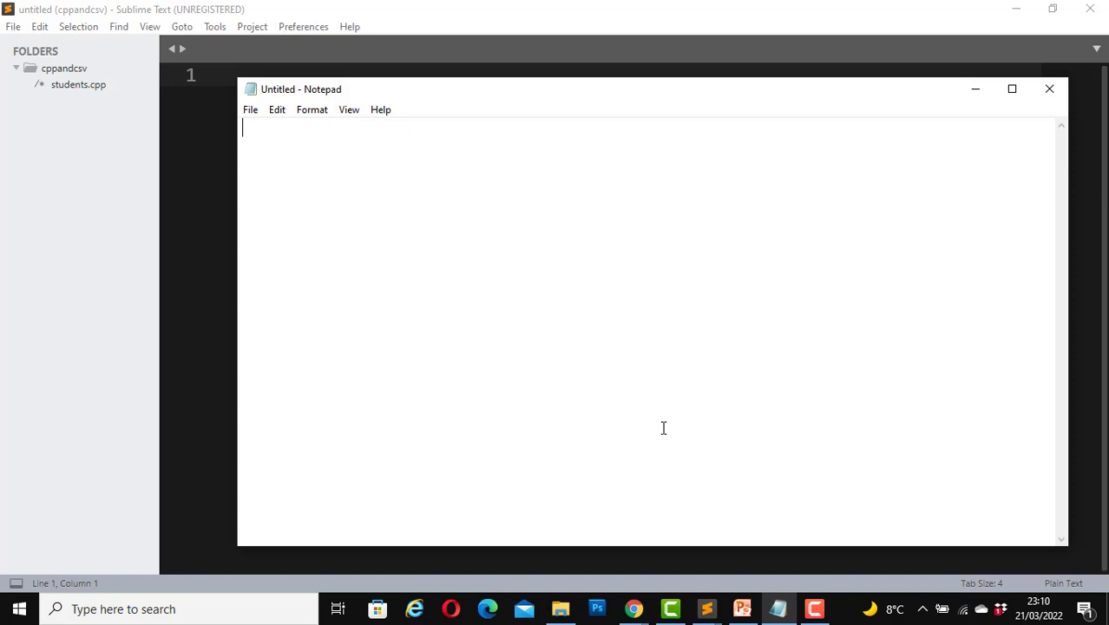
{"action": "type", "text": "\"El\""}
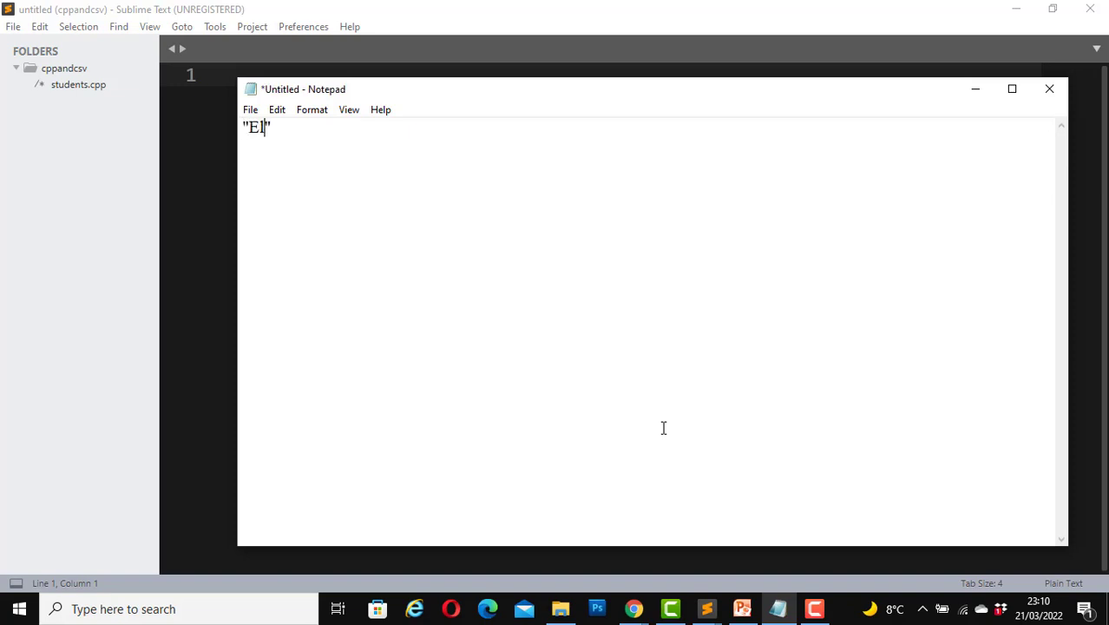
{"action": "type", "text": "la"}
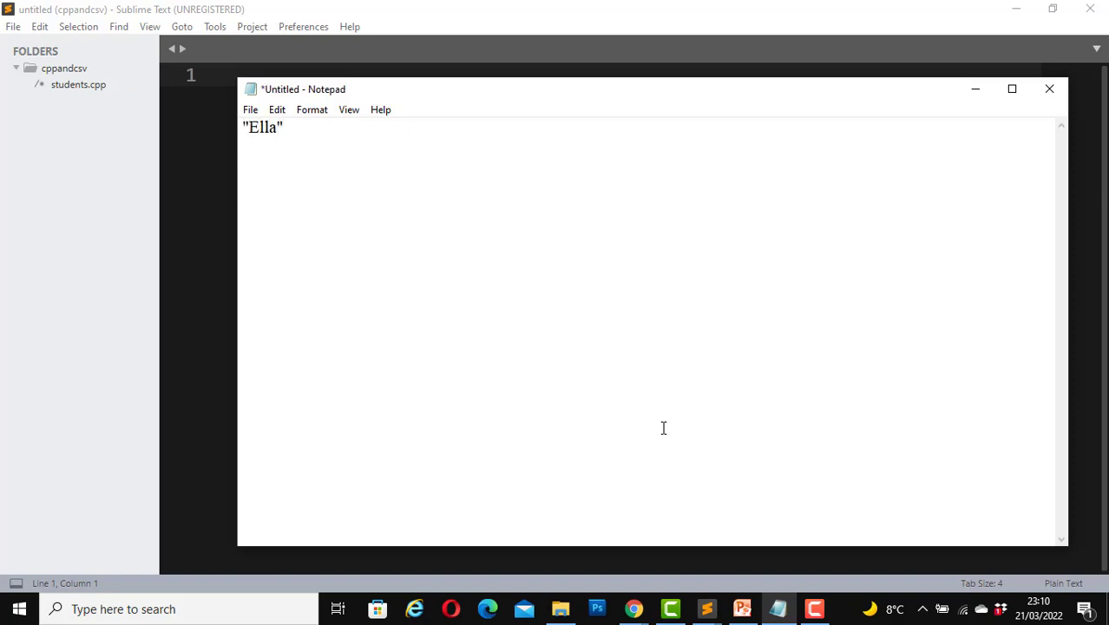
{"action": "type", "text": ", \"\""}
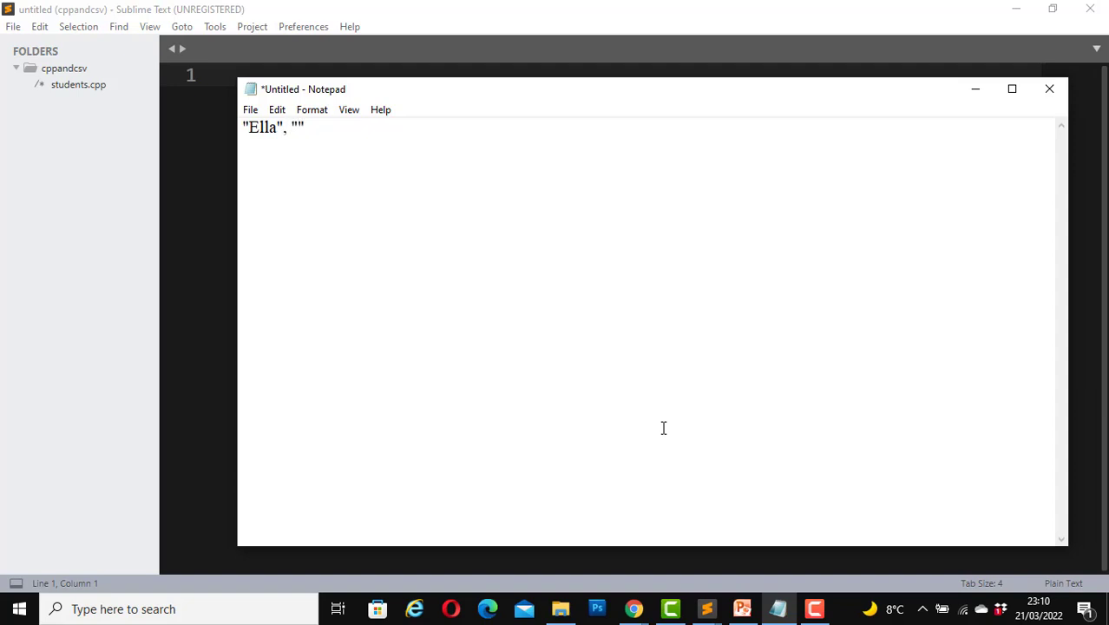
{"action": "type", "text": "Jones"}
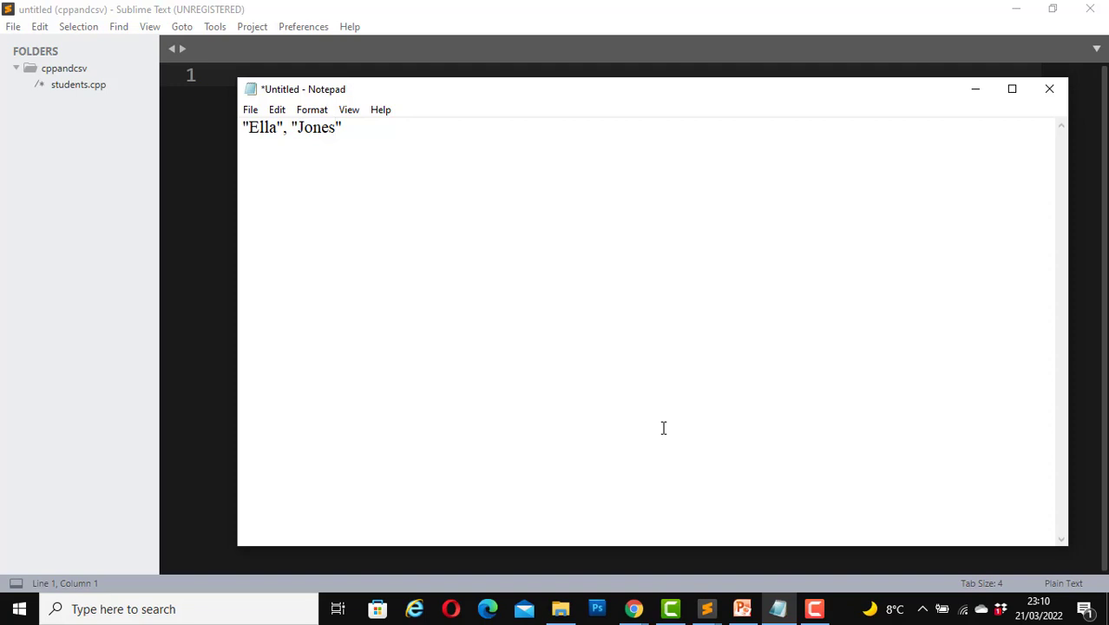
{"action": "type", "text": ", \"F\""}
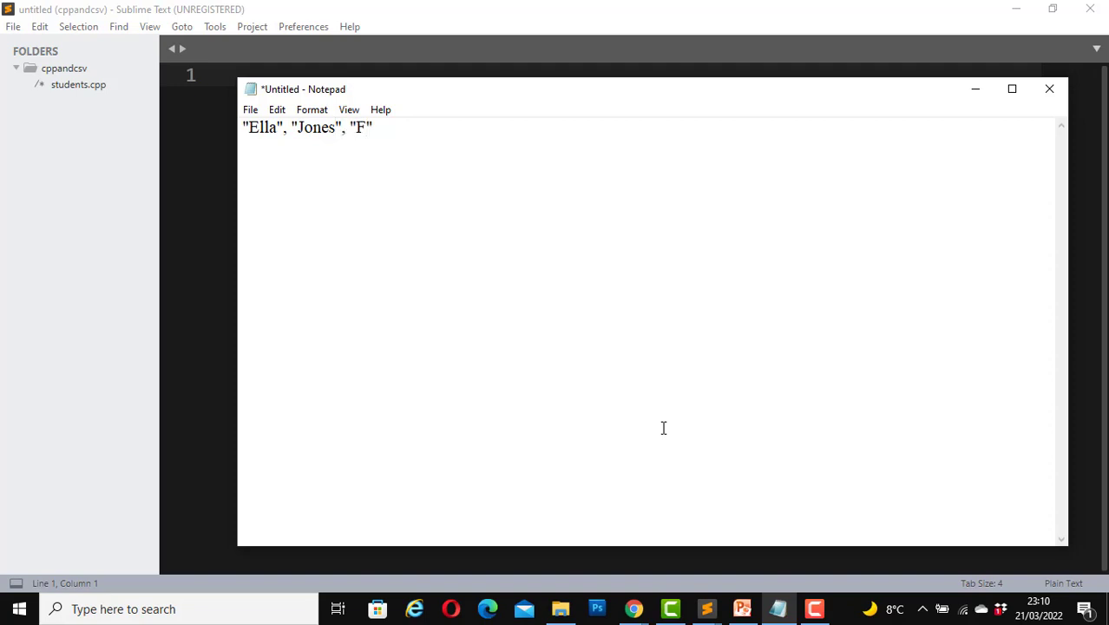
{"action": "type", "text": ", \"Law\""}
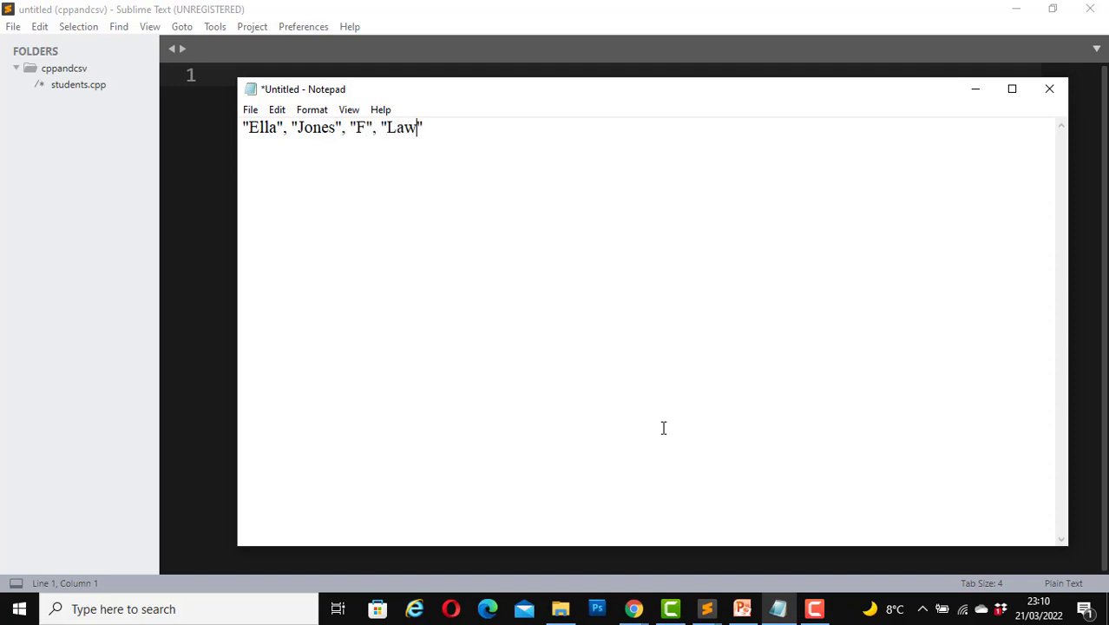
{"action": "type", "text": "\""}
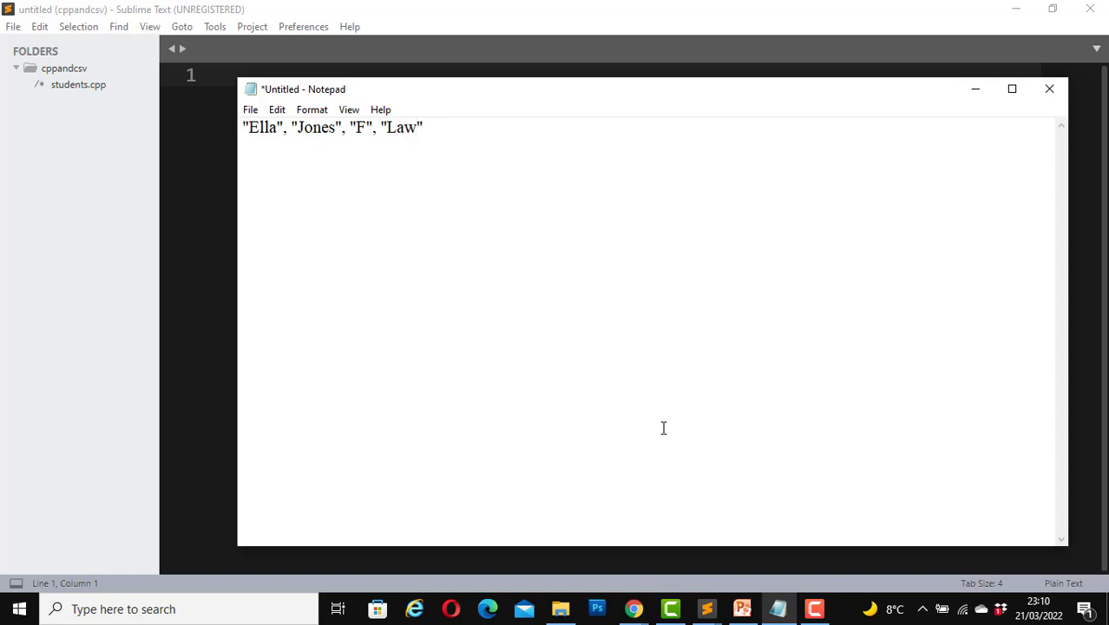
{"action": "type", "text": ", \"First\""}
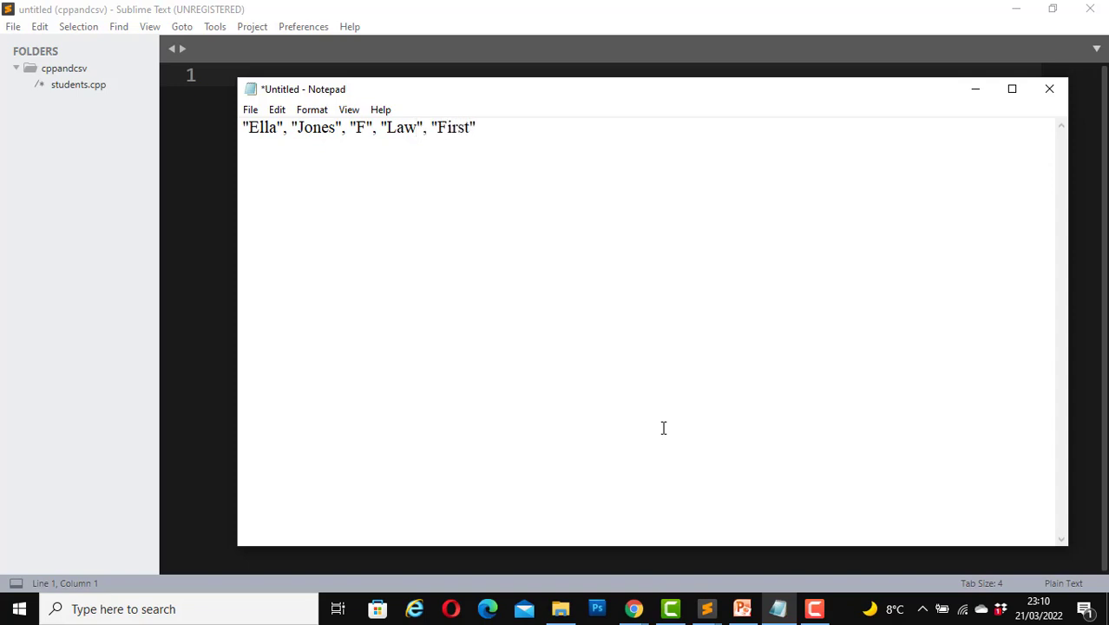
{"action": "type", "text": "year"}
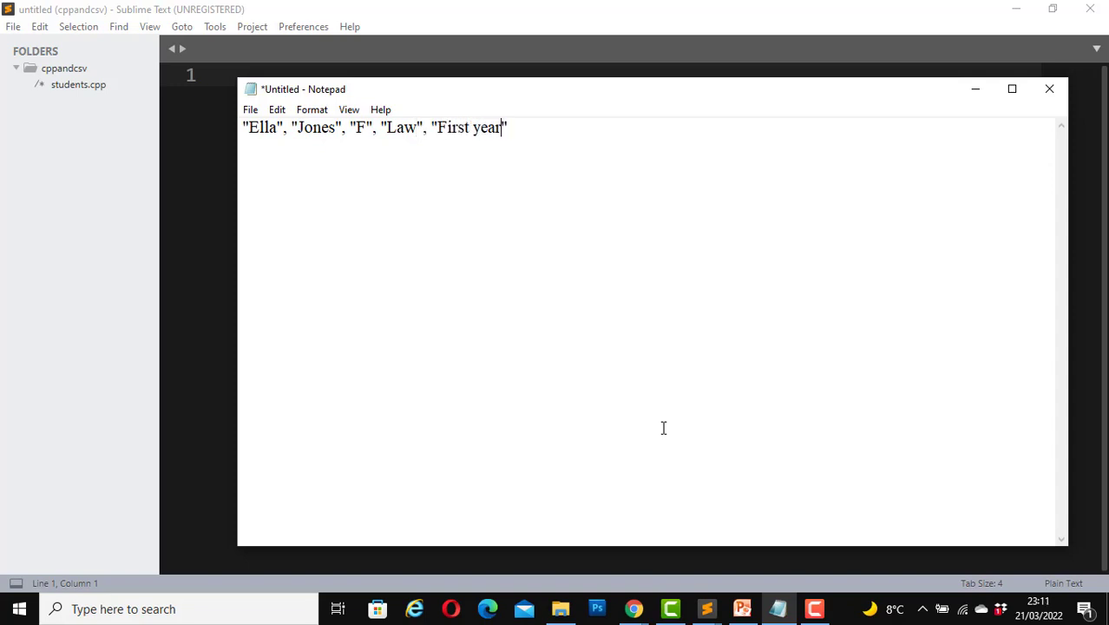
{"action": "type", "text": "Year"}
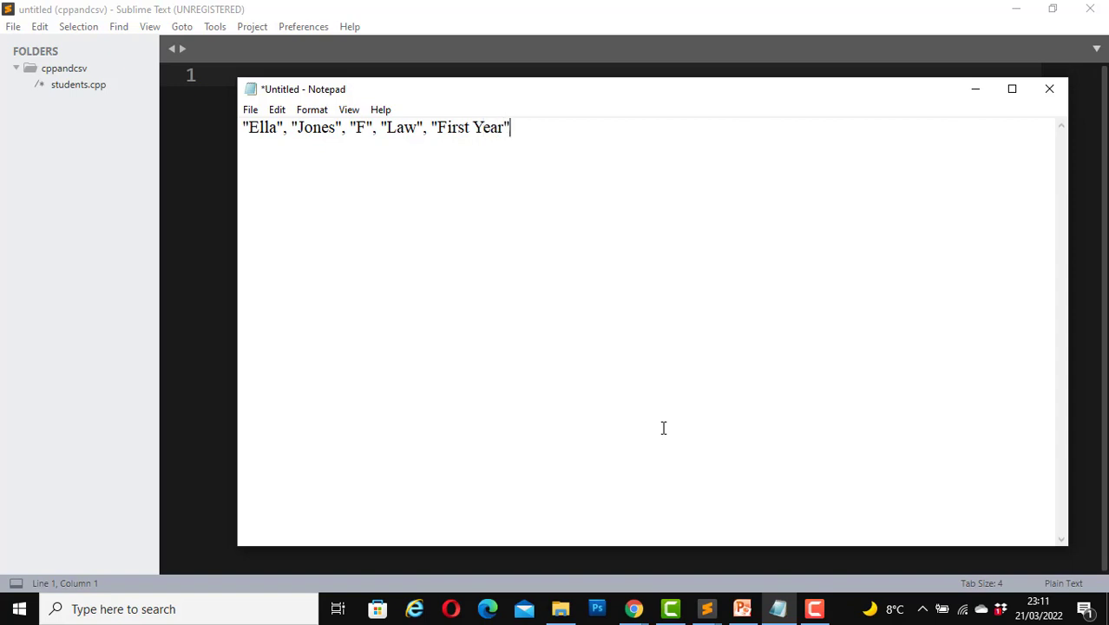
{"action": "type", "text": ", \""}
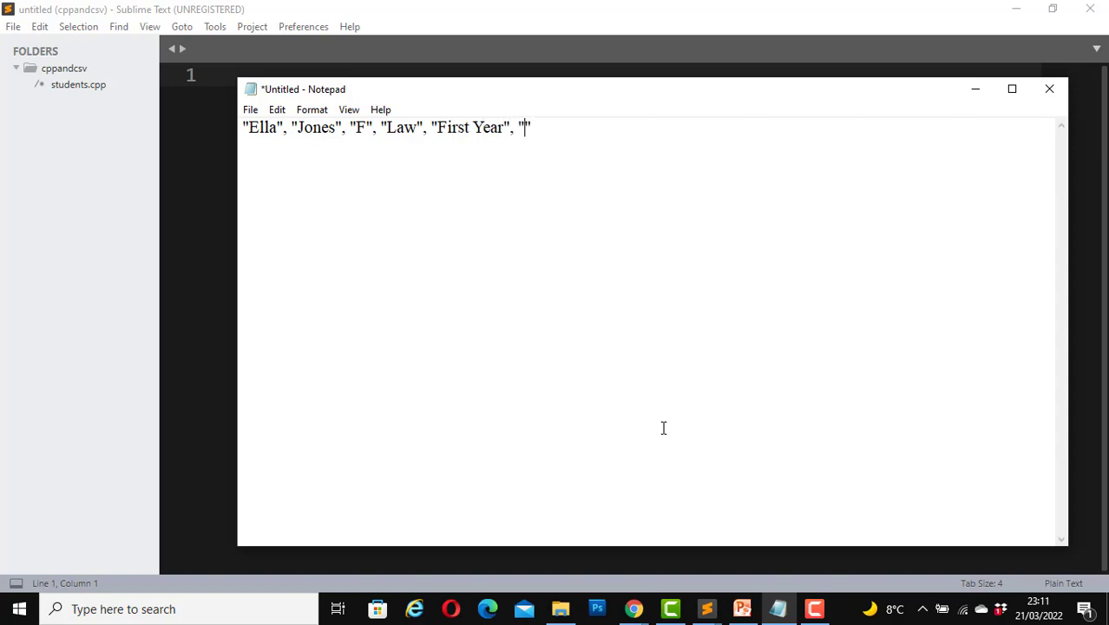
{"action": "type", "text": "American\","}
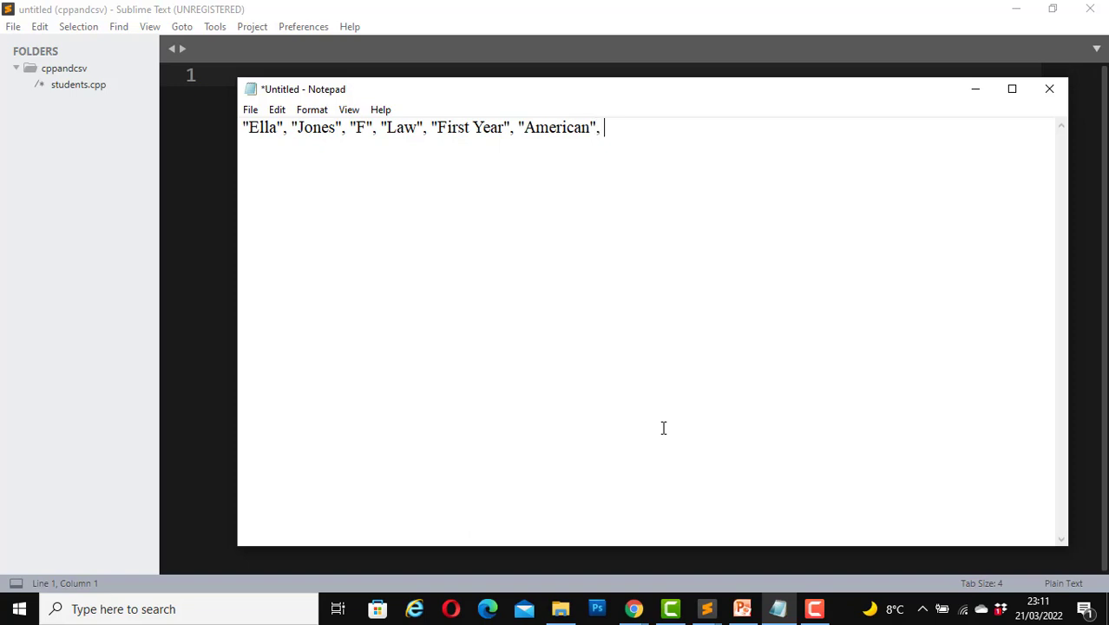
{"action": "type", "text": "22"}
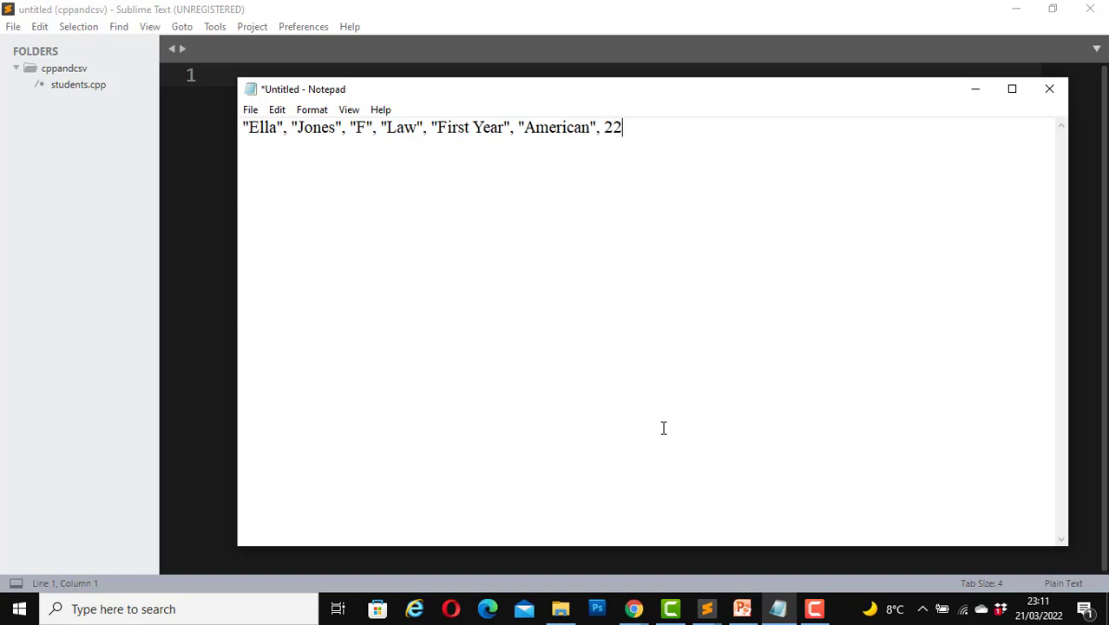
{"action": "type", "text": "\"\\n\"\"\""}
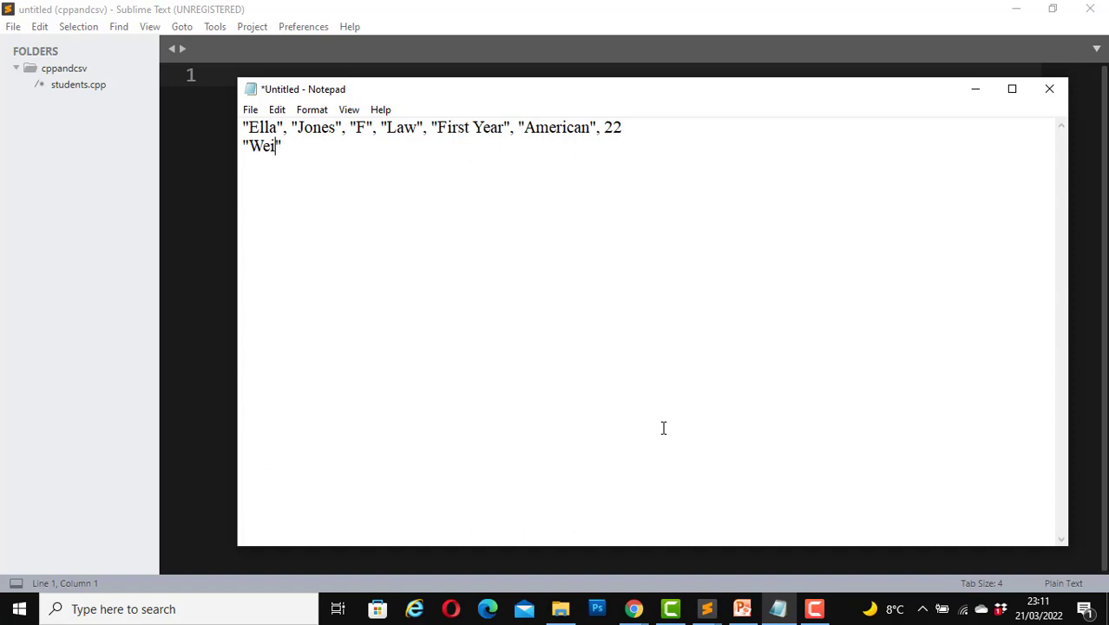
{"action": "type", "text": ", \""}
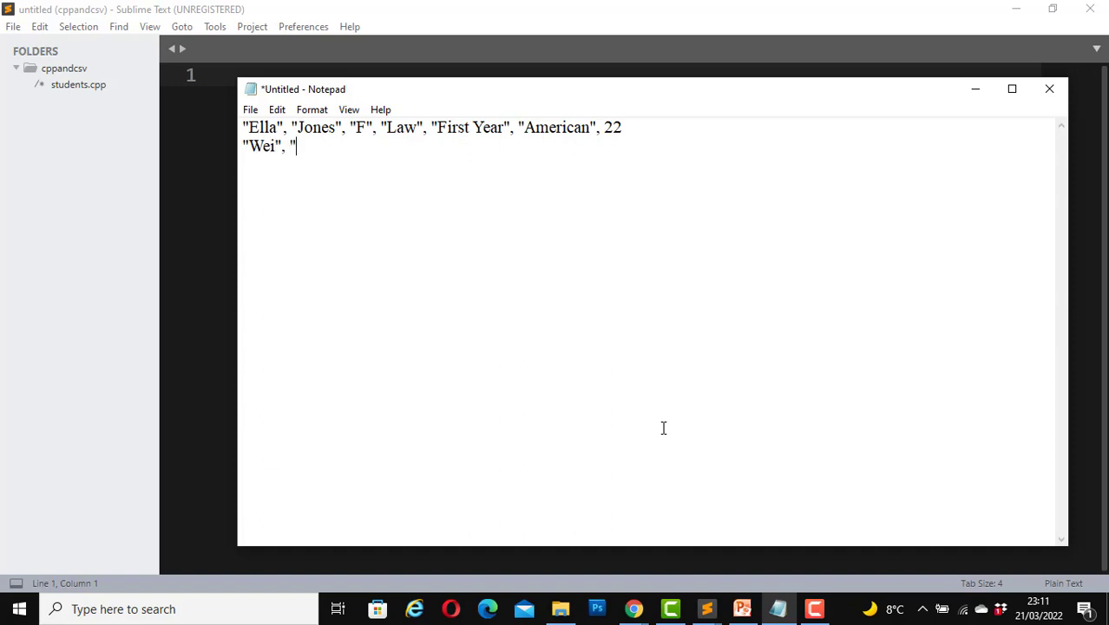
{"action": "type", "text": "L"}
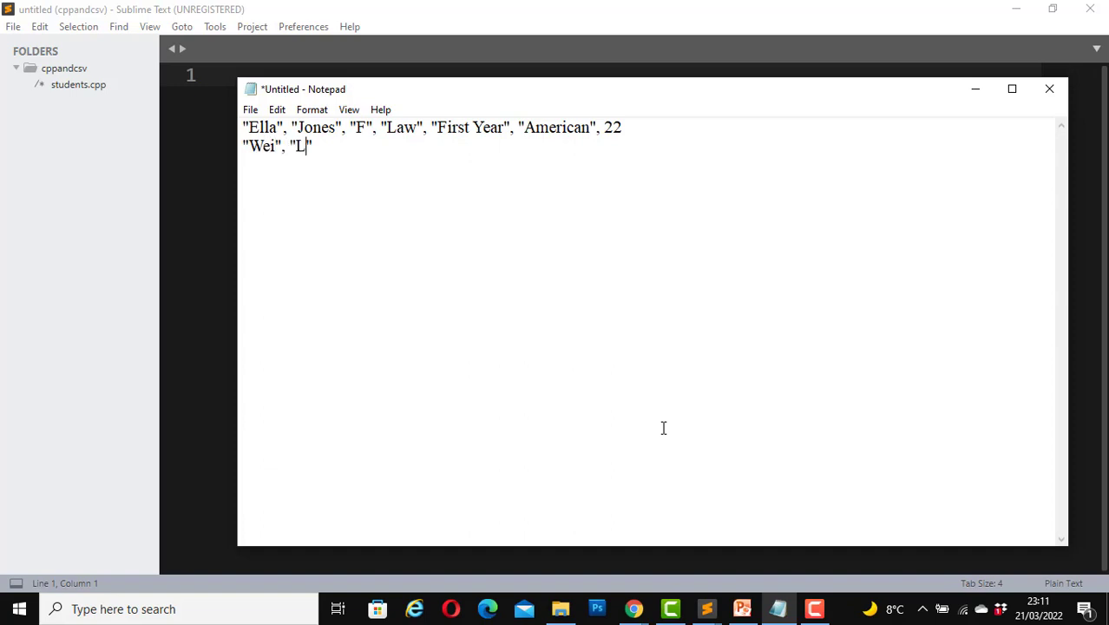
{"action": "type", "text": "ee\", \"F\""}
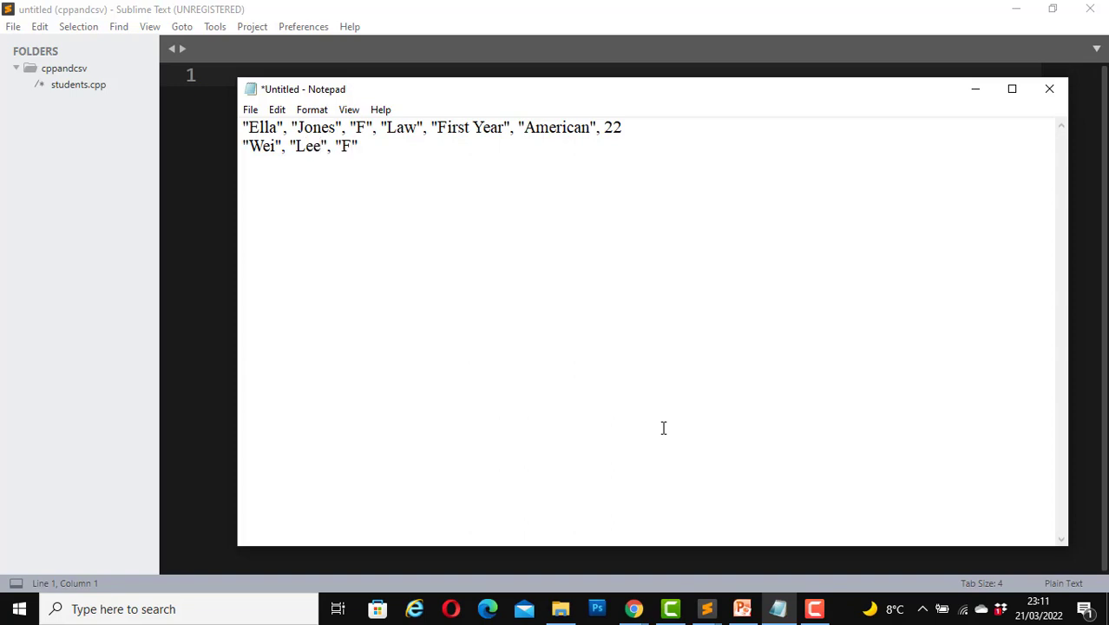
{"action": "type", "text": ", \""}
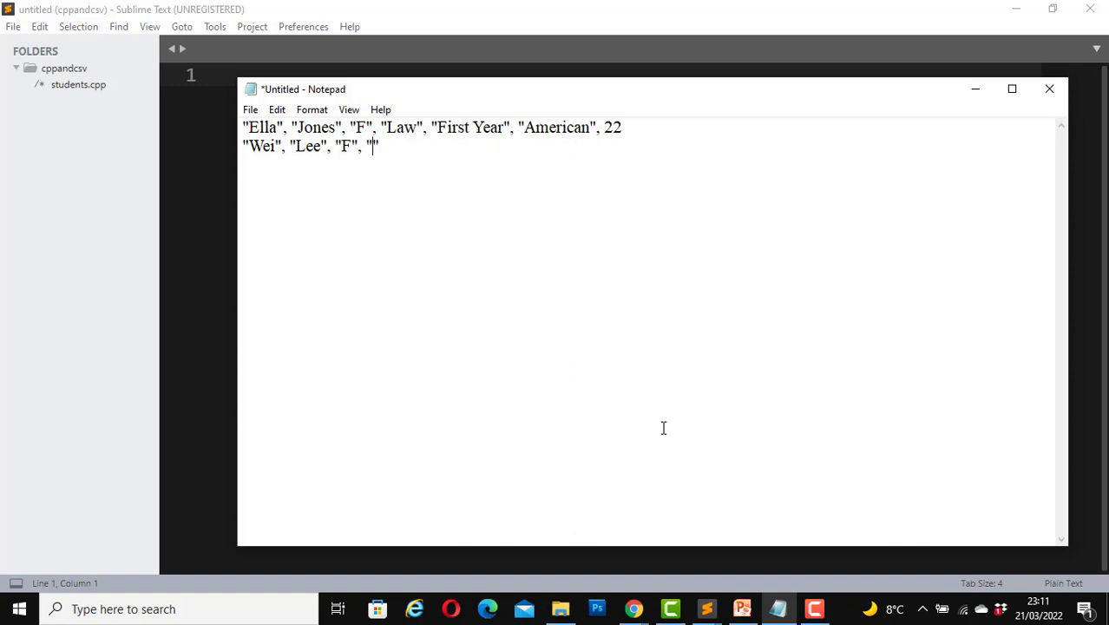
{"action": "type", "text": "Physi"}
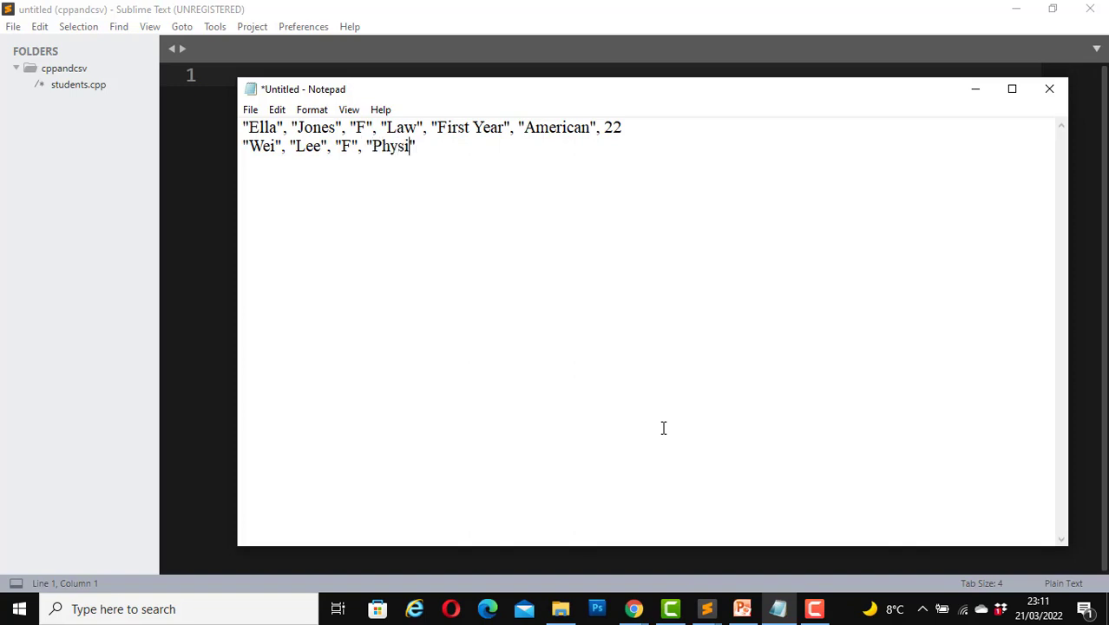
{"action": "type", "text": "cs\", \"Th"}
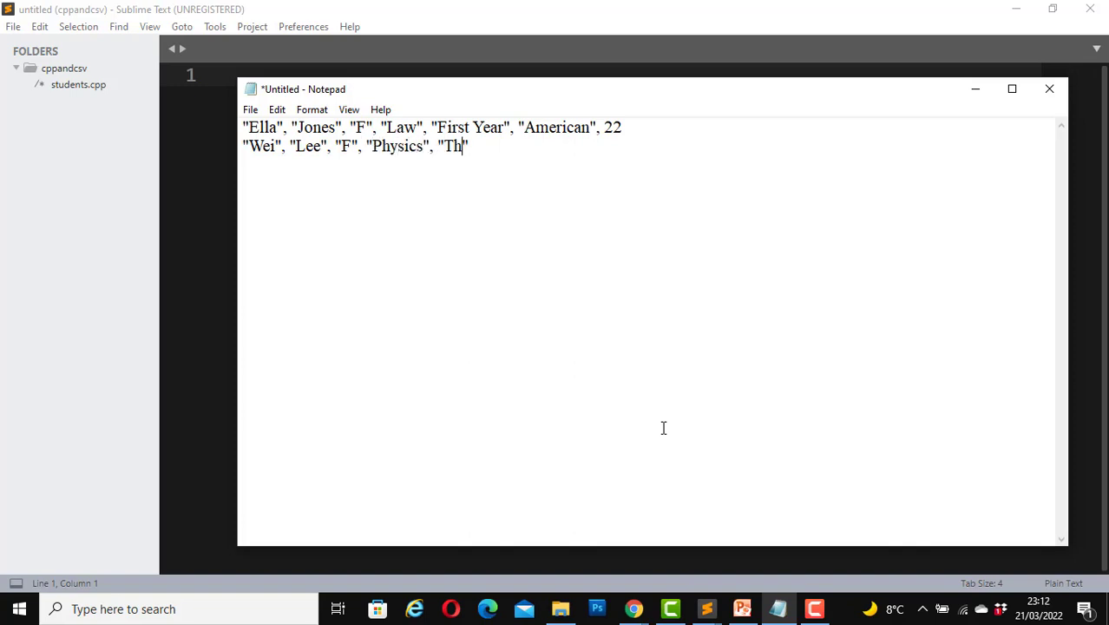
{"action": "type", "text": "ird"}
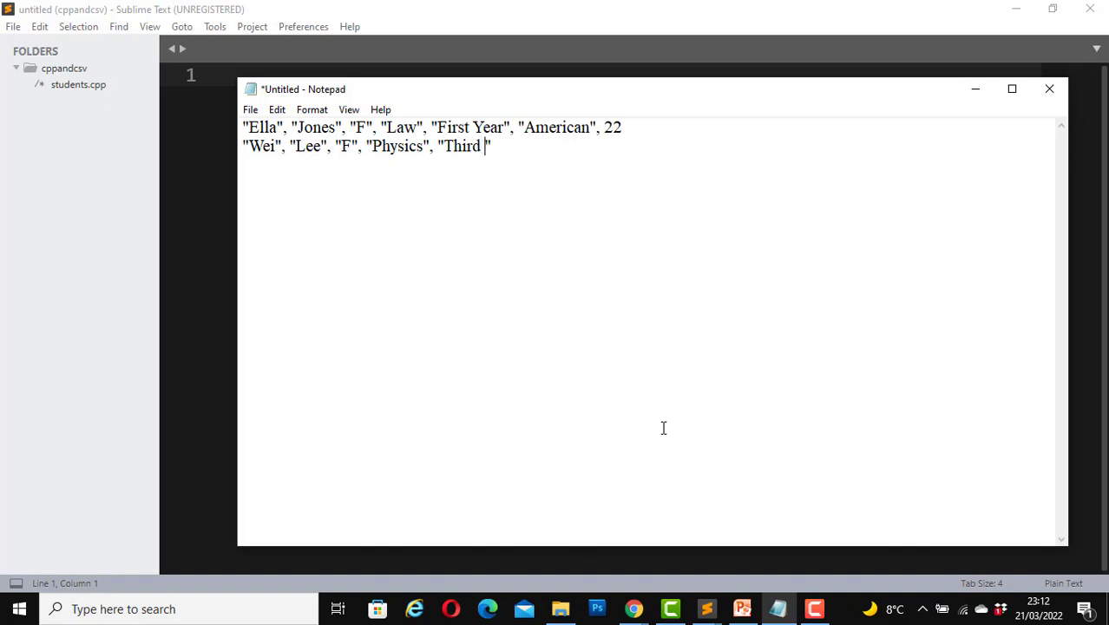
{"action": "type", "text": "Year\", \"Chine"}
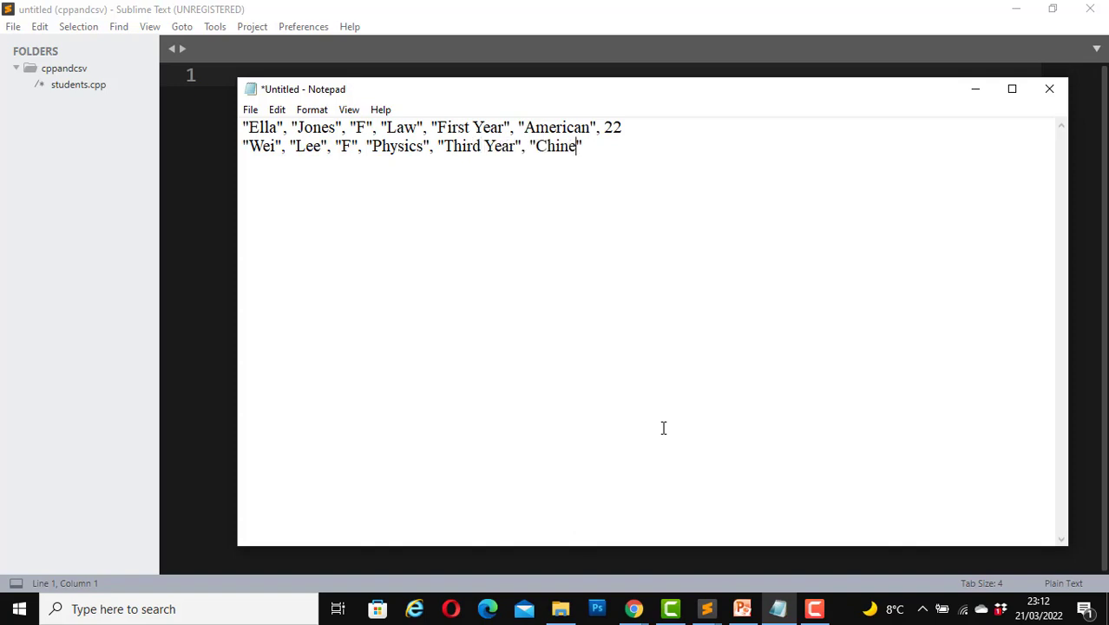
{"action": "type", "text": "se\", 2"}
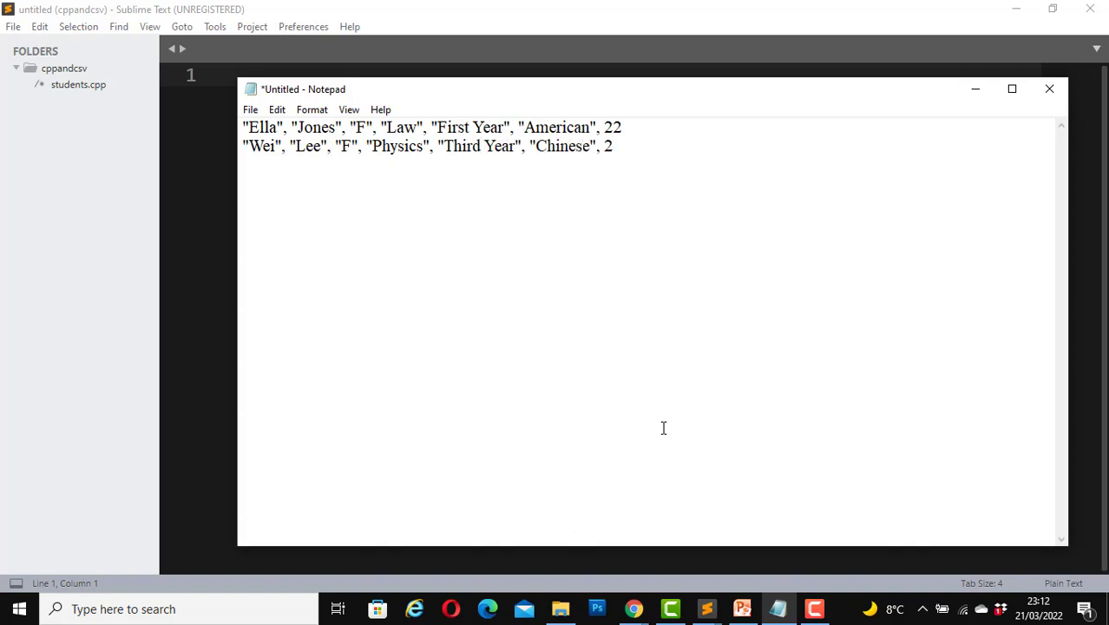
{"action": "key", "text": "Backspace"}
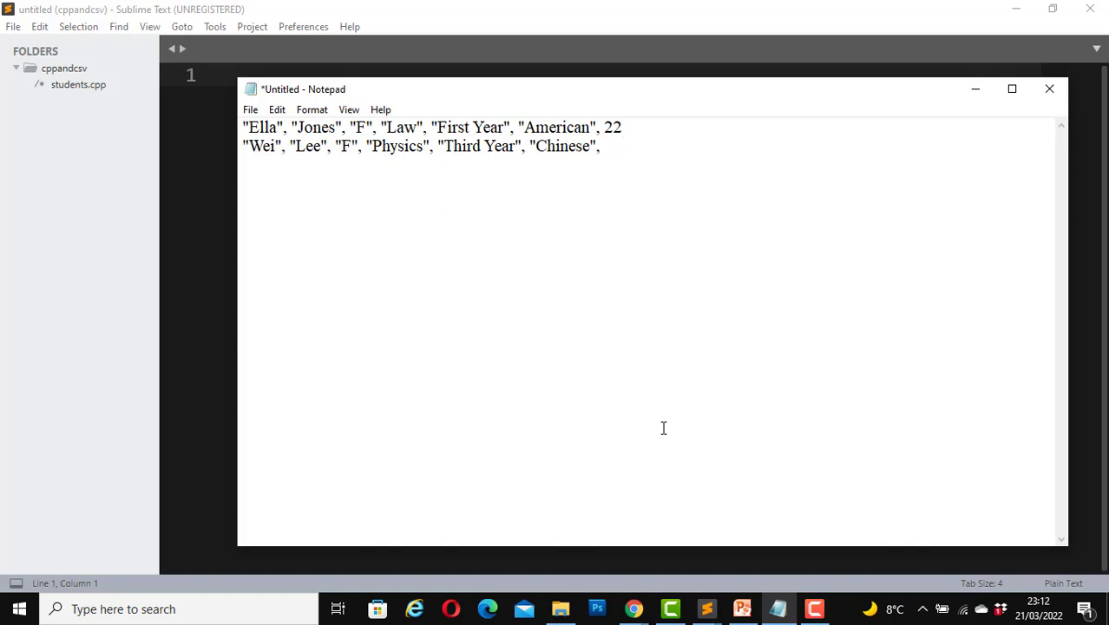
{"action": "type", "text": "24"}
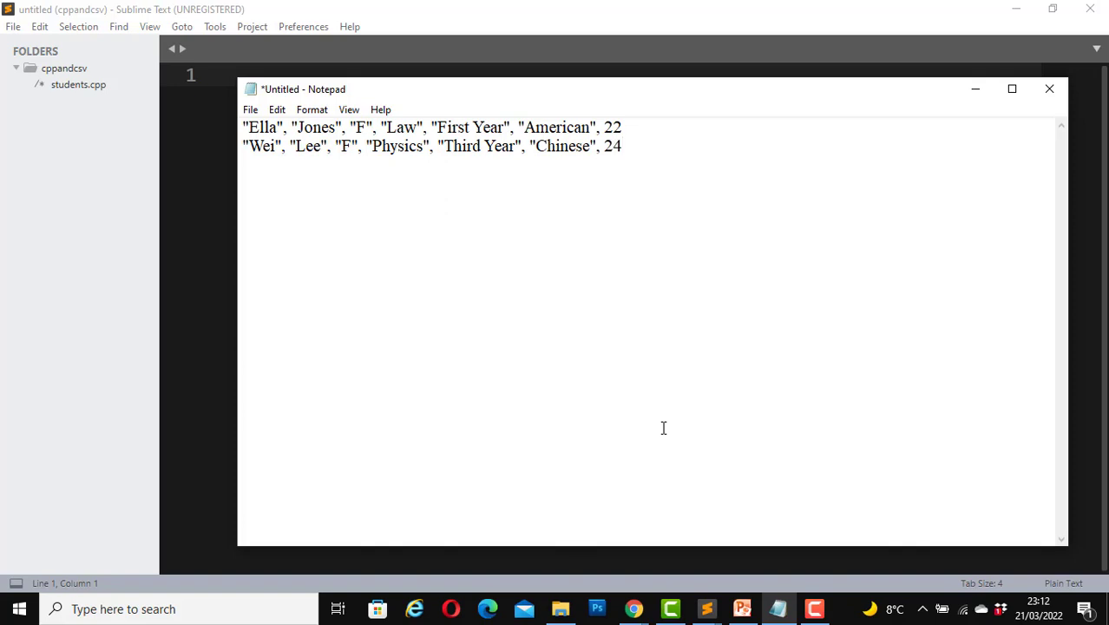
{"action": "type", "text": "\"\""}
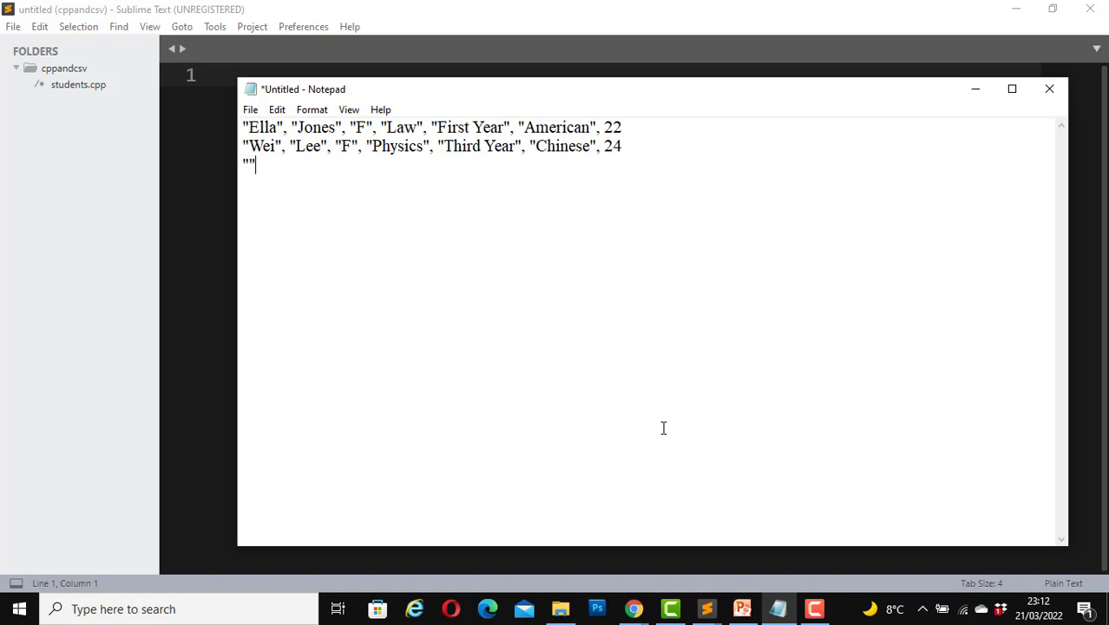
{"action": "type", "text": "M"}
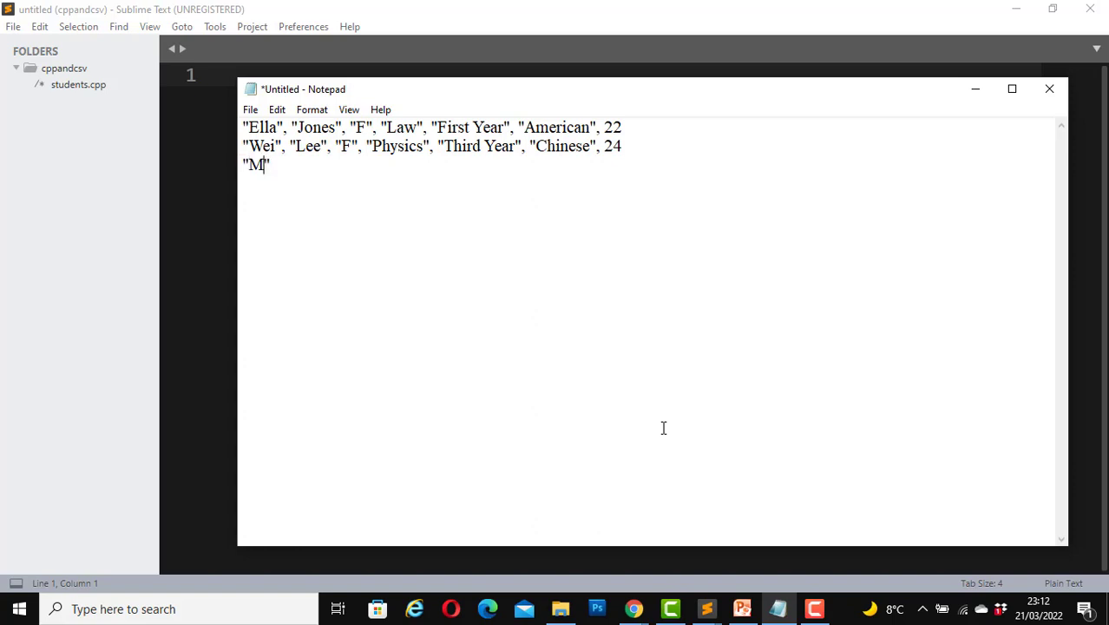
{"action": "type", "text": "uyiwa\""}
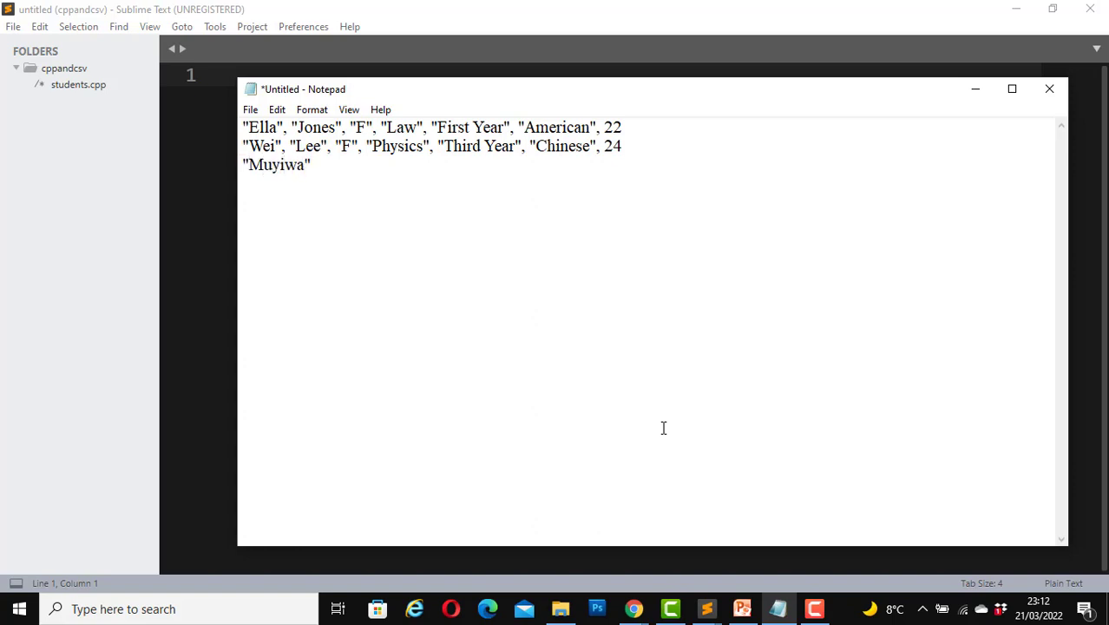
{"action": "type", "text": ", \"Emeka\""}
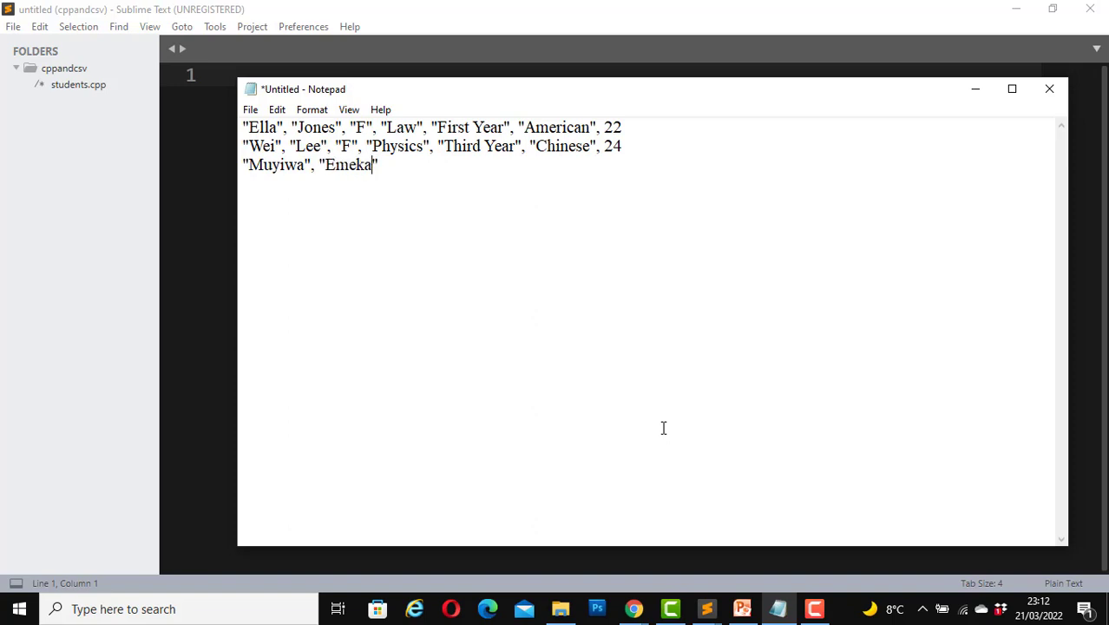
{"action": "type", "text": ", \"F\""}
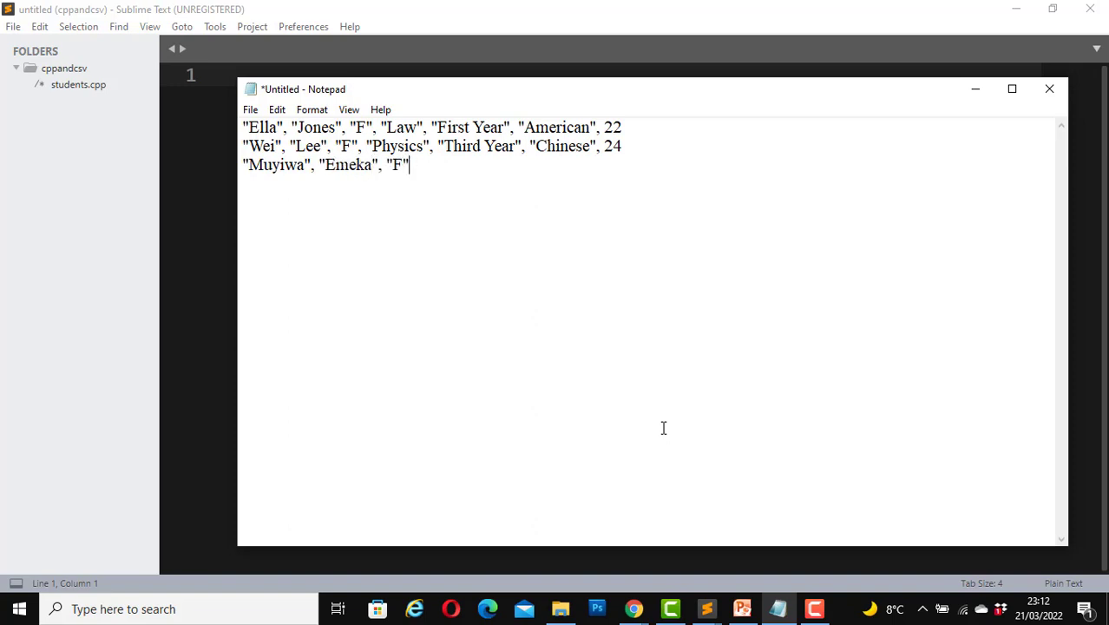
{"action": "type", "text": ", \"\""}
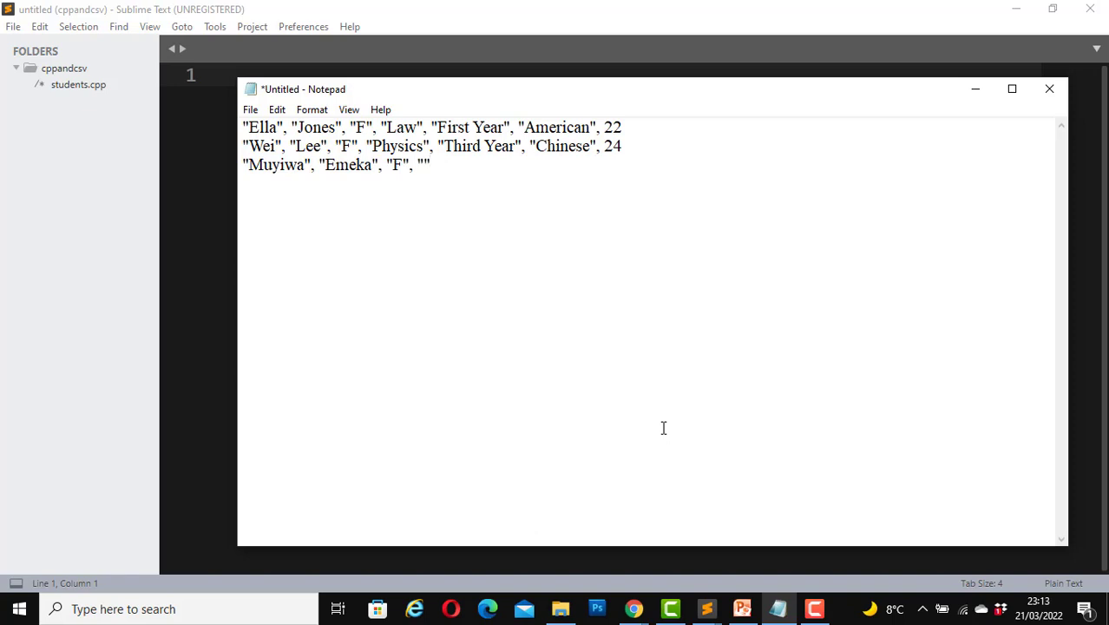
{"action": "type", "text": "Compu"}
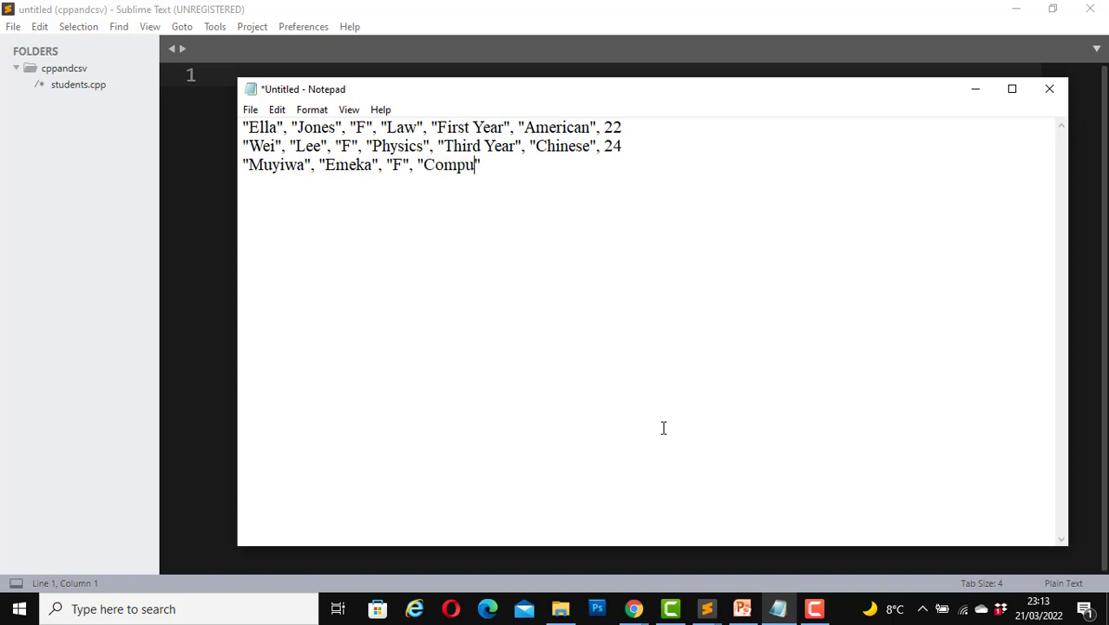
{"action": "type", "text": "ter Science\", \"\""}
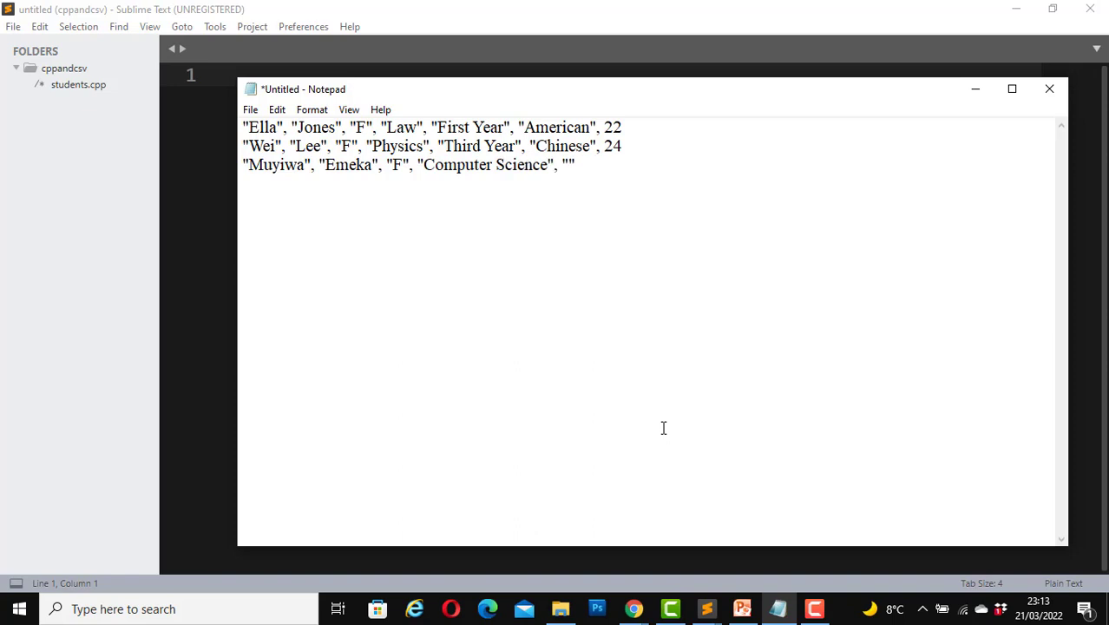
{"action": "type", "text": "Secon"}
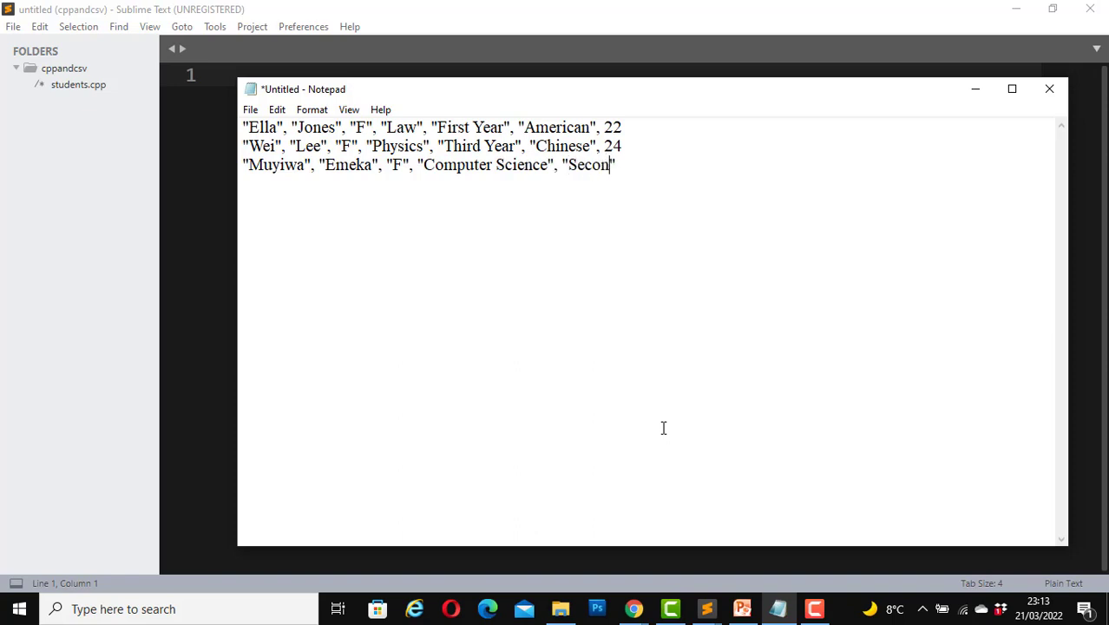
{"action": "type", "text": "d Year"}
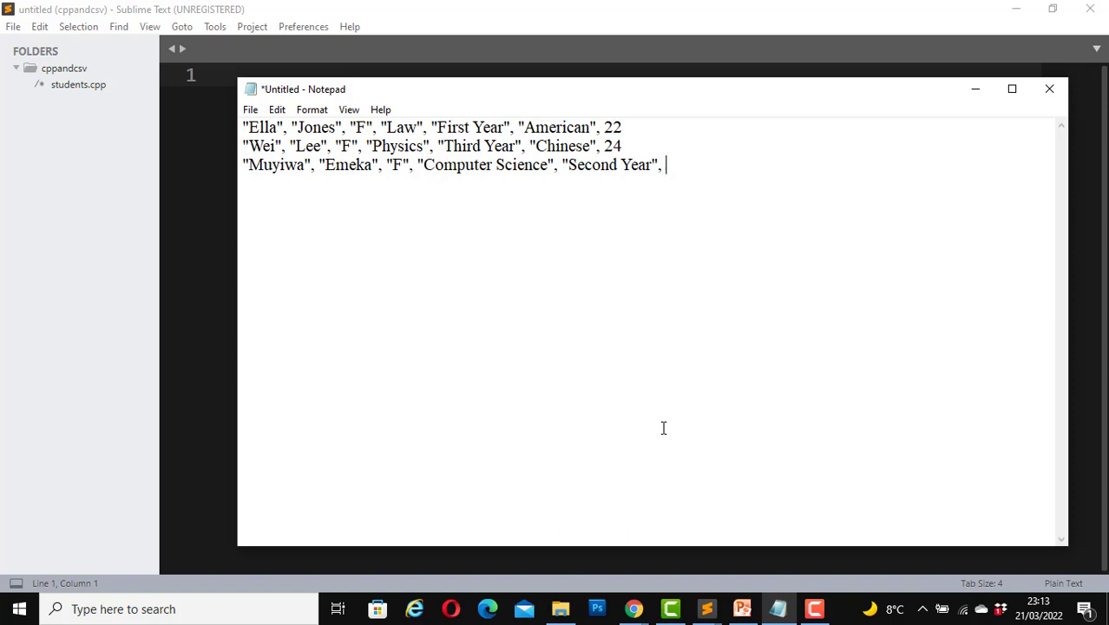
{"action": "type", "text": "\"\""}
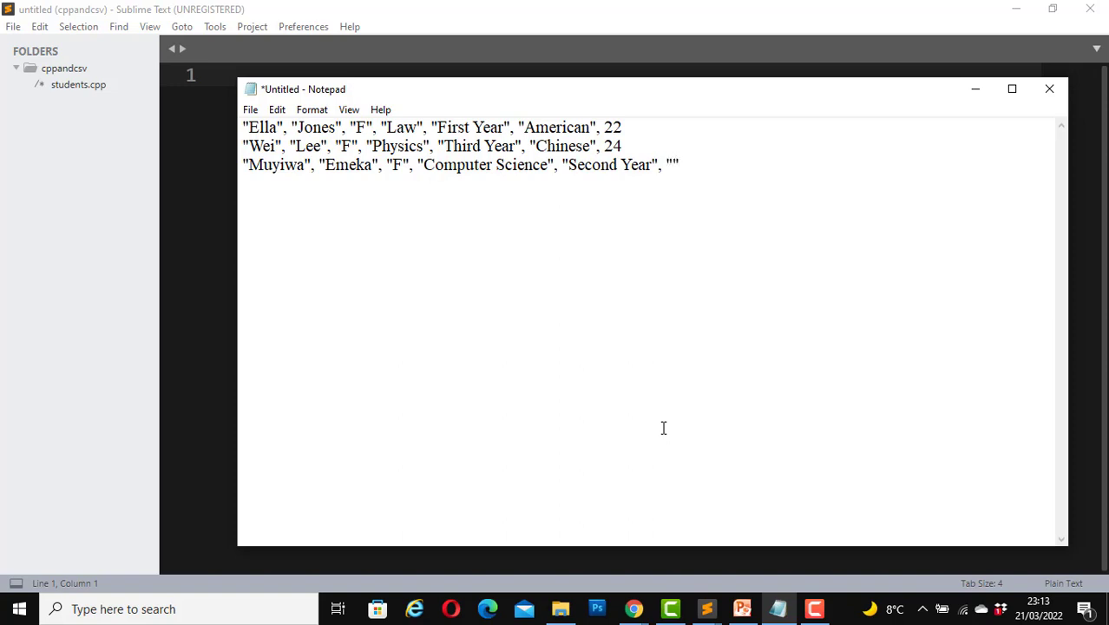
{"action": "type", "text": "Nig"}
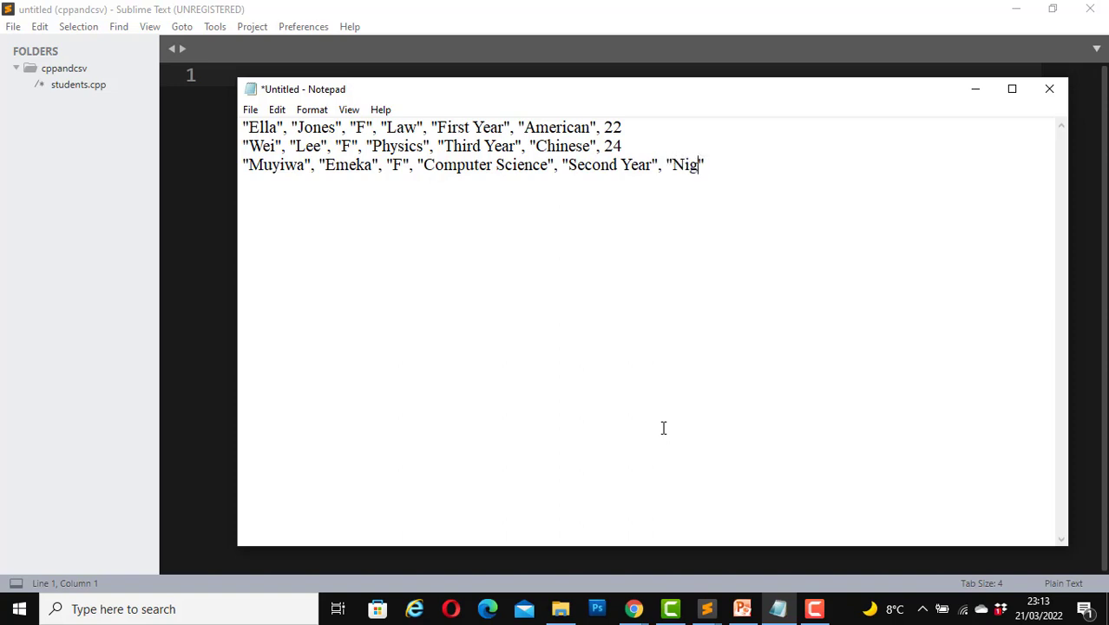
{"action": "type", "text": "erian\", 23"}
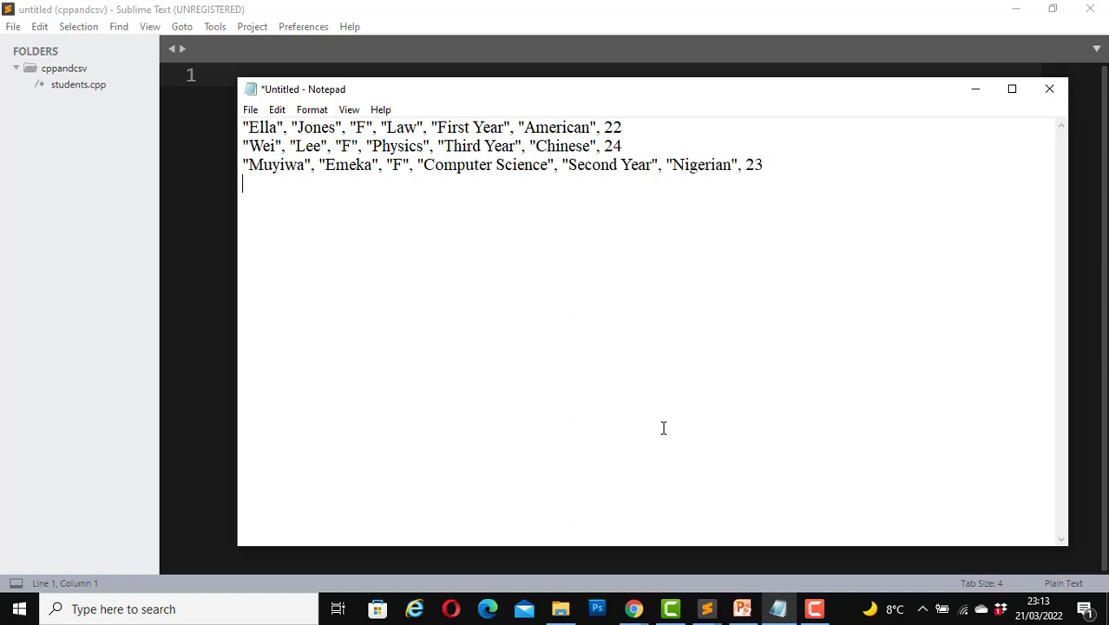
{"action": "type", "text": "\"\""}
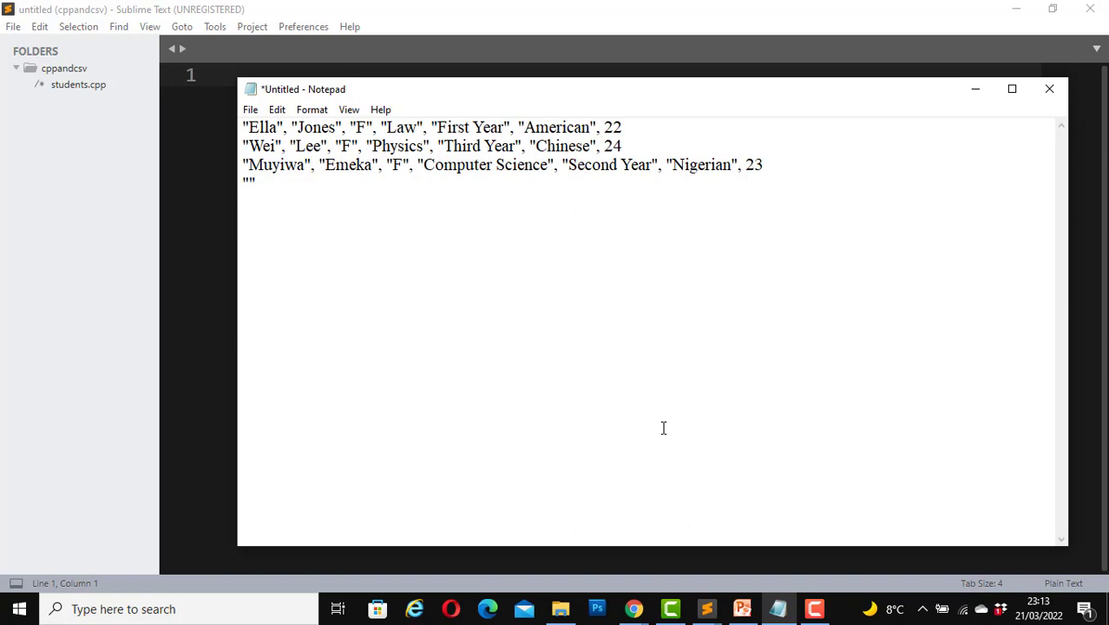
{"action": "type", "text": "Pa"}
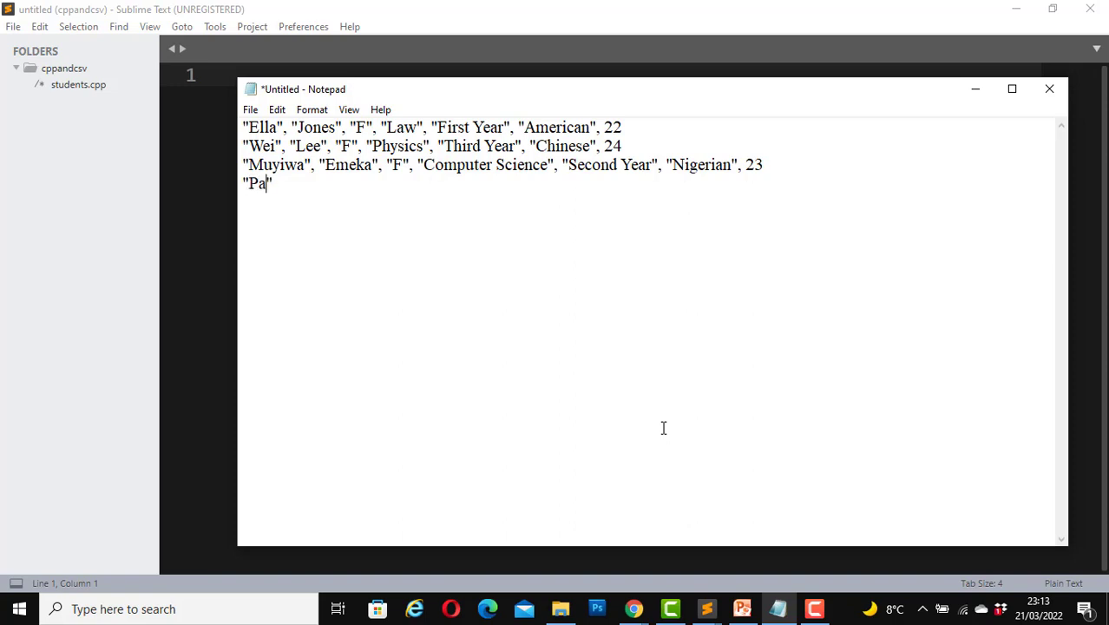
{"action": "type", "text": "rry\", \""}
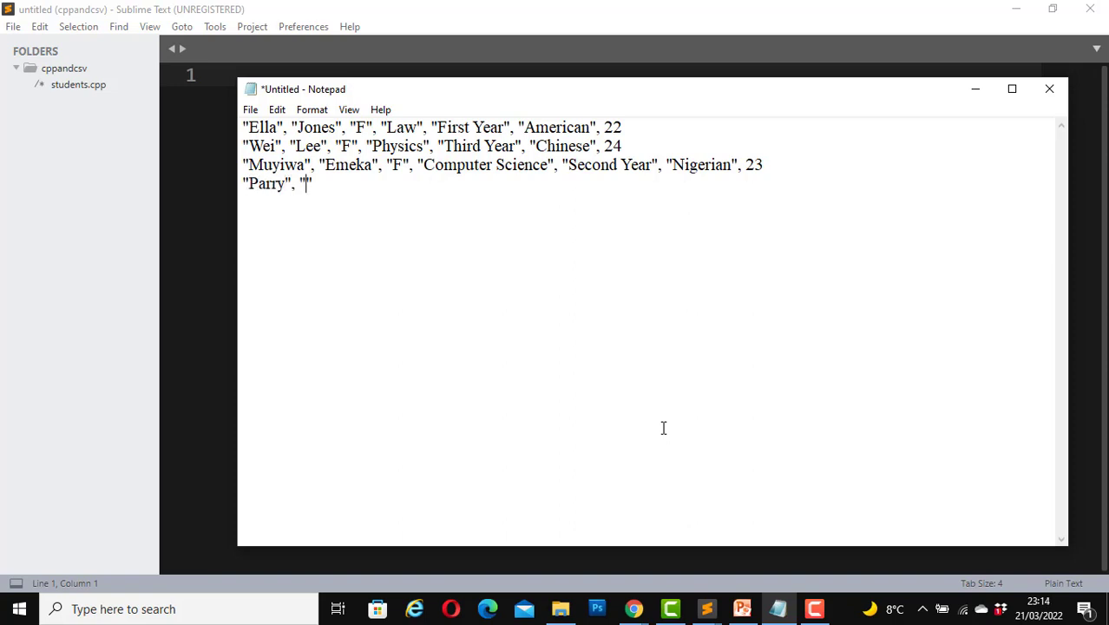
{"action": "type", "text": "Oswa\""}
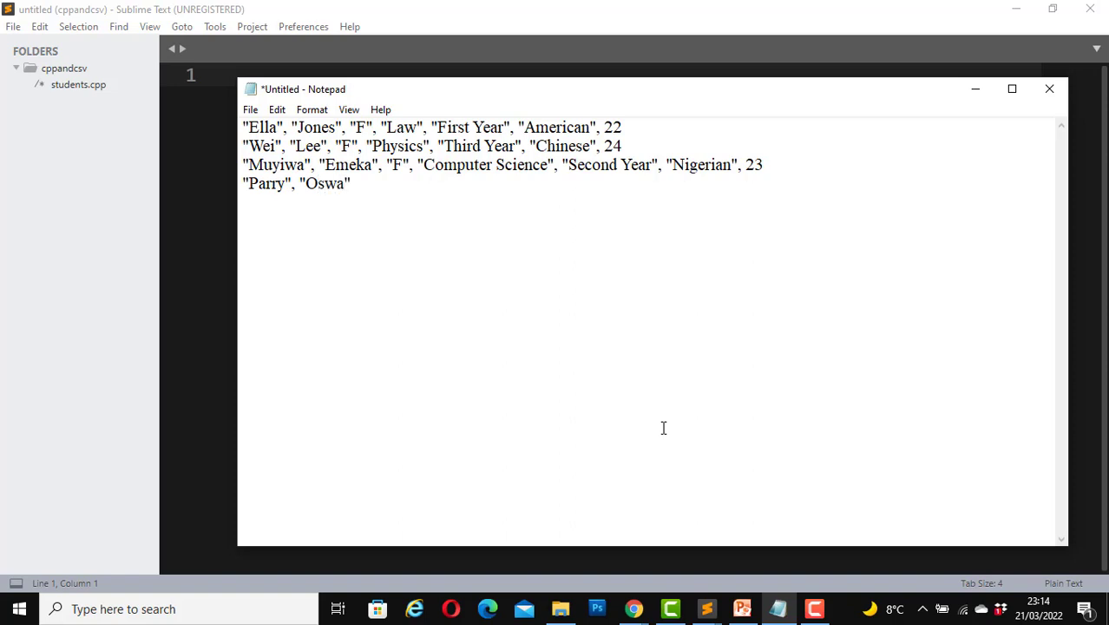
{"action": "type", "text": "rld\", \"M\", \"Ch\""}
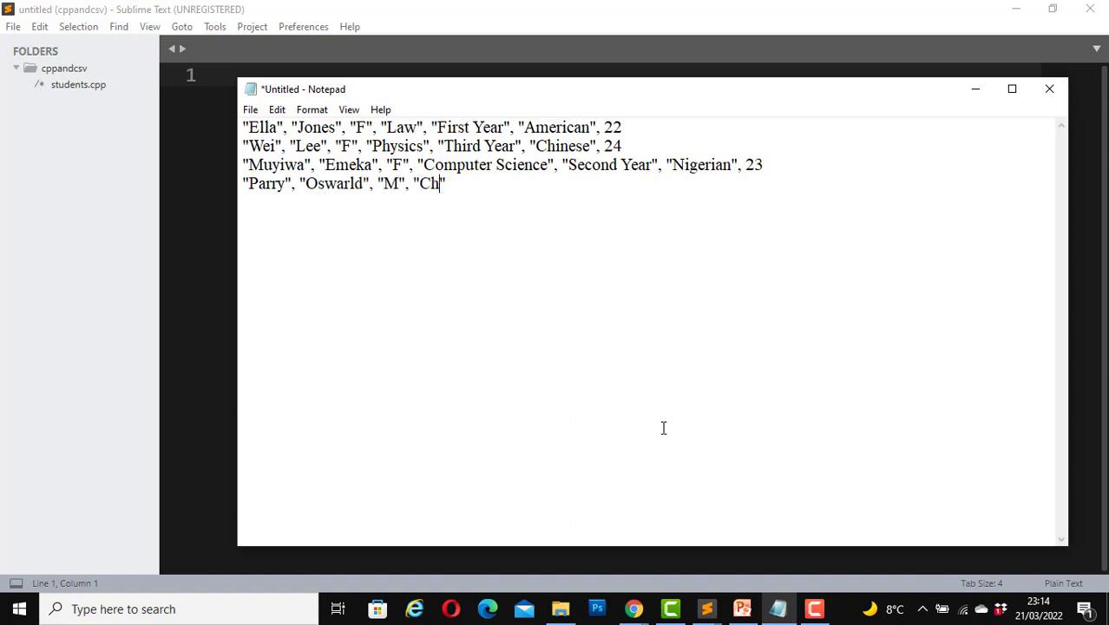
{"action": "type", "text": "emistry\""}
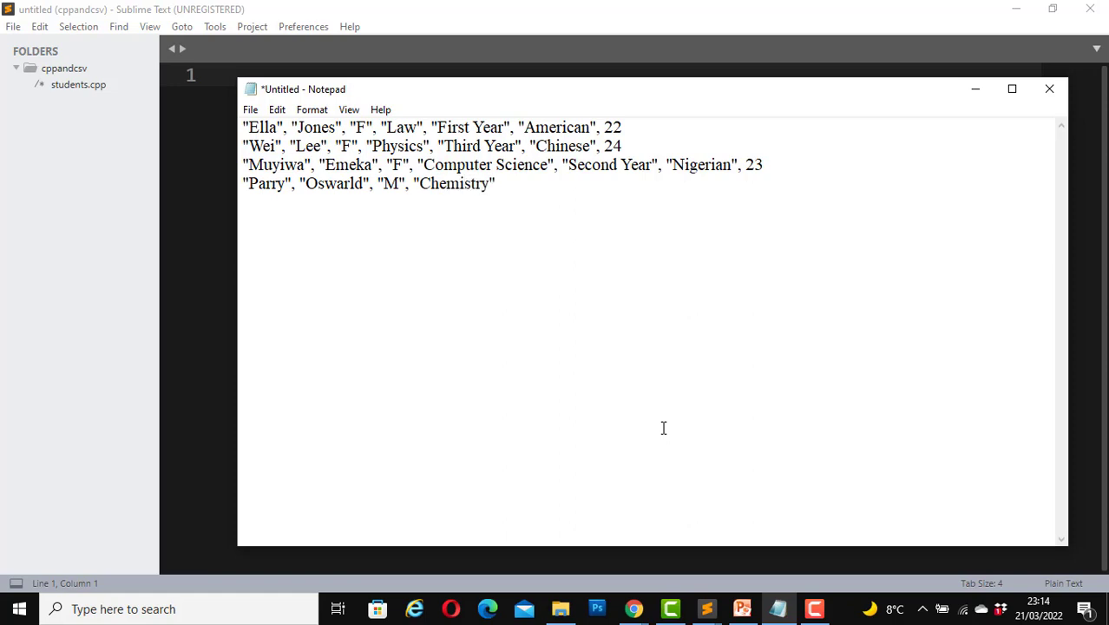
{"action": "type", "text": ", \"F\""}
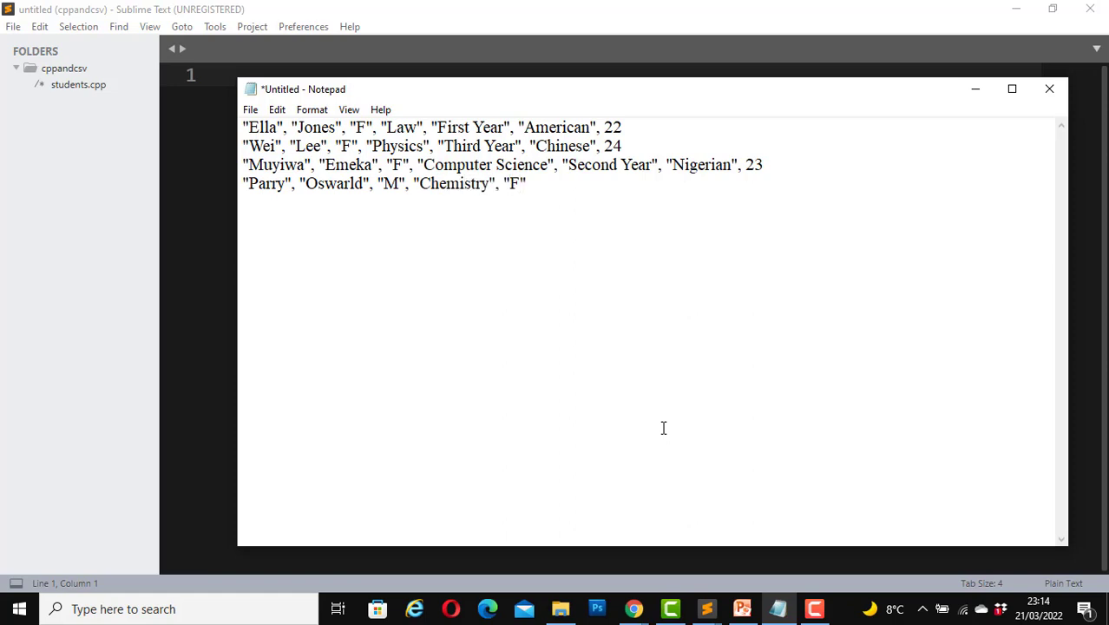
{"action": "type", "text": ", \"Final Year\", \"Bri\""}
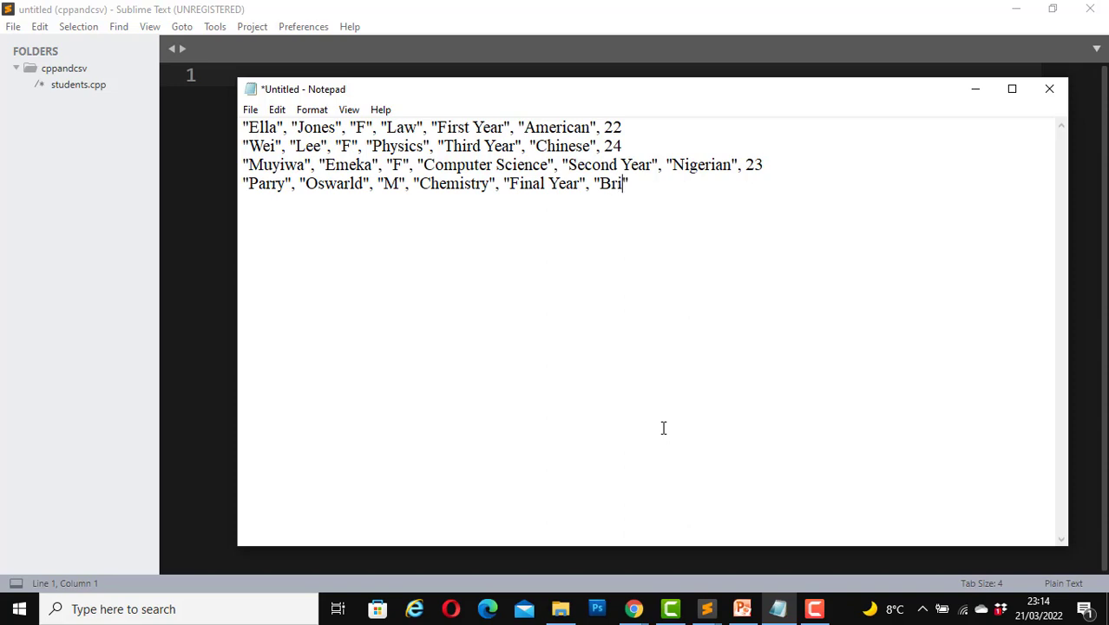
{"action": "type", "text": "tish\", 25"}
{"action": "type", "text": "\"Osmald"}
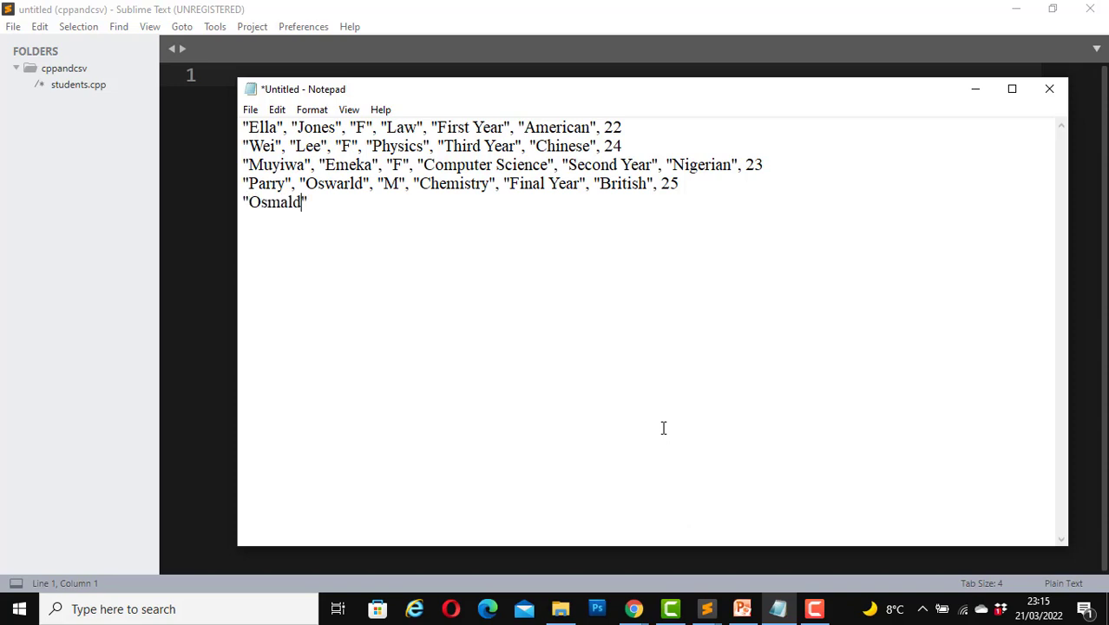
{"action": "type", "text": ", \""}
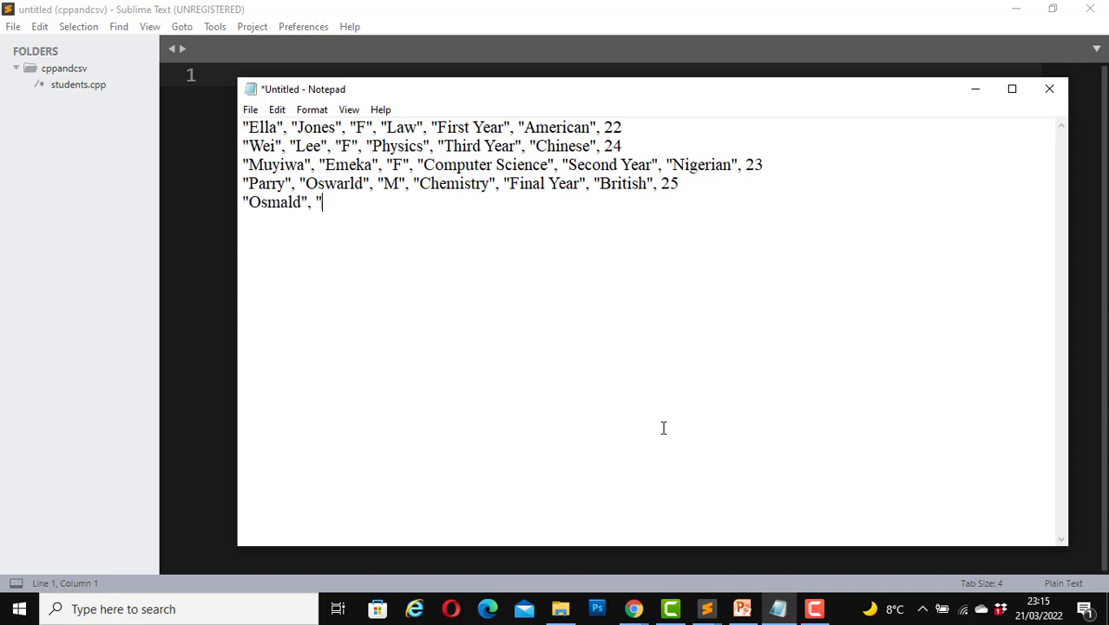
{"action": "type", "text": "Bello\""}
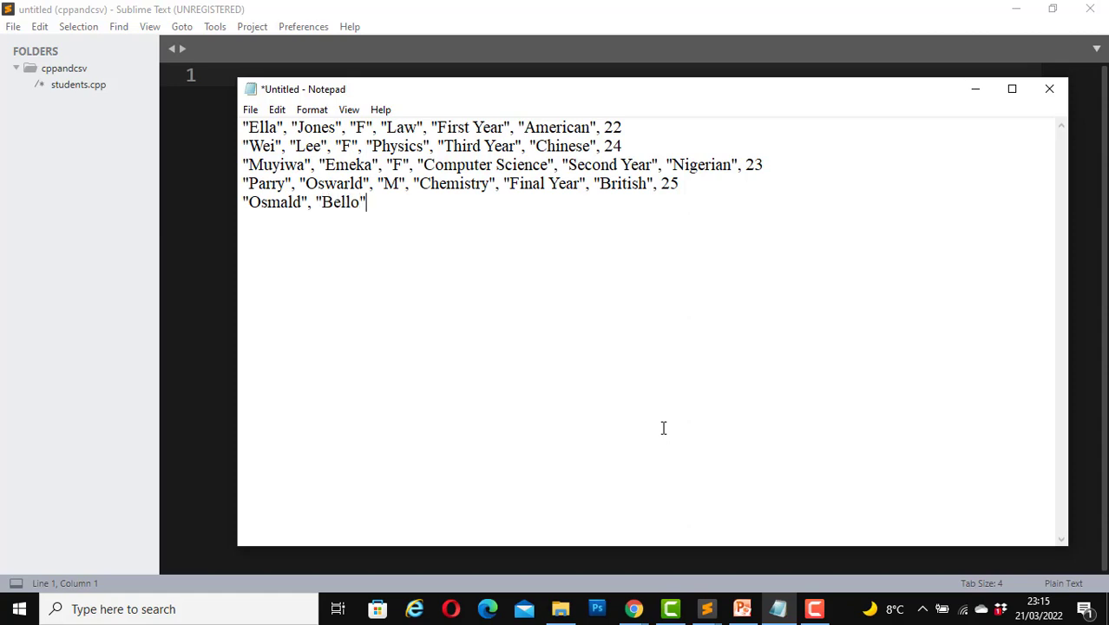
{"action": "type", "text": ", \"M\""}
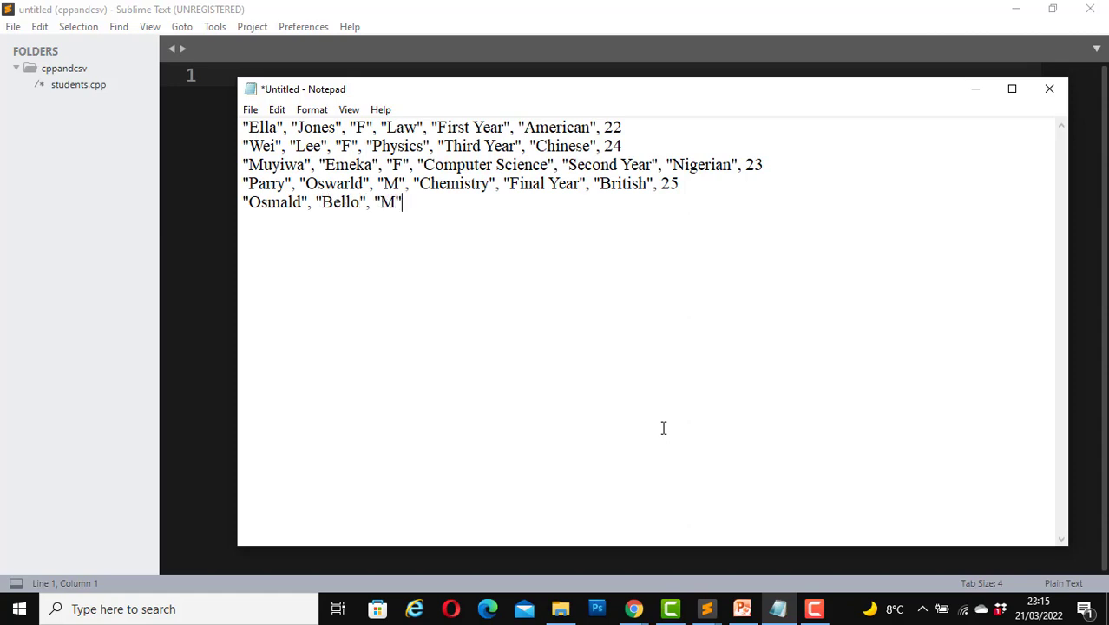
{"action": "type", "text": ", \"Agr"}
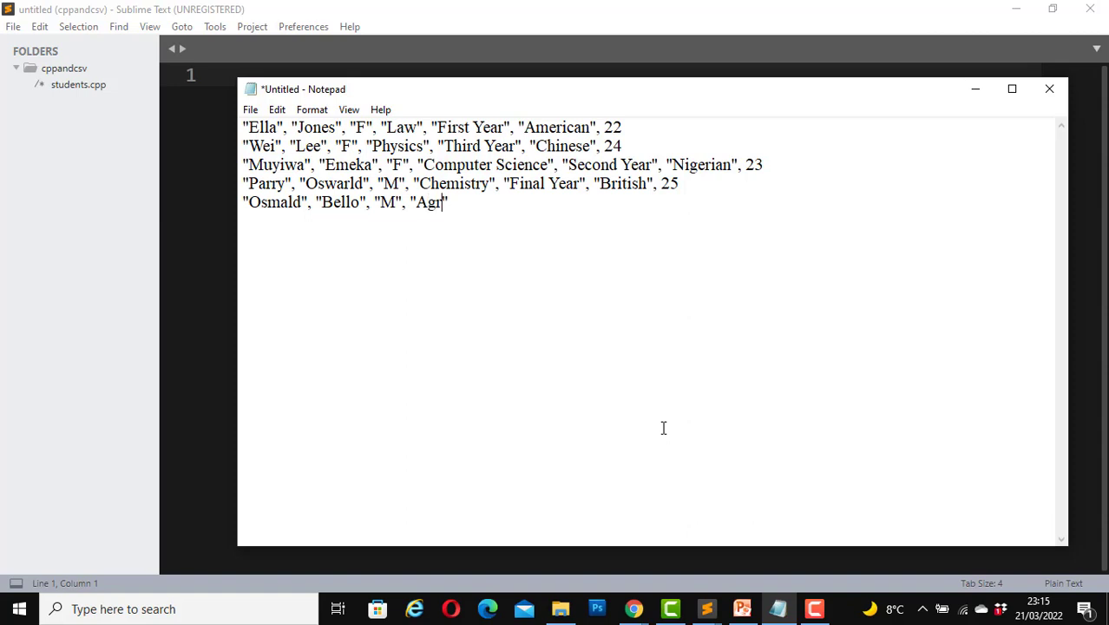
{"action": "type", "text": "icultural Science\", \""}
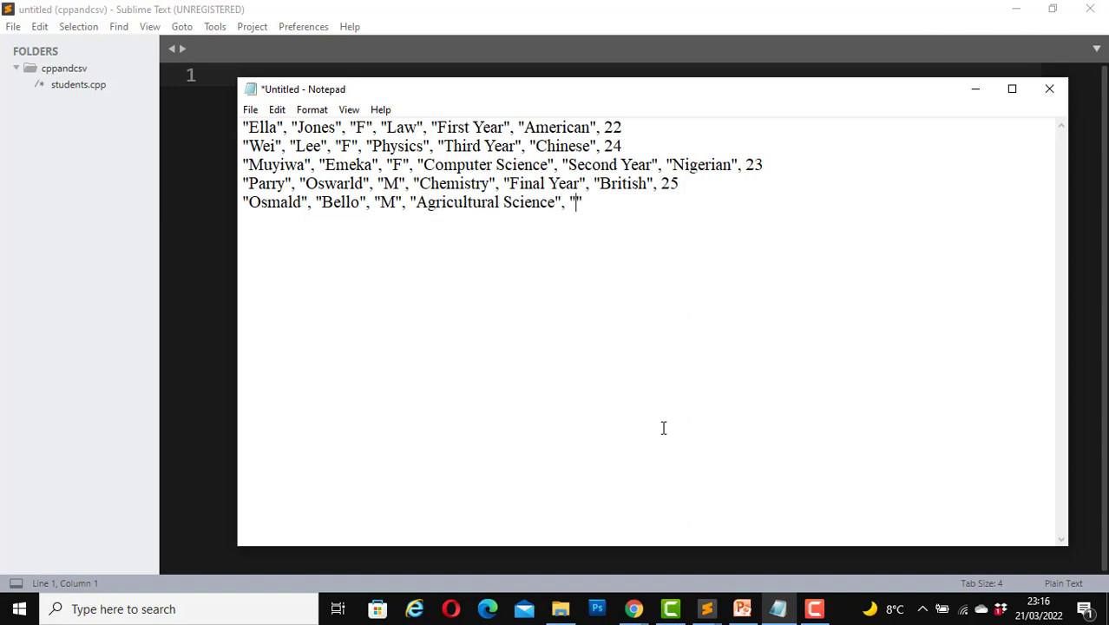
{"action": "type", "text": "First"}
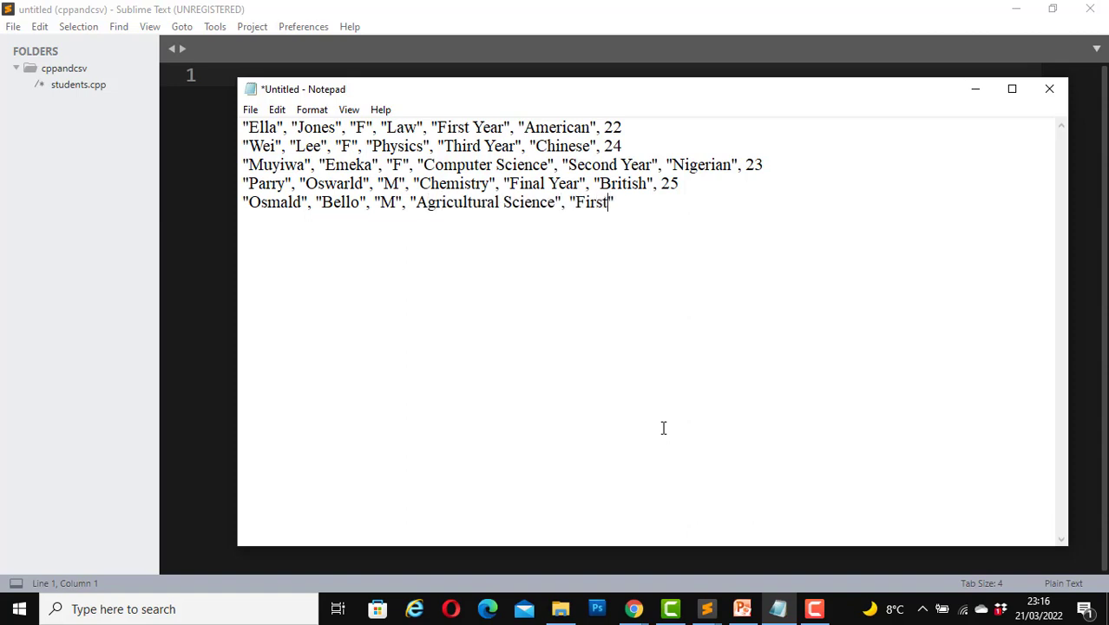
{"action": "type", "text": "Year"}
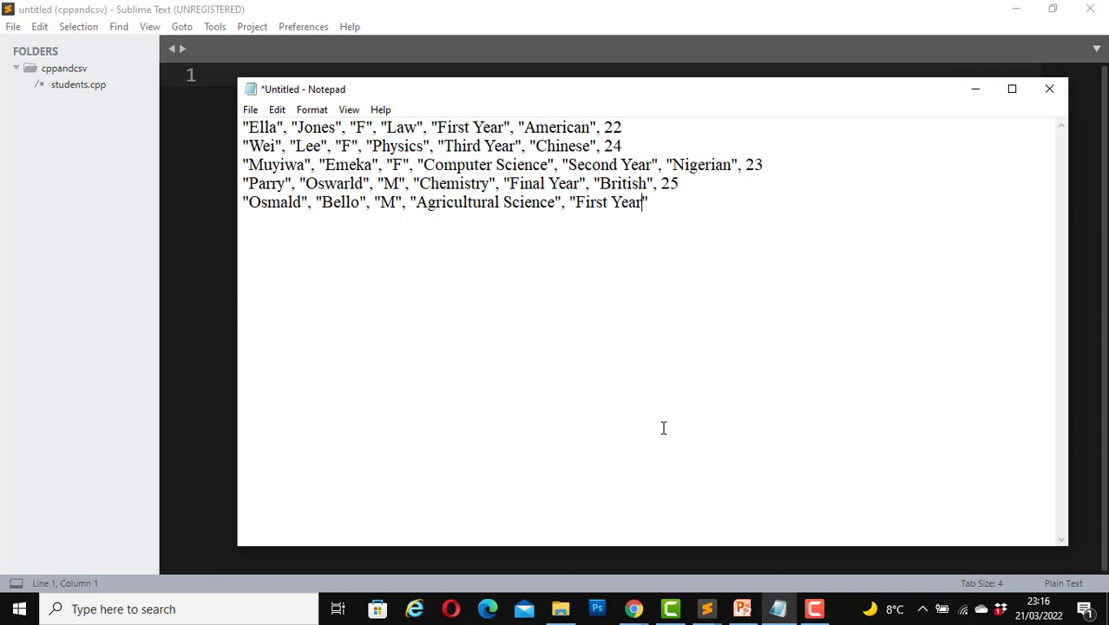
{"action": "type", "text": ", \"\""}
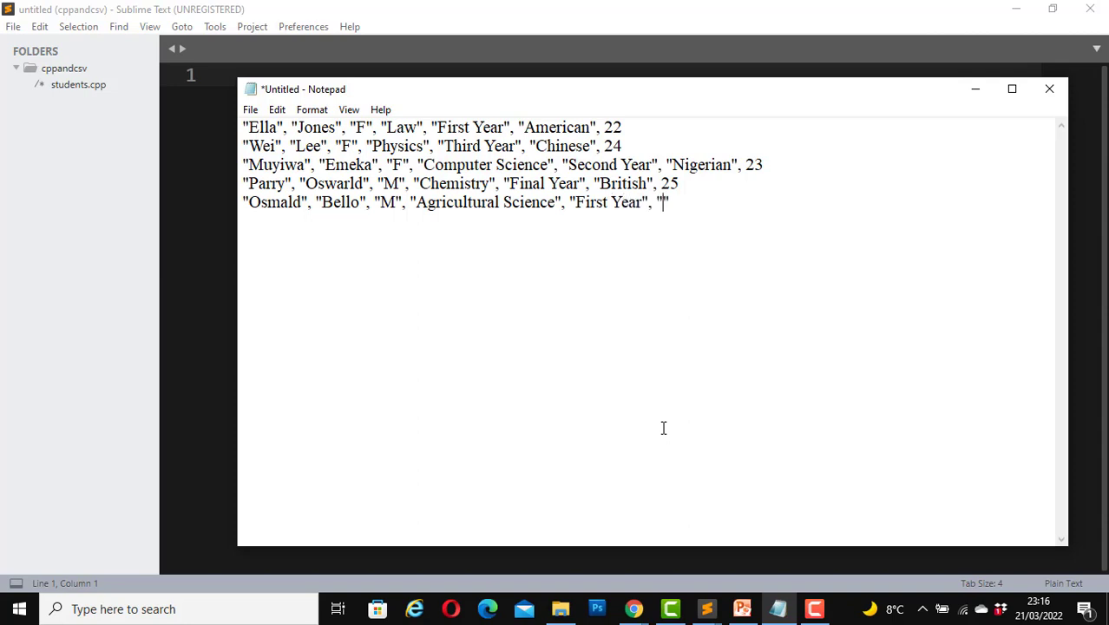
{"action": "type", "text": "Nigerian\", 20"}
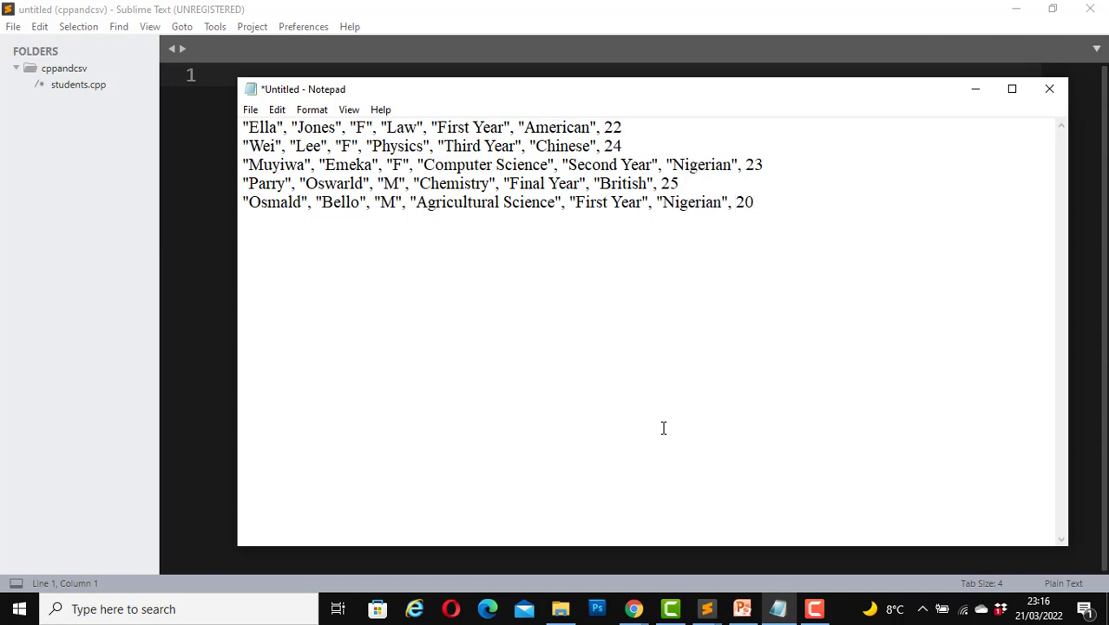
{"action": "type", "text": "\"\""}
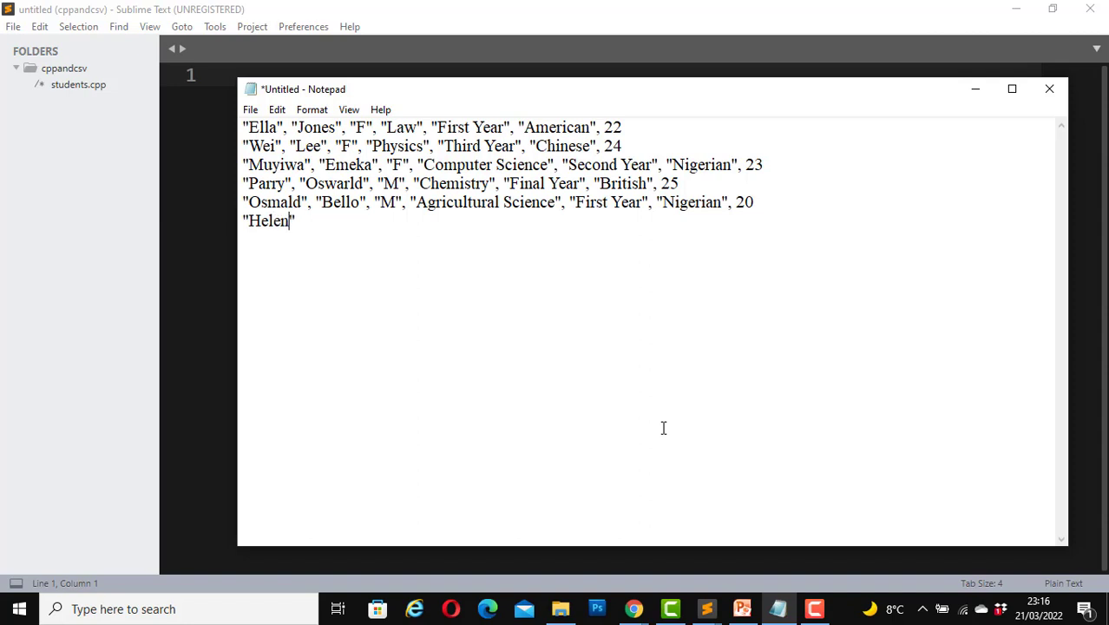
{"action": "type", "text": "a\", \"Gar\""}
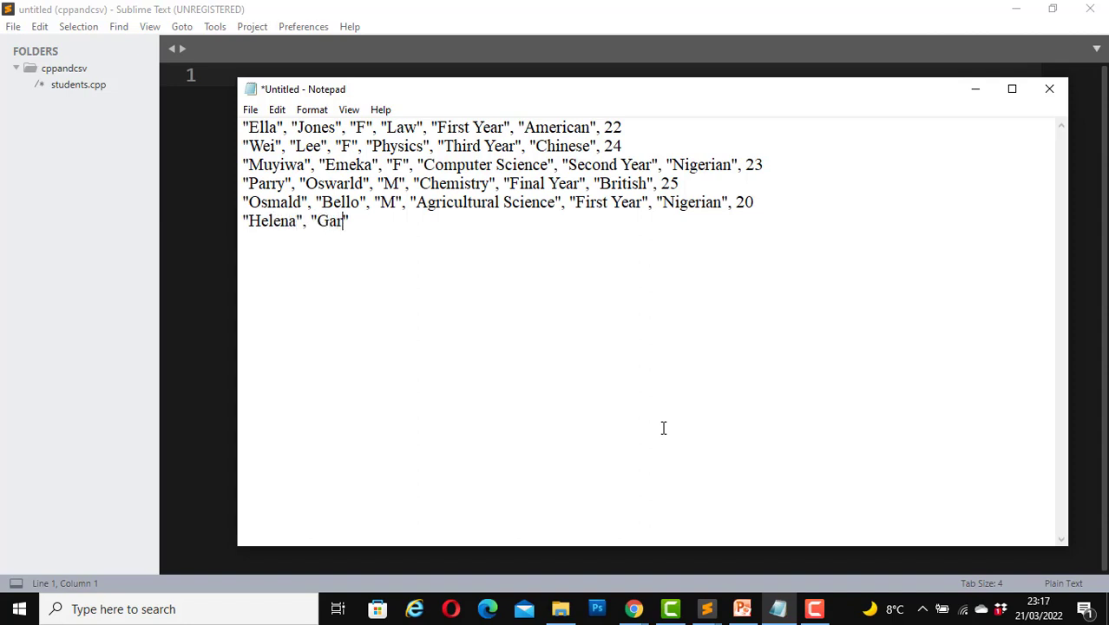
{"action": "type", "text": "vey\", \"F\""}
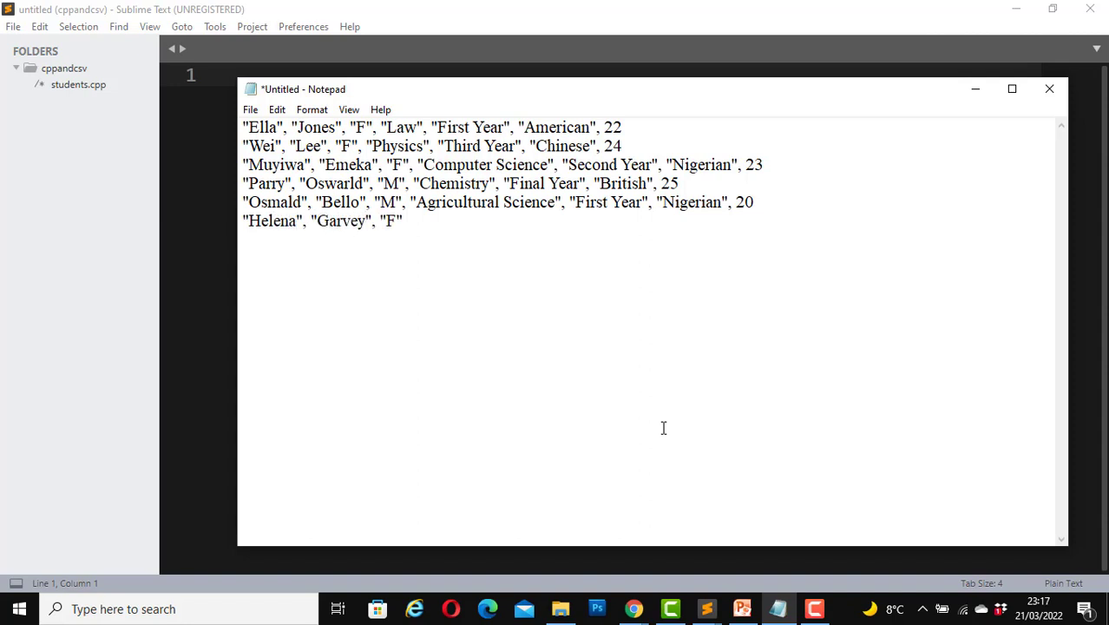
{"action": "type", "text": ", \""}
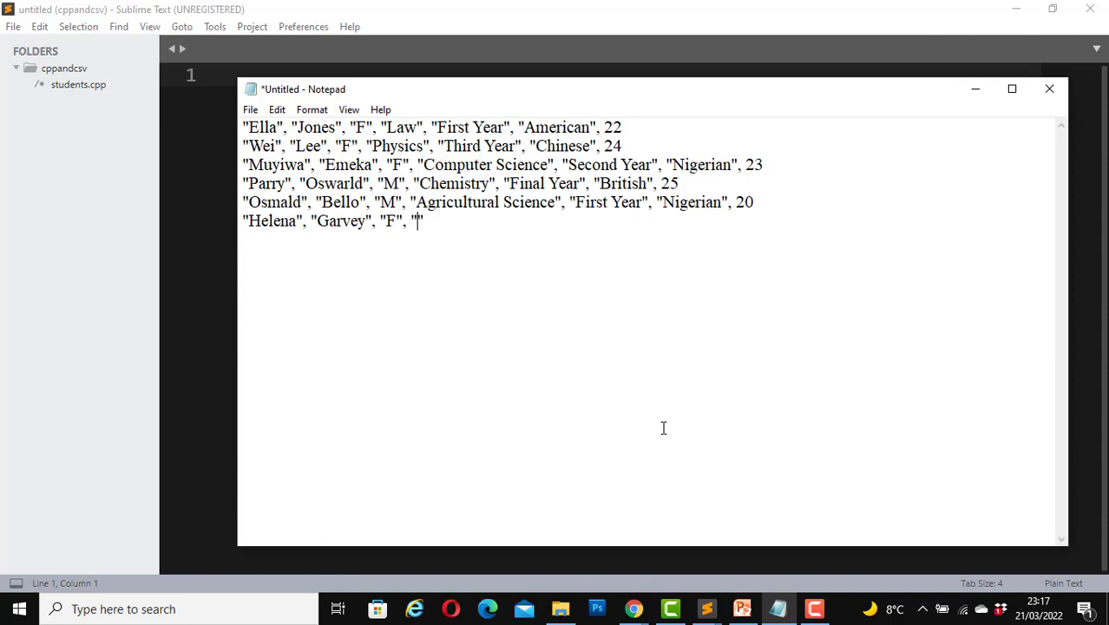
{"action": "type", "text": "Nucle"}
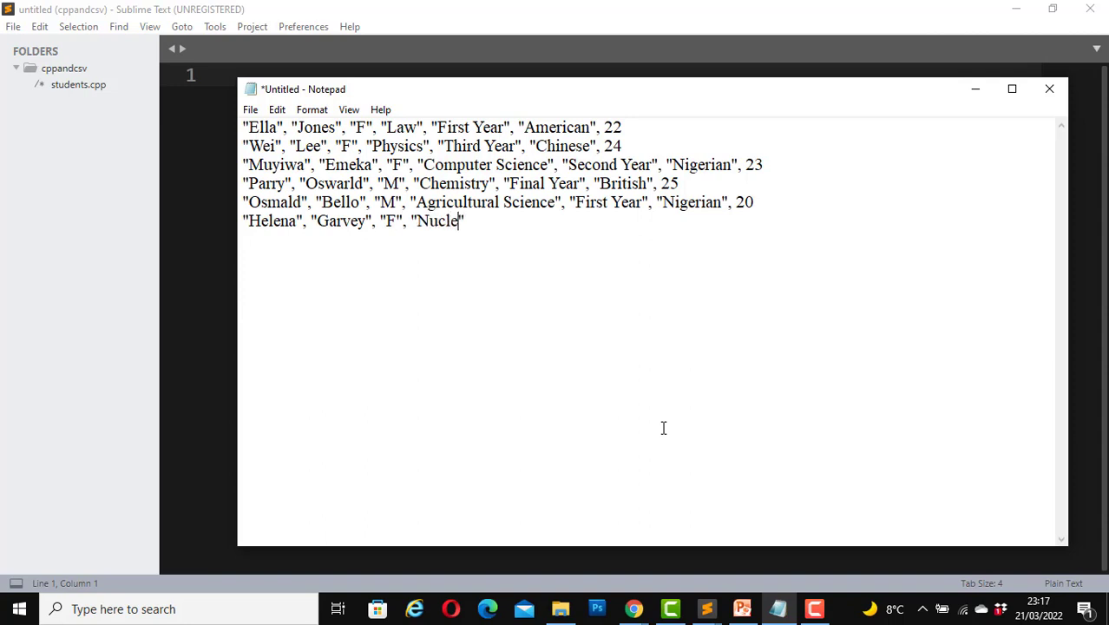
{"action": "type", "text": "ar P"}
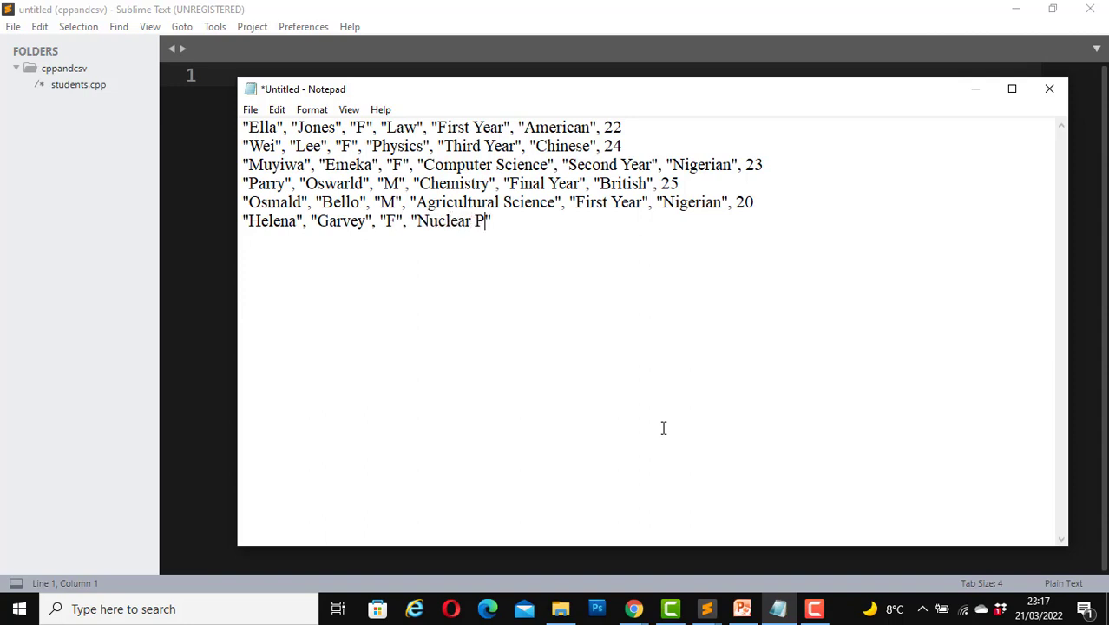
{"action": "type", "text": "hysics\""}
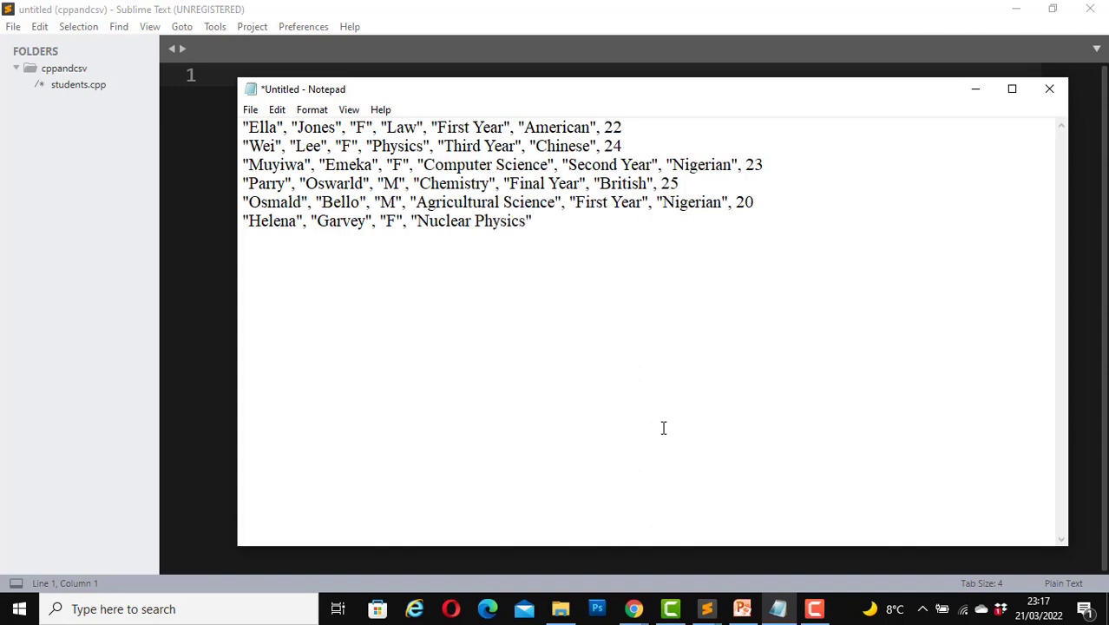
{"action": "type", "text": ", \"Thi"}
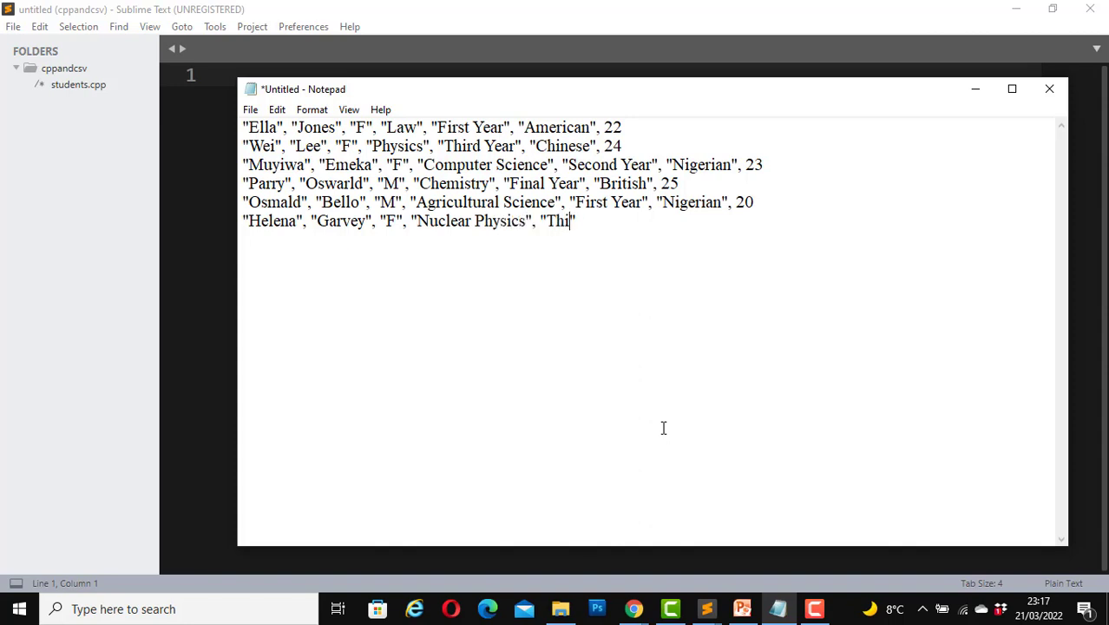
{"action": "type", "text": "rd Year\","}
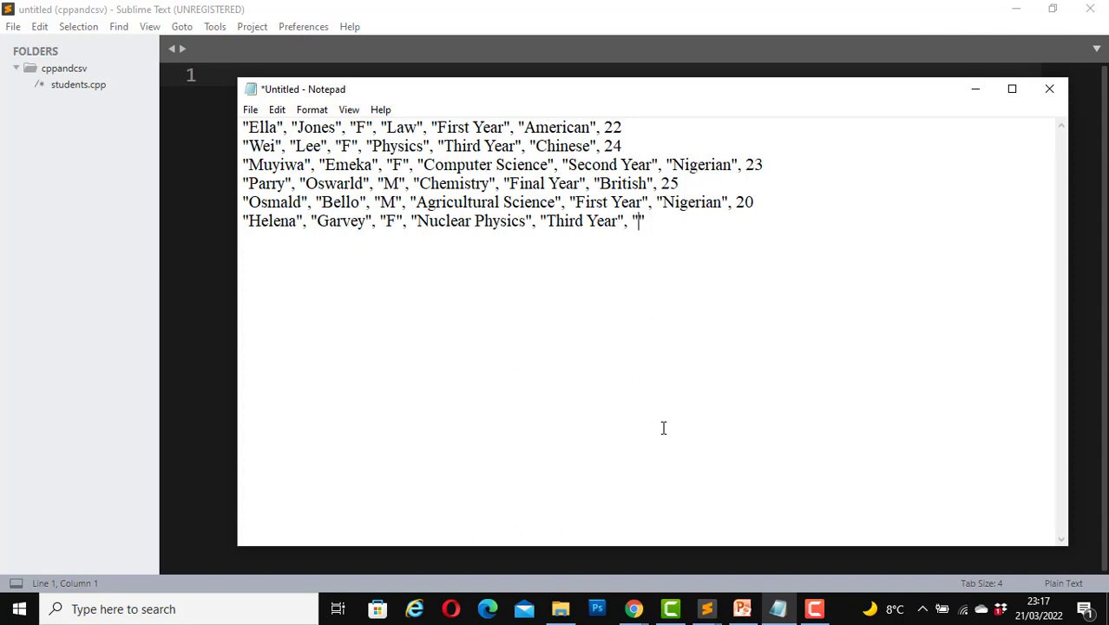
{"action": "type", "text": "Ja"}
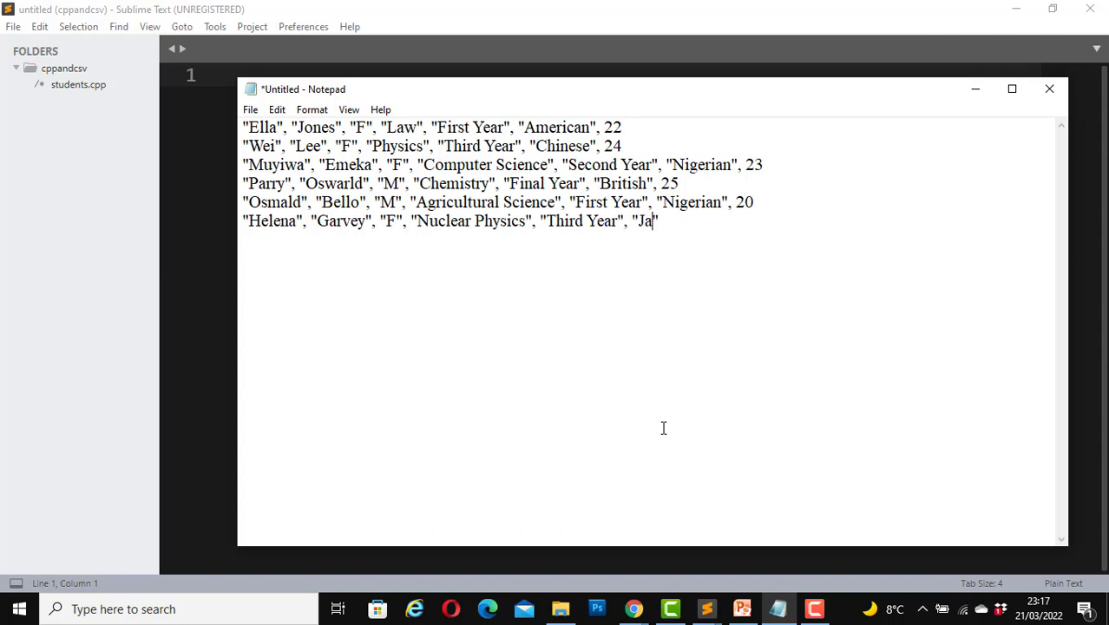
{"action": "type", "text": "maican\", 26"}
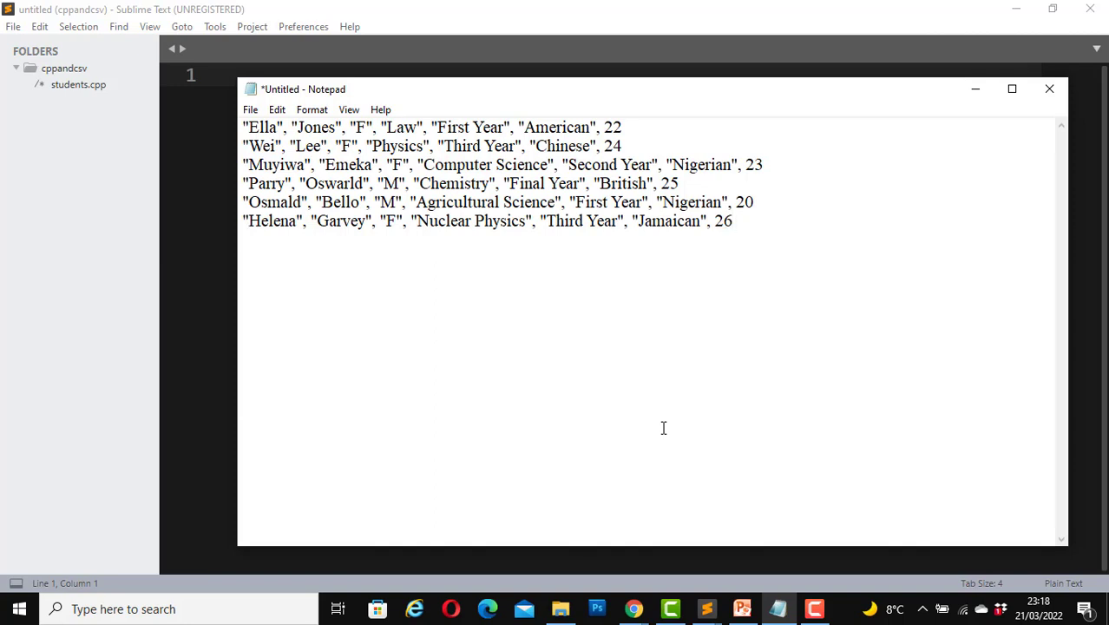
{"action": "type", "text": "\"Laura\""}
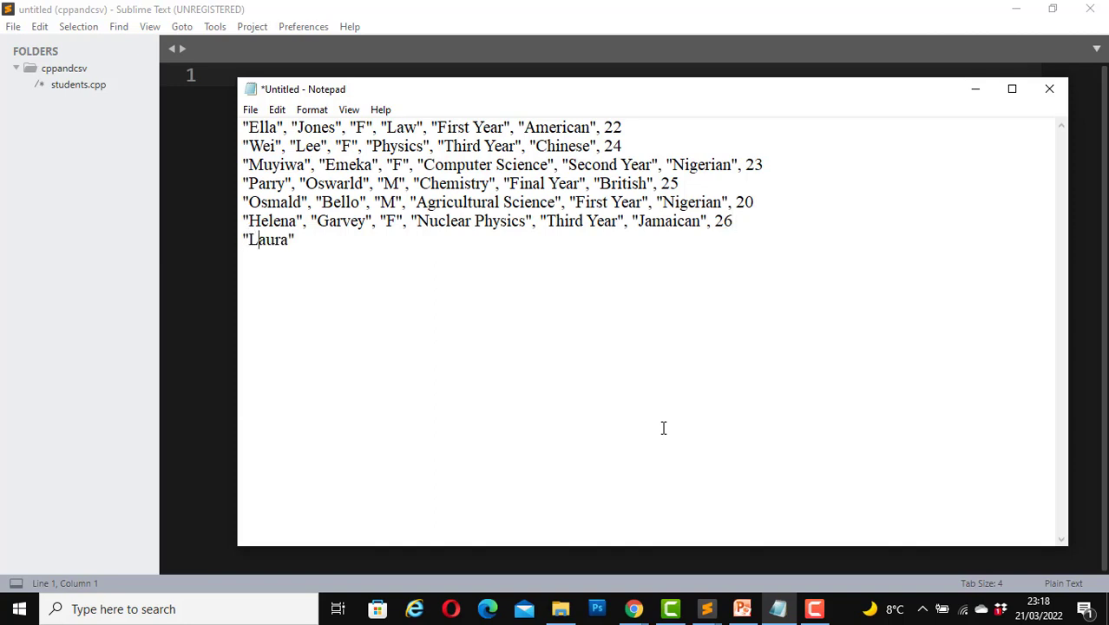
{"action": "type", "text": ", \"E"}
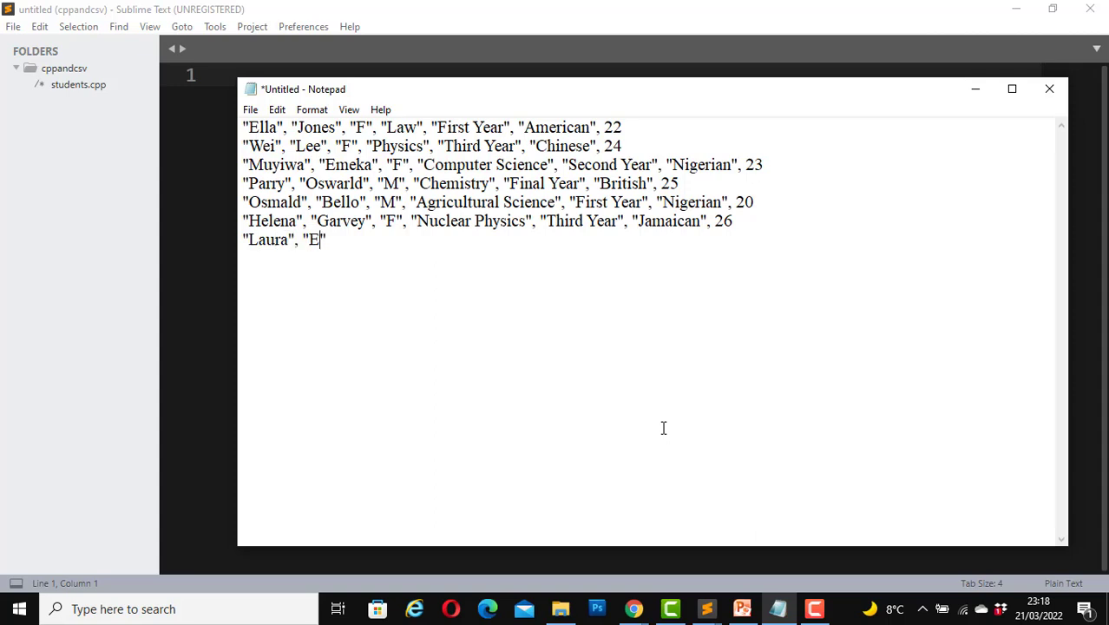
{"action": "type", "text": "ricson"}
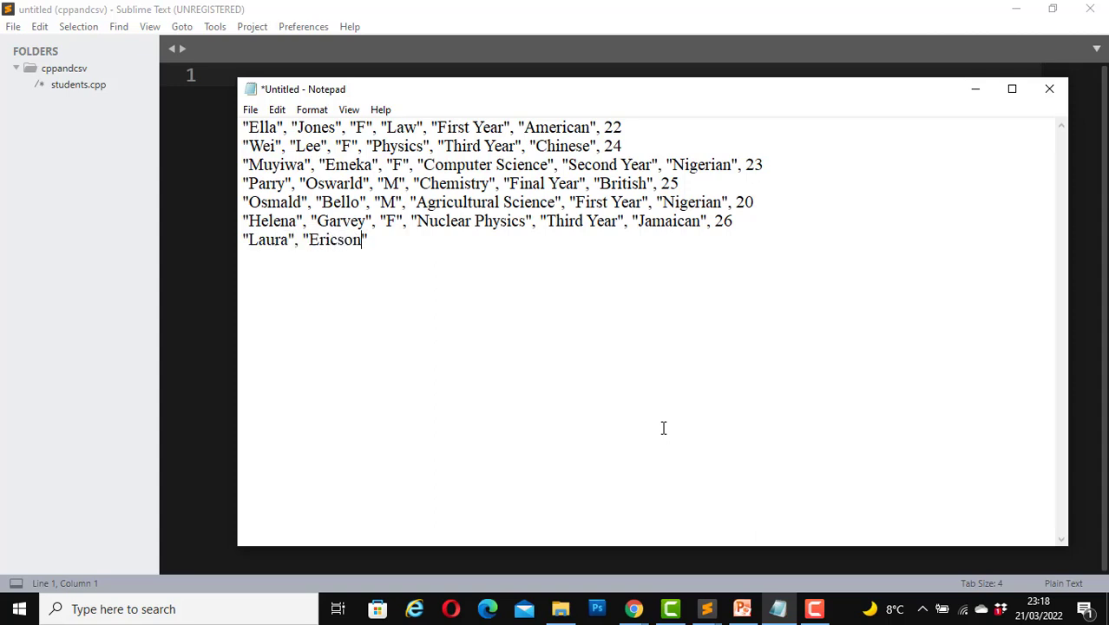
{"action": "type", "text": ", \"F\", \"Biol\""}
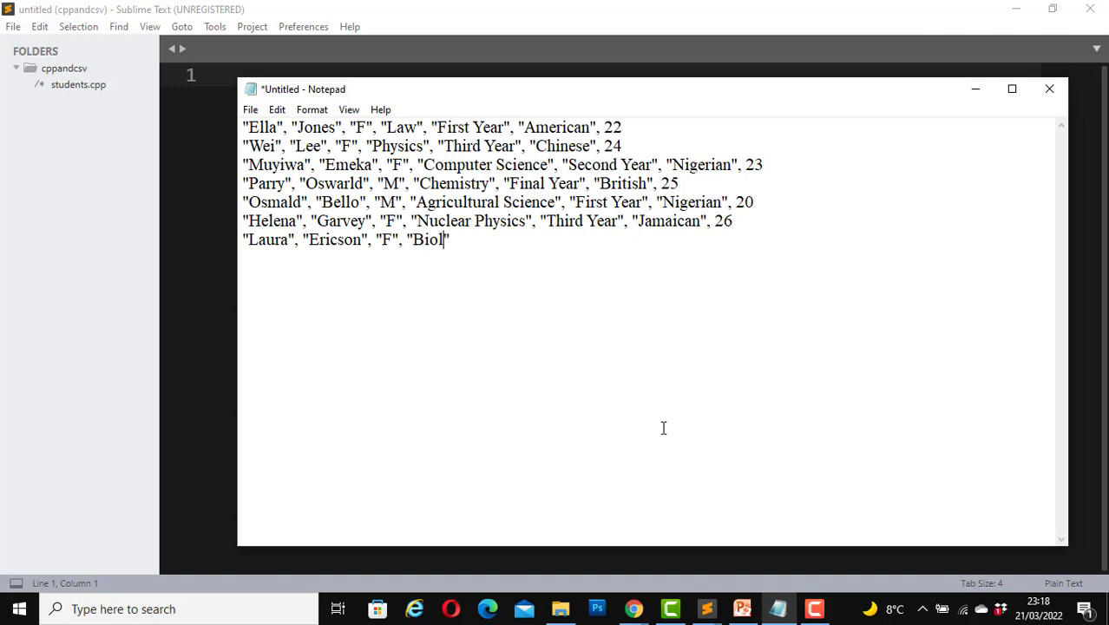
{"action": "type", "text": "ogy"}
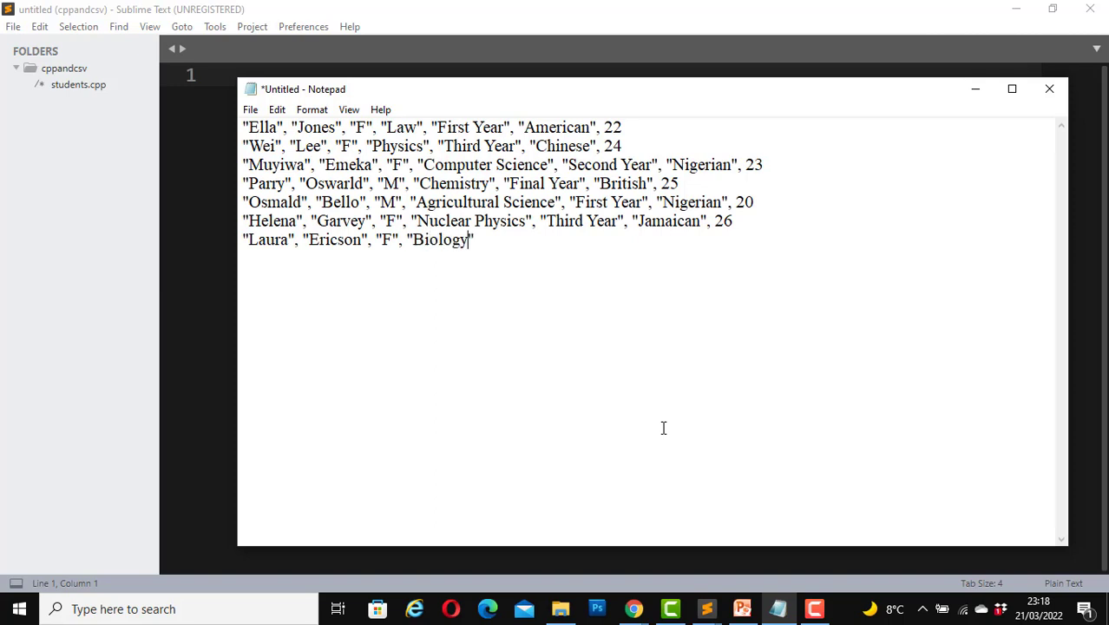
{"action": "type", "text": ", \"Second\""}
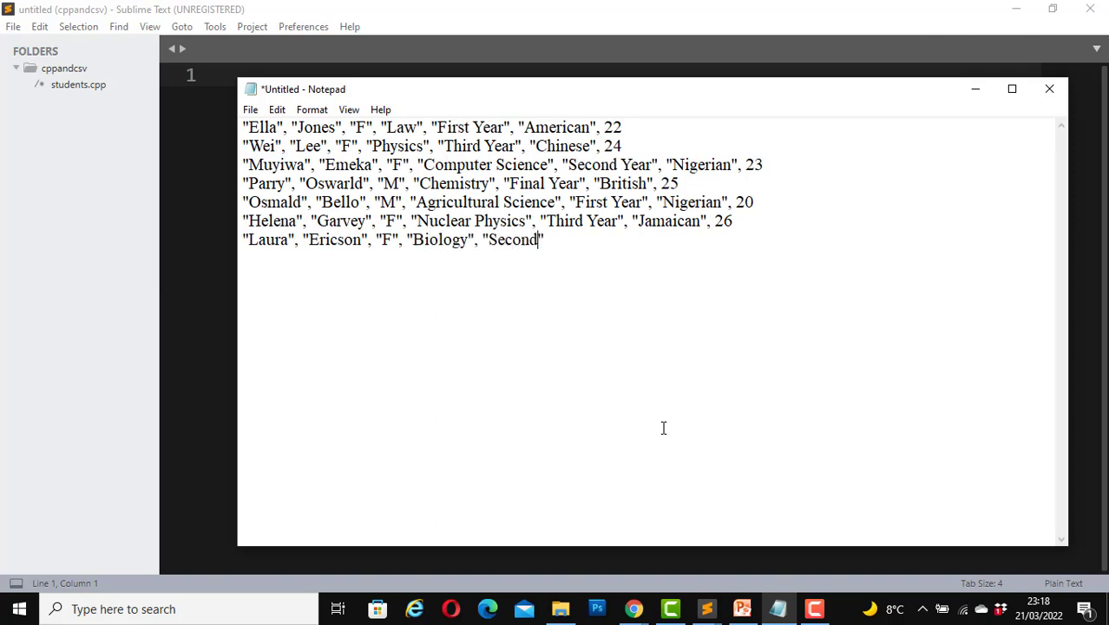
{"action": "type", "text": "Year\", \"C\""}
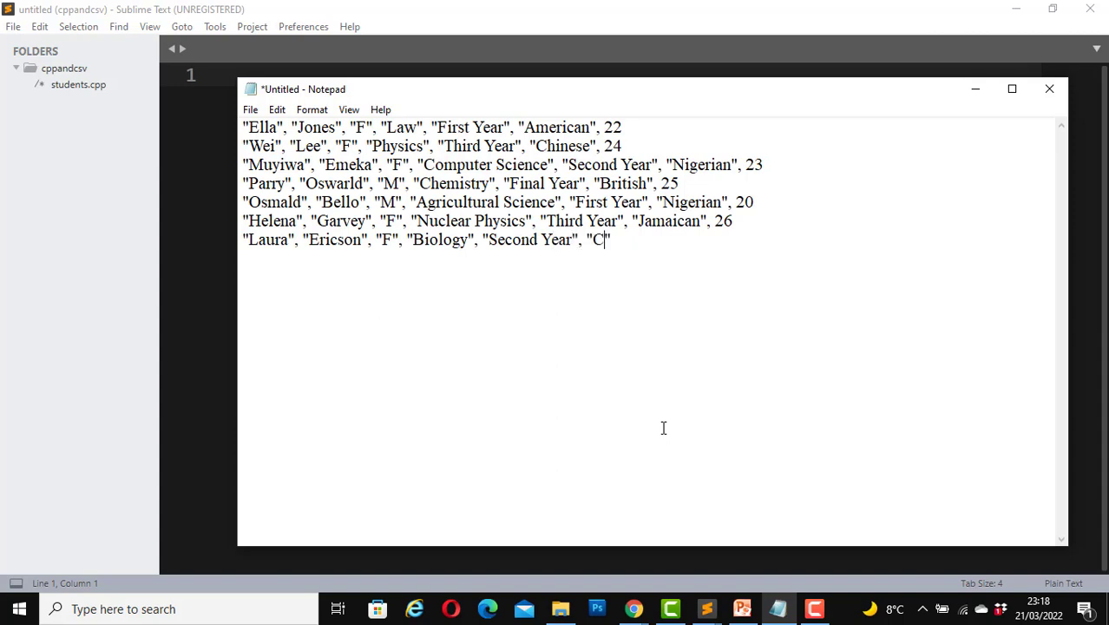
{"action": "type", "text": "anad"}
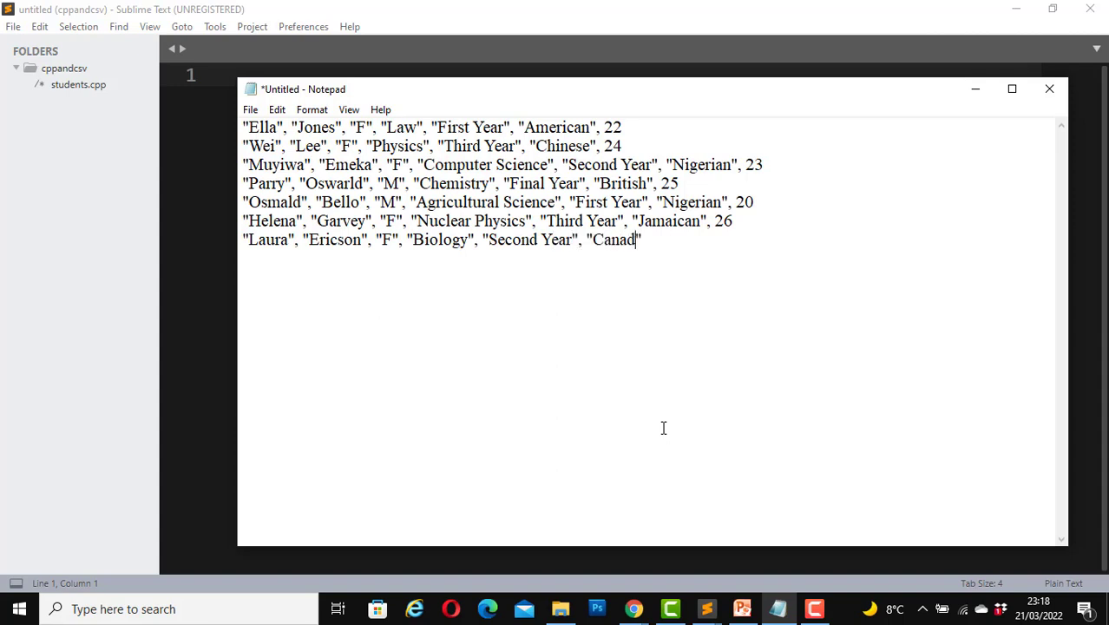
{"action": "type", "text": "ian\", 2"}
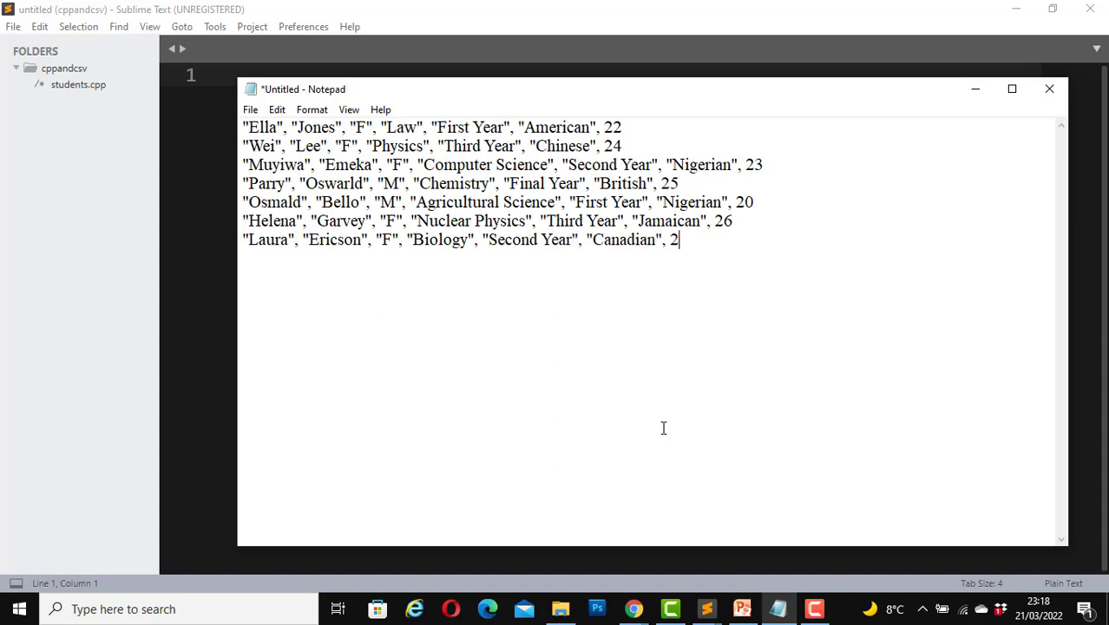
{"action": "type", "text": "1"}
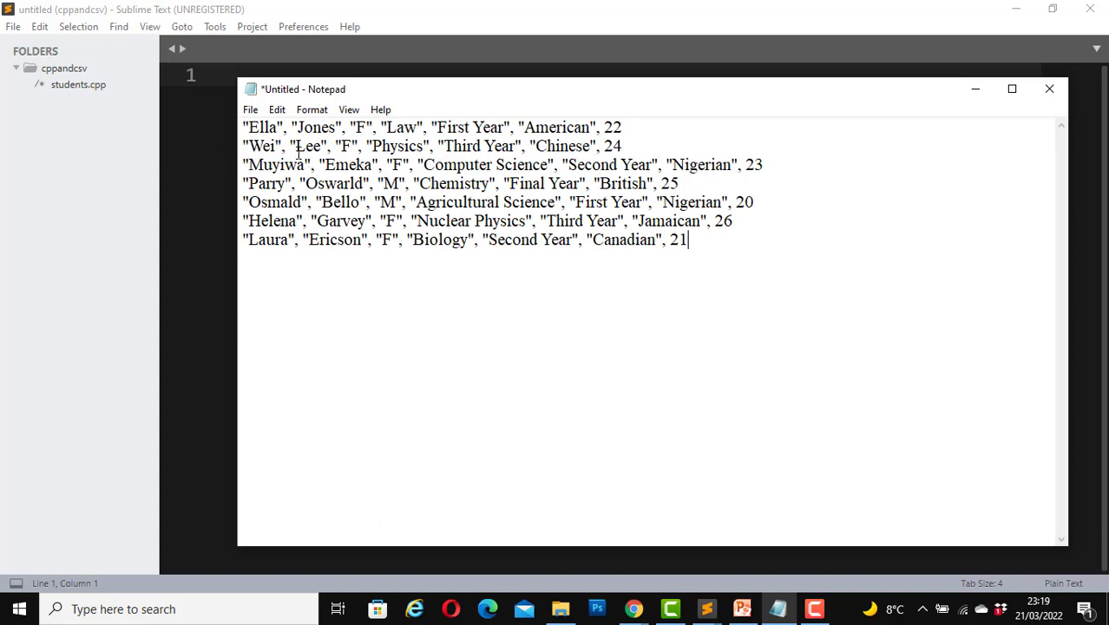
Open Notepad's Save As dialog from the File menu.
{"action": "left_click", "coordinate": [251, 110]}
{"action": "type", "text": "undergrads"}
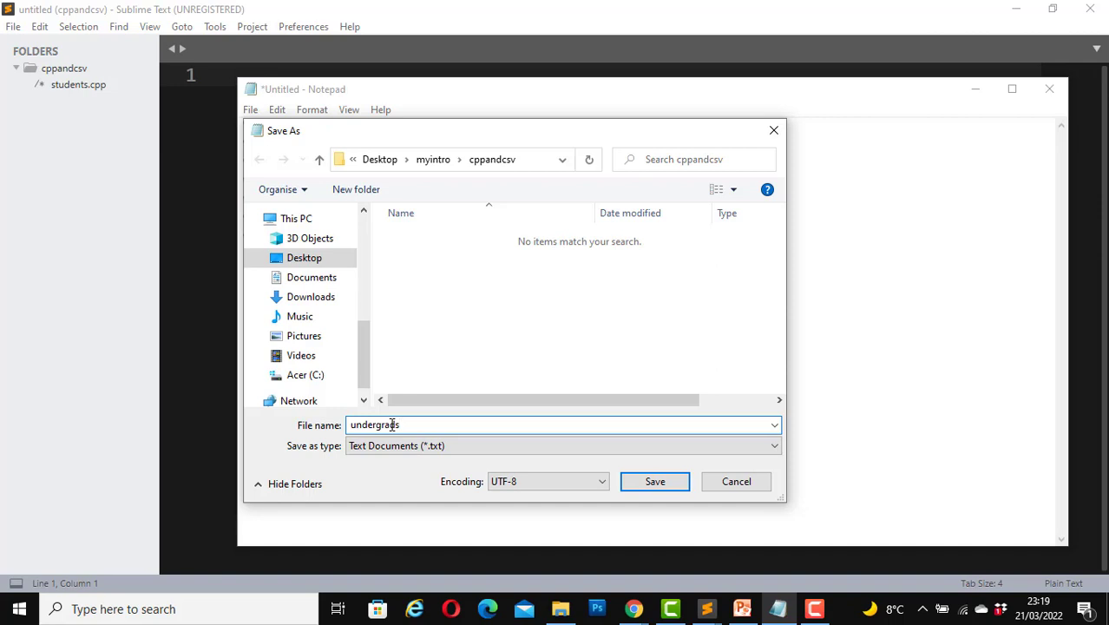
Name the file undergrads.csv with All Files type and save it.
{"action": "type", "text": ".csv"}
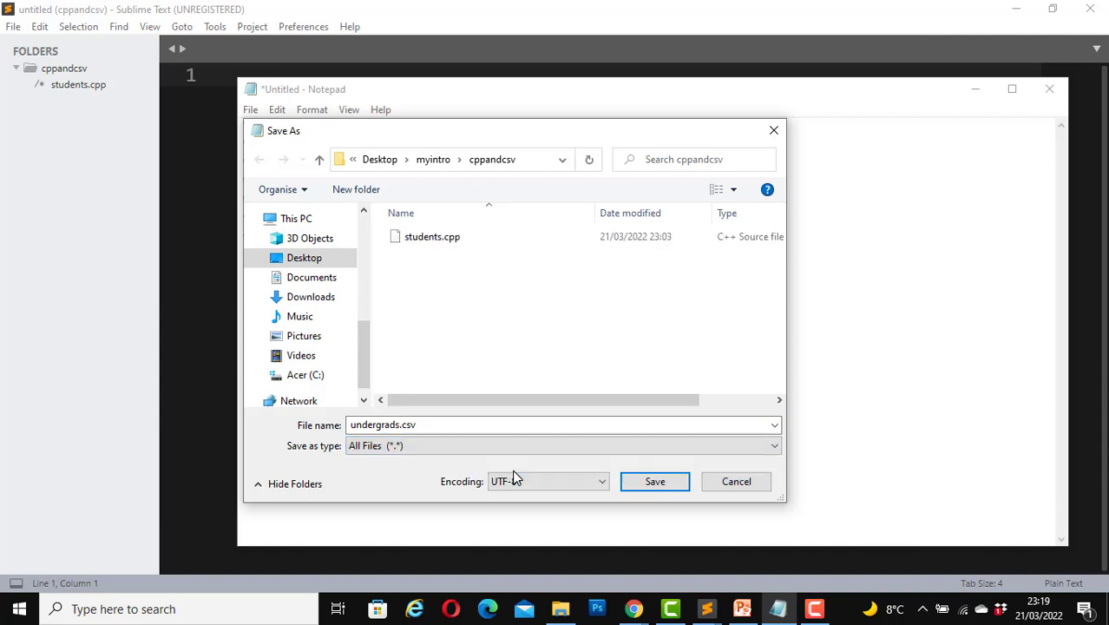
{"action": "left_click", "coordinate": [654, 482]}
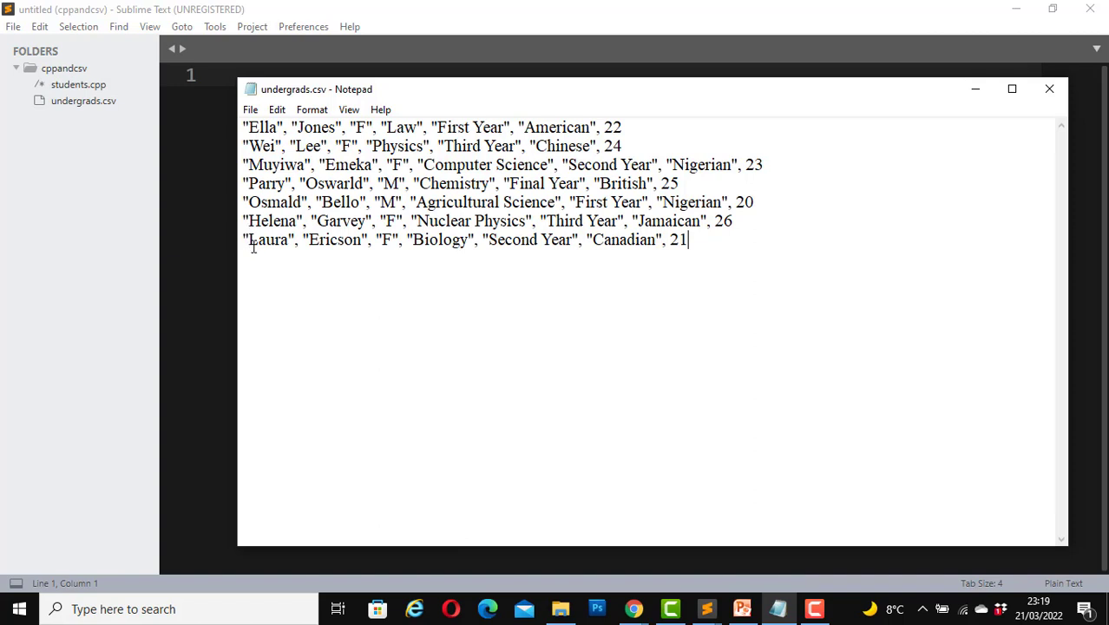
{"action": "mouse_move", "coordinate": [972, 111]}
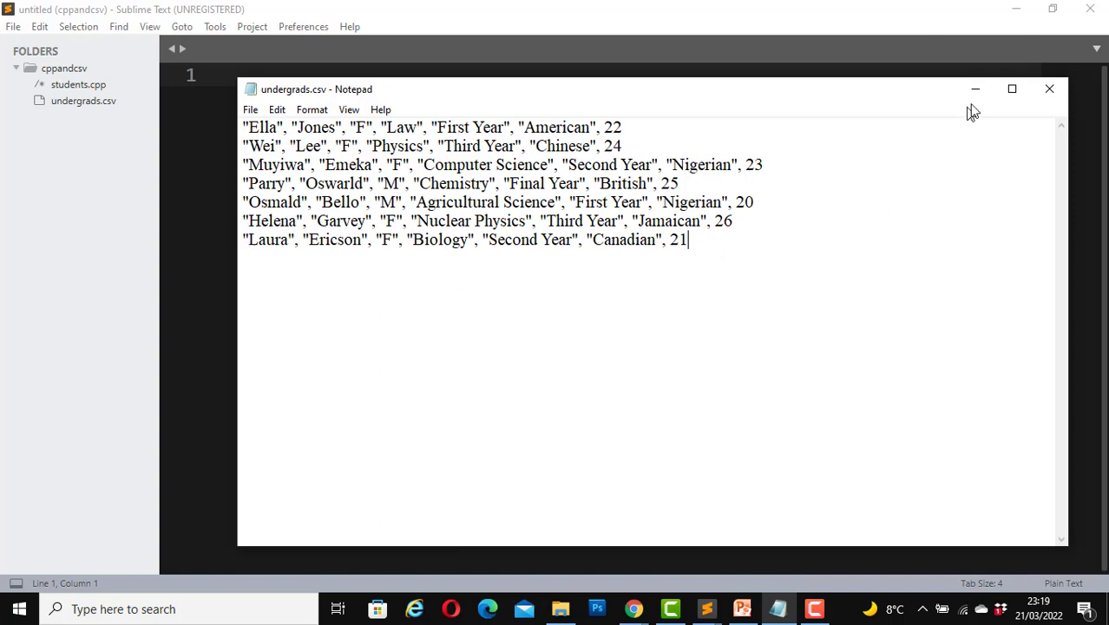
Close Notepad to reveal Sublime Text with undergrads.csv and students.cpp listed.
{"action": "left_click", "coordinate": [1049, 89]}
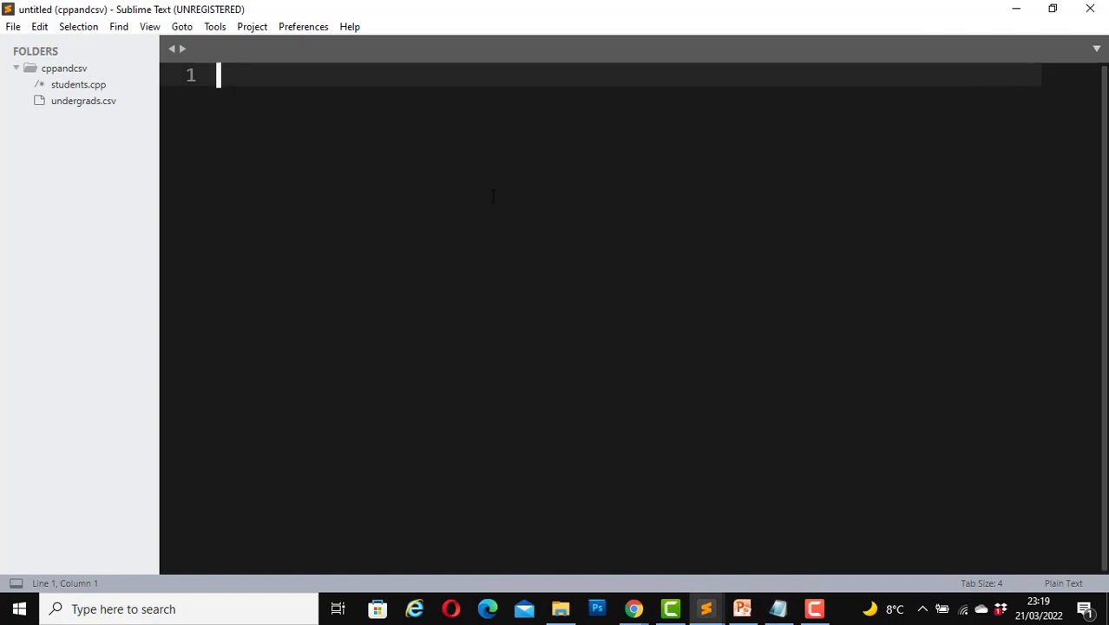
{"action": "mouse_move", "coordinate": [344, 163]}
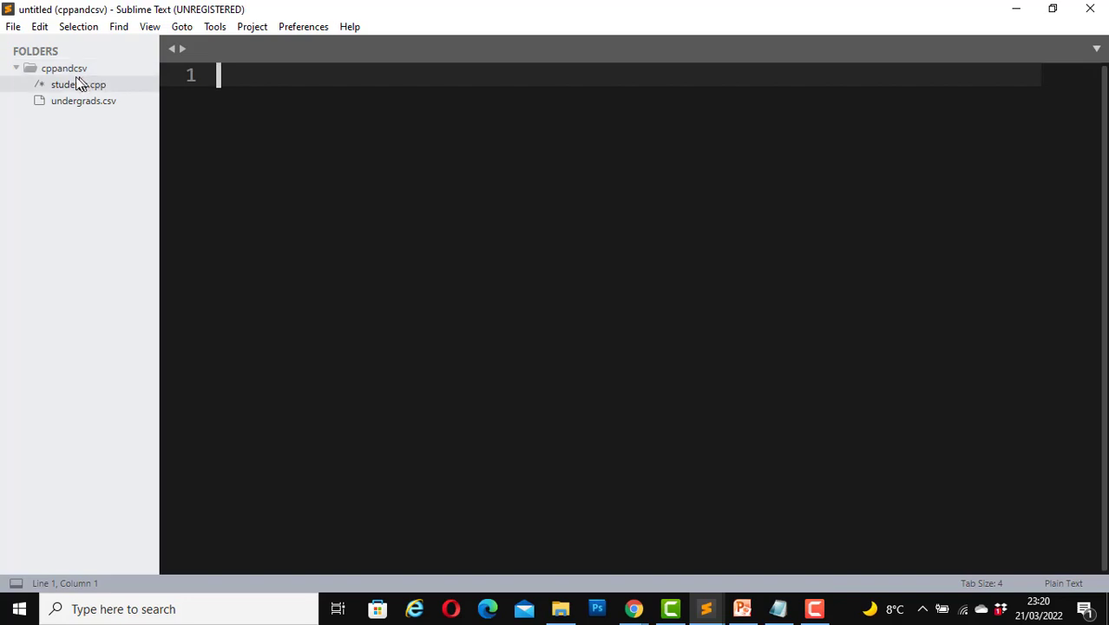
{"action": "mouse_move", "coordinate": [190, 109]}
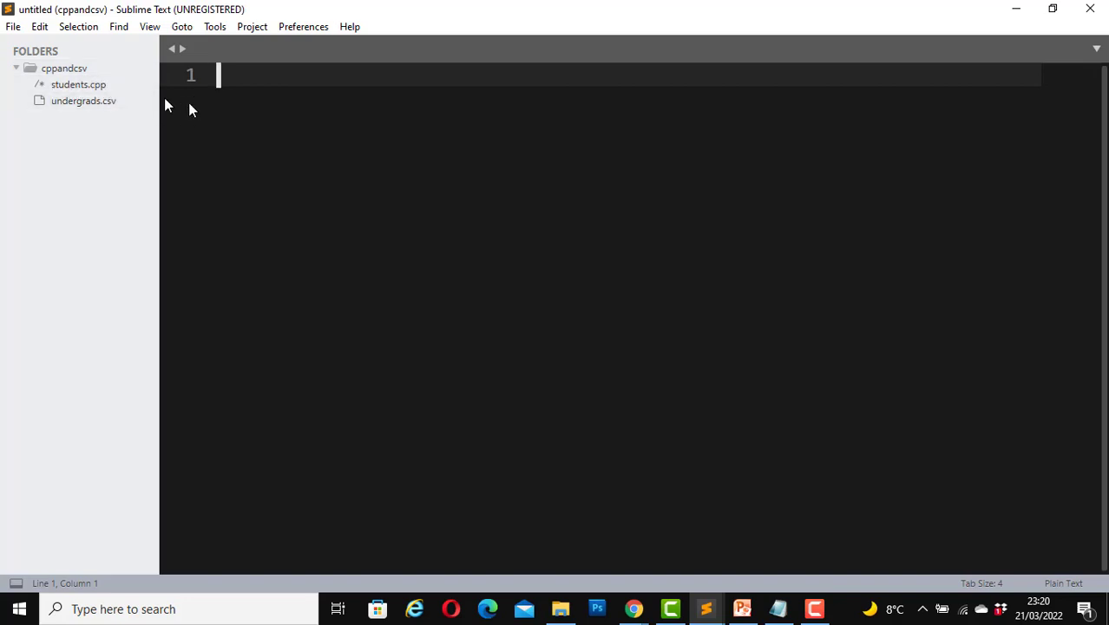
{"action": "mouse_move", "coordinate": [85, 84]}
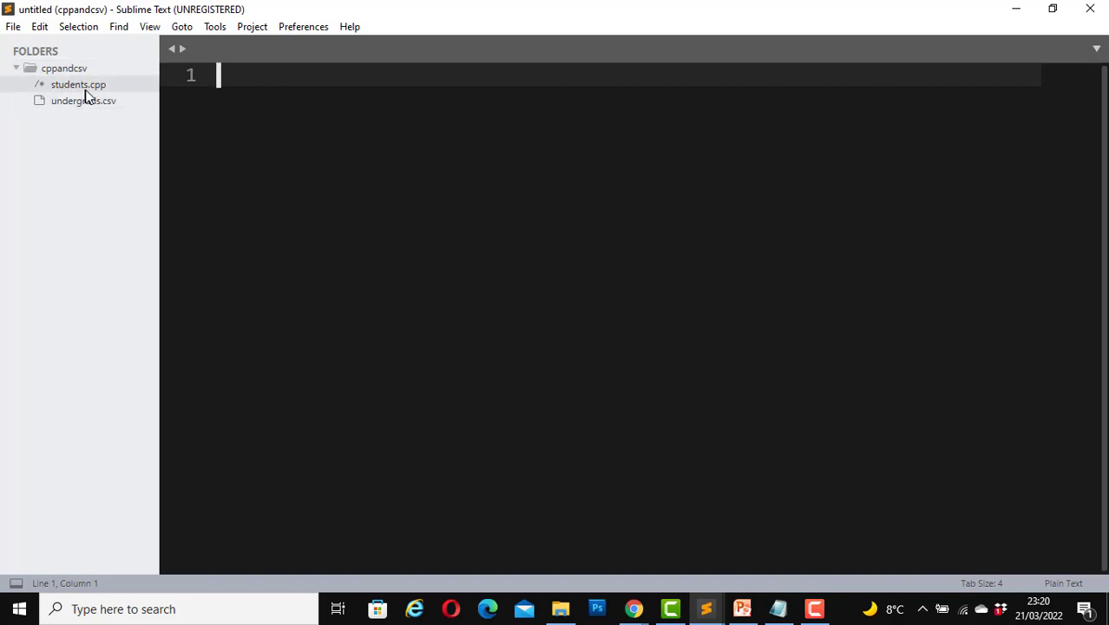
{"action": "mouse_move", "coordinate": [135, 120]}
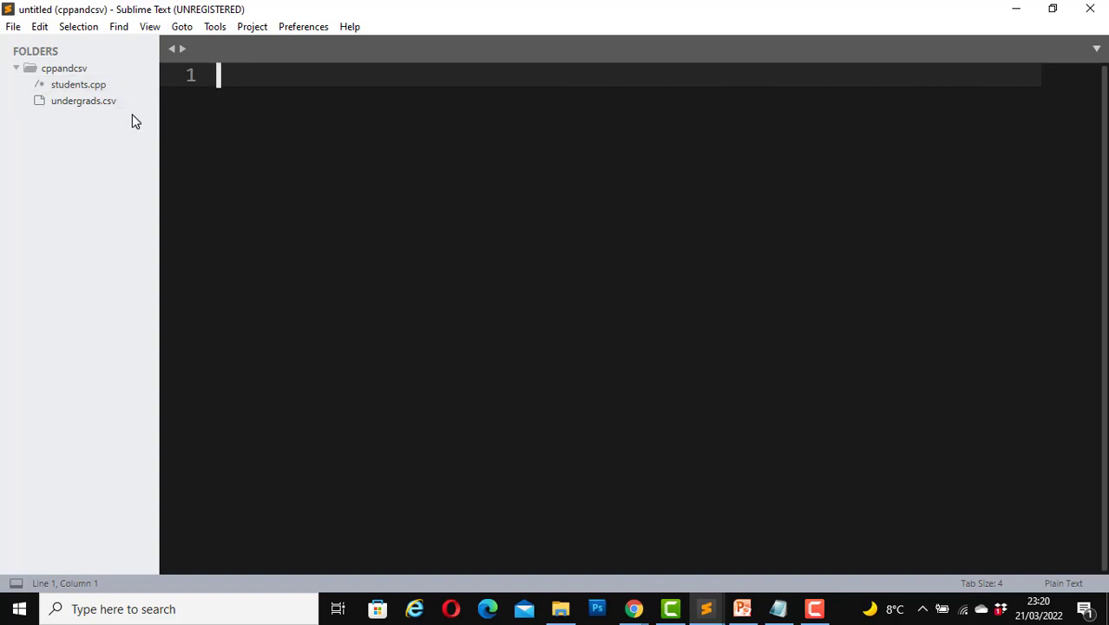
{"action": "mouse_move", "coordinate": [83, 100]}
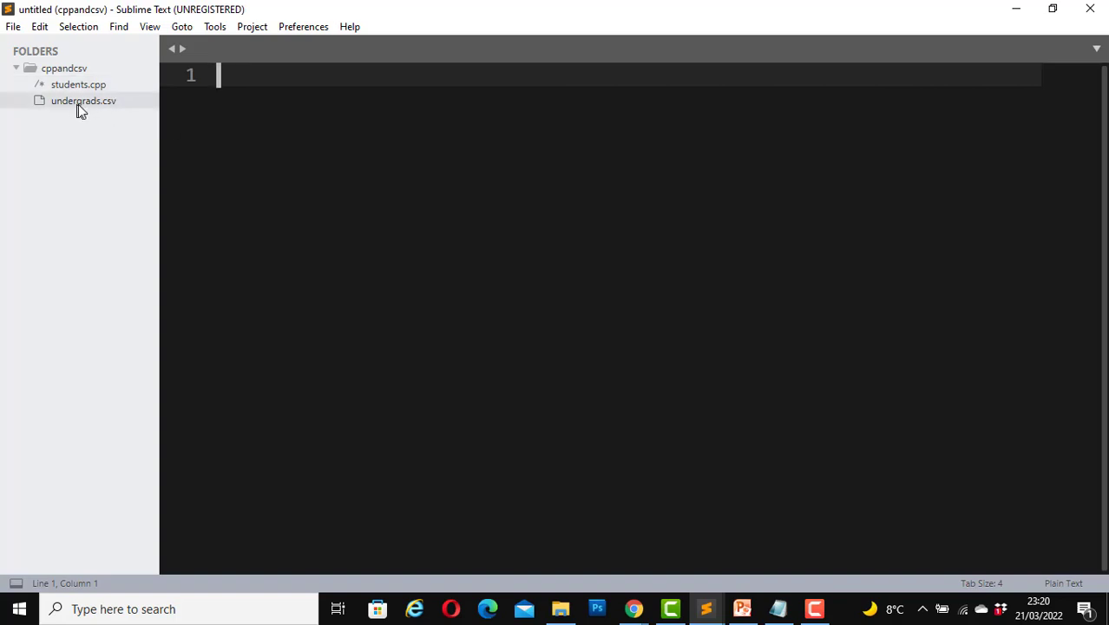
{"action": "mouse_move", "coordinate": [124, 119]}
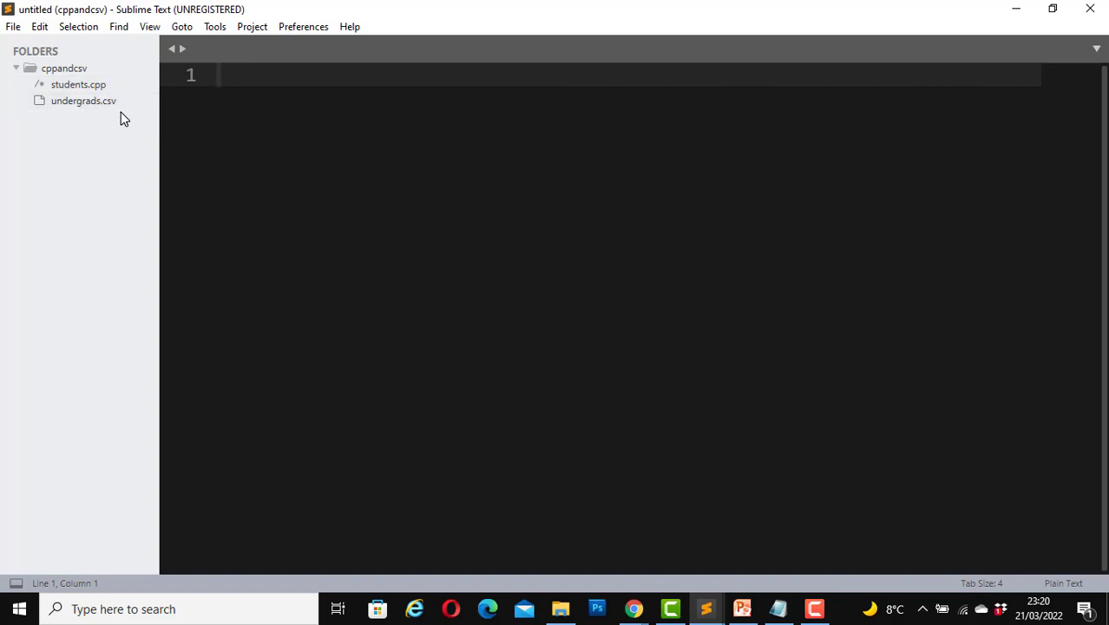
{"action": "mouse_move", "coordinate": [54, 113]}
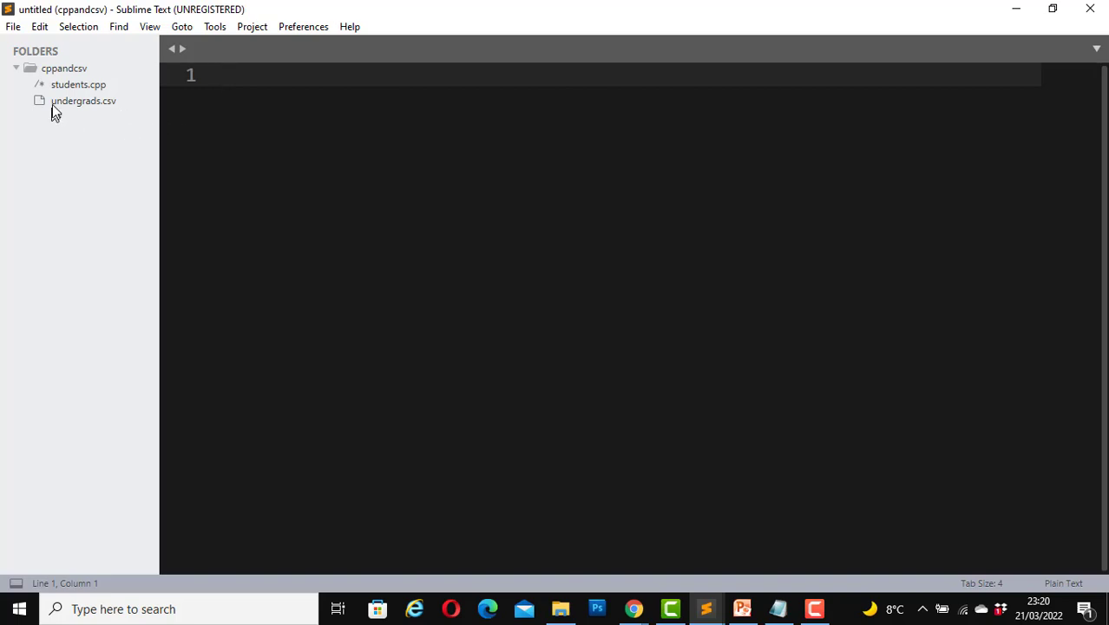
{"action": "mouse_move", "coordinate": [85, 79]}
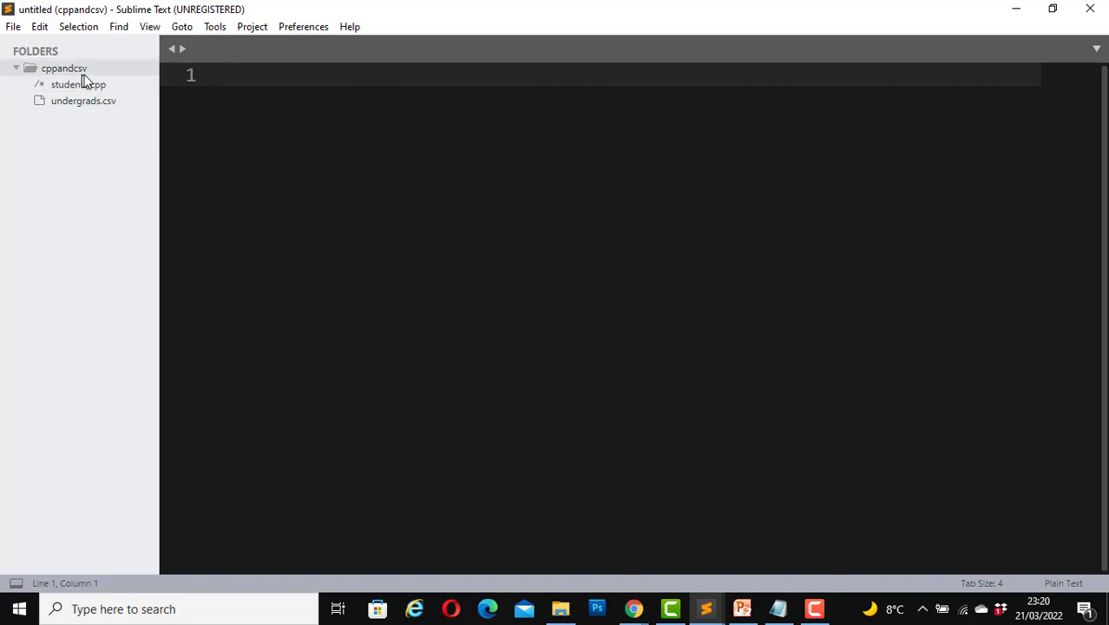
{"action": "mouse_move", "coordinate": [176, 200]}
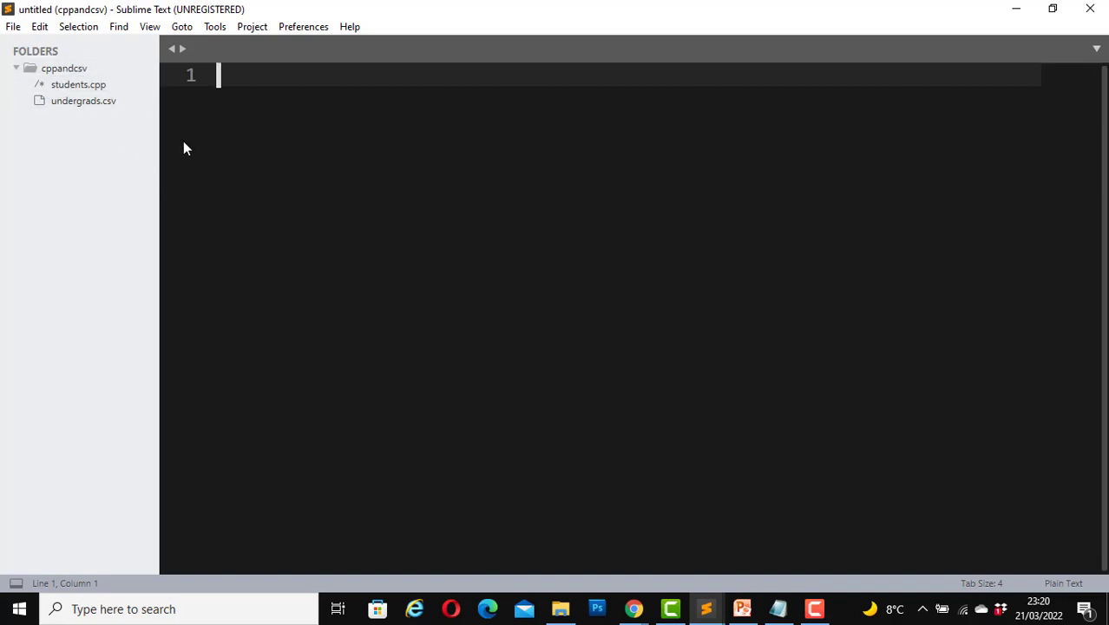
{"action": "mouse_move", "coordinate": [276, 165]}
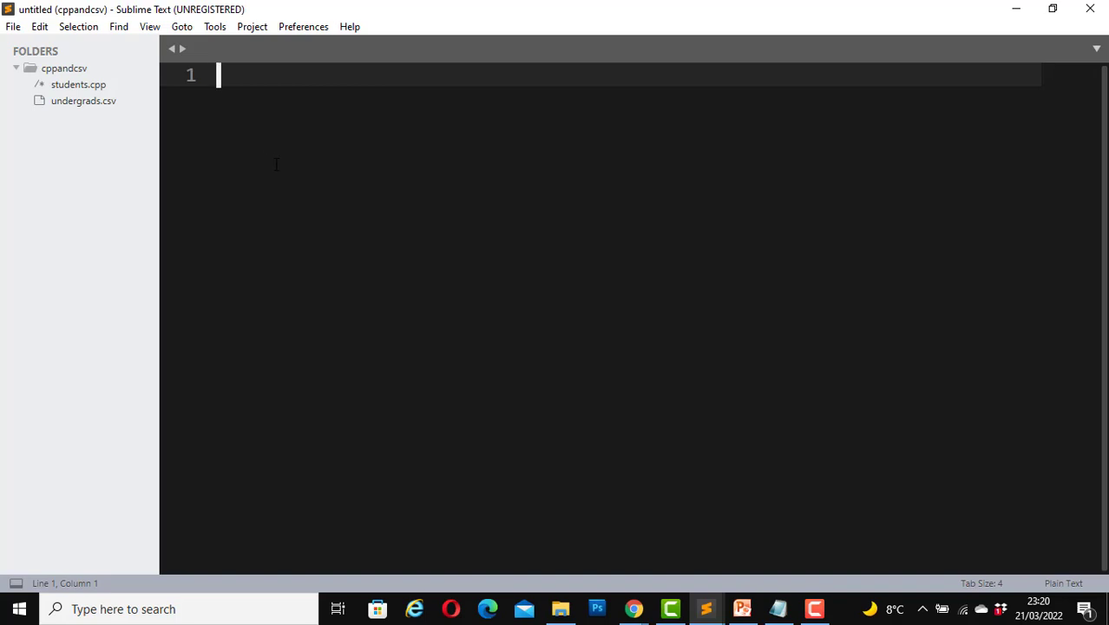
{"action": "mouse_move", "coordinate": [313, 126]}
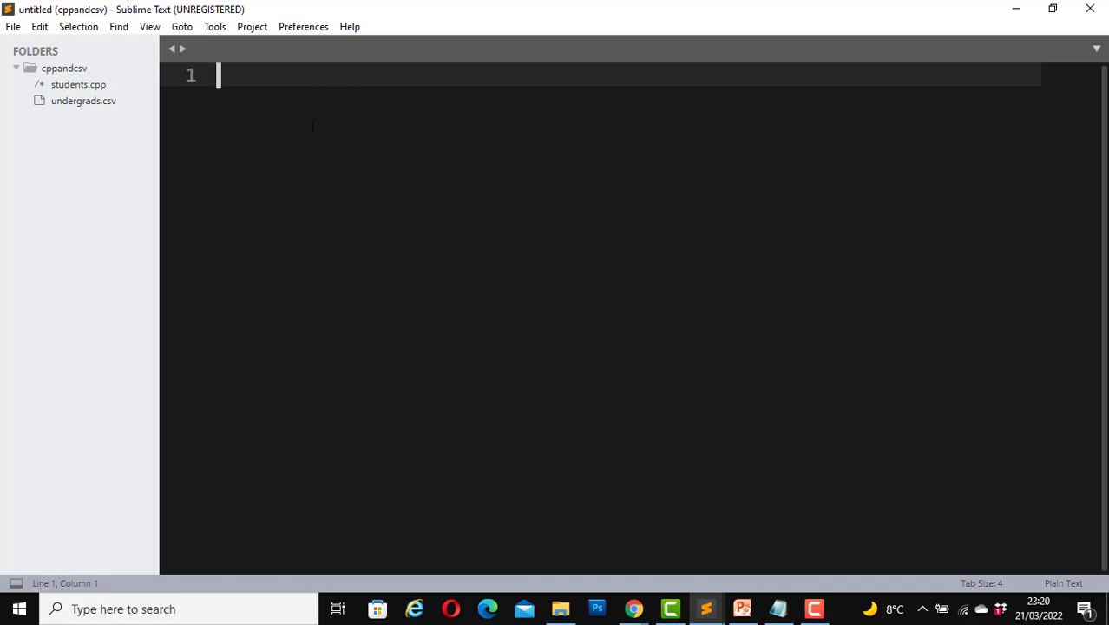
{"action": "mouse_move", "coordinate": [330, 163]}
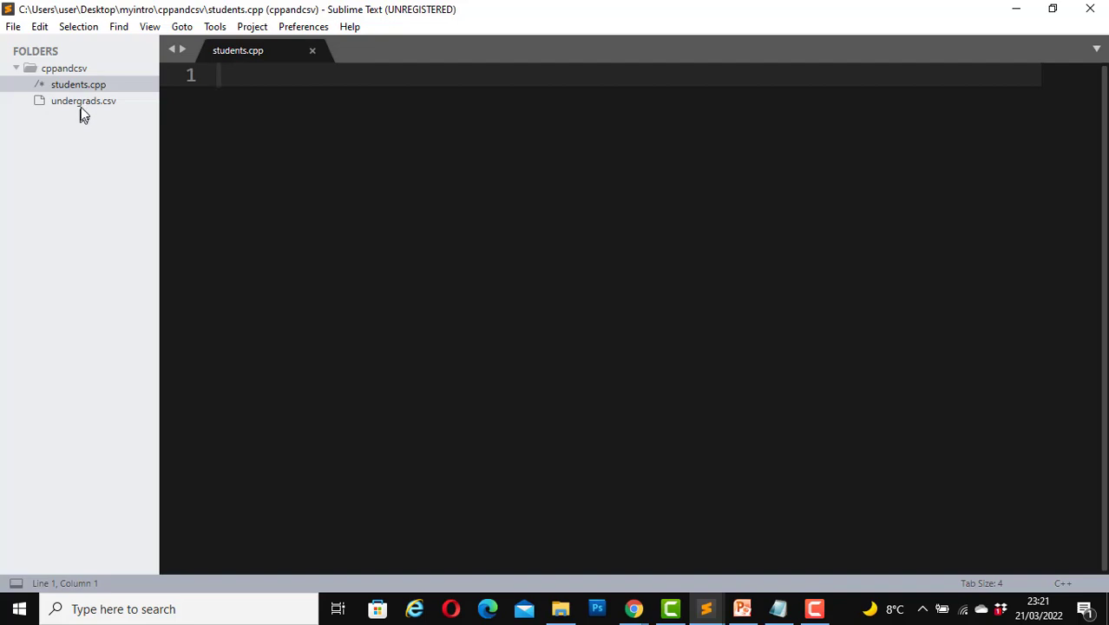
{"action": "mouse_move", "coordinate": [83, 111]}
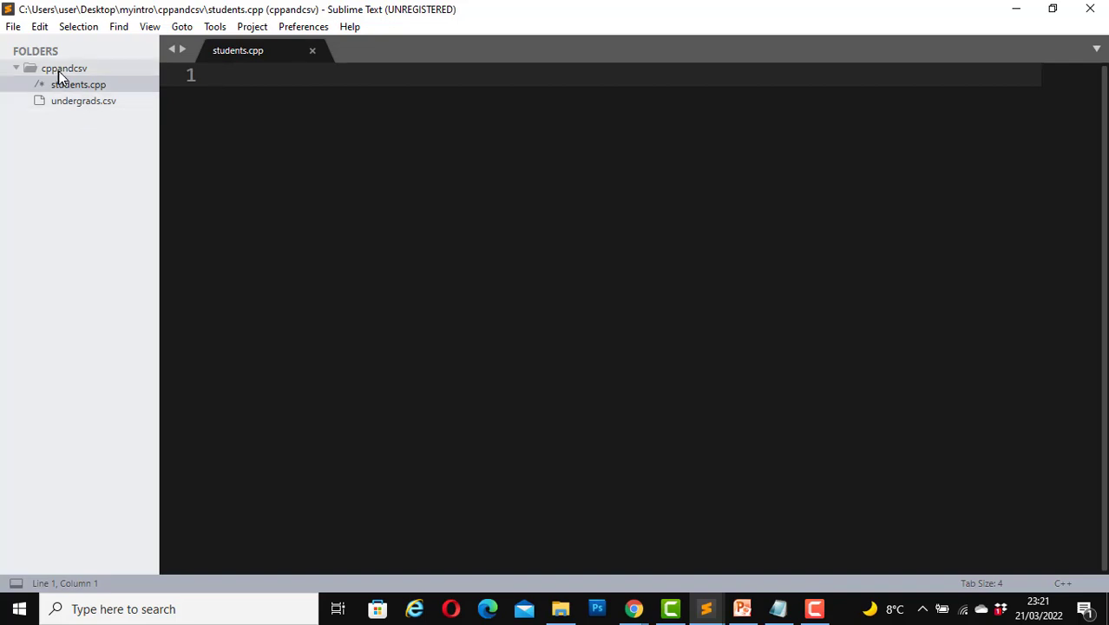
{"action": "mouse_move", "coordinate": [80, 79]}
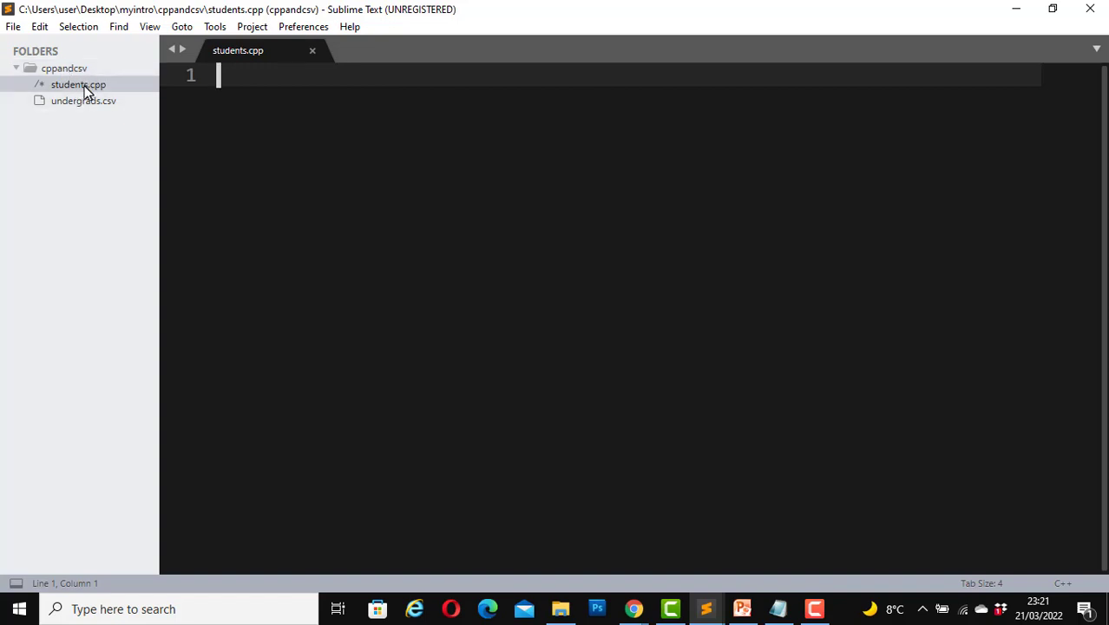
{"action": "mouse_move", "coordinate": [189, 81]}
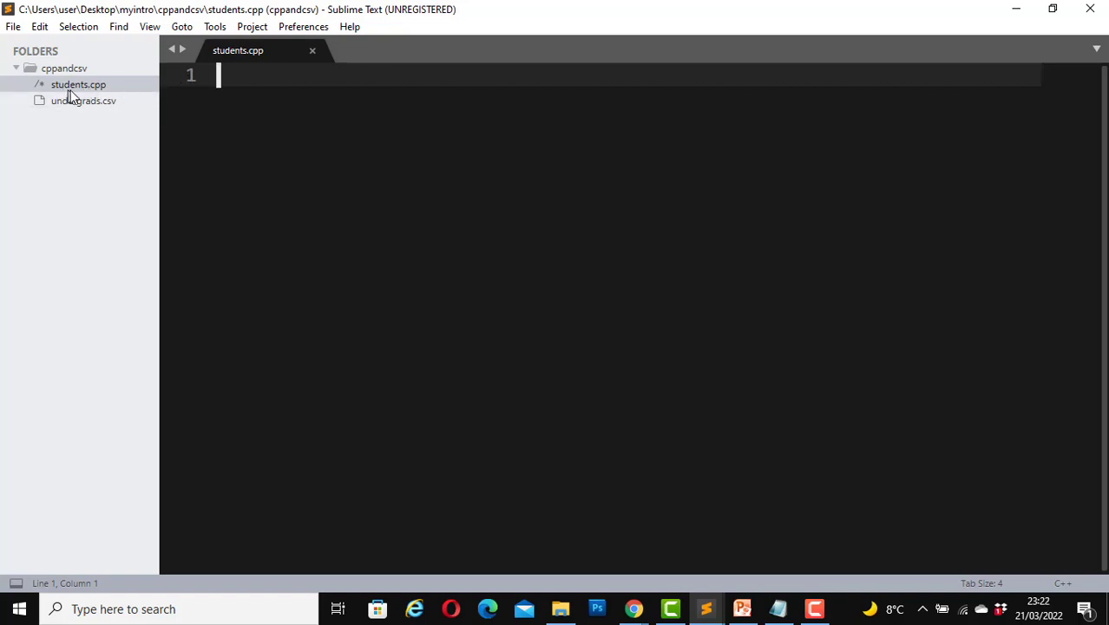
{"action": "mouse_move", "coordinate": [198, 98]}
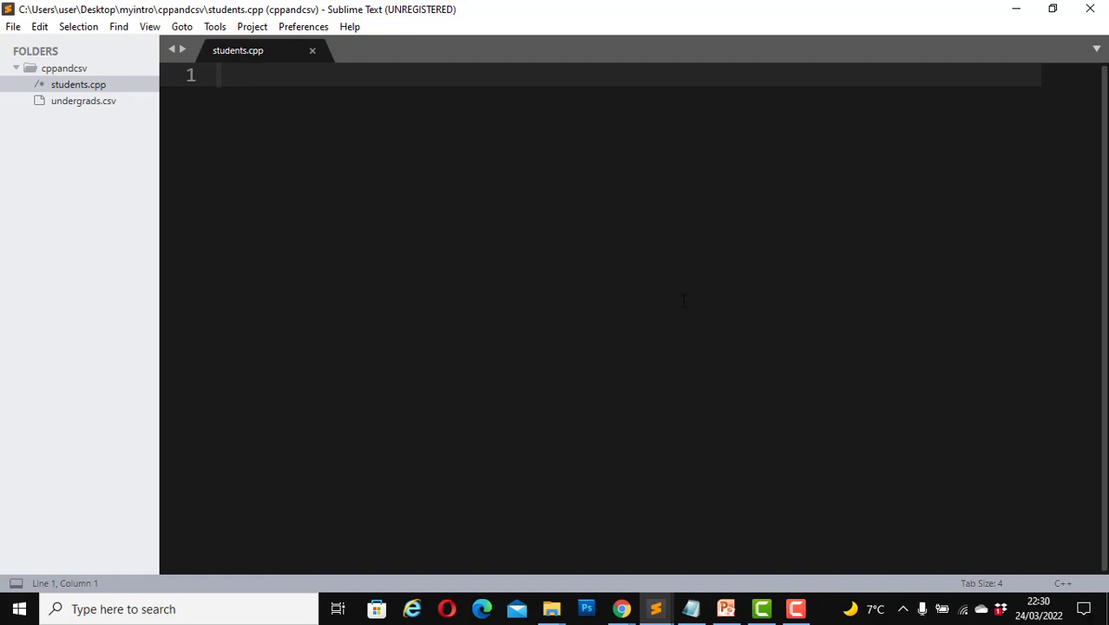
Add #include lines for iostream, string and fstream.
{"action": "type", "text": "#include <i>"}
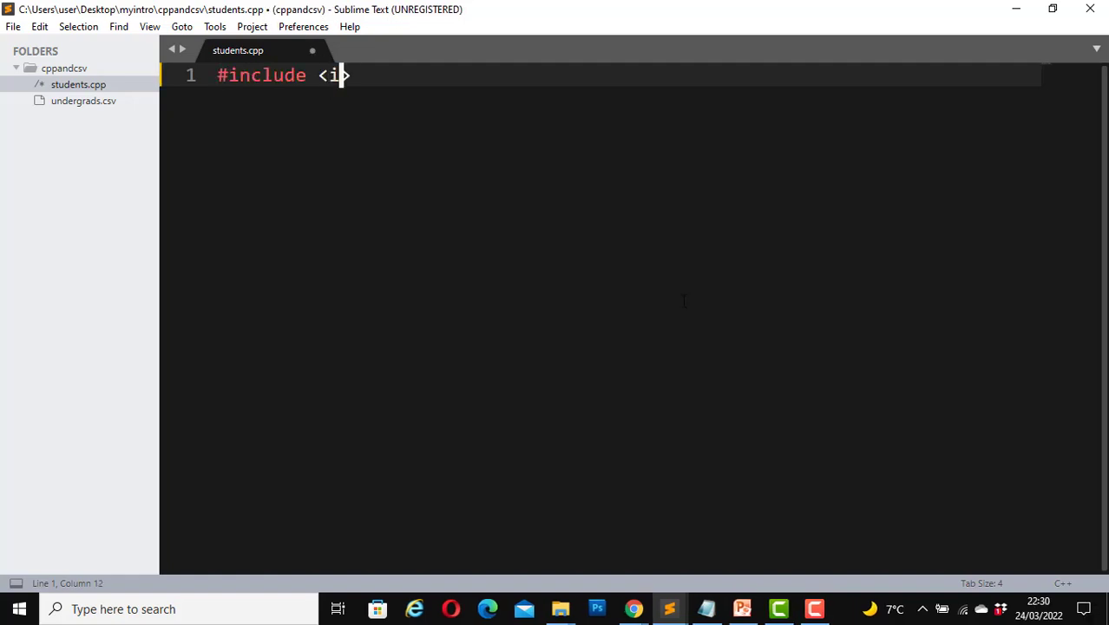
{"action": "type", "text": "ostream"}
{"action": "type", "text": "#include <>"}
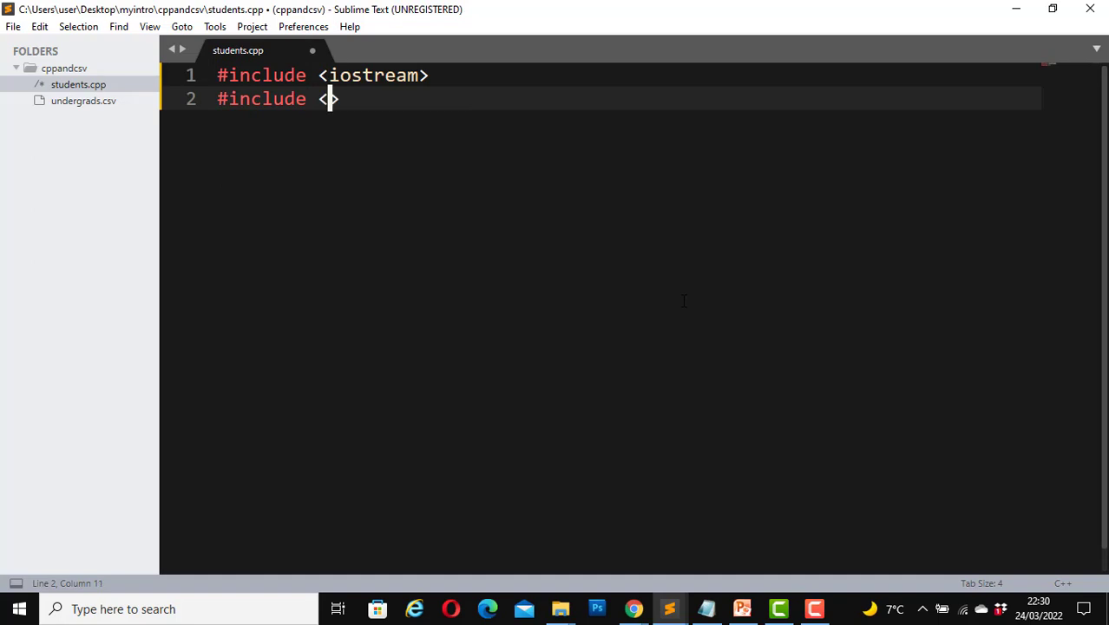
{"action": "type", "text": "string"}
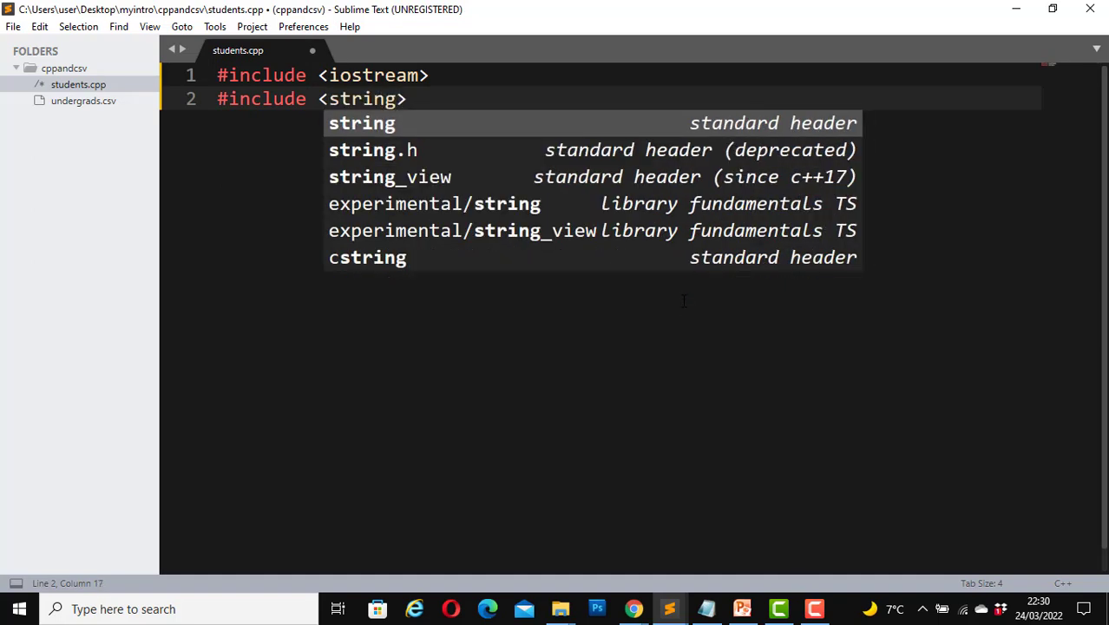
{"action": "key", "text": "Return"}
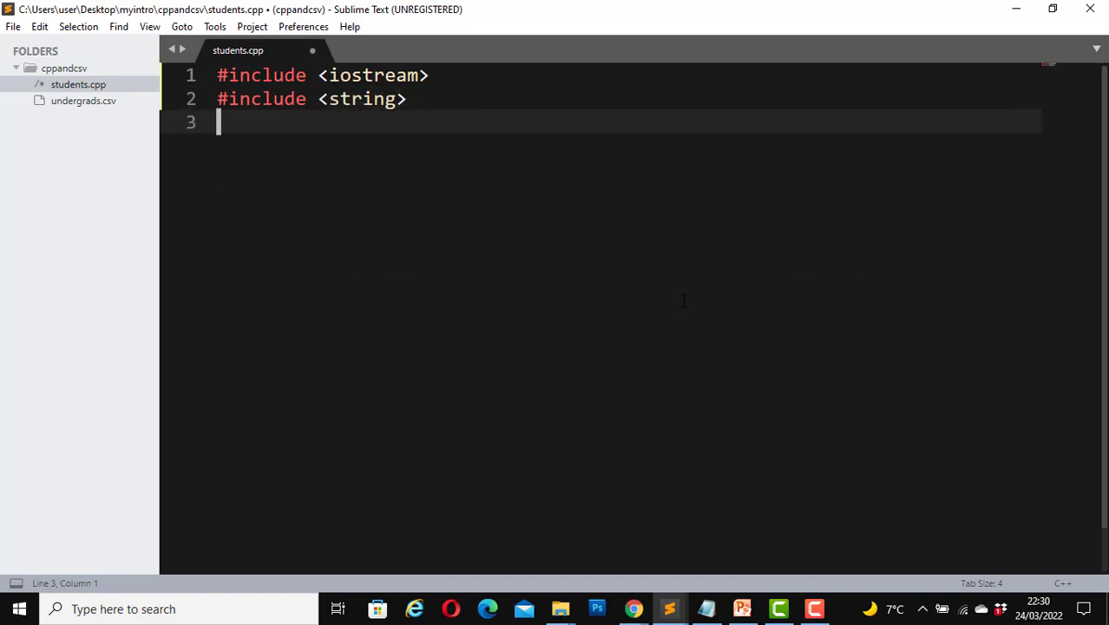
{"action": "type", "text": "#include <f>"}
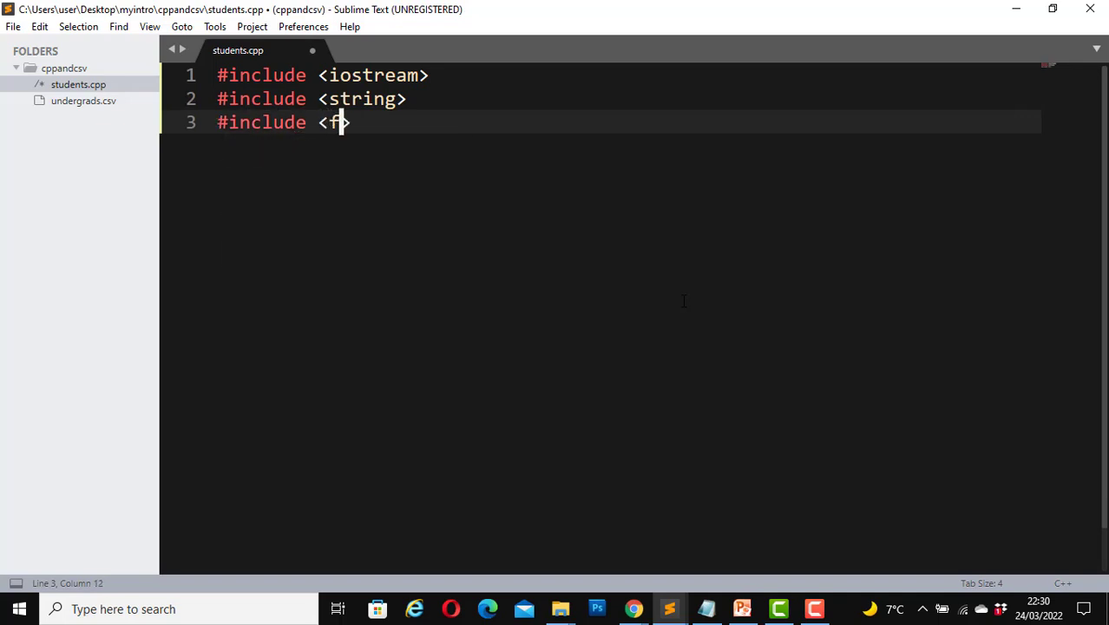
{"action": "type", "text": "srea"}
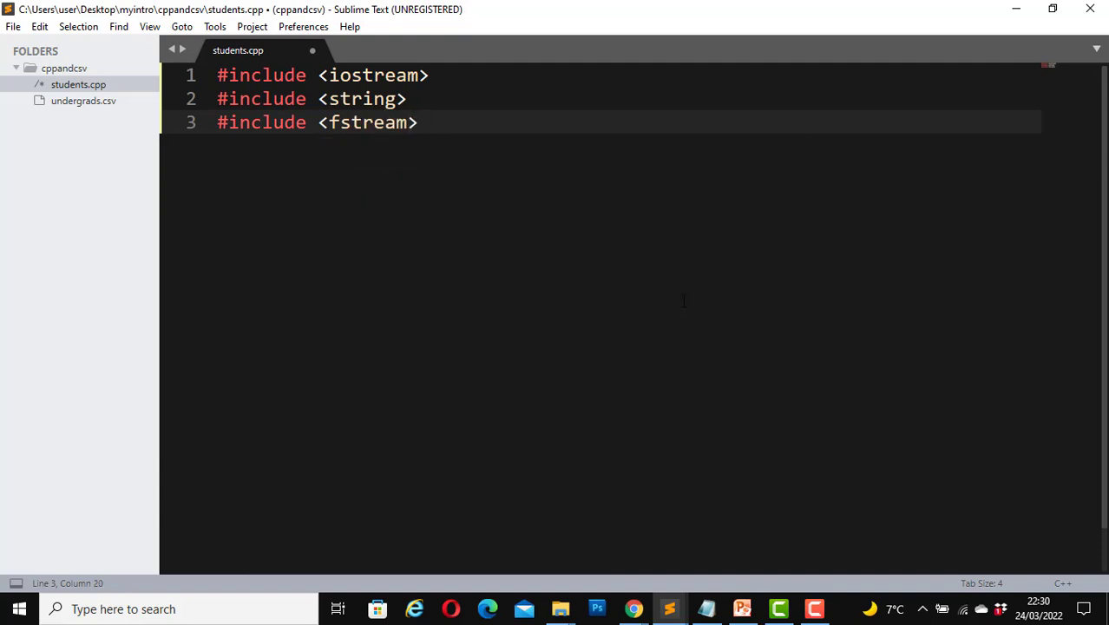
Comment that fstream will read the csv file, then add using namespace std;.
{"action": "type", "text": "//We w"}
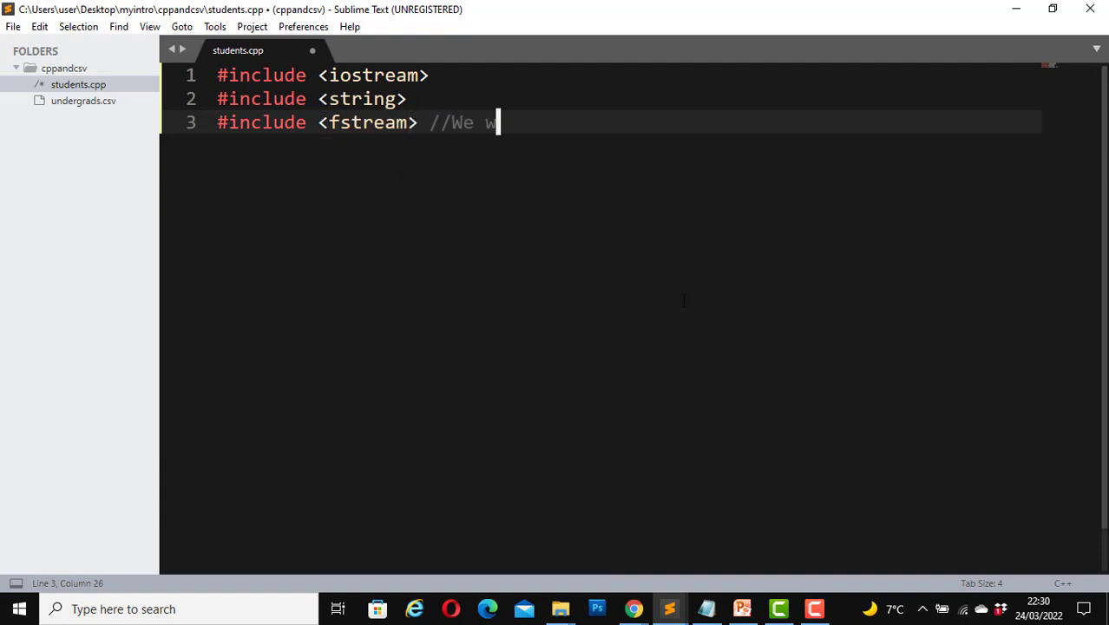
{"action": "type", "text": "ill use th"}
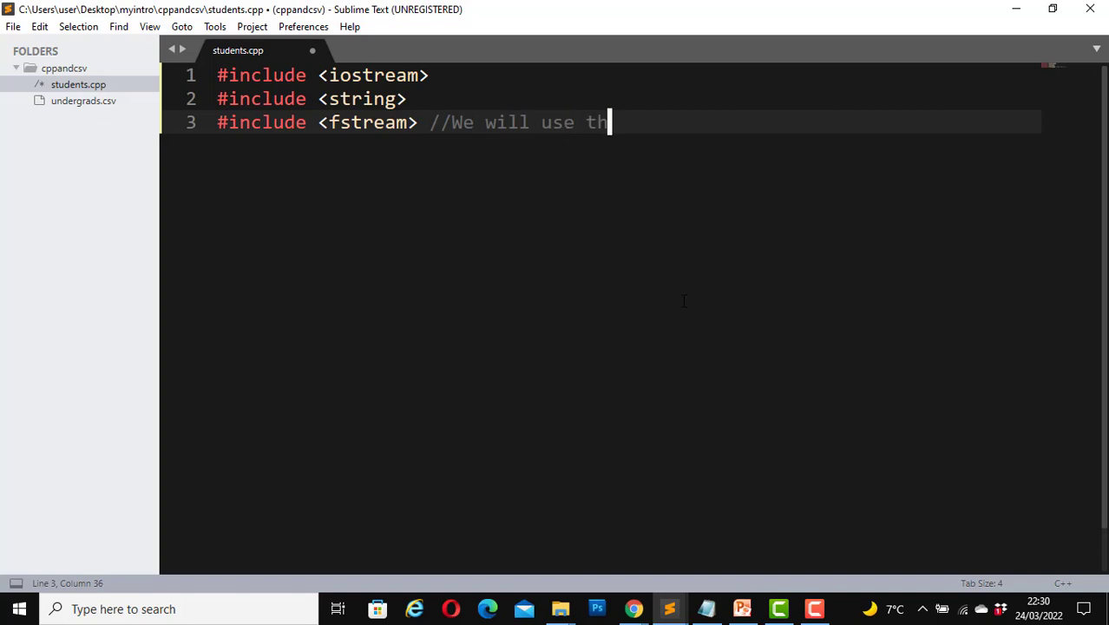
{"action": "type", "text": "is header"}
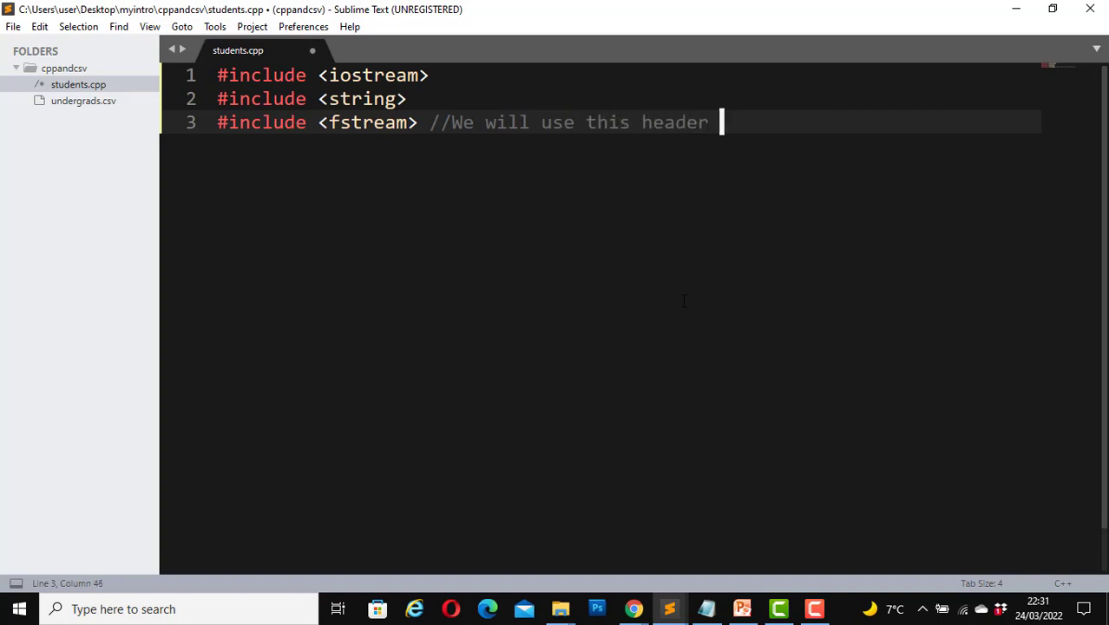
{"action": "type", "text": "file to r"}
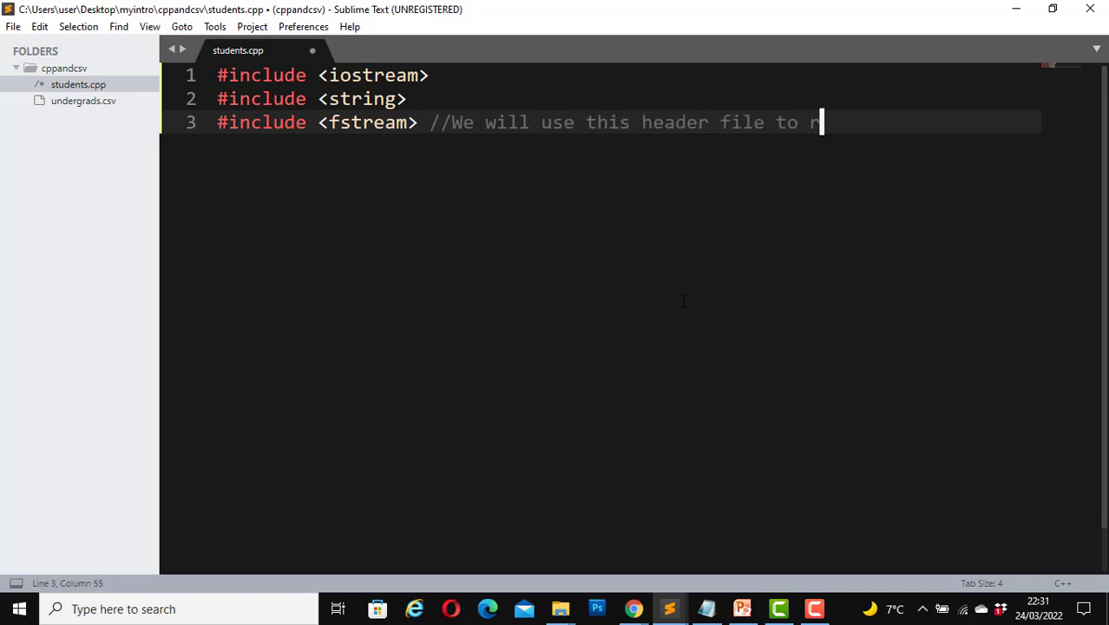
{"action": "type", "text": "ead our c"}
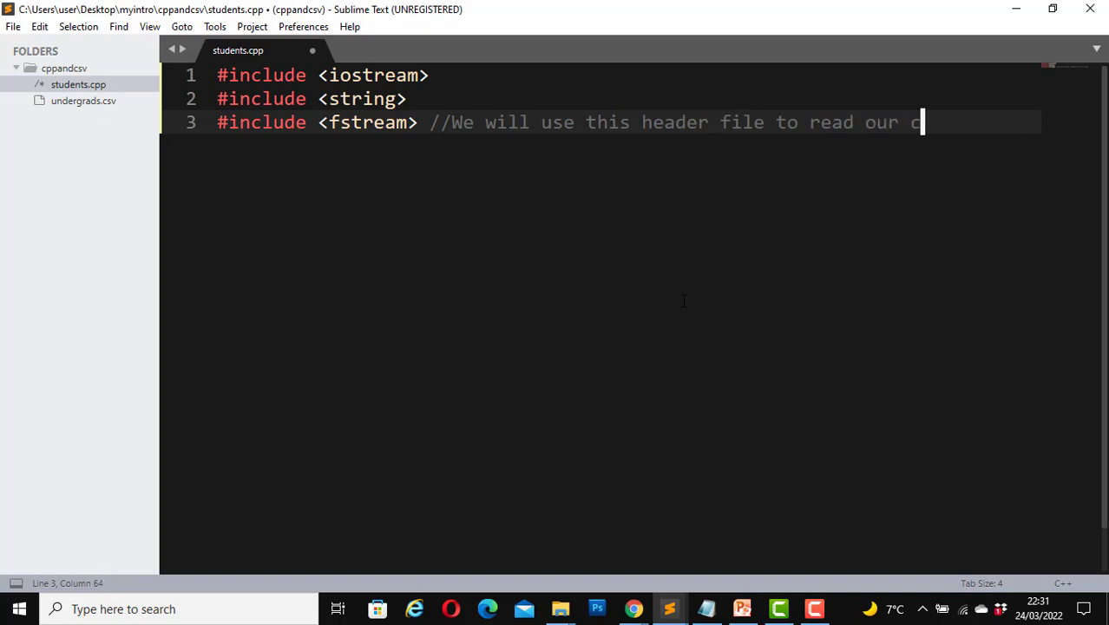
{"action": "type", "text": "sv fime"}
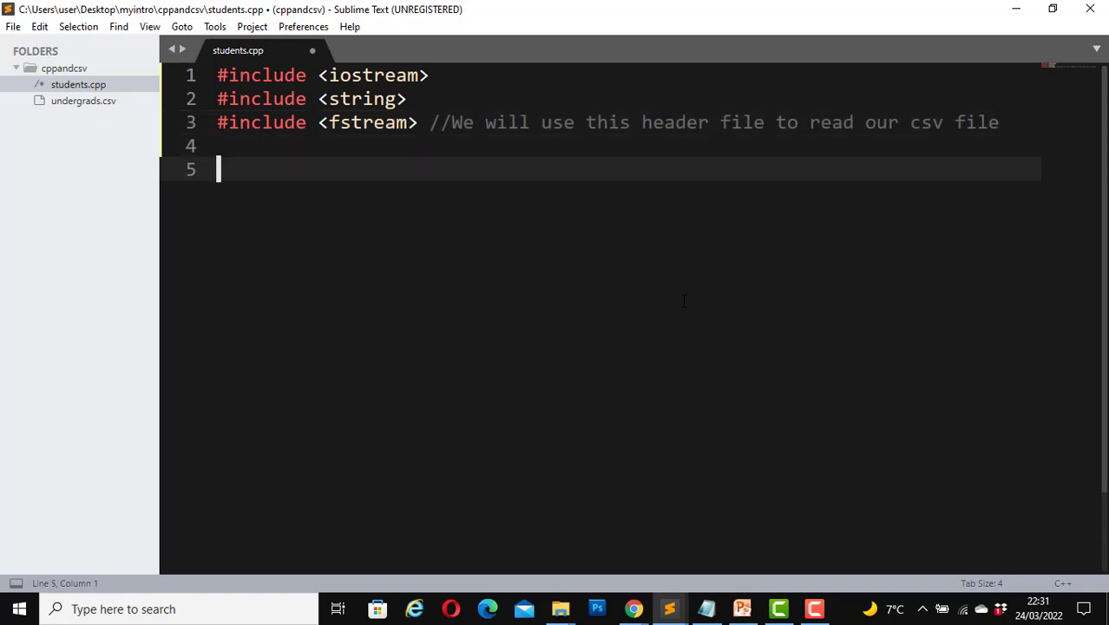
{"action": "type", "text": "using n"}
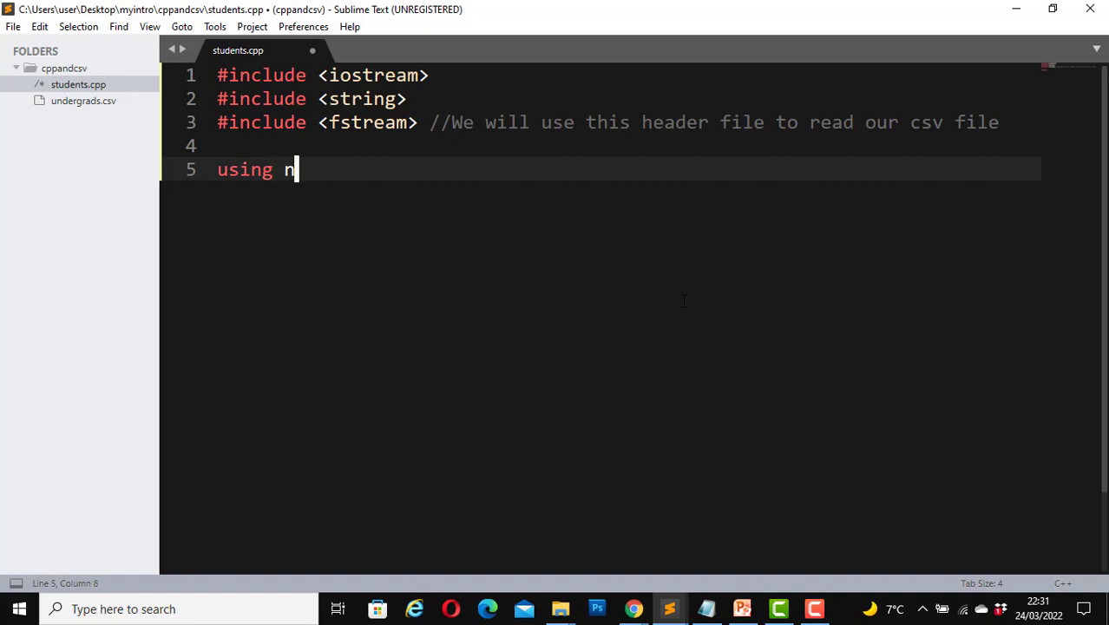
{"action": "type", "text": "amespace std;"}
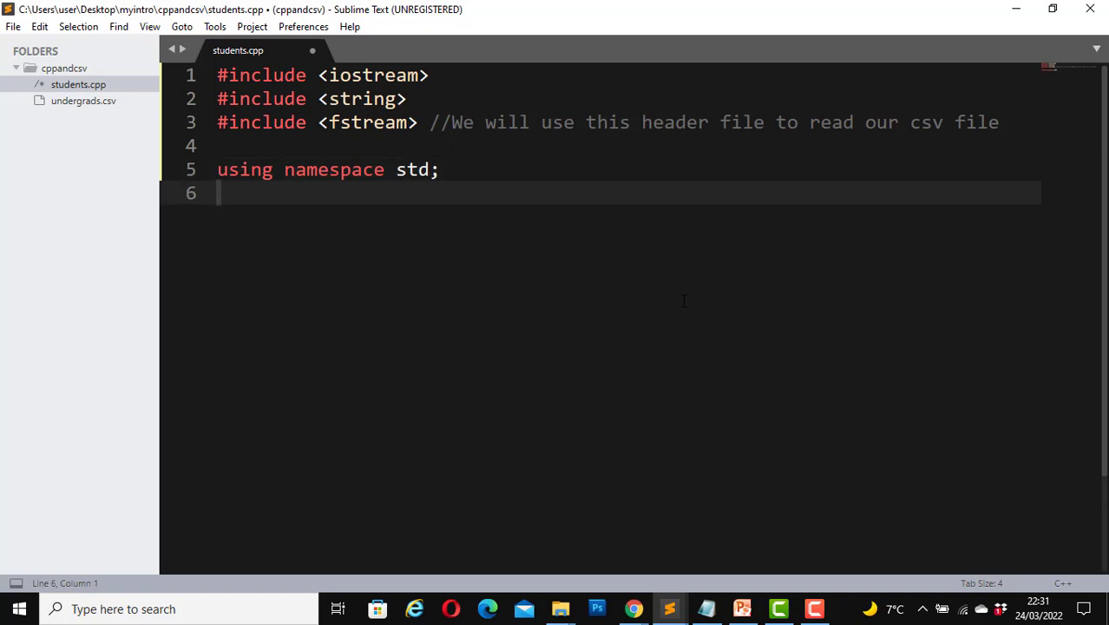
Write int main() with braces and a body containing return 0;.
{"action": "type", "text": "int main("}
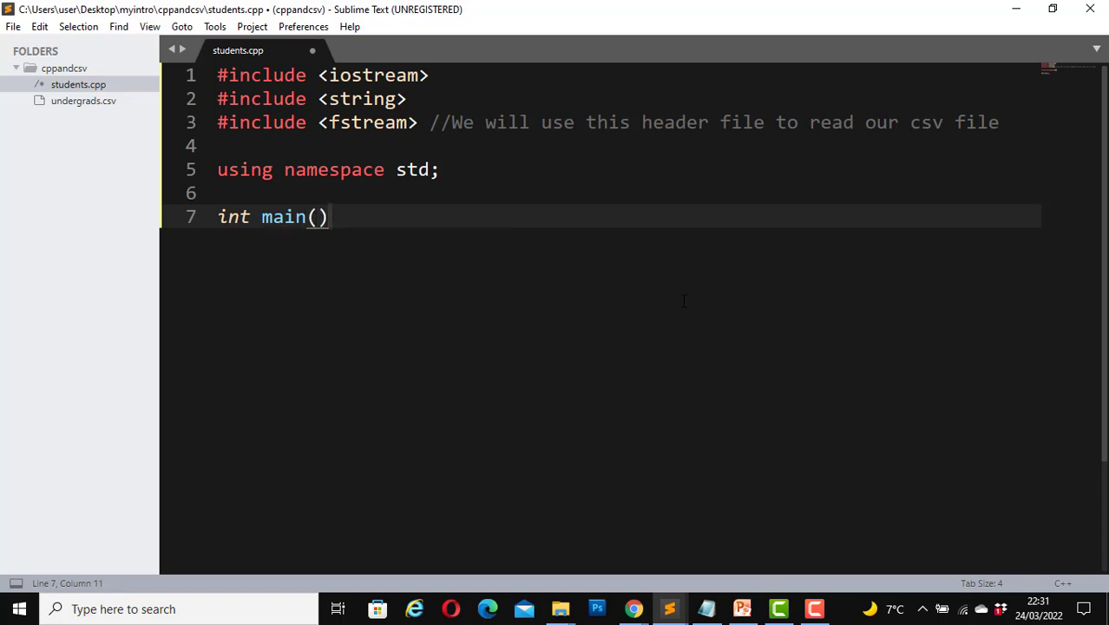
{"action": "type", "text": "{"}
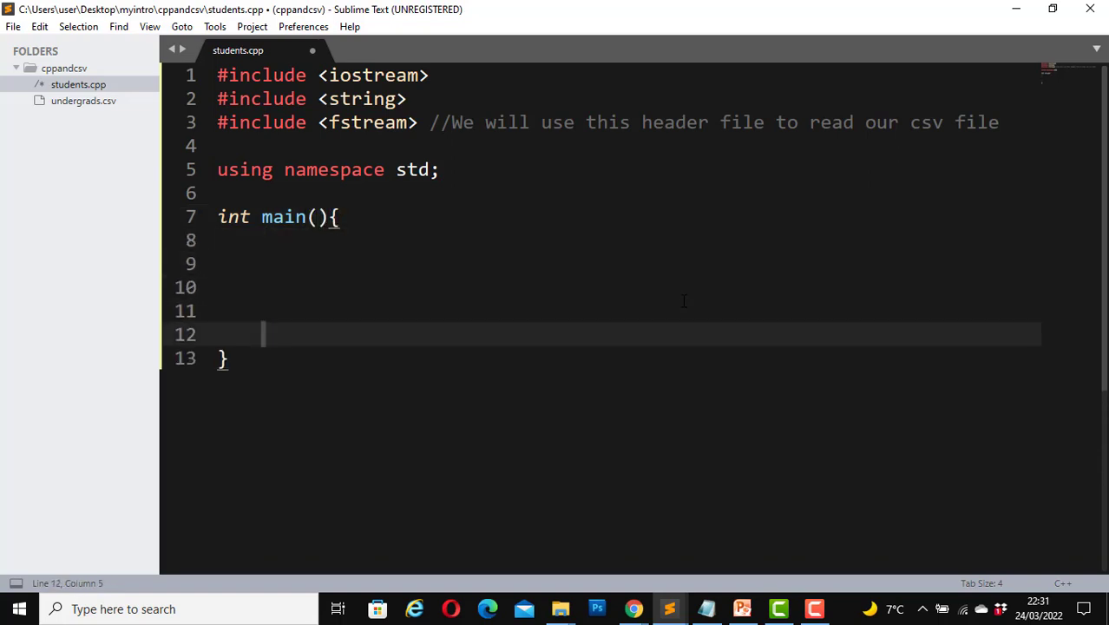
{"action": "type", "text": "retur"}
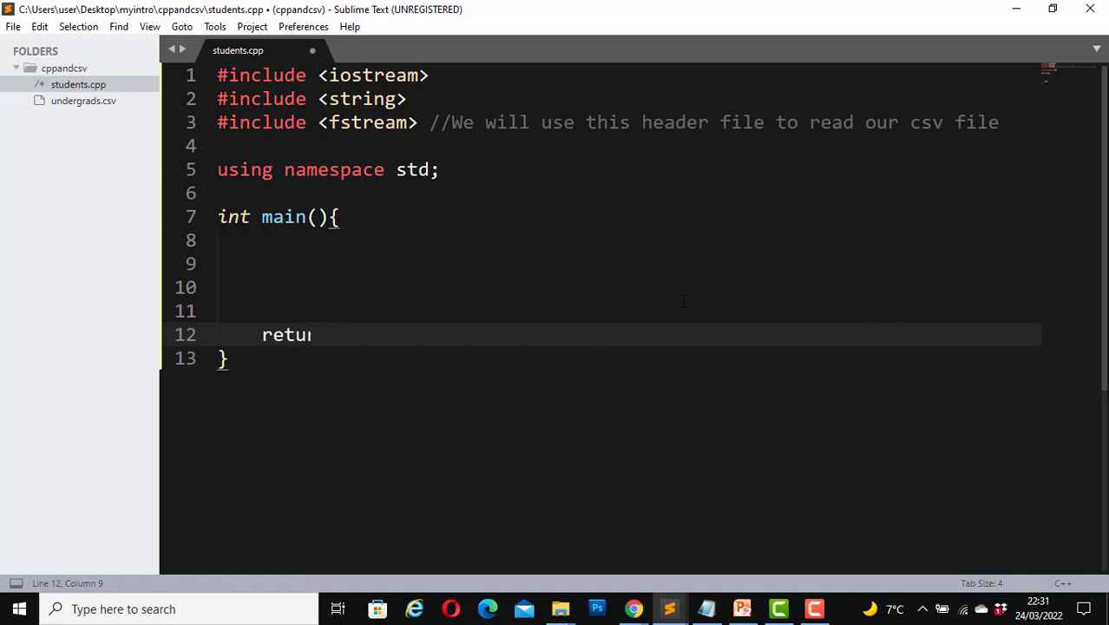
{"action": "type", "text": "rn 0;"}
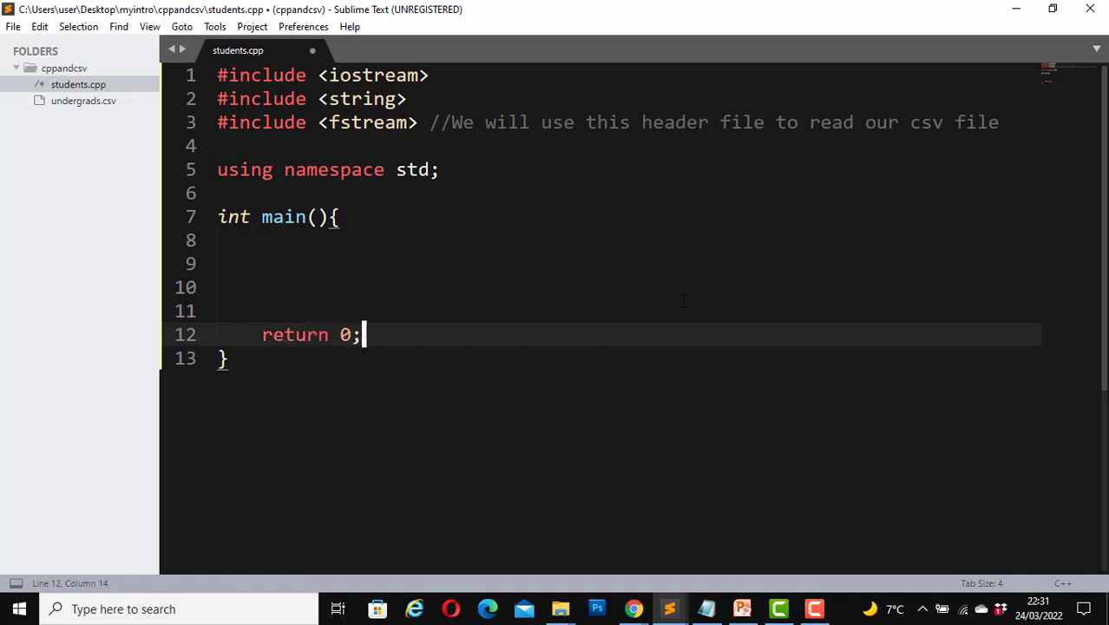
{"action": "mouse_move", "coordinate": [459, 221]}
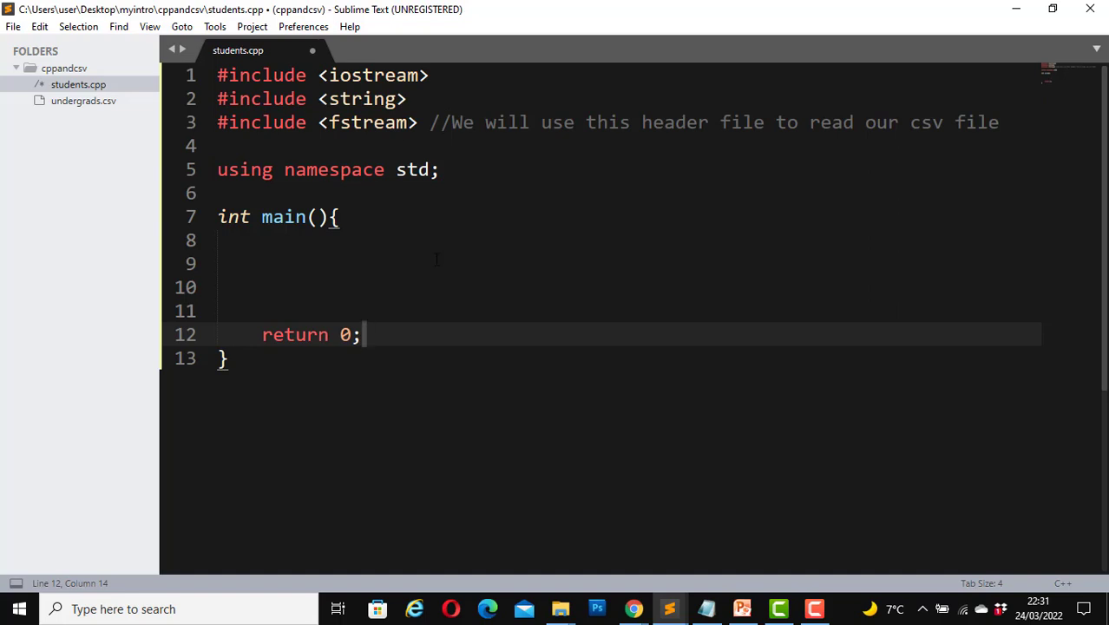
{"action": "mouse_move", "coordinate": [425, 194]}
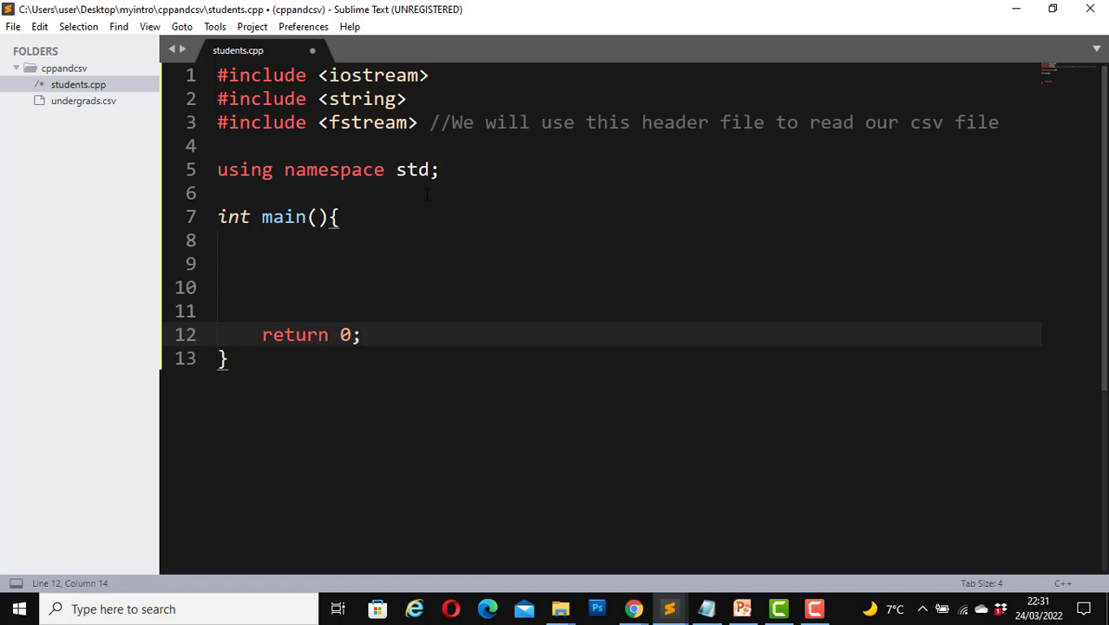
{"action": "mouse_move", "coordinate": [480, 281]}
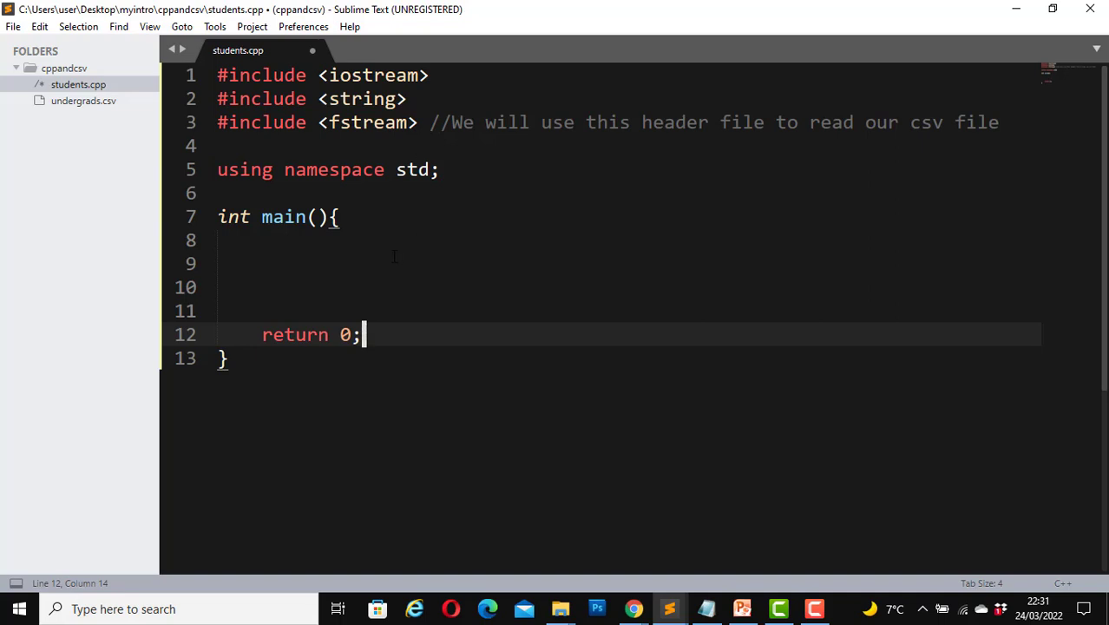
Add the line string myFilePath = "undergrads.csv"; just after main's opening brace.
{"action": "left_click", "coordinate": [337, 216]}
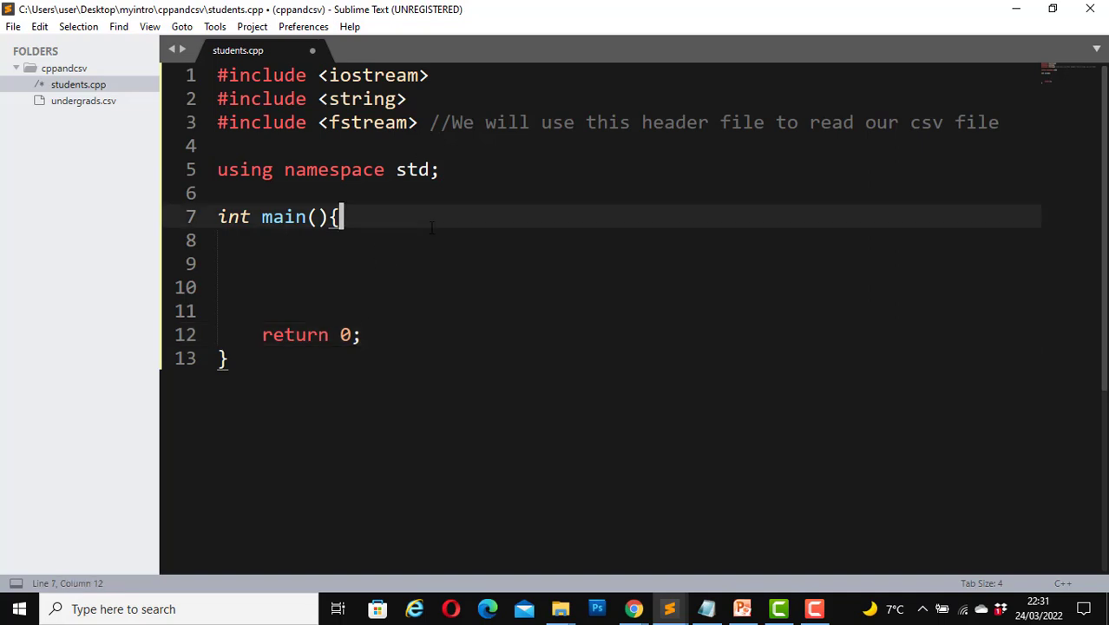
{"action": "key", "text": "Enter"}
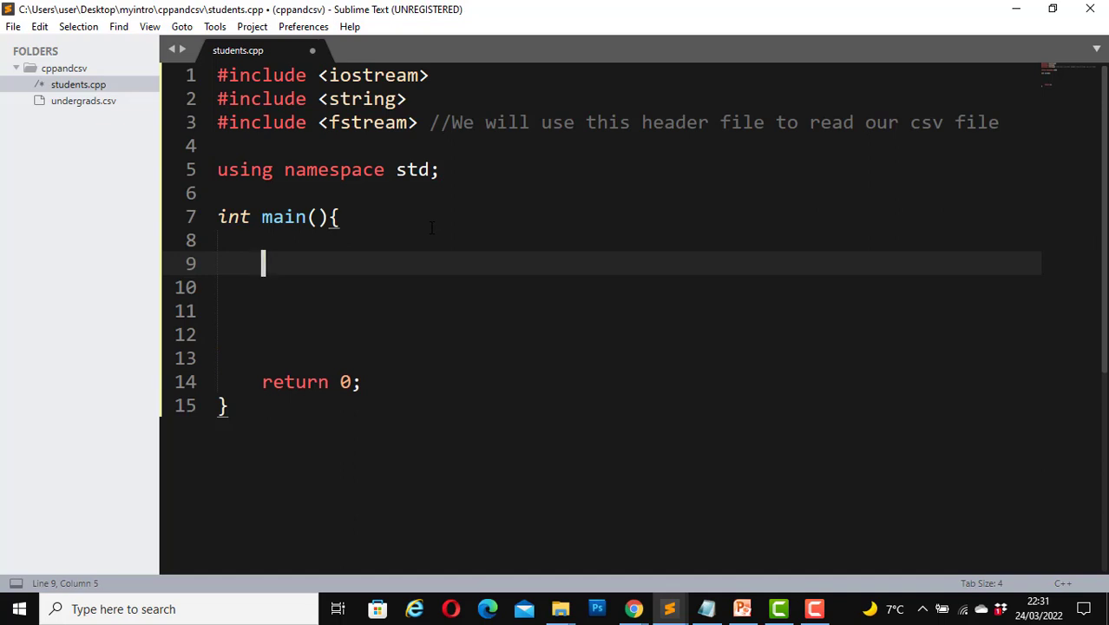
{"action": "type", "text": "string"}
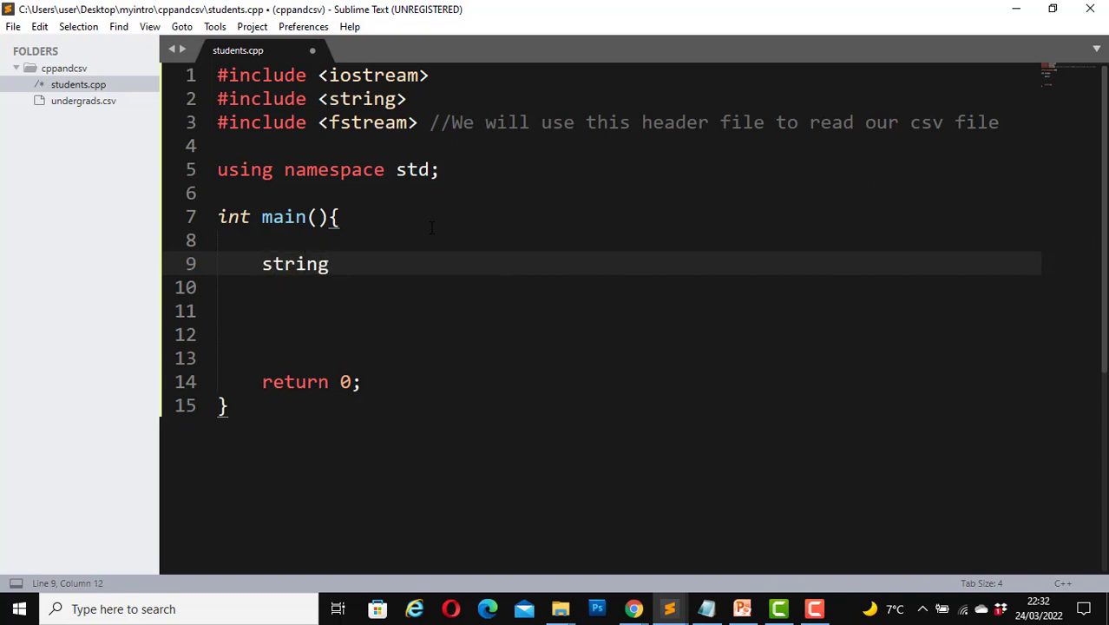
{"action": "type", "text": "myF:"}
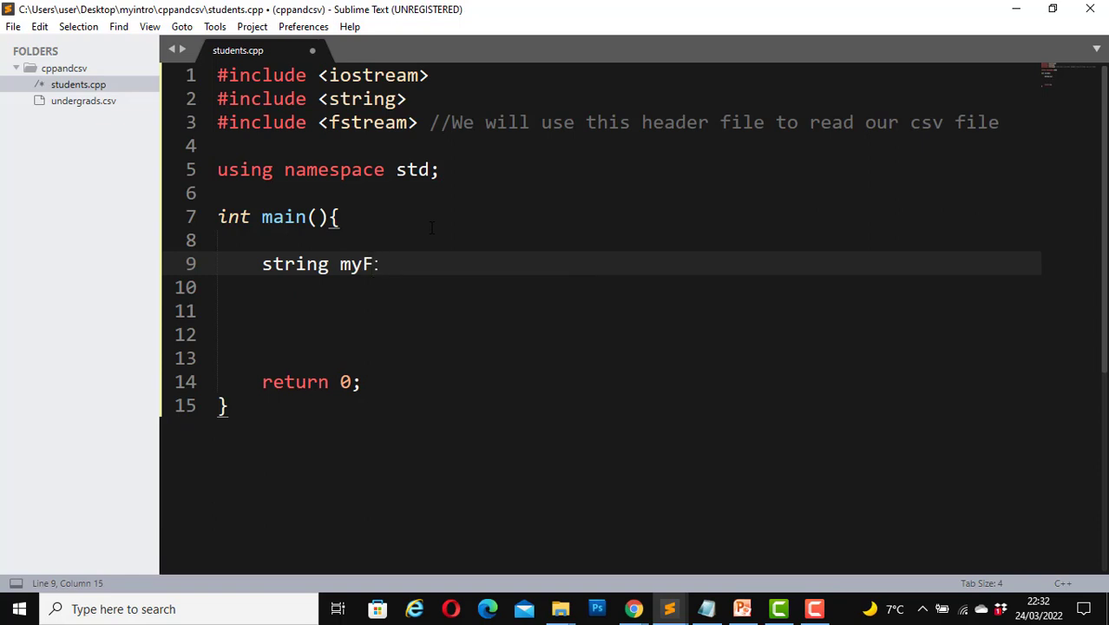
{"action": "type", "text": "ilePath"}
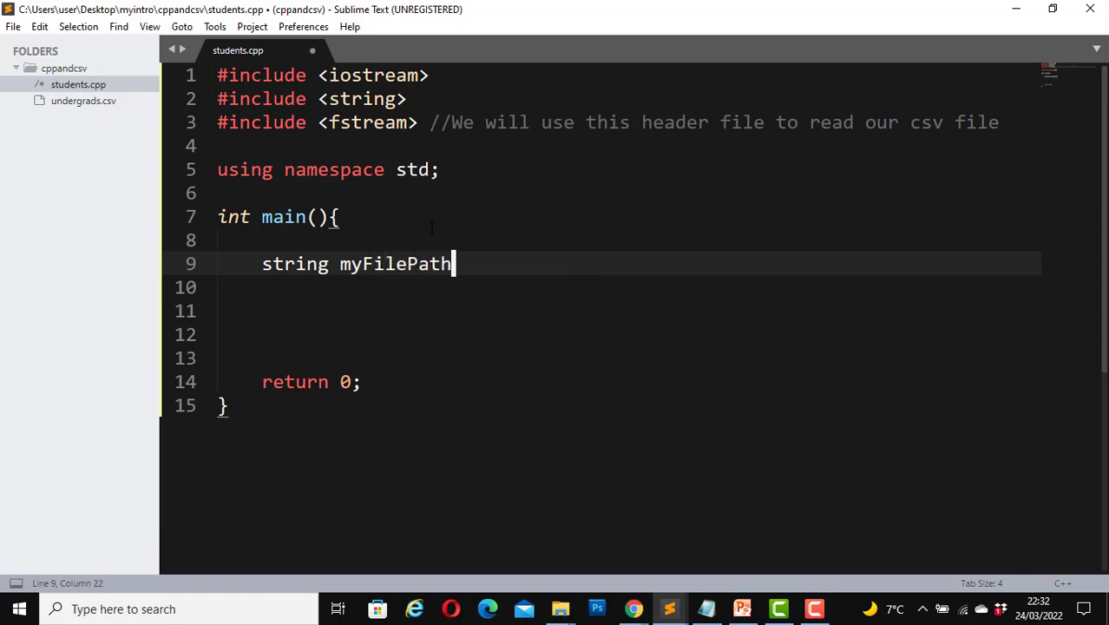
{"action": "type", "text": "="}
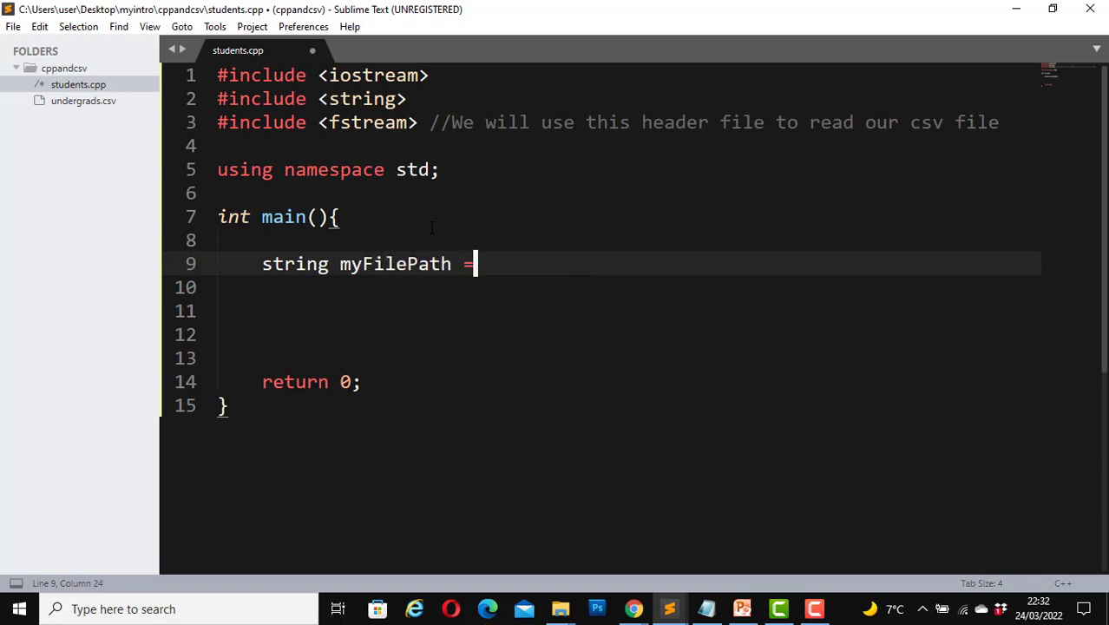
{"action": "type", "text": "\"\""}
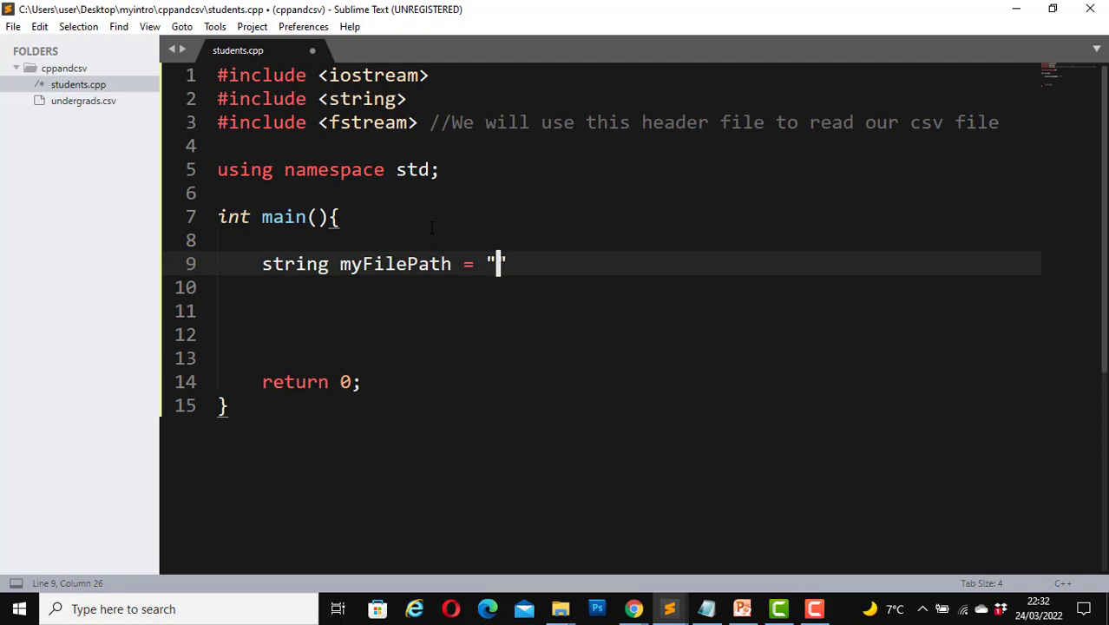
{"action": "type", "text": "undergrads"}
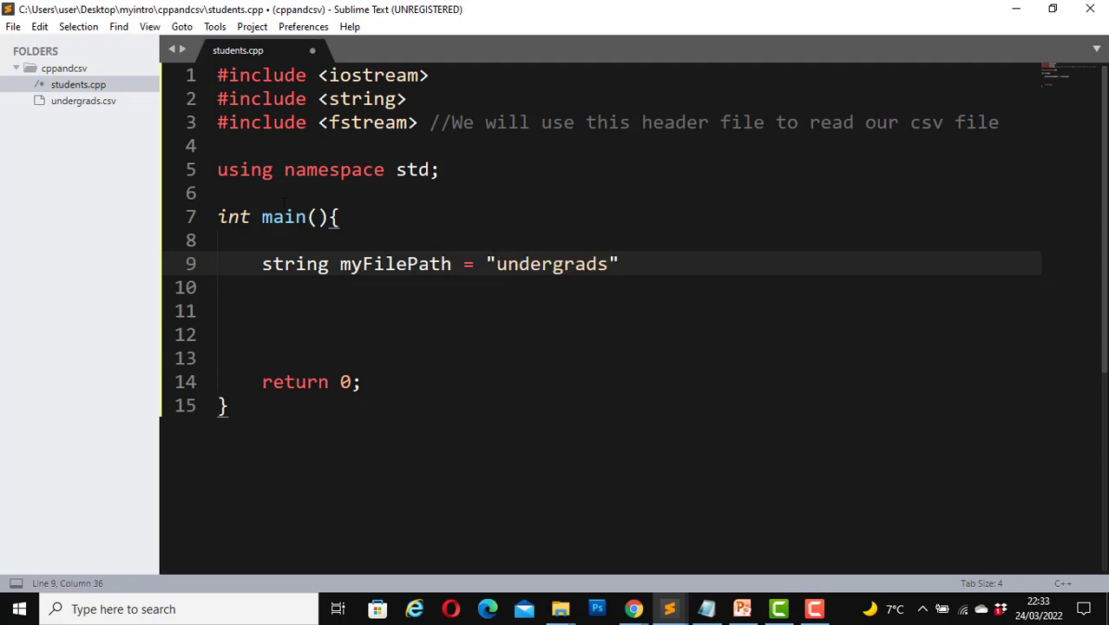
{"action": "type", "text": "."}
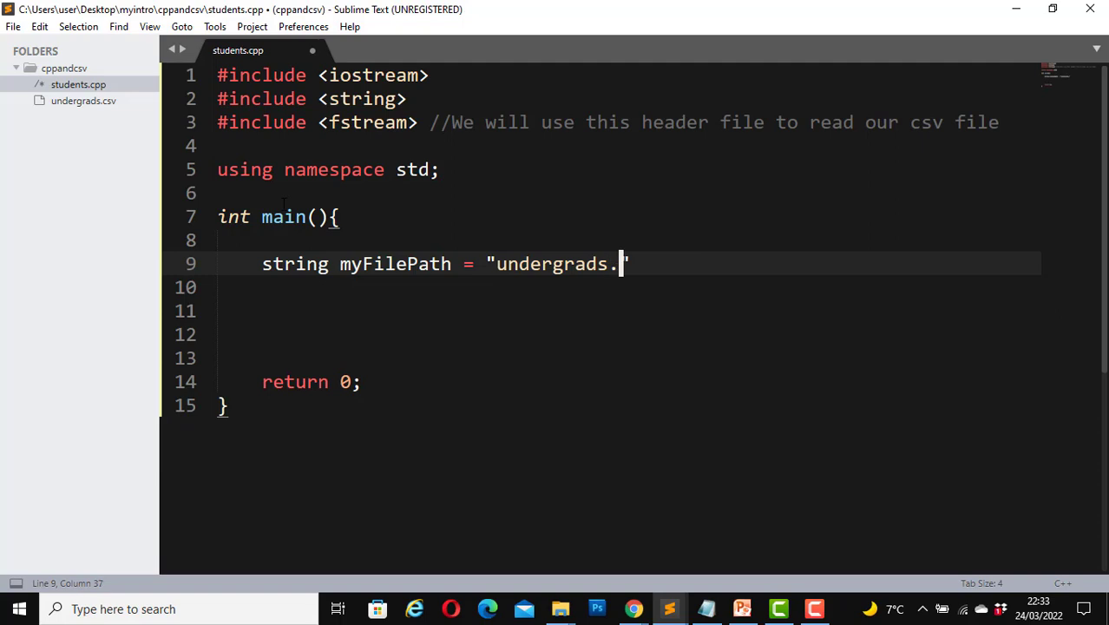
{"action": "type", "text": "csv\";"}
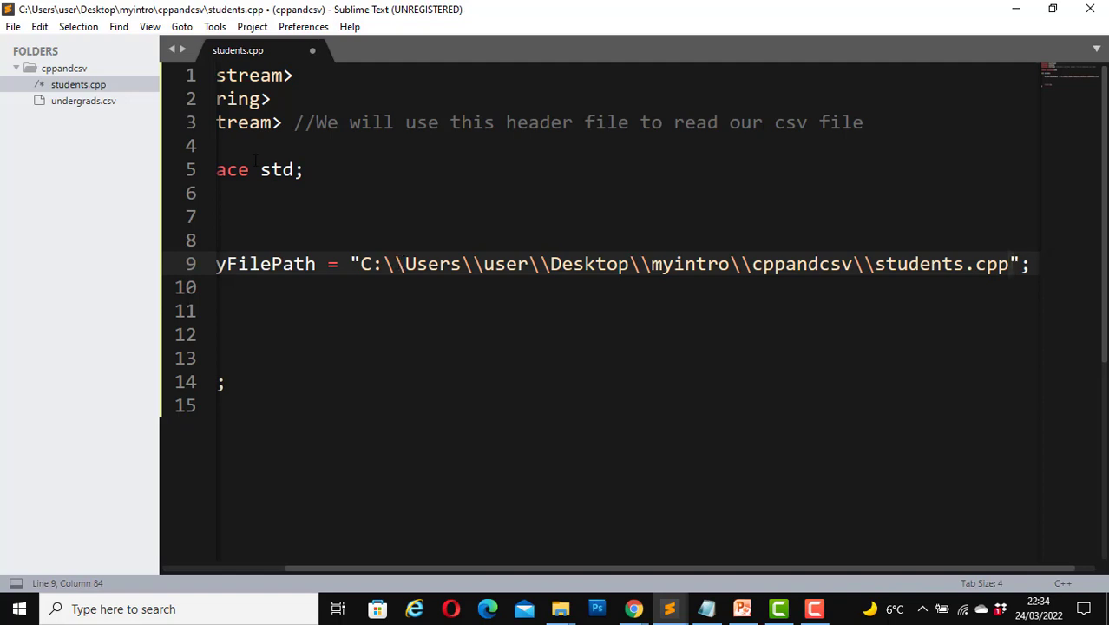
{"action": "mouse_move", "coordinate": [48, 18]}
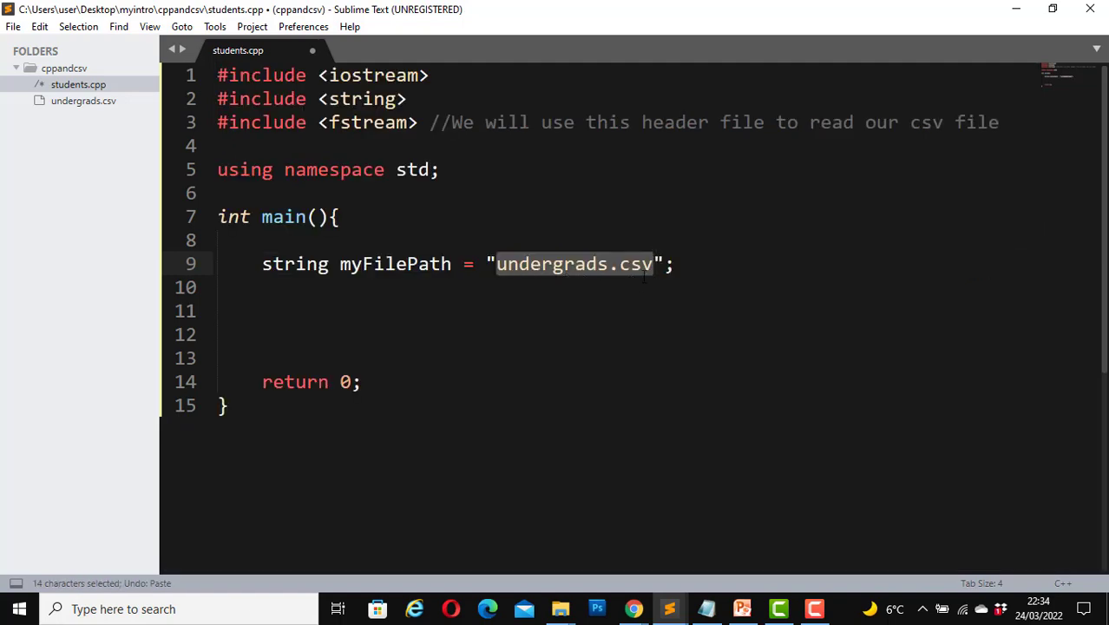
{"action": "mouse_move", "coordinate": [103, 120]}
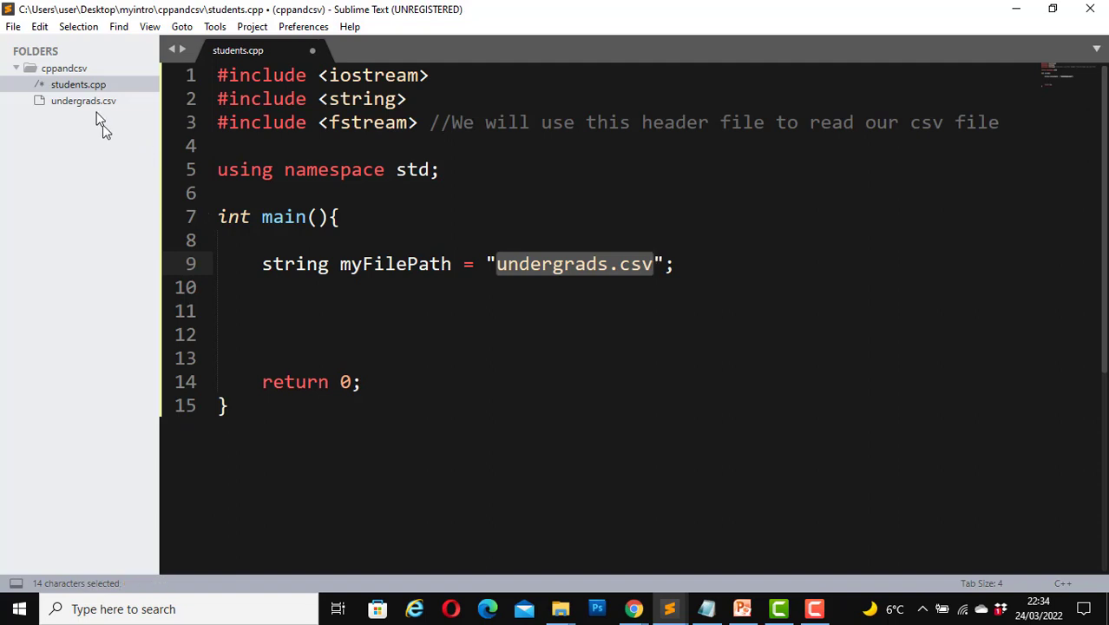
{"action": "mouse_move", "coordinate": [78, 96]}
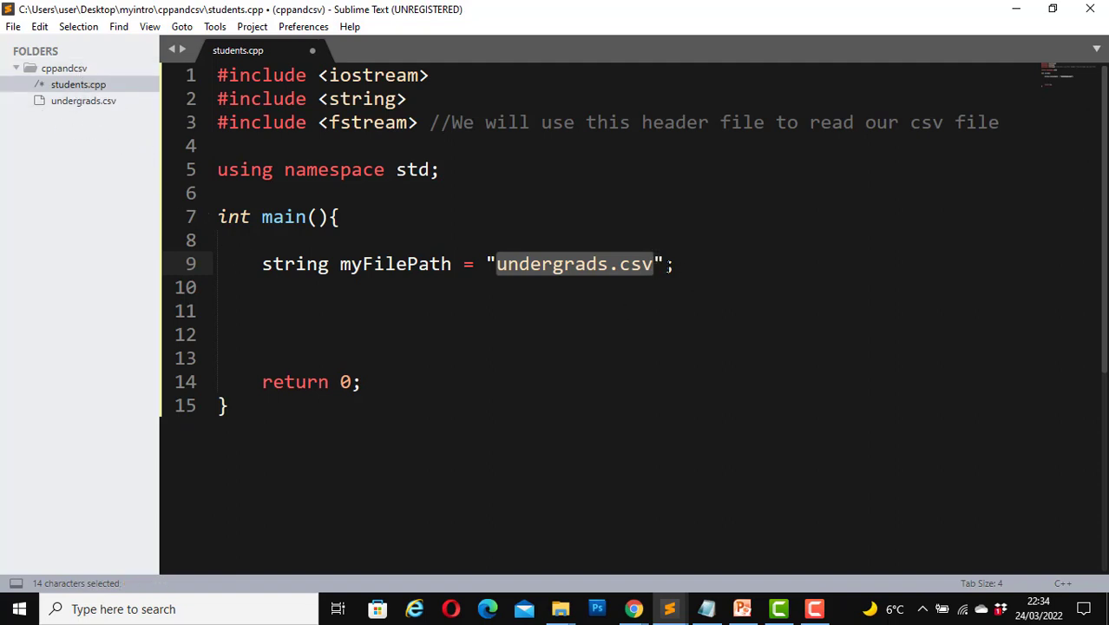
Place the cursor at the end of the myFilePath line to continue below it.
{"action": "left_click", "coordinate": [694, 264]}
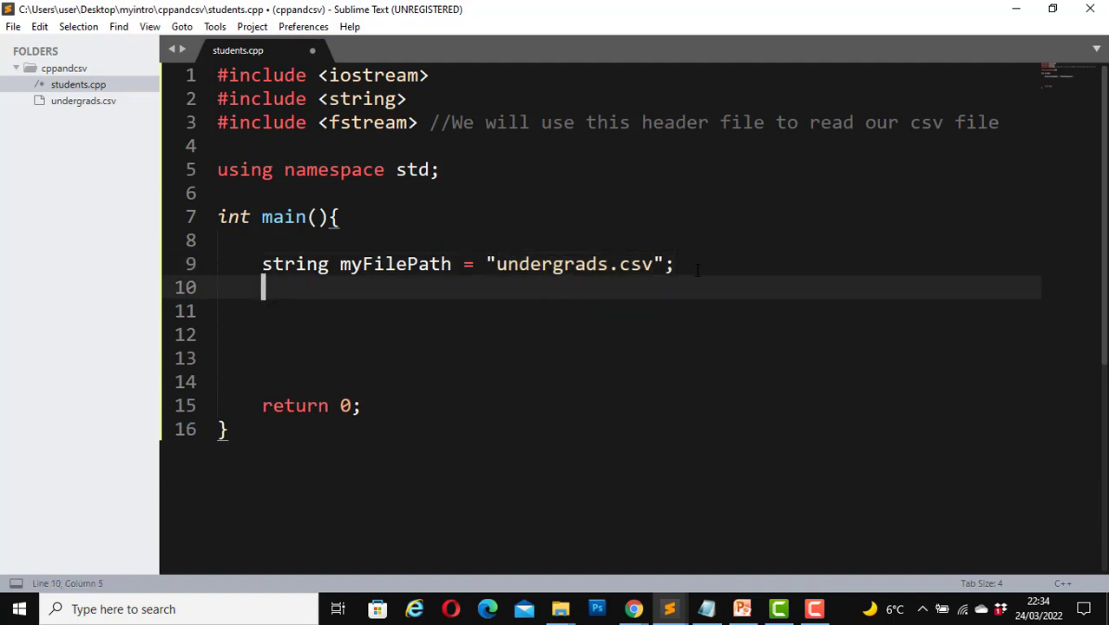
Declare an ifstream named allStudents inside main.
{"action": "type", "text": "ifs"}
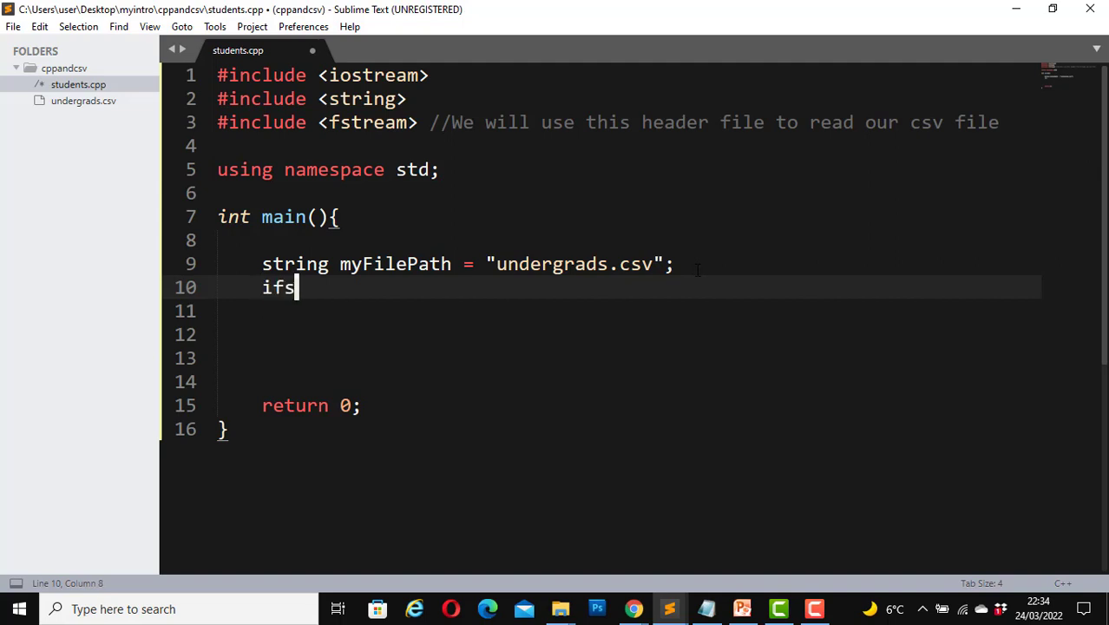
{"action": "type", "text": "tream"}
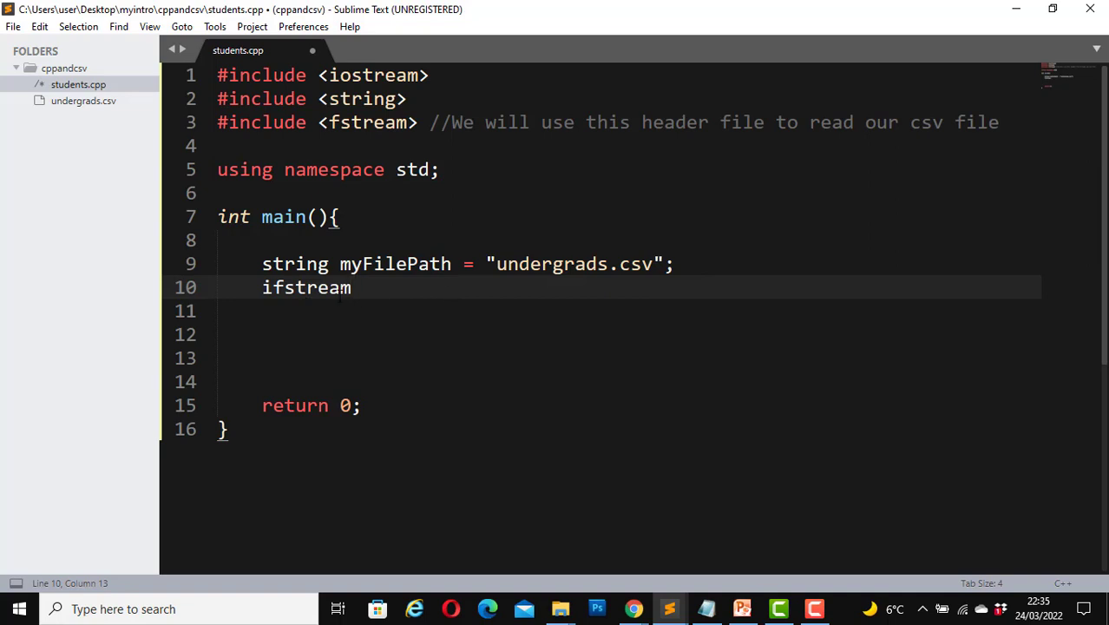
{"action": "mouse_move", "coordinate": [433, 310]}
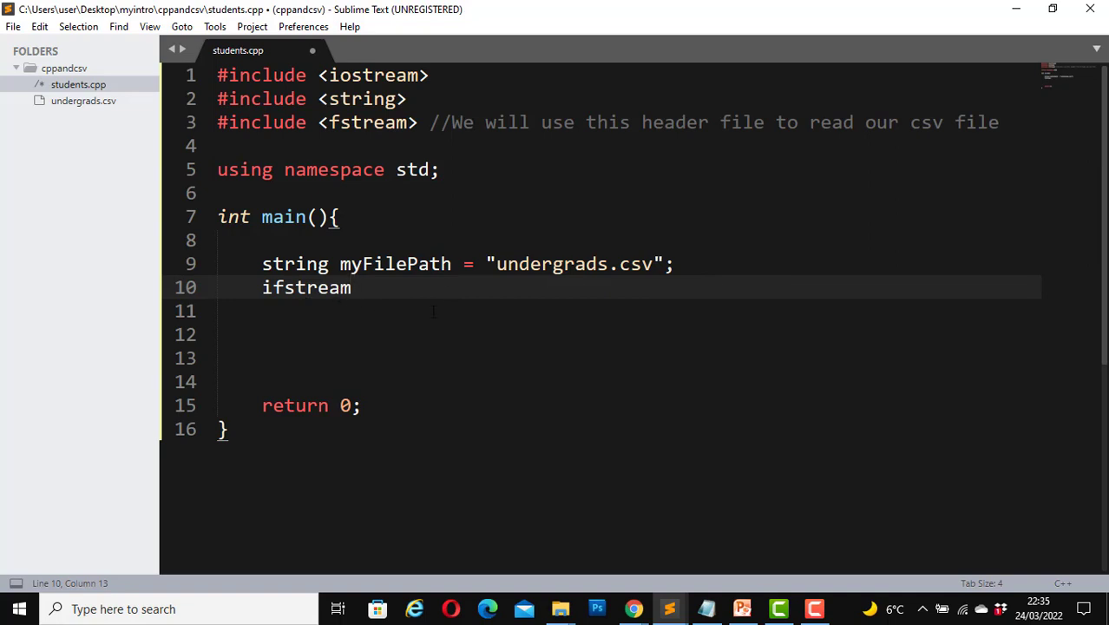
{"action": "type", "text": "all"}
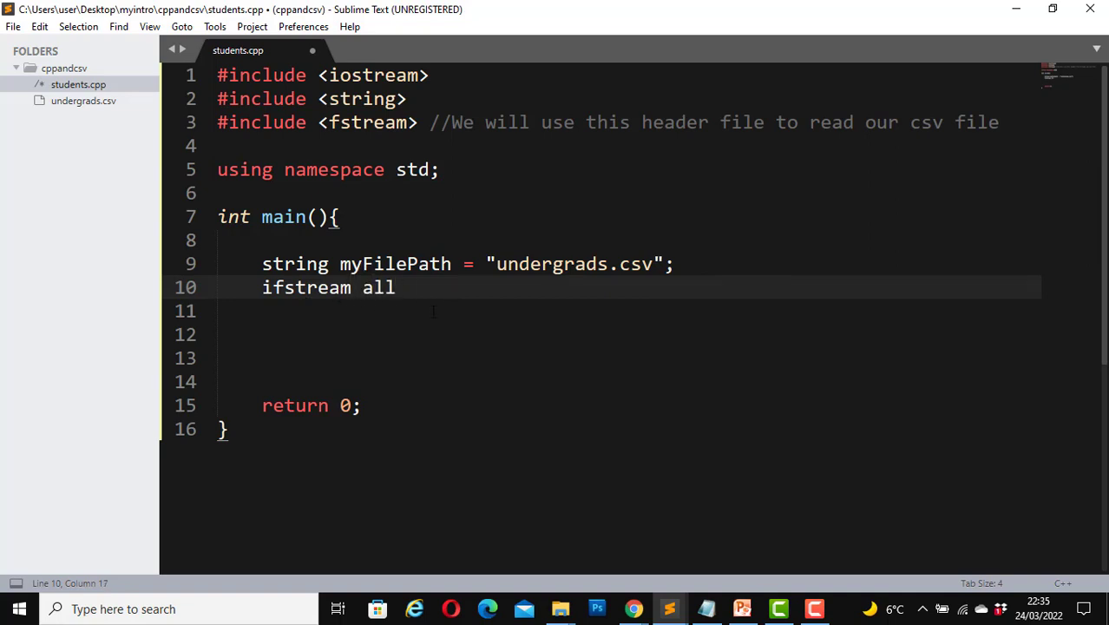
{"action": "type", "text": "Student"}
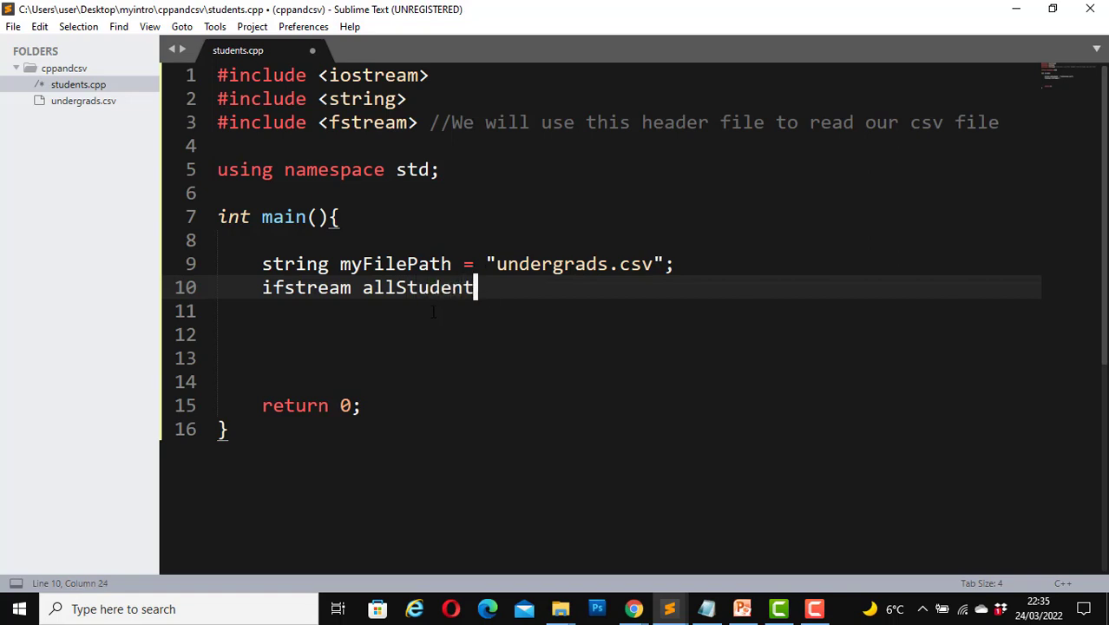
{"action": "type", "text": "s;"}
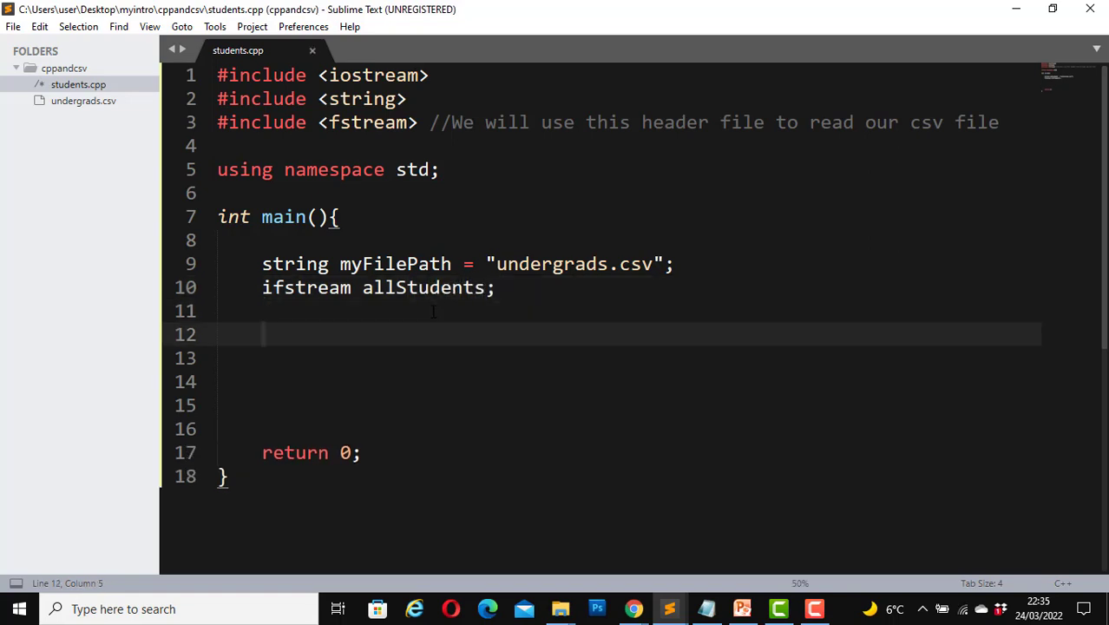
{"action": "mouse_move", "coordinate": [401, 319]}
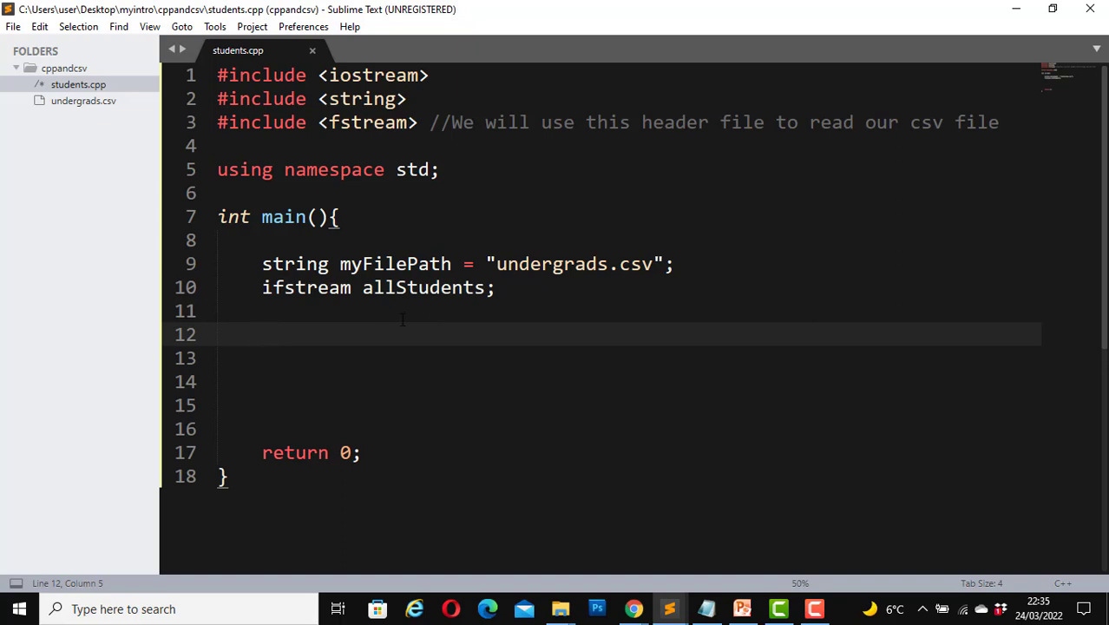
Add allStudents.open(myFilePath); and save students.cpp.
{"action": "type", "text": "allStudents"}
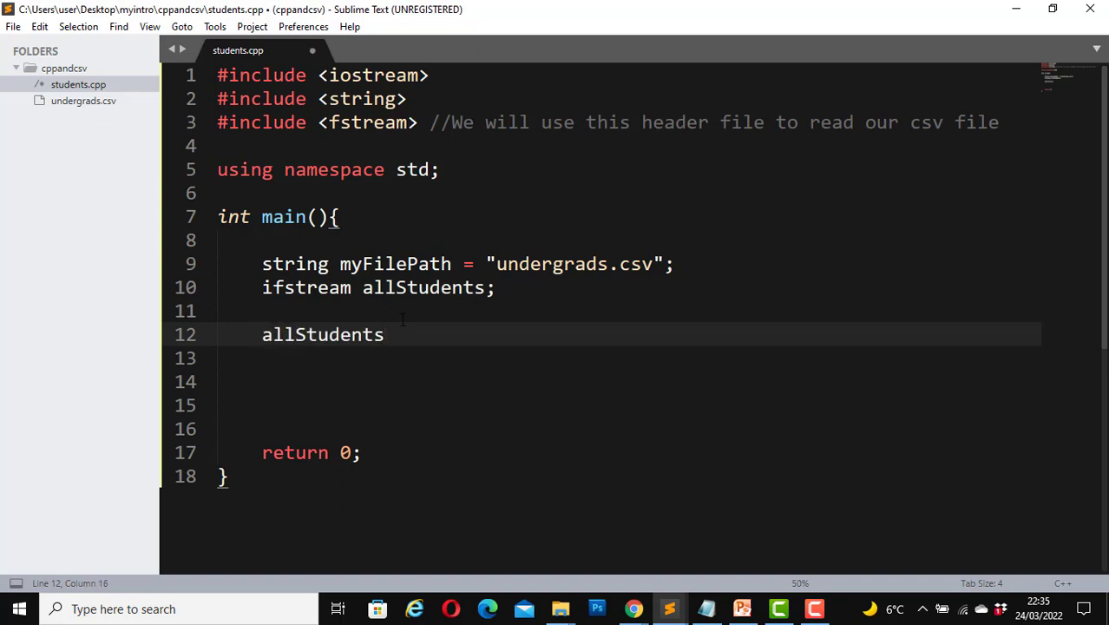
{"action": "type", "text": ".ope"}
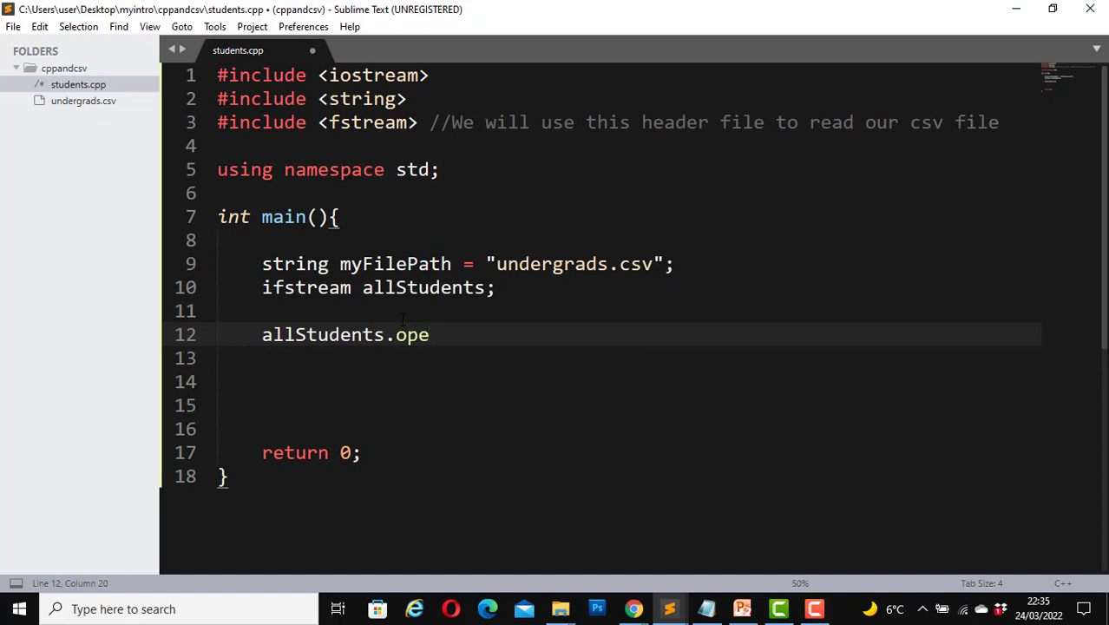
{"action": "type", "text": "n()"}
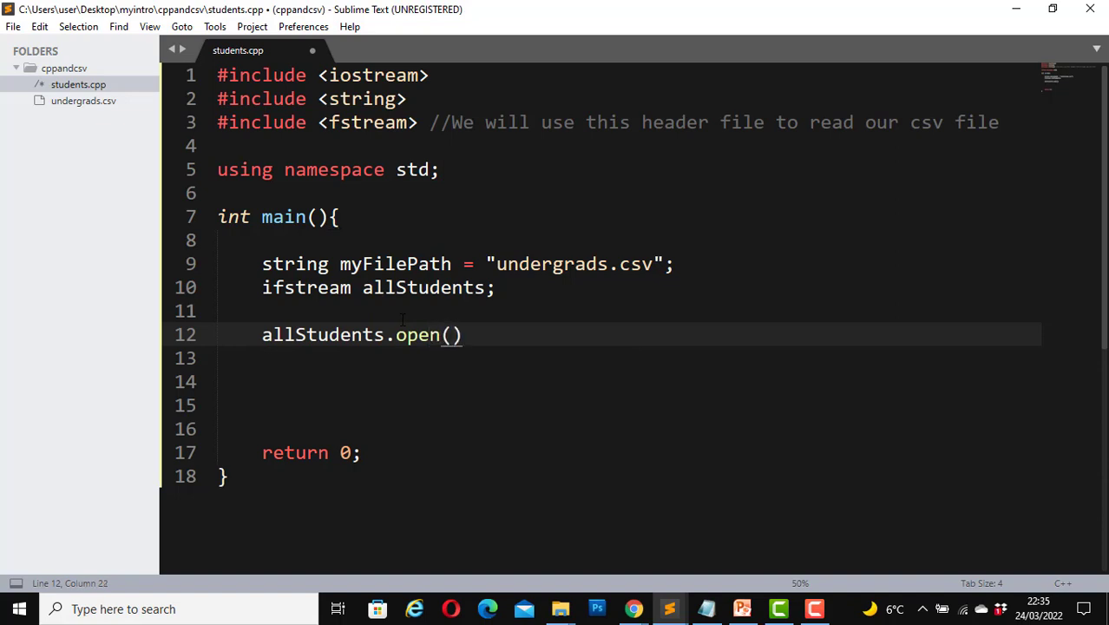
{"action": "type", "text": "myFilePath"}
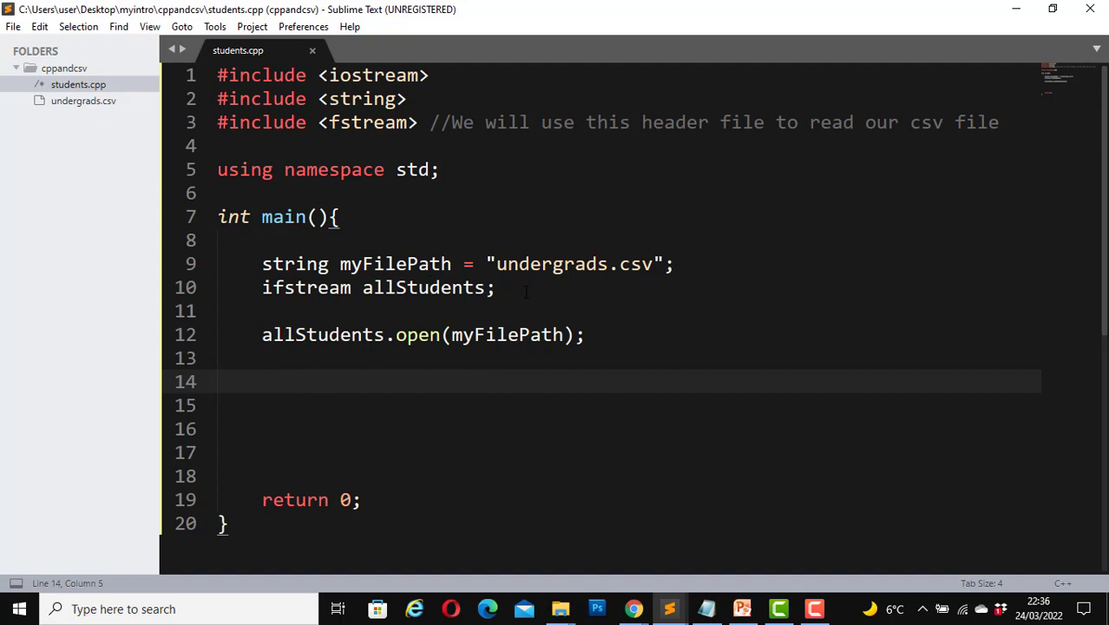
{"action": "mouse_move", "coordinate": [382, 395]}
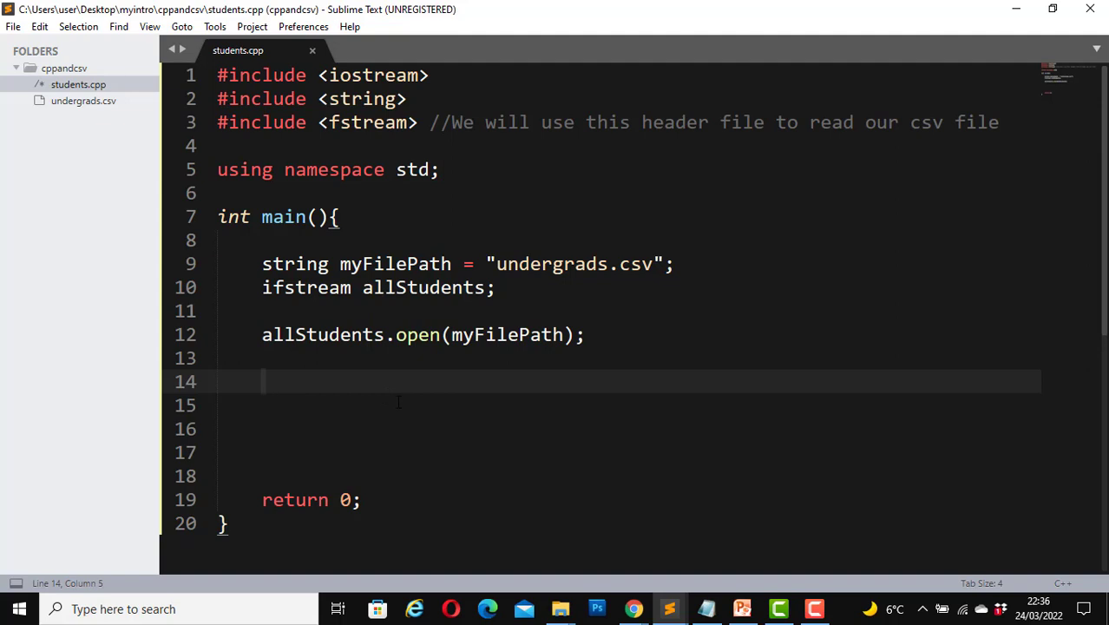
Write the if(allStudents.fail()) check with the cerr message "Unable to open the file".
{"action": "type", "text": "if("}
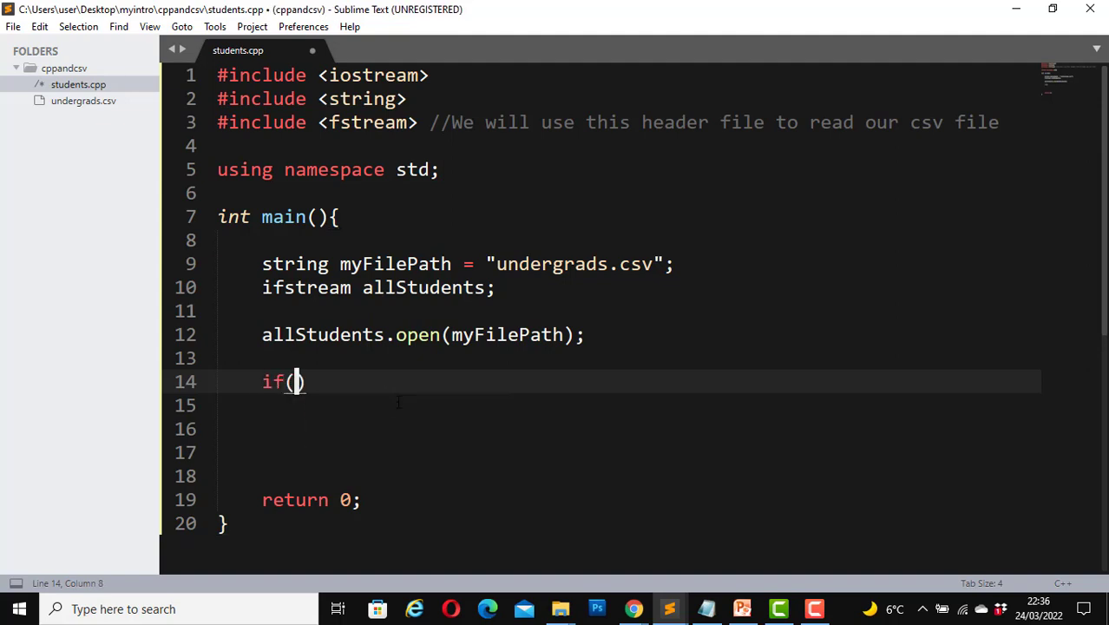
{"action": "type", "text": "allStudents.fa"}
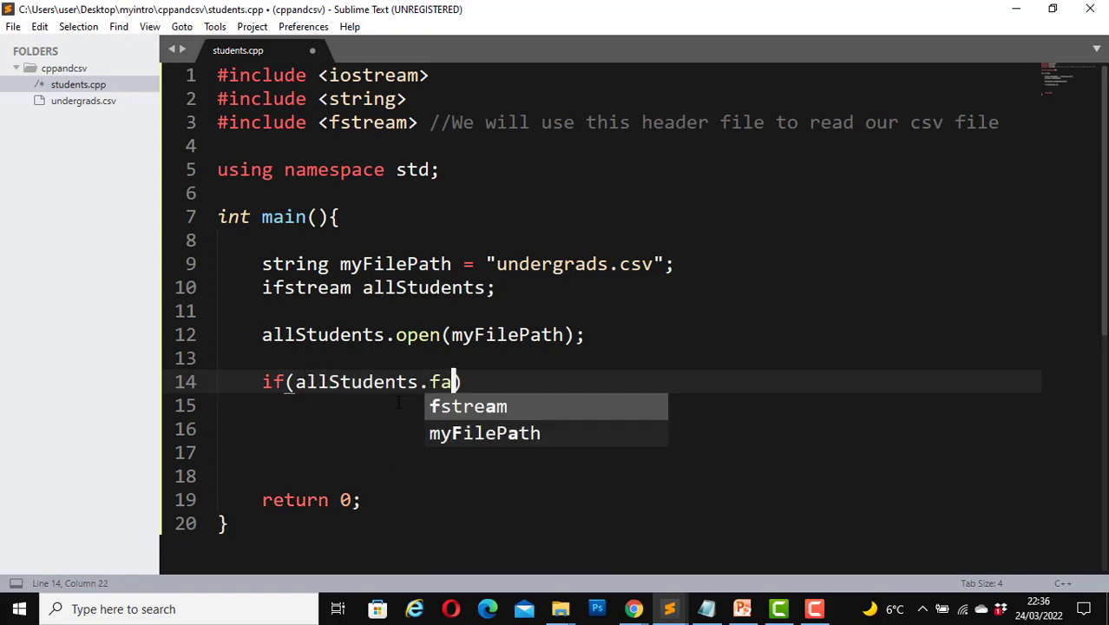
{"action": "type", "text": "il()"}
{"action": "left_click", "coordinate": [629, 406]}
{"action": "type", "text": "cerr"}
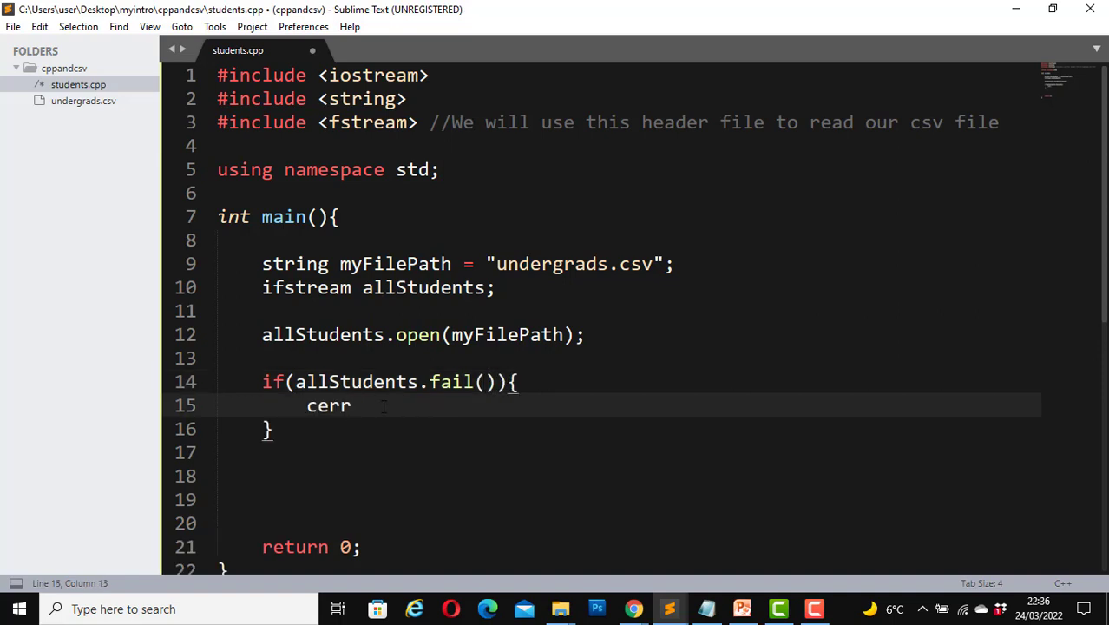
{"action": "type", "text": "<<"}
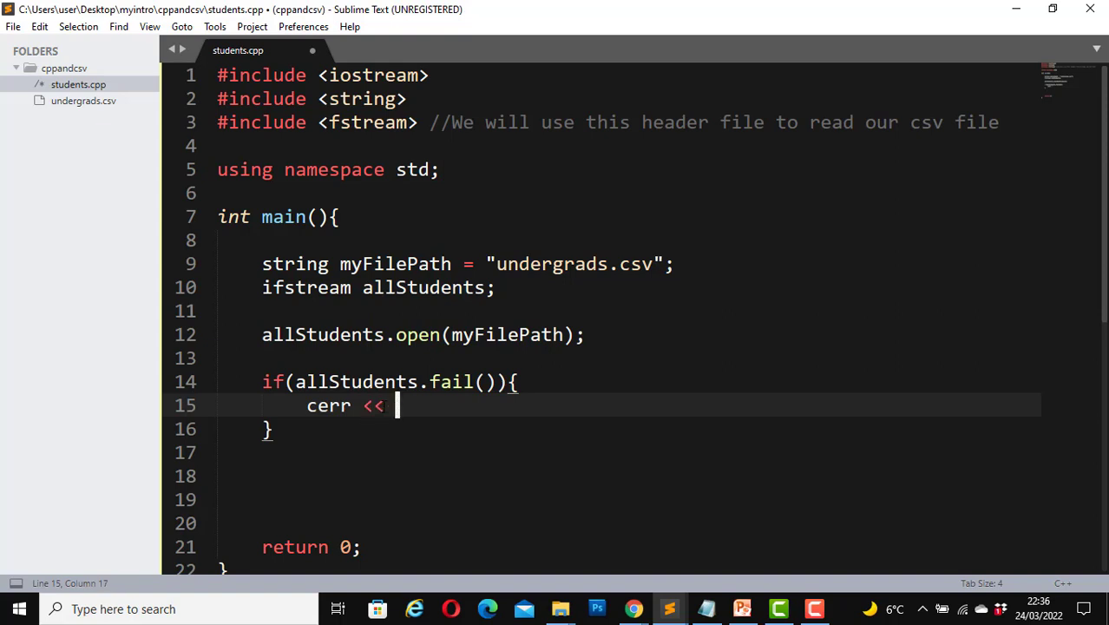
{"action": "type", "text": "\""}
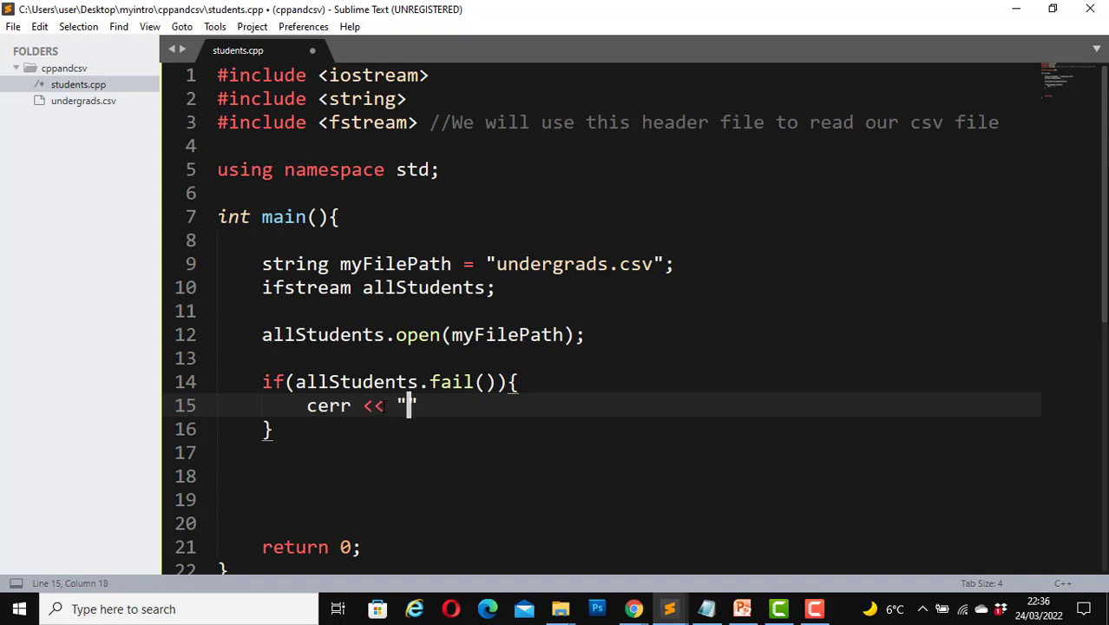
{"action": "type", "text": "Unable to"}
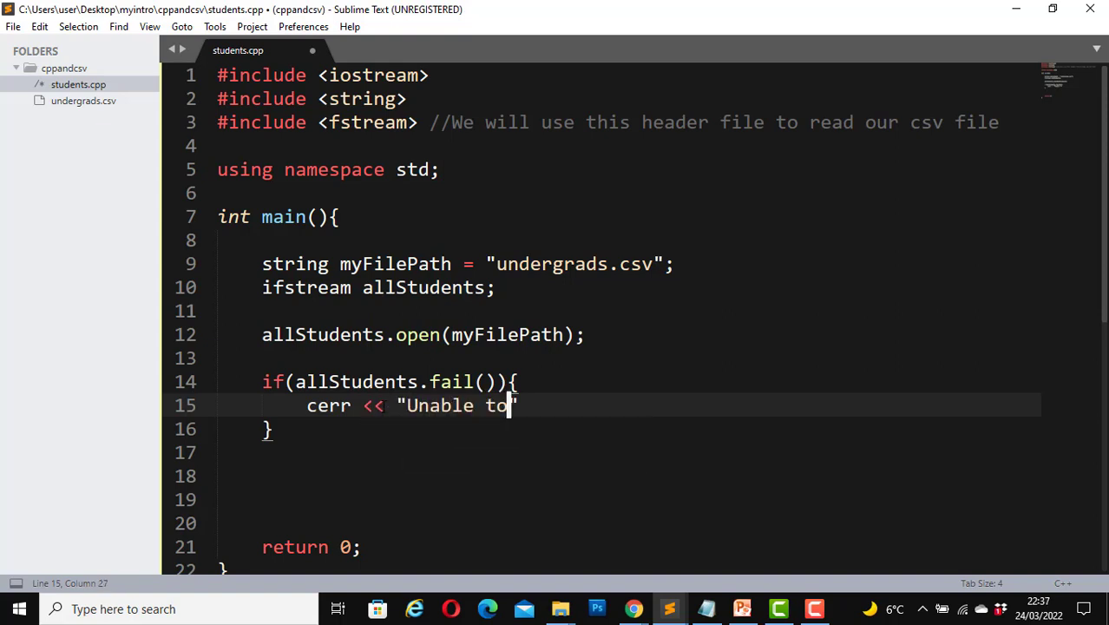
{"action": "type", "text": "open"}
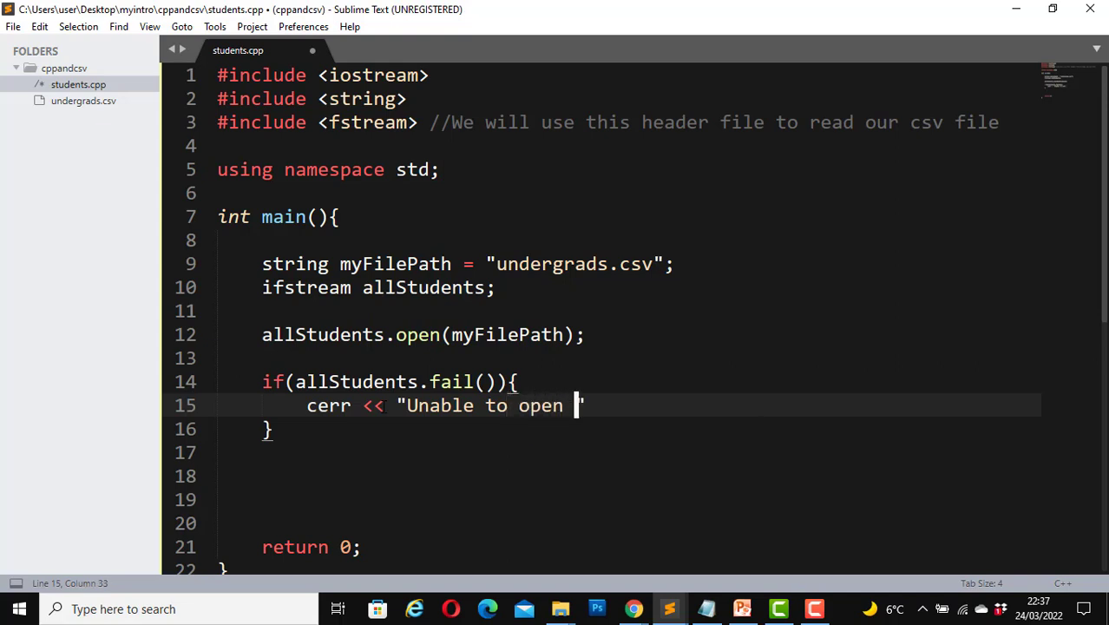
{"action": "type", "text": "the file"}
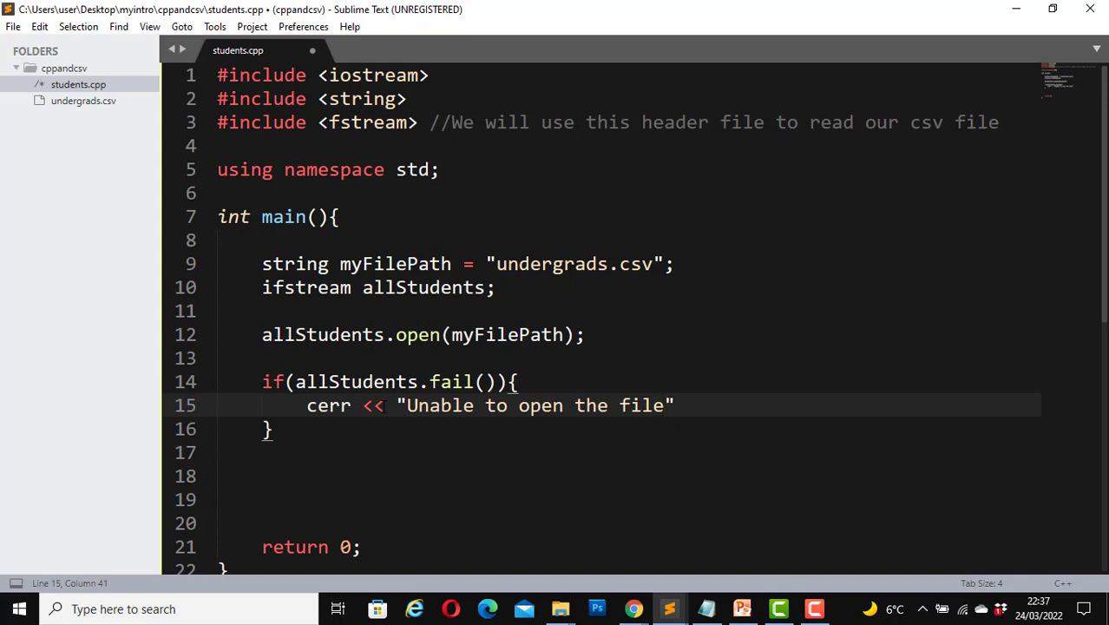
Append << myFilePath << endl; to the error, add return 1;, and save.
{"action": "left_click", "coordinate": [676, 405]}
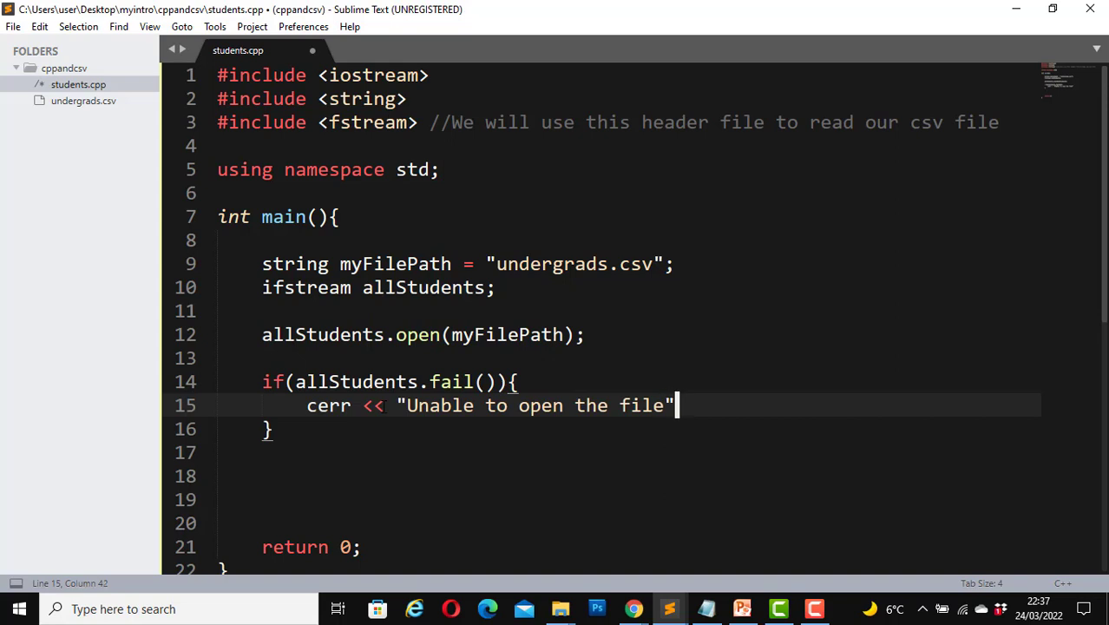
{"action": "type", "text": "<< m"}
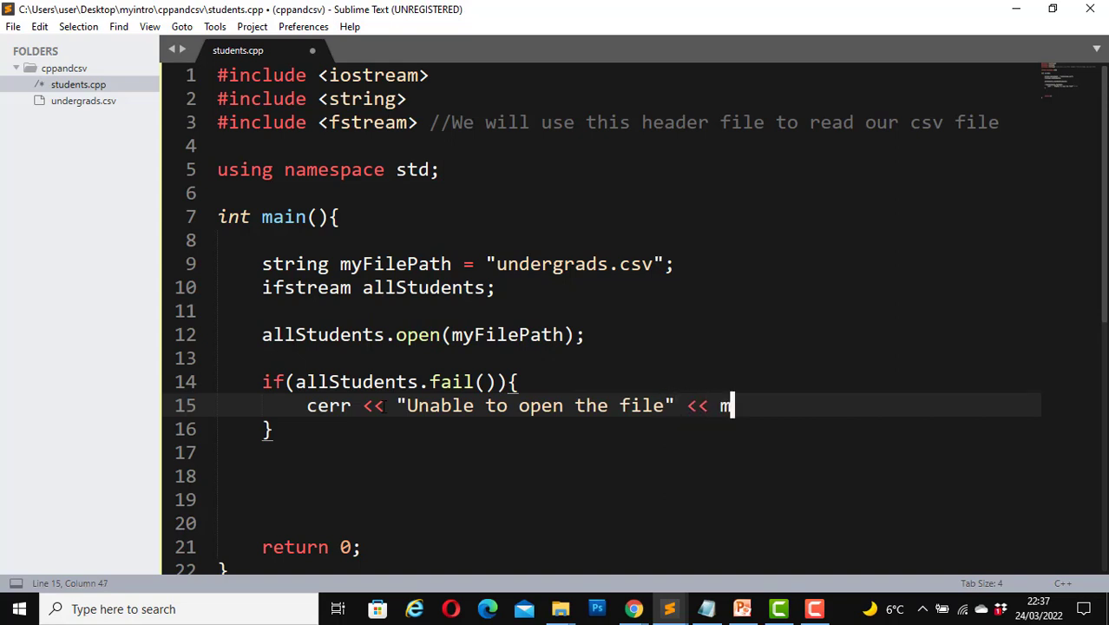
{"action": "type", "text": "yFilePath"}
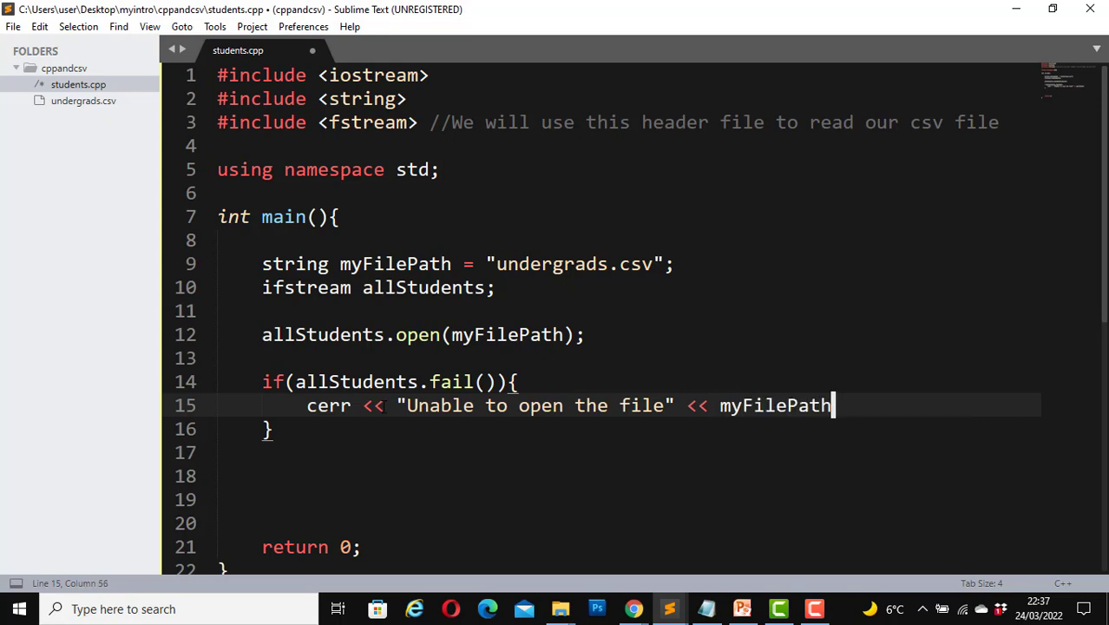
{"action": "type", "text": "<<e"}
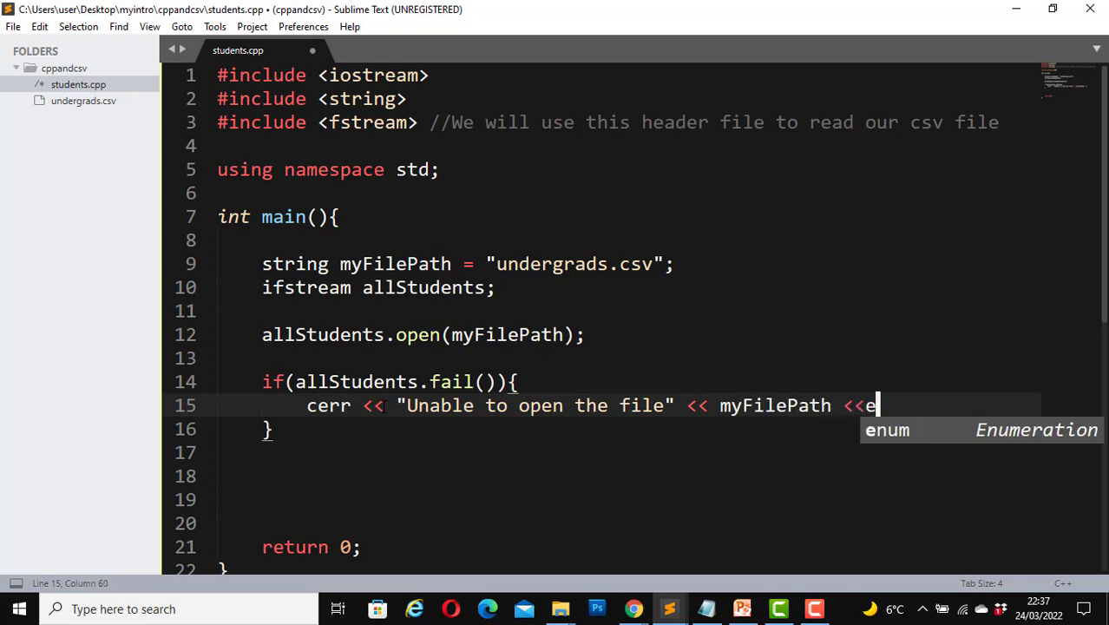
{"action": "type", "text": "ndl;"}
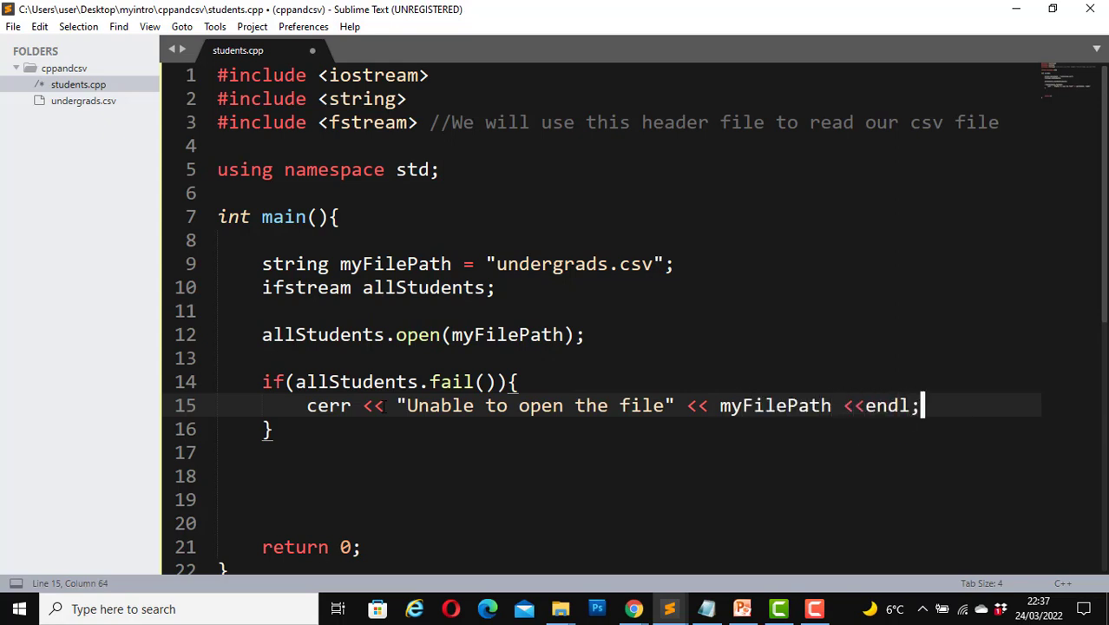
{"action": "key", "text": "Return"}
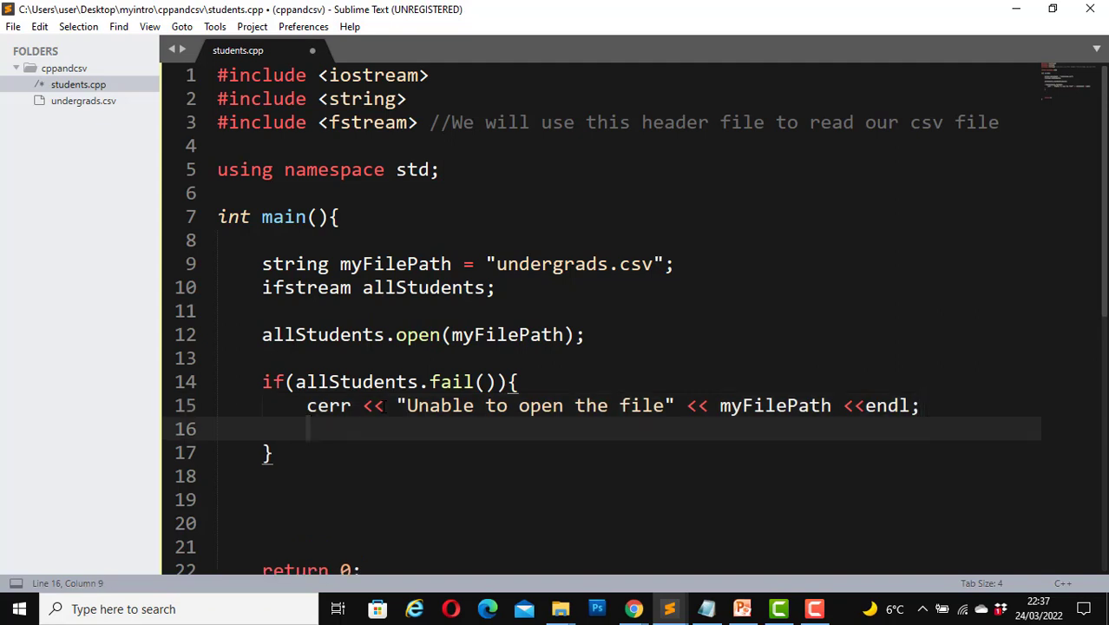
{"action": "type", "text": "retu"}
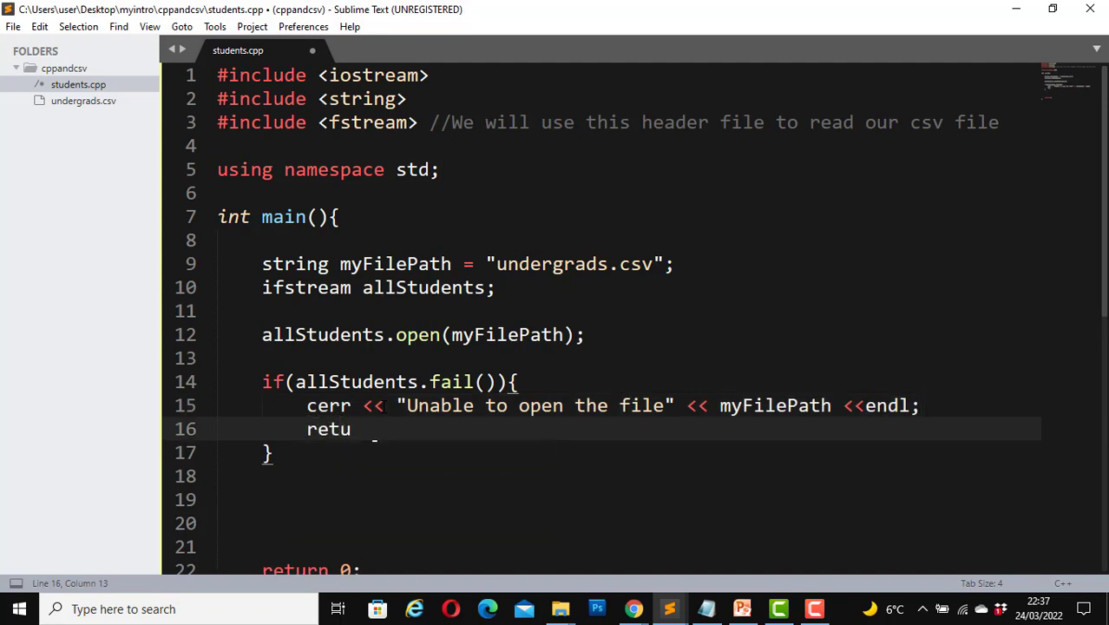
{"action": "type", "text": "rn 1;"}
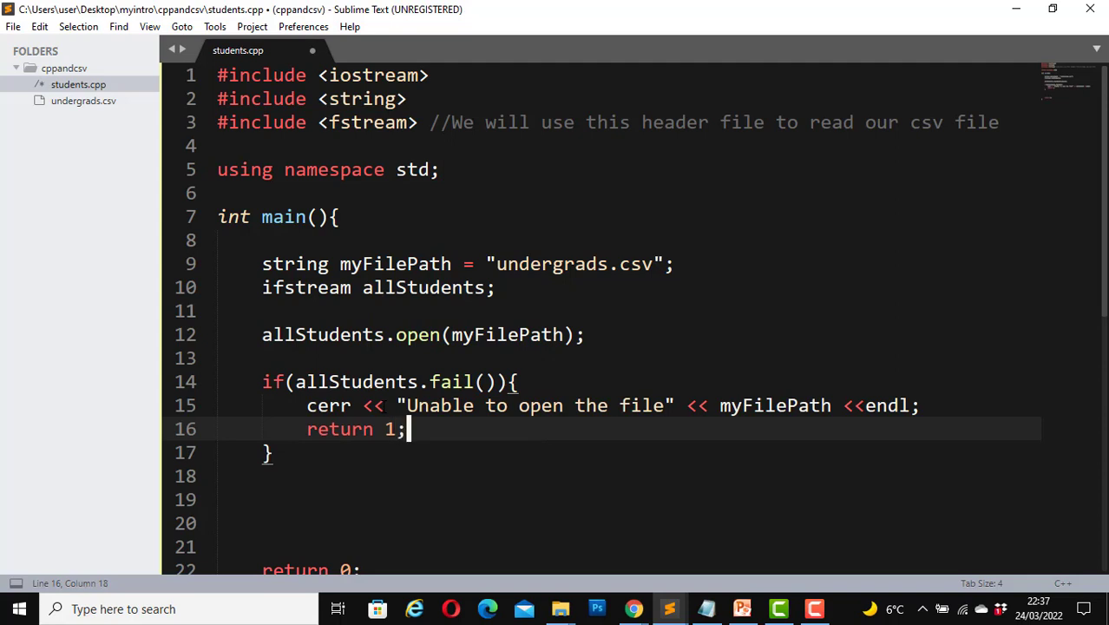
{"action": "key", "text": "ctrl+s"}
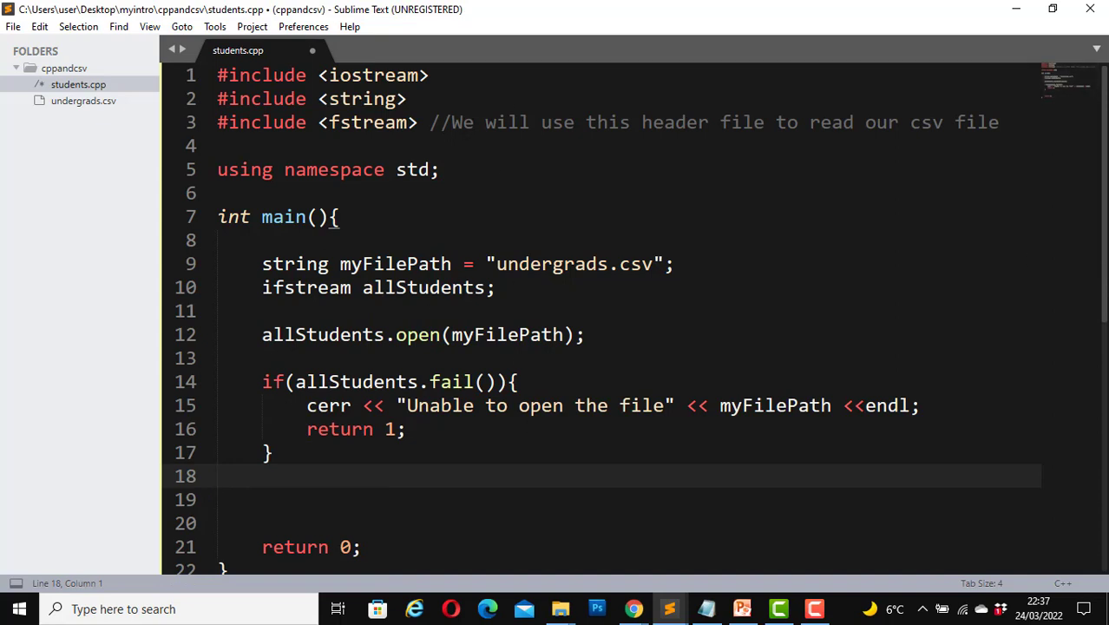
Delete the blank line below the if block, save, and bring up Command Prompt.
{"action": "left_click", "coordinate": [220, 476]}
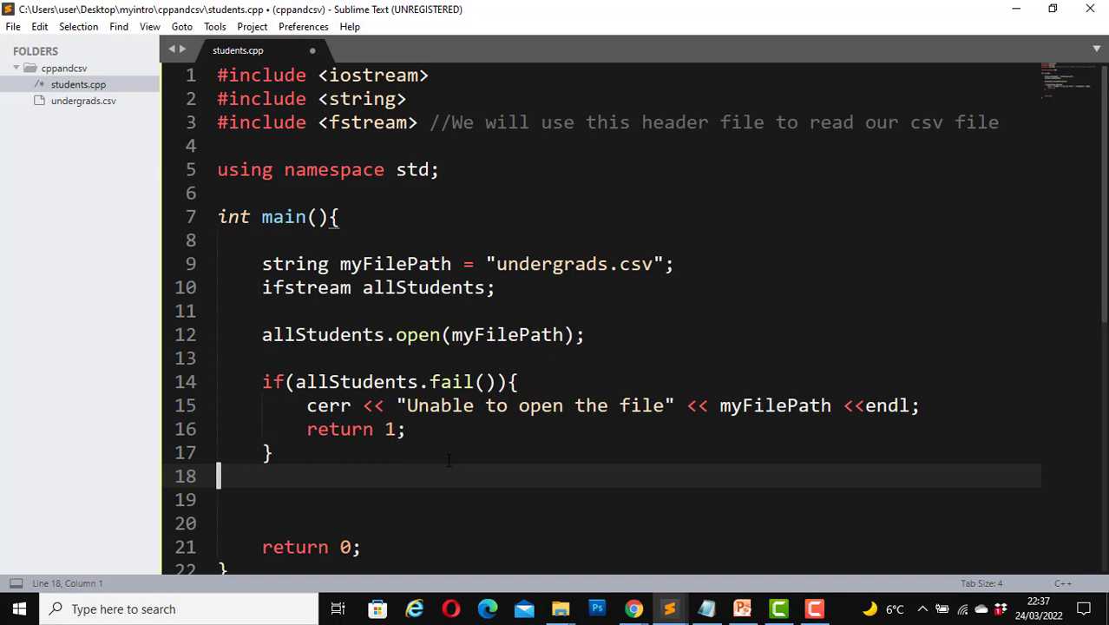
{"action": "key", "text": "ctrl+s"}
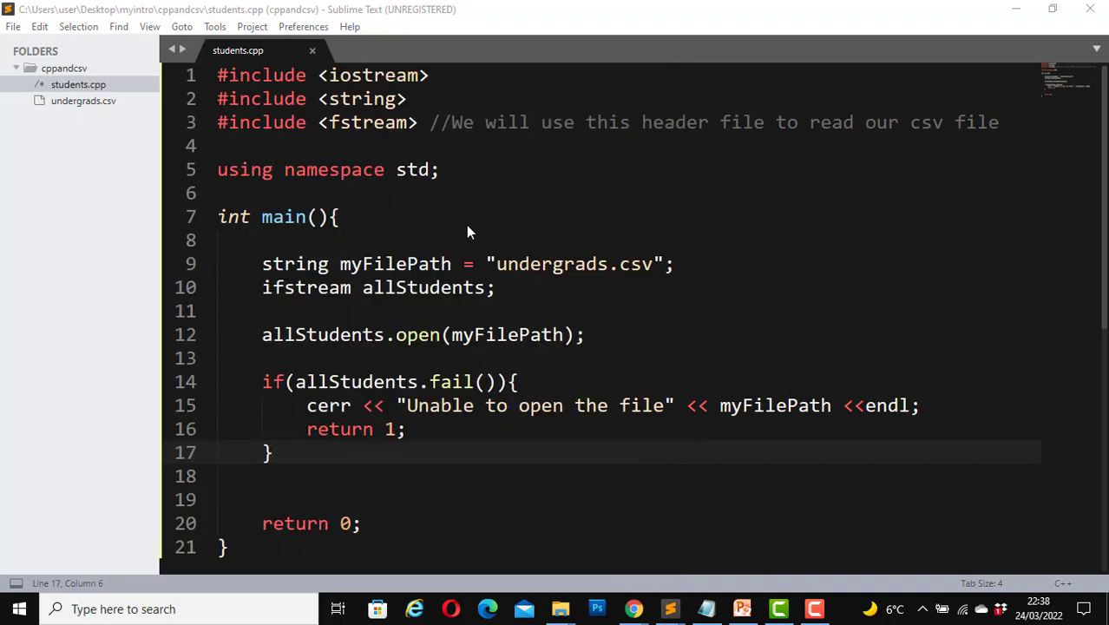
{"action": "left_click", "coordinate": [813, 609]}
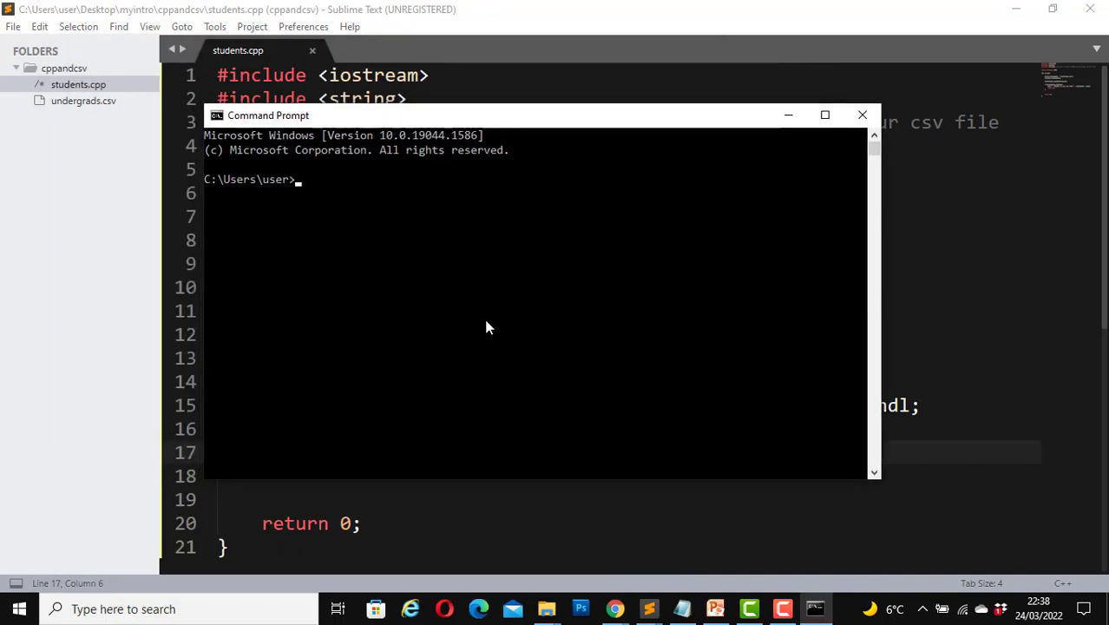
Run cd Desktop && cd myintro && cd cppandcsv.
{"action": "type", "text": "cd"}
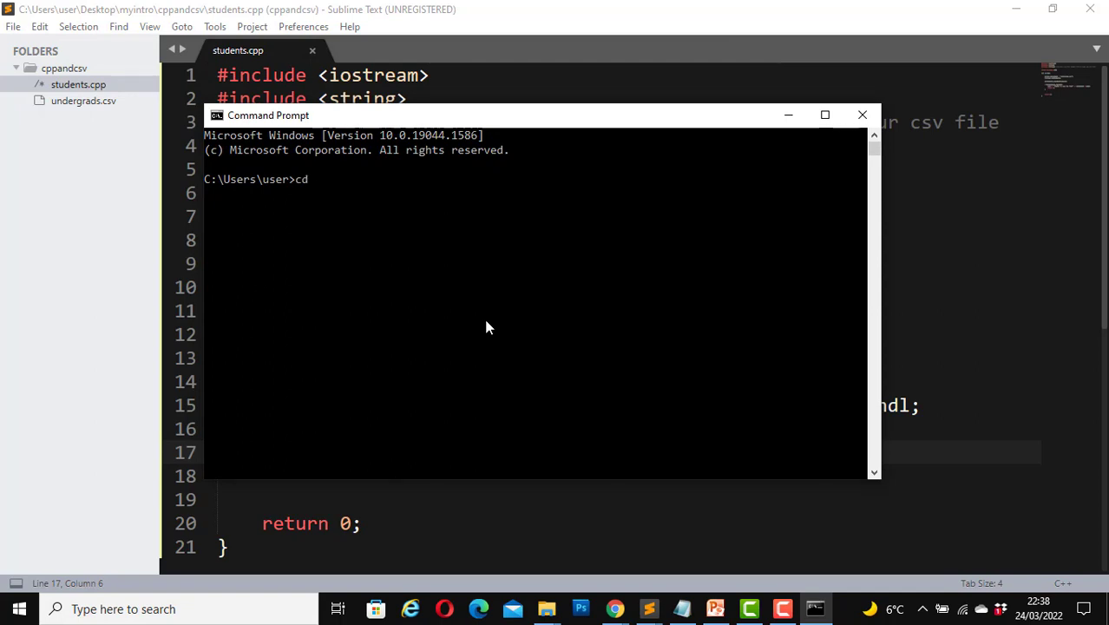
{"action": "type", "text": "Desktop"}
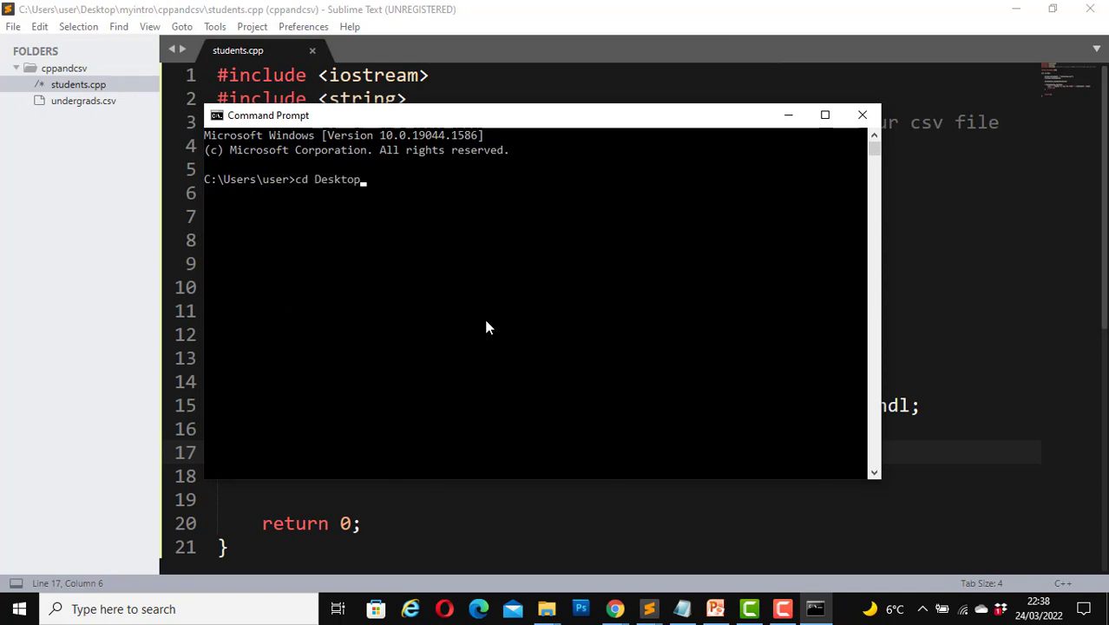
{"action": "type", "text": "&& cd"}
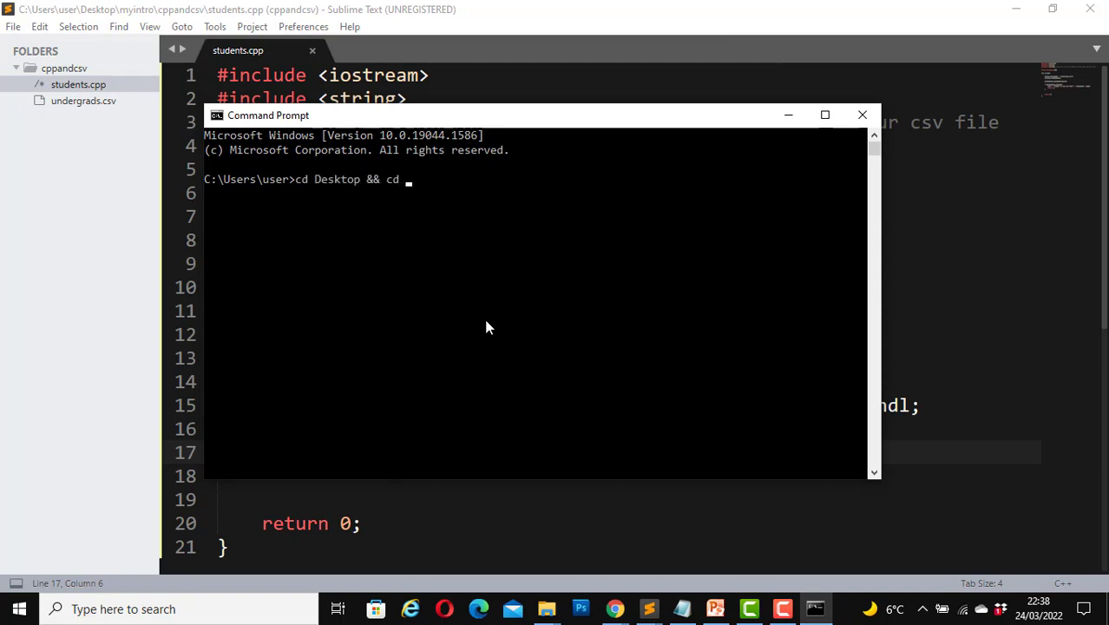
{"action": "type", "text": "myintro"}
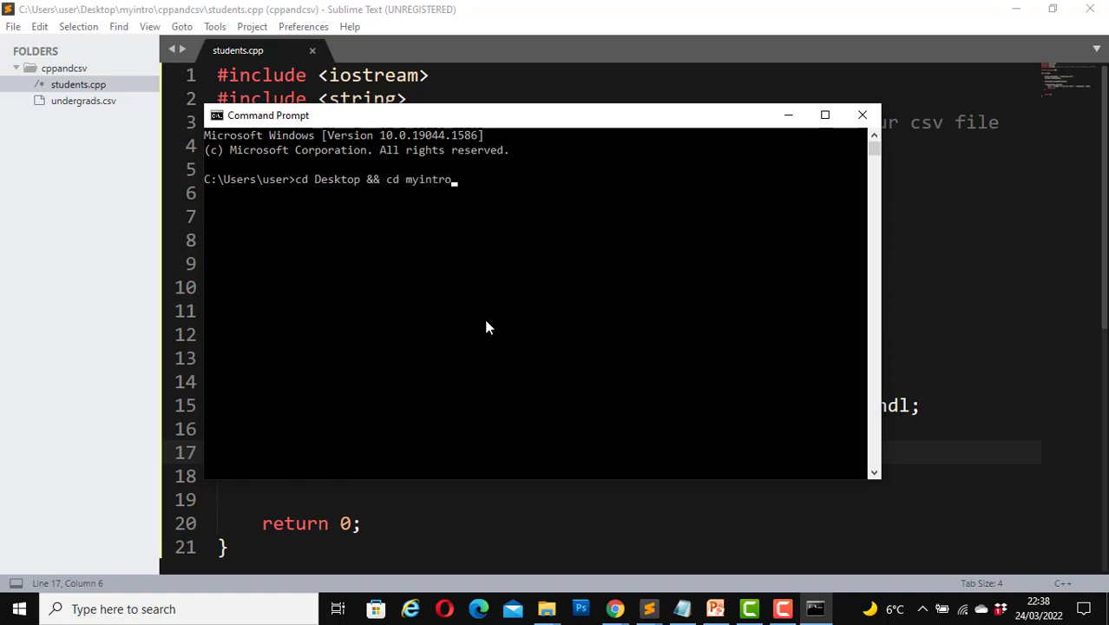
{"action": "type", "text": "&& cd"}
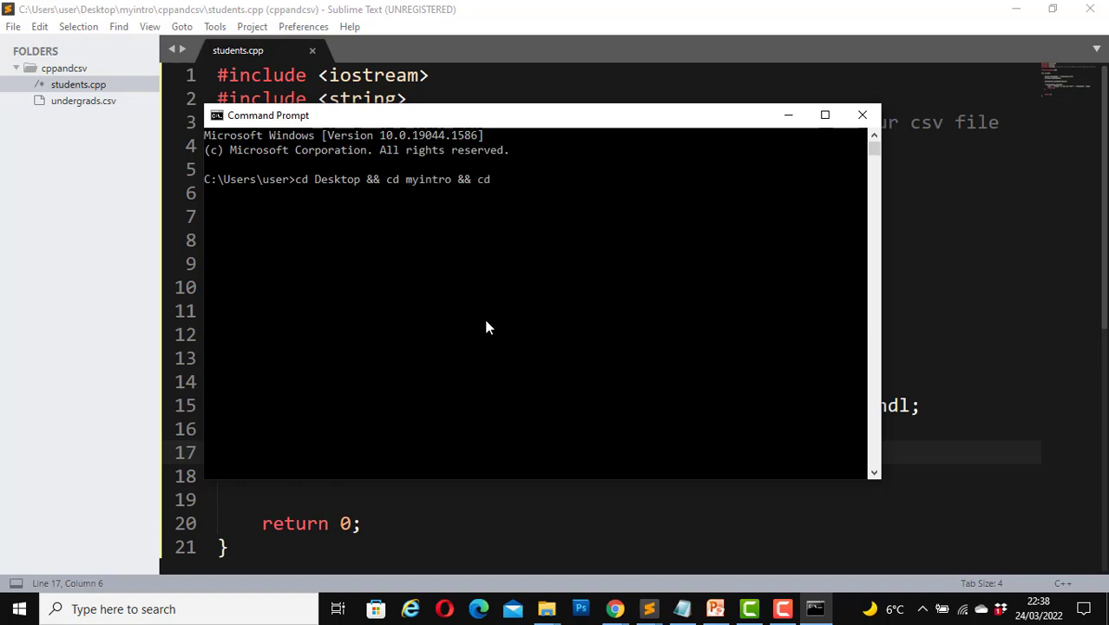
{"action": "type", "text": "cppa"}
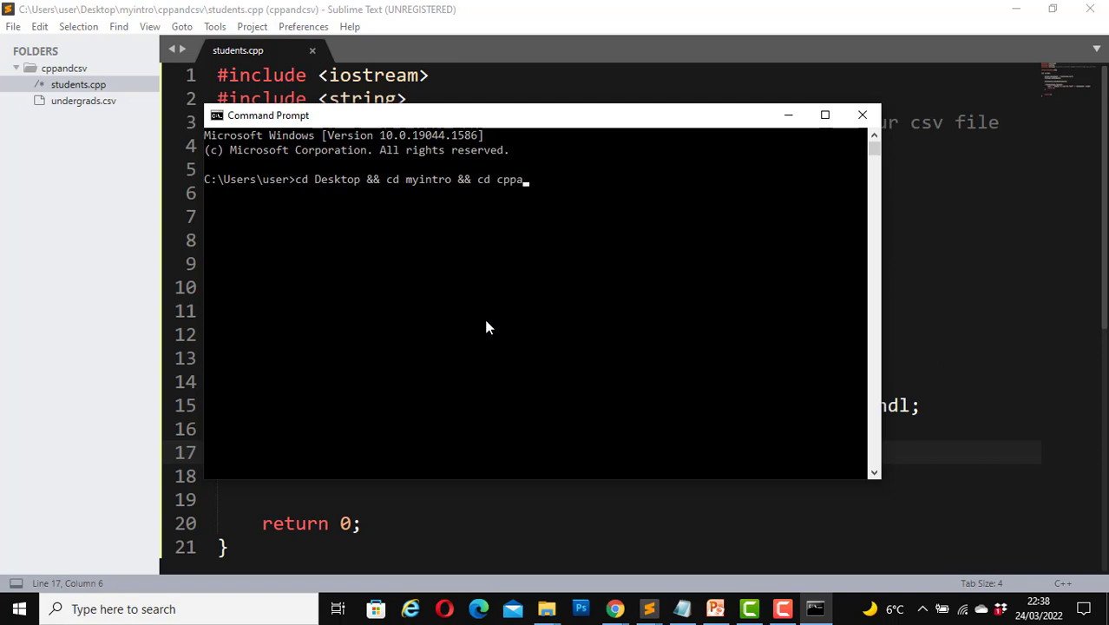
{"action": "type", "text": "ndcsv"}
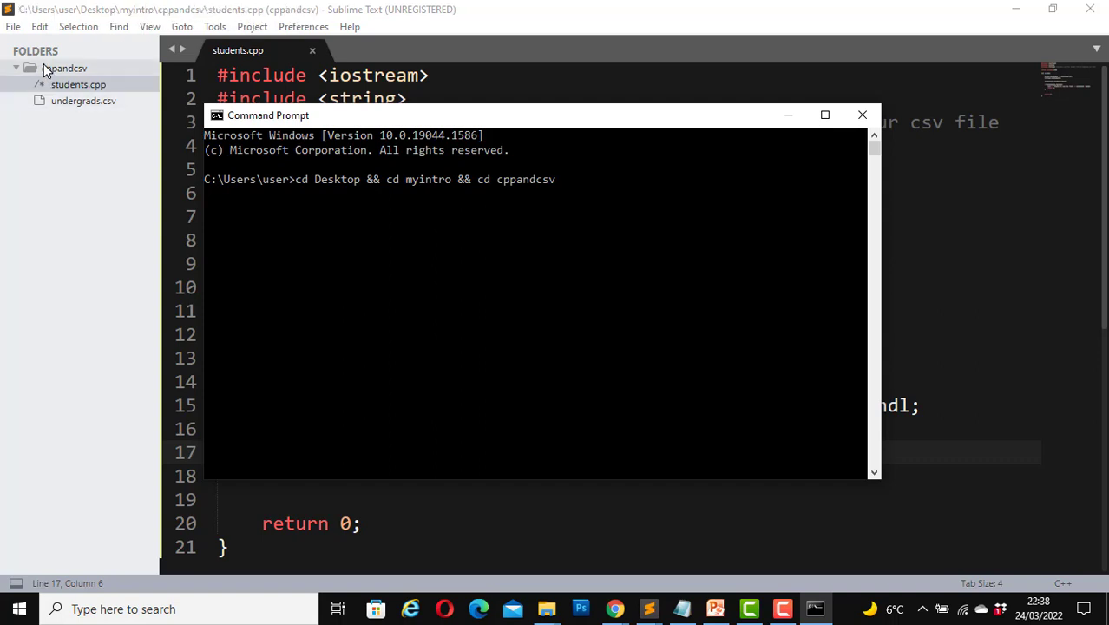
{"action": "key", "text": "Return"}
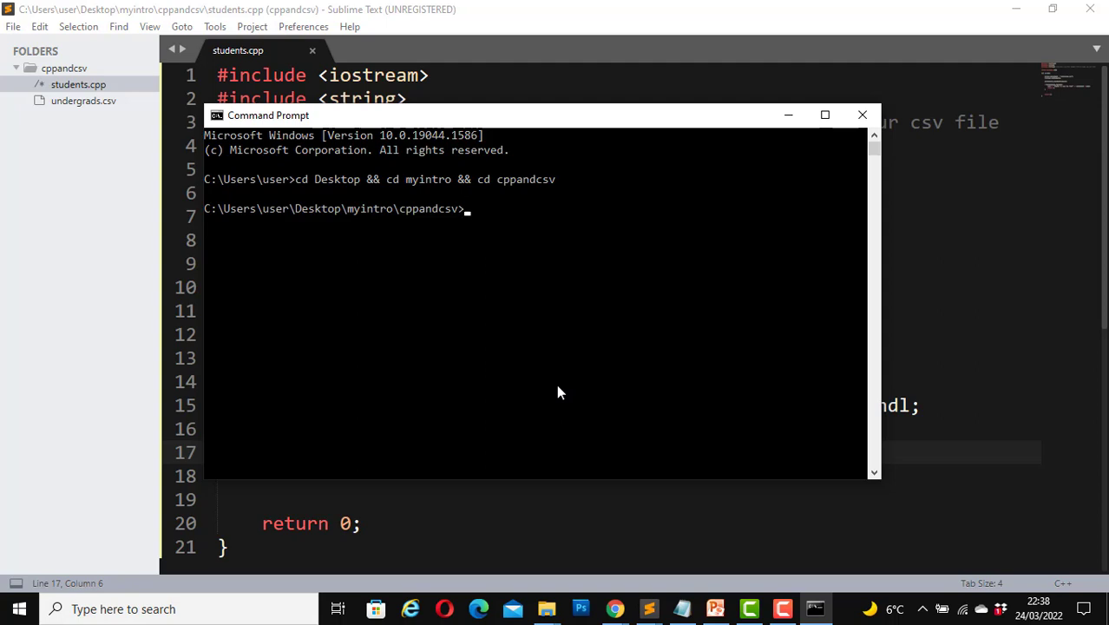
Compile with g++ -o ReadStudents students.cpp, fixing the misspelled file name.
{"action": "type", "text": "g++"}
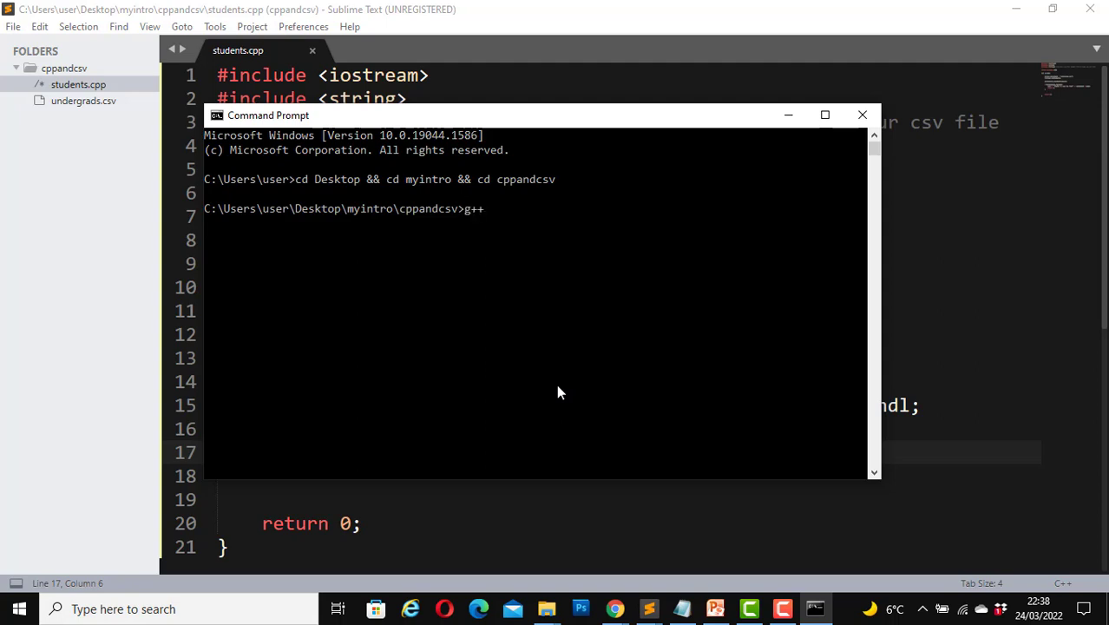
{"action": "type", "text": "-o"}
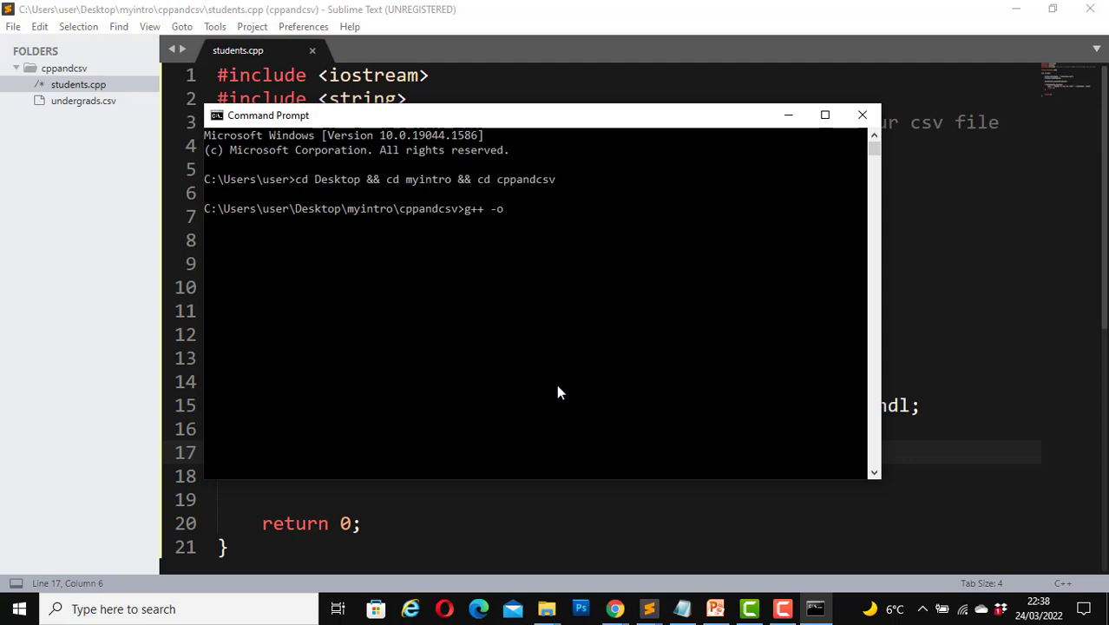
{"action": "type", "text": "Read"}
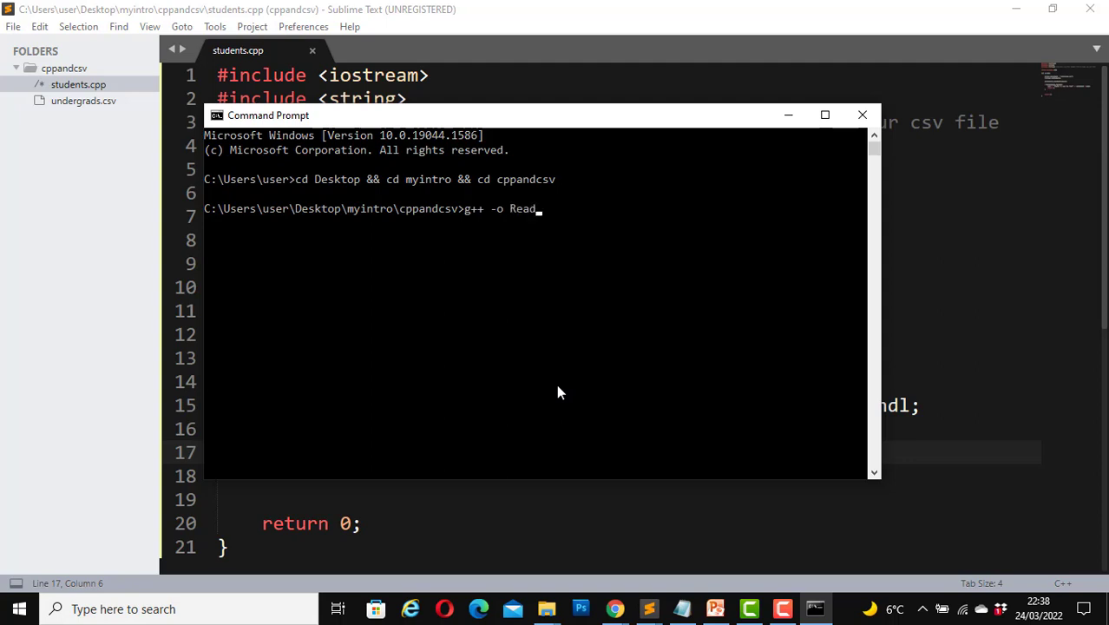
{"action": "type", "text": "St"}
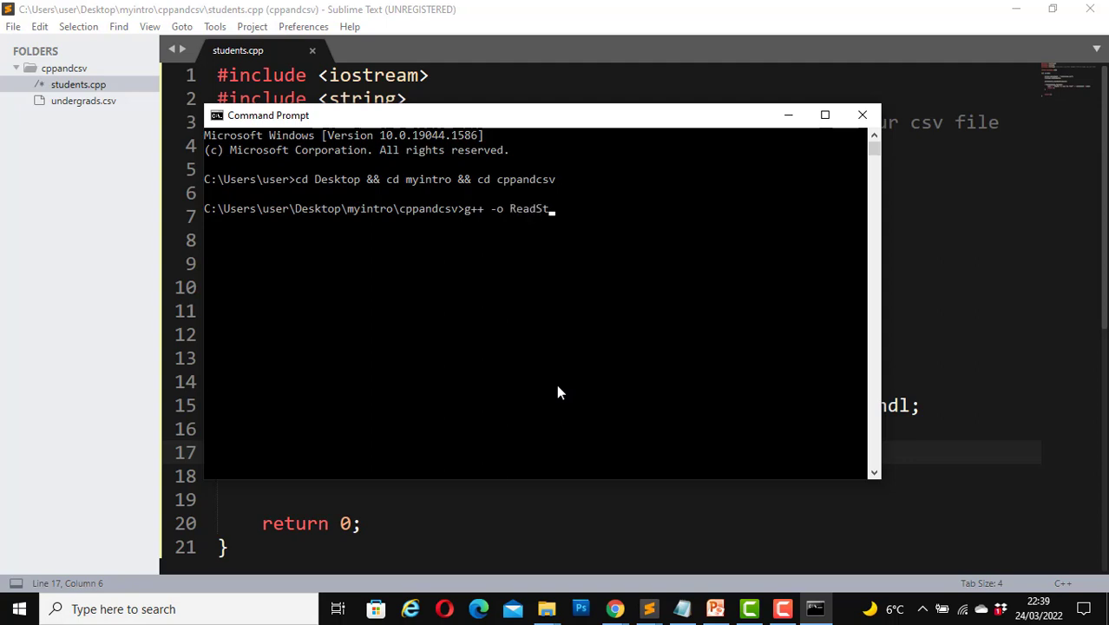
{"action": "type", "text": "udent"}
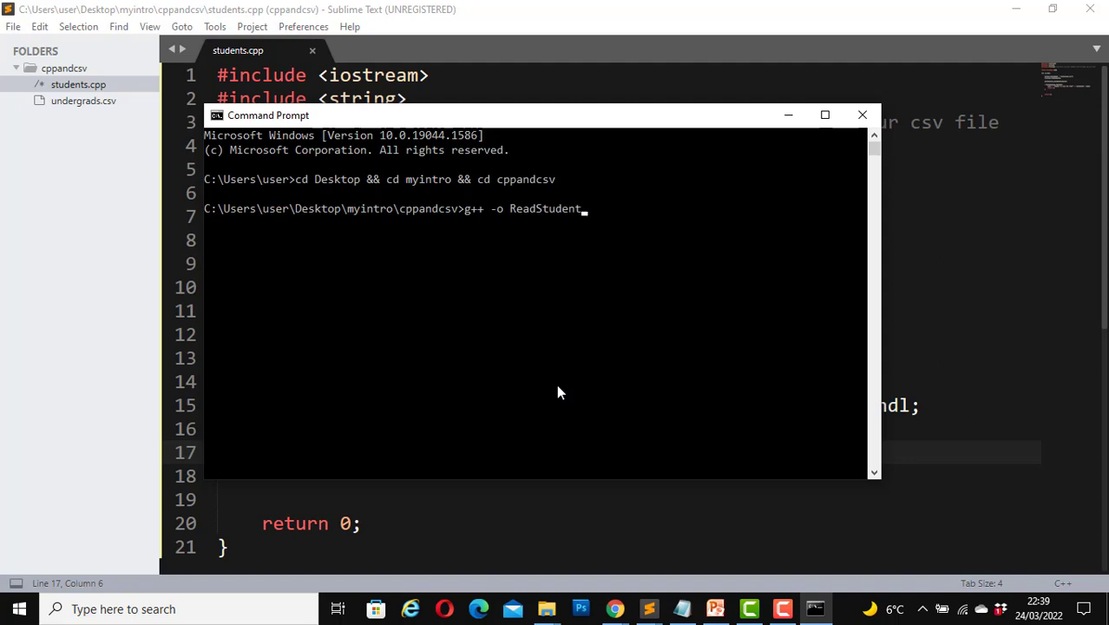
{"action": "type", "text": "s studentds"}
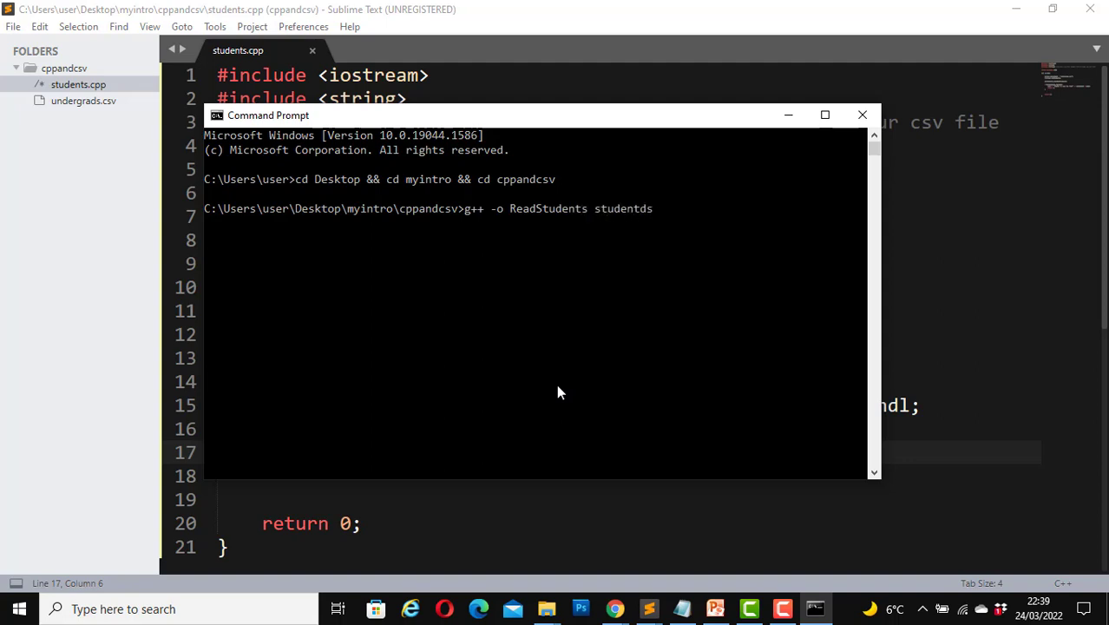
{"action": "key", "text": "Backspace"}
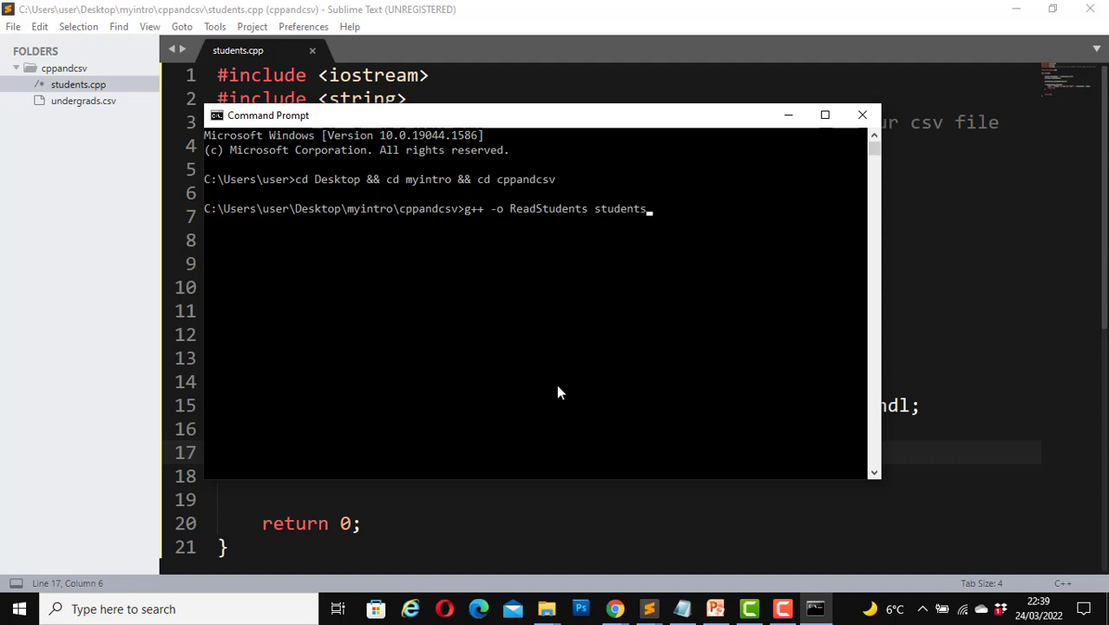
{"action": "type", "text": ".cpp"}
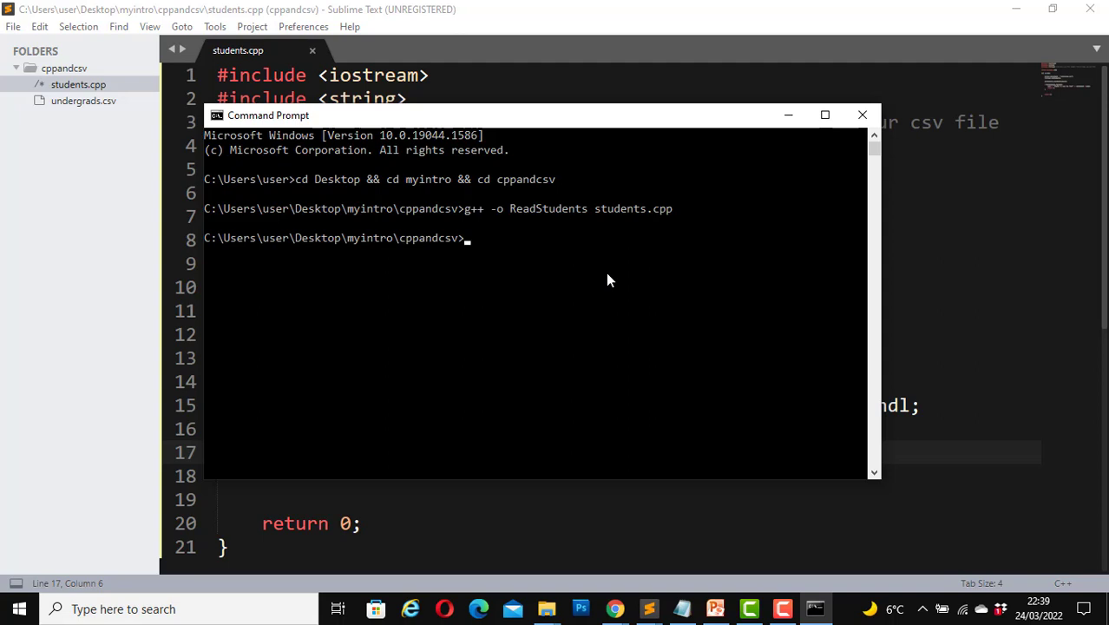
Run ReadStudents, which prints no output.
{"action": "type", "text": "ReadStuden"}
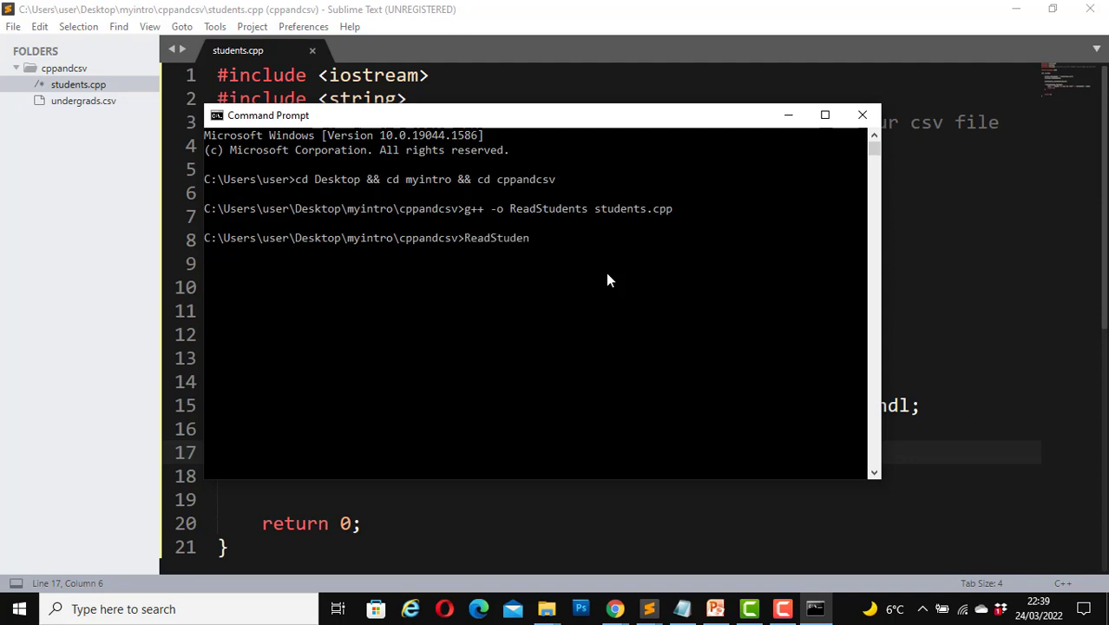
{"action": "type", "text": "ts"}
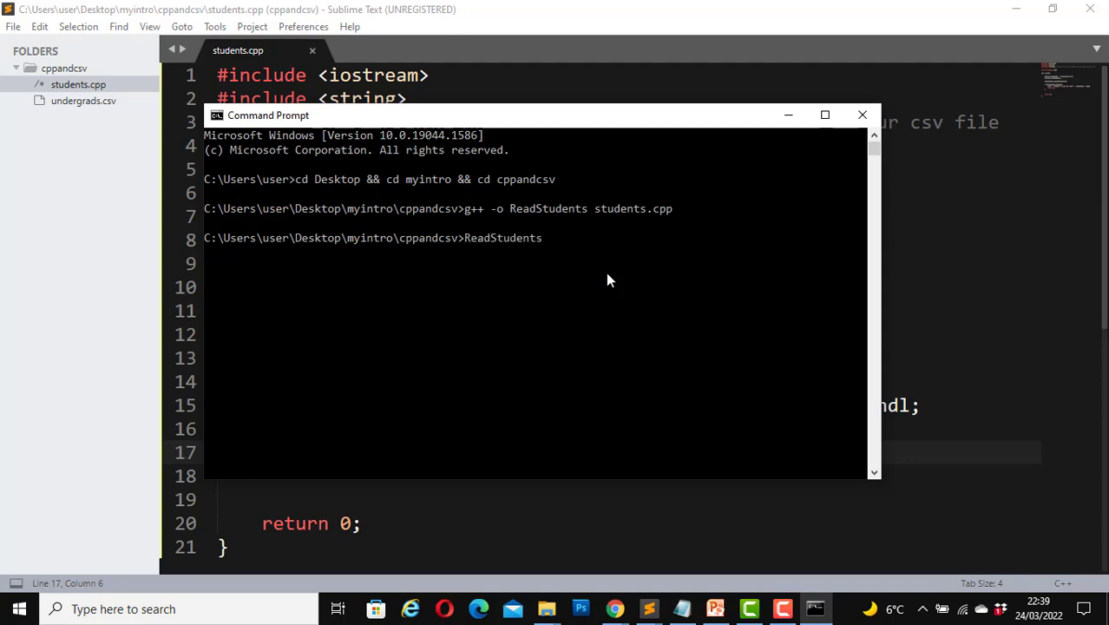
{"action": "key", "text": "Return"}
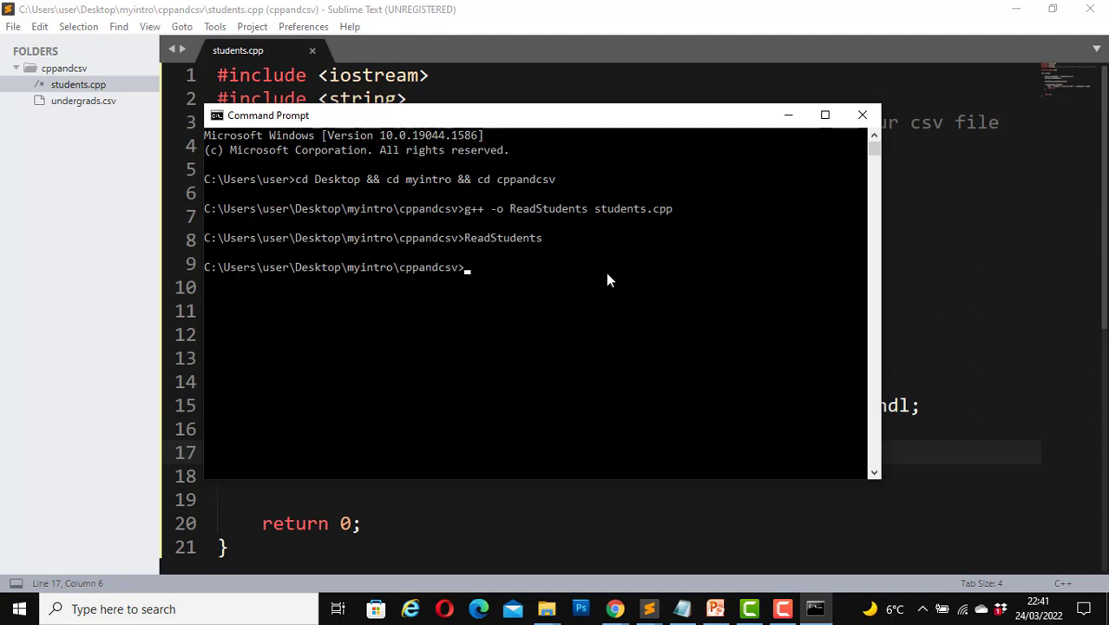
{"action": "mouse_move", "coordinate": [549, 268]}
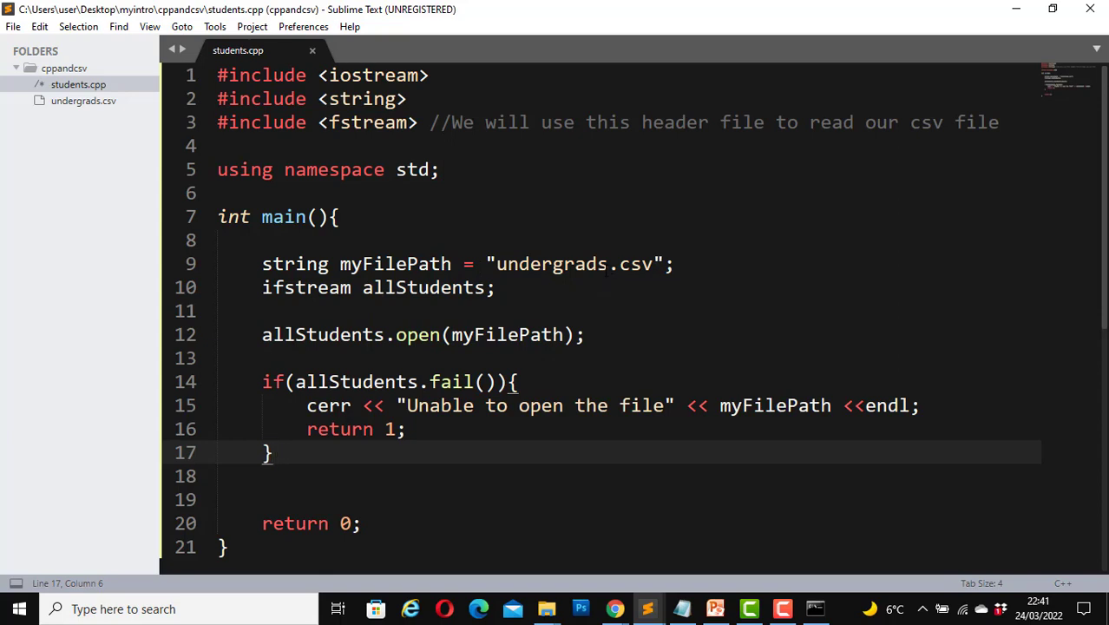
Change the path to "undergrad.csv", save, and switch back to Command Prompt.
{"action": "left_click", "coordinate": [610, 264]}
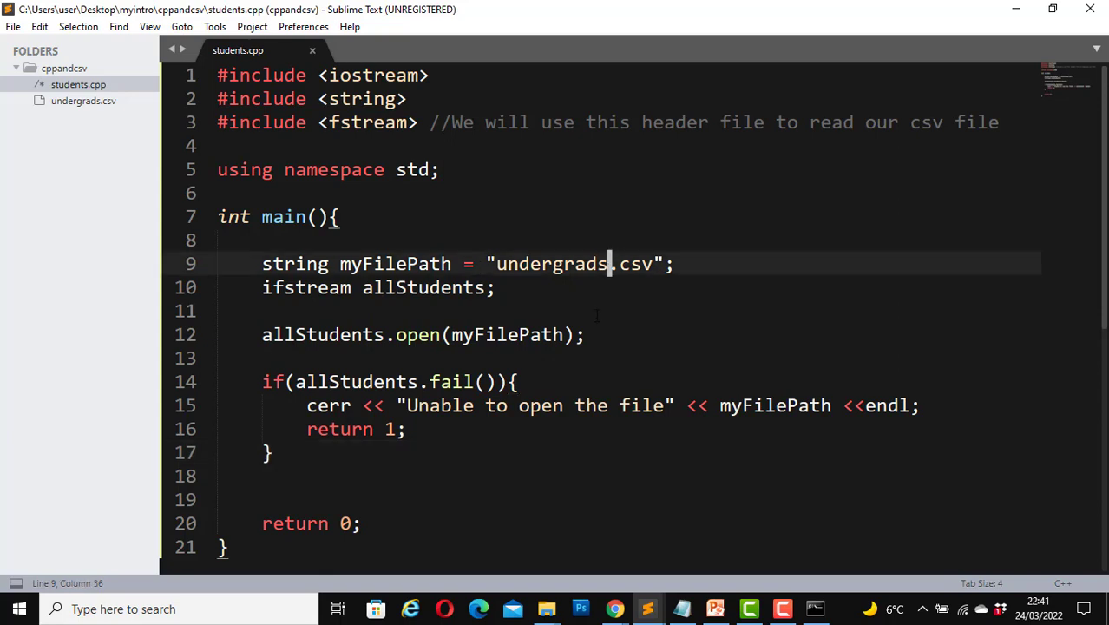
{"action": "key", "text": "Backspace"}
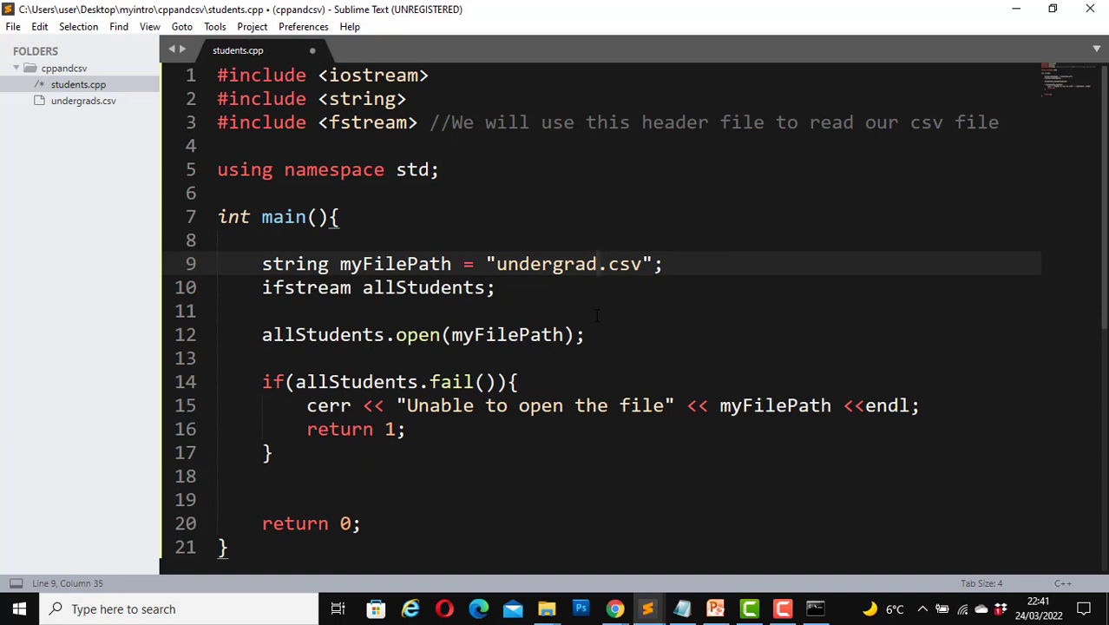
{"action": "key", "text": "ctrl+s"}
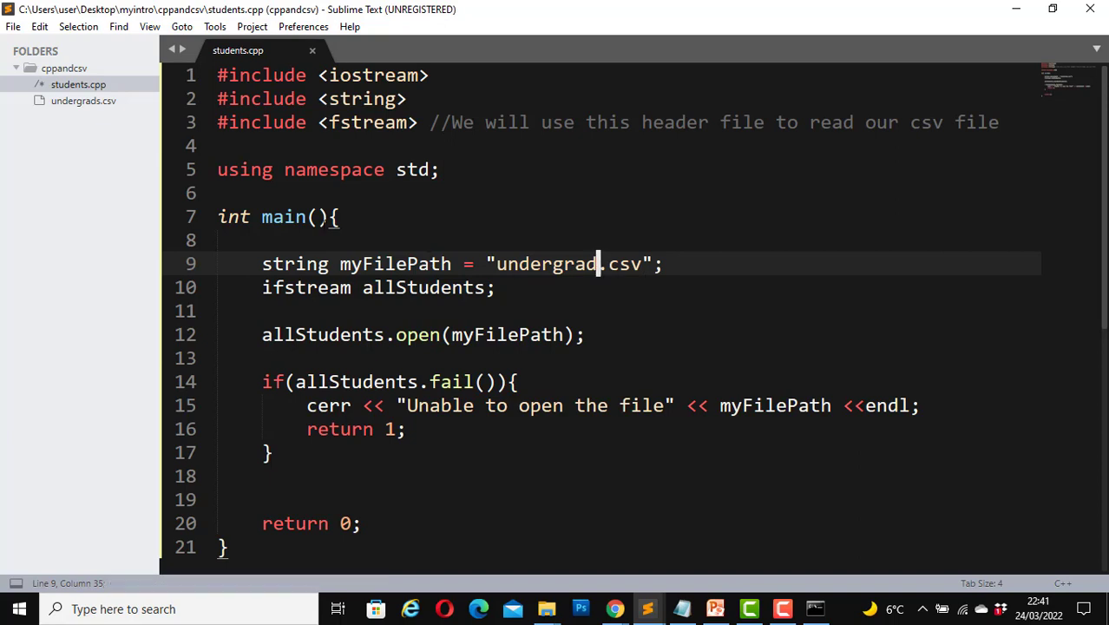
{"action": "mouse_move", "coordinate": [83, 101]}
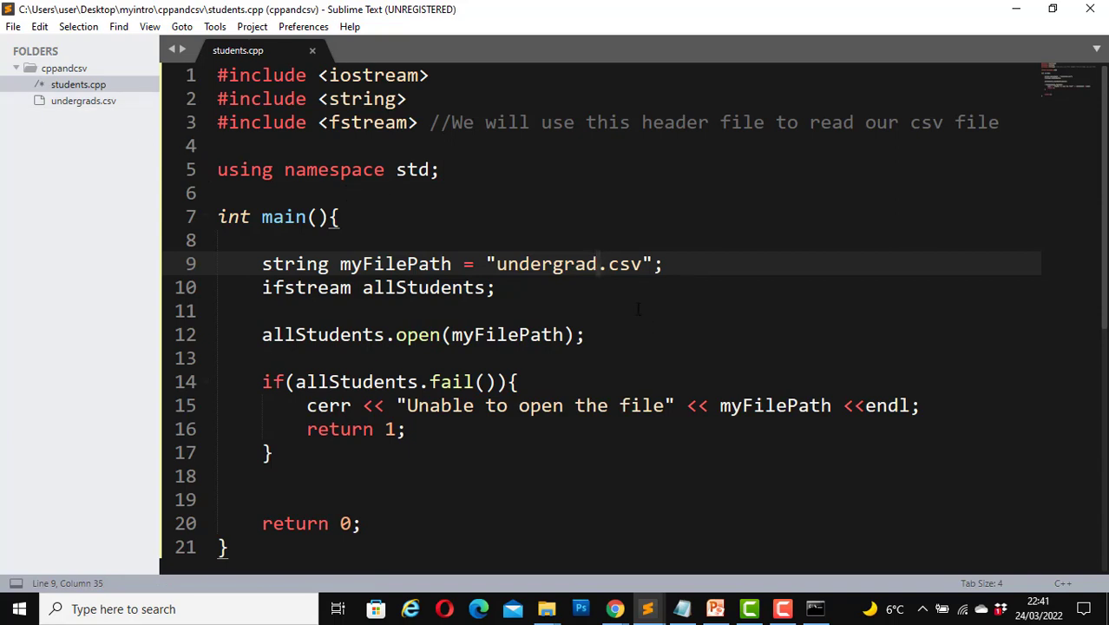
{"action": "key", "text": "ctrl+s"}
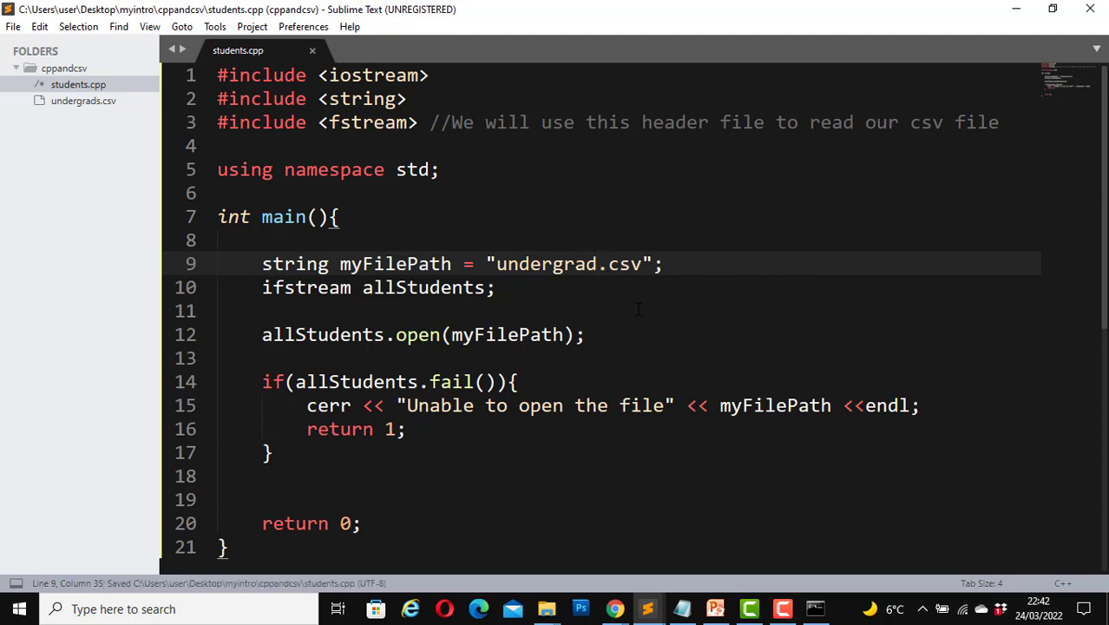
{"action": "left_click", "coordinate": [814, 608]}
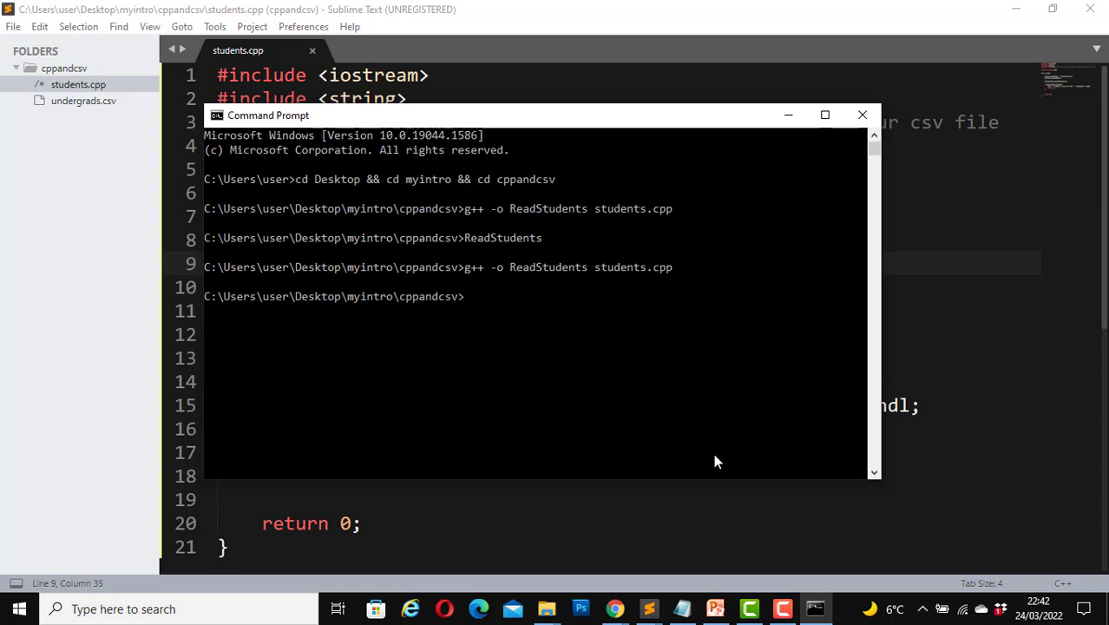
Run ReadStudents to get the unable-to-open error, then add a space after 'file' and save.
{"action": "key", "text": "Return"}
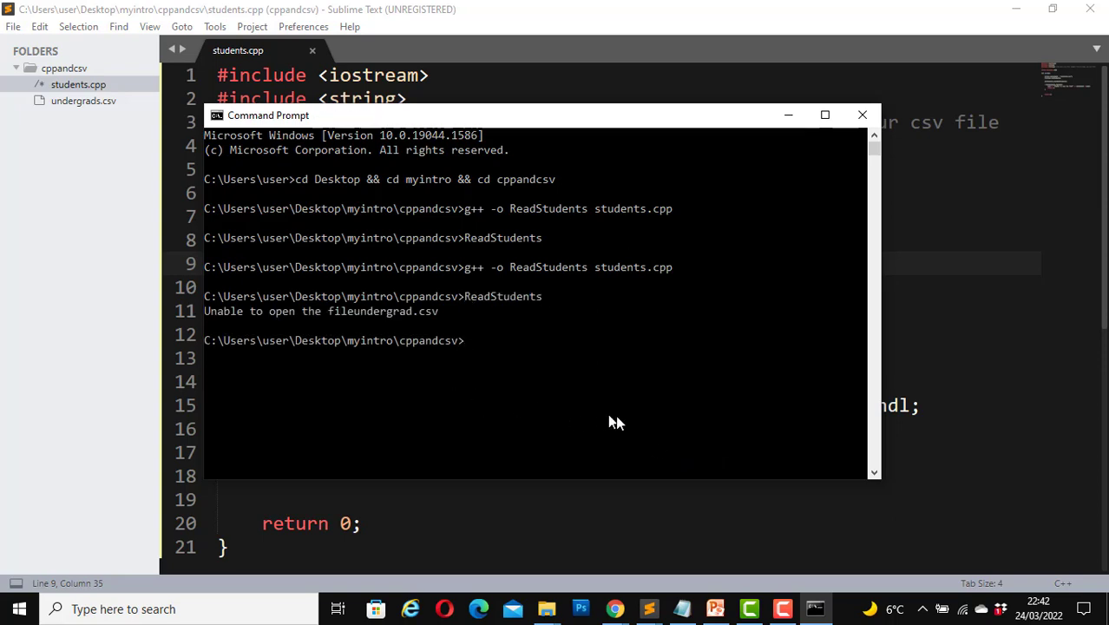
{"action": "mouse_move", "coordinate": [288, 328]}
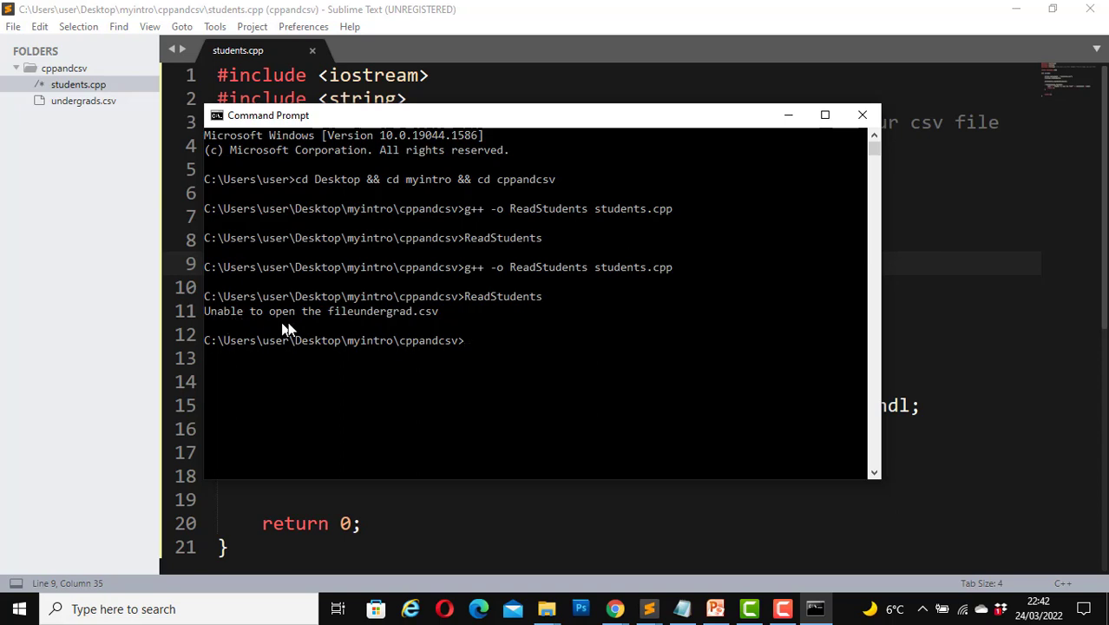
{"action": "mouse_move", "coordinate": [403, 324]}
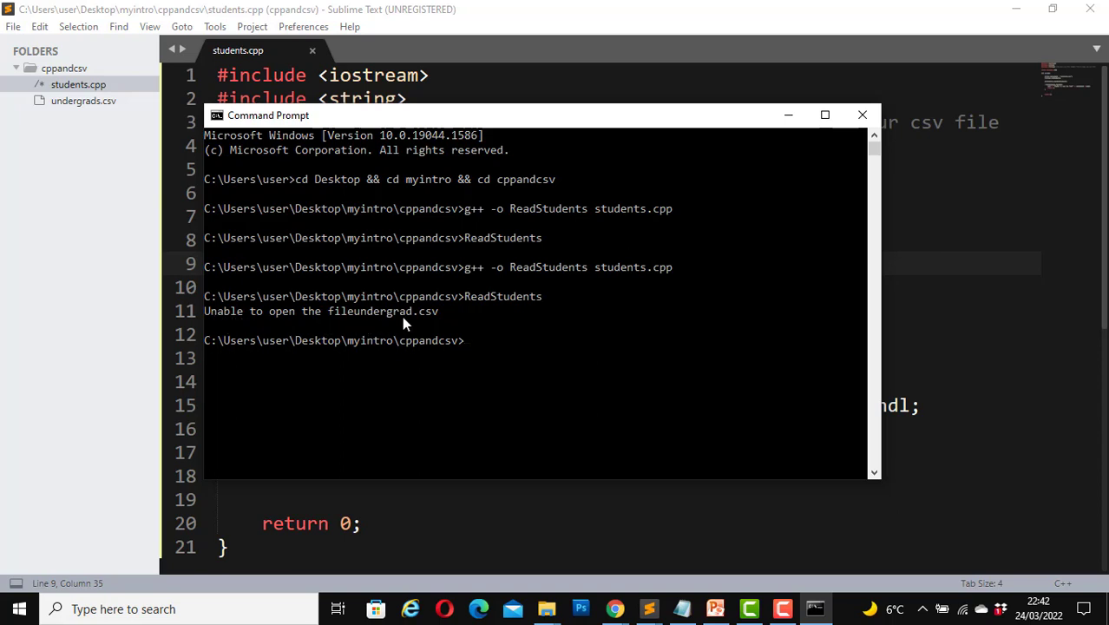
{"action": "left_click", "coordinate": [861, 114]}
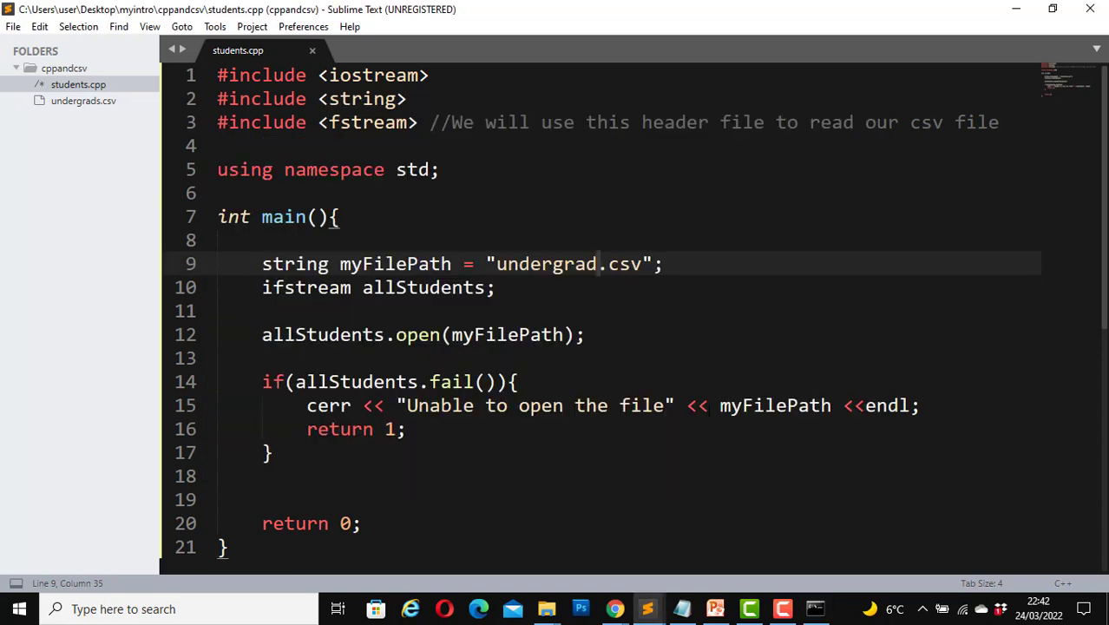
{"action": "left_click", "coordinate": [672, 405]}
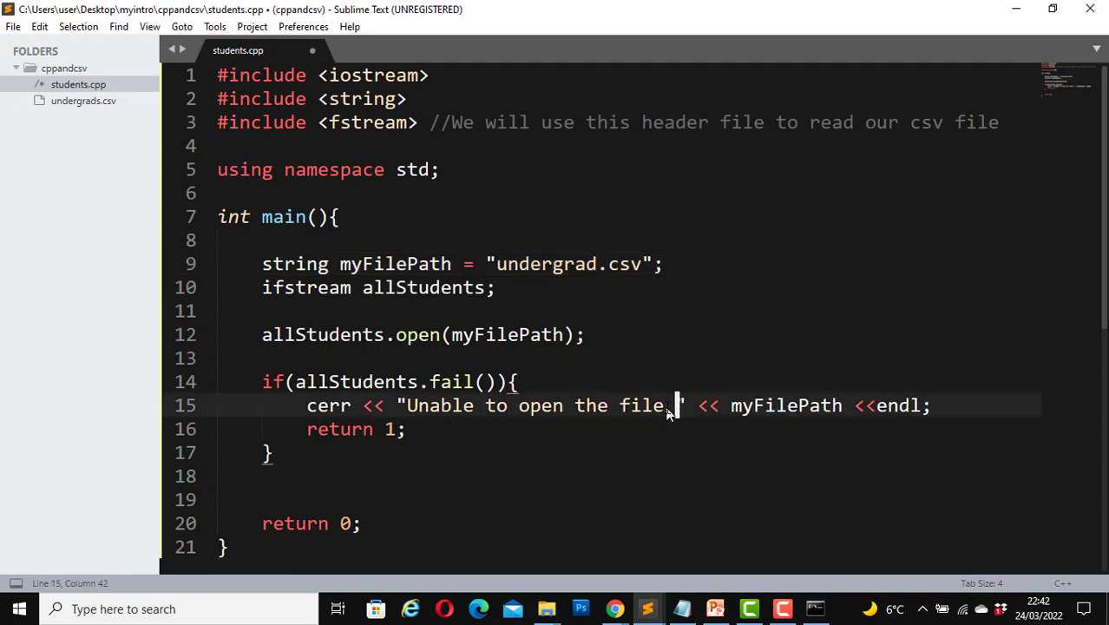
{"action": "key", "text": "ctrl+s"}
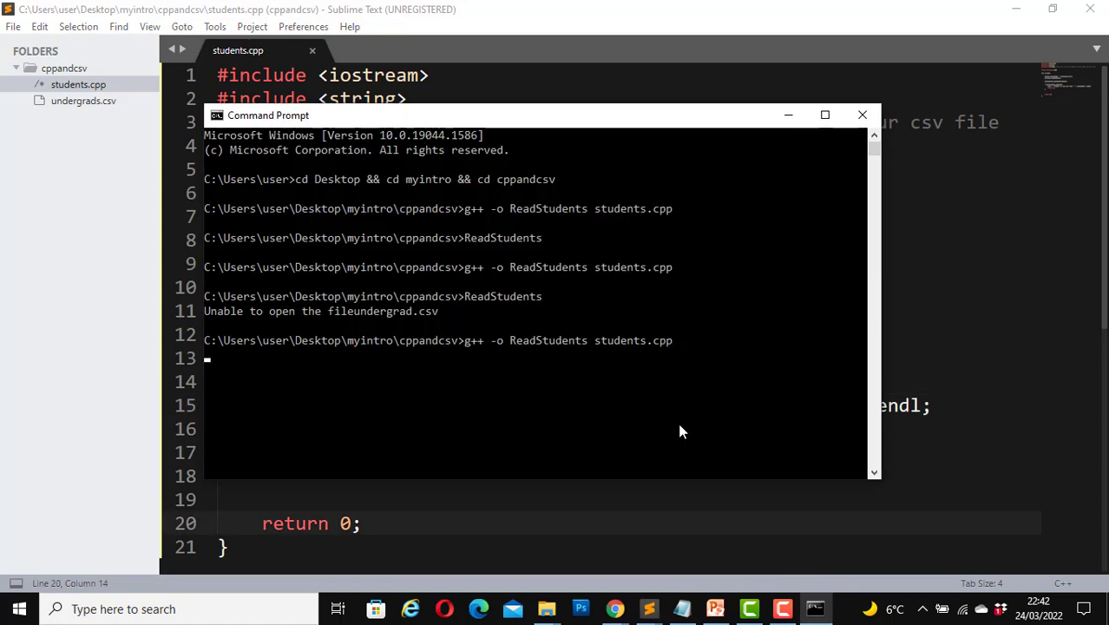
Recompile and run ReadStudents, now printing 'Unable to open the file undergrad.csv'.
{"action": "key", "text": "Return"}
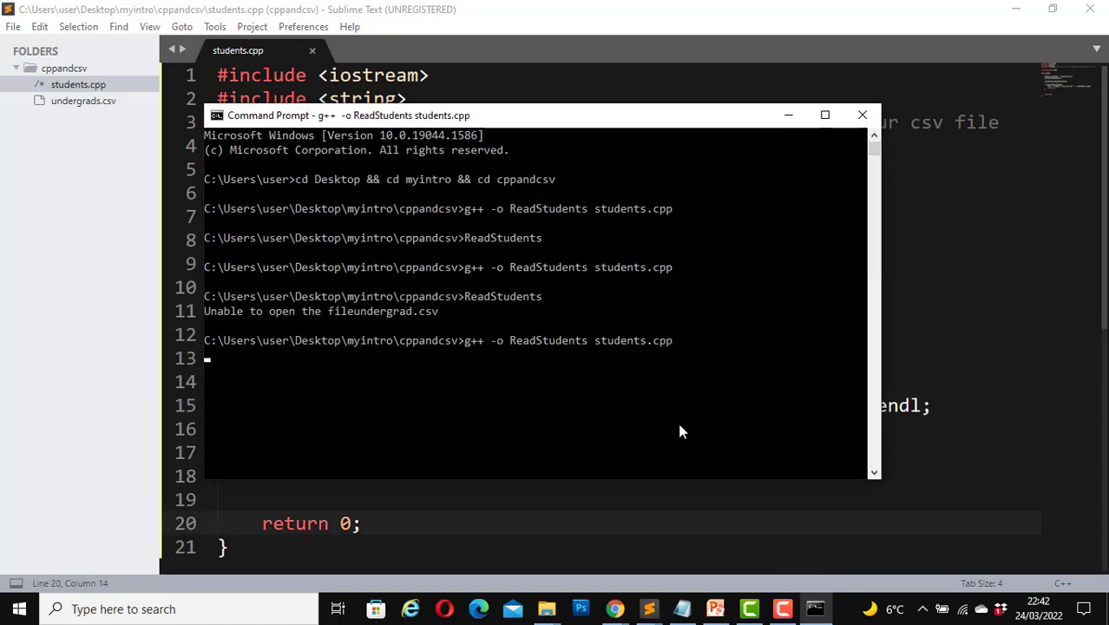
{"action": "key", "text": "Return"}
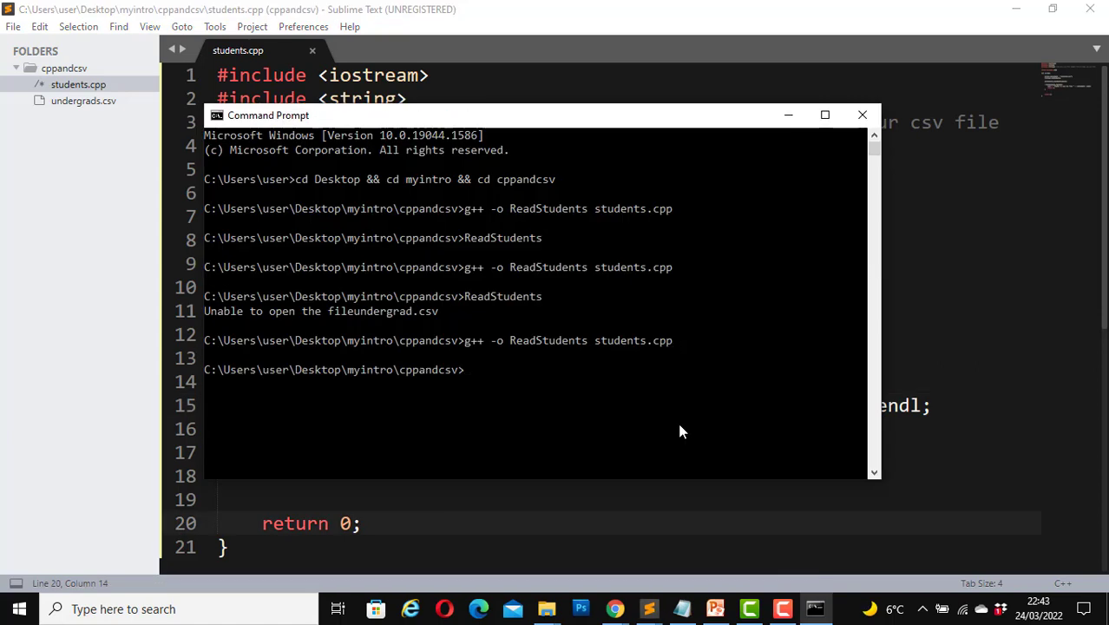
{"action": "type", "text": "ReadStudents"}
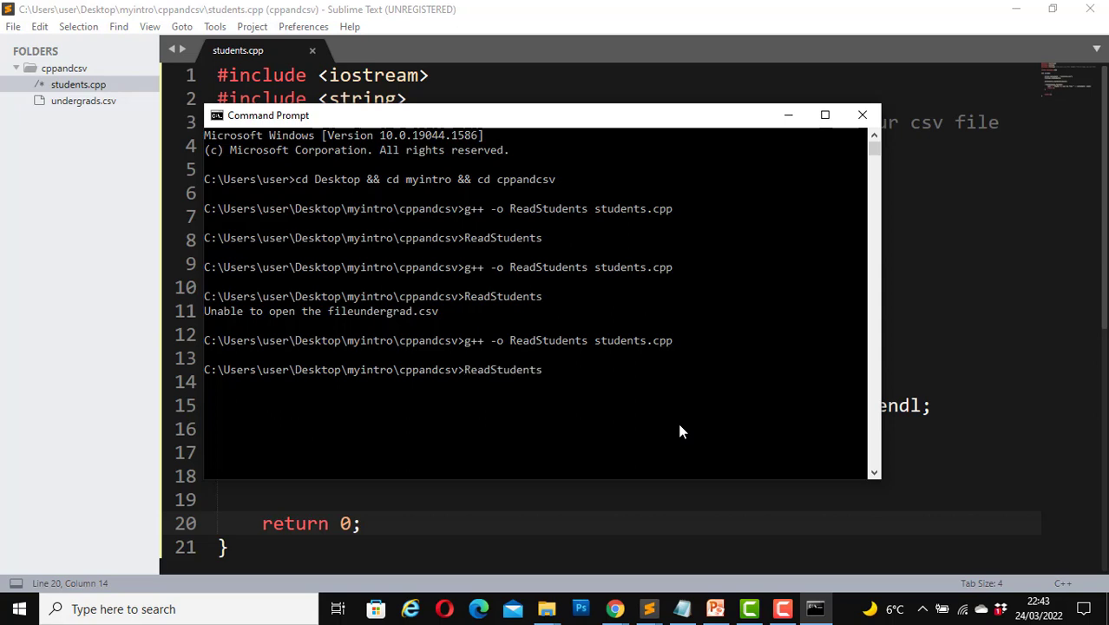
{"action": "key", "text": "Return"}
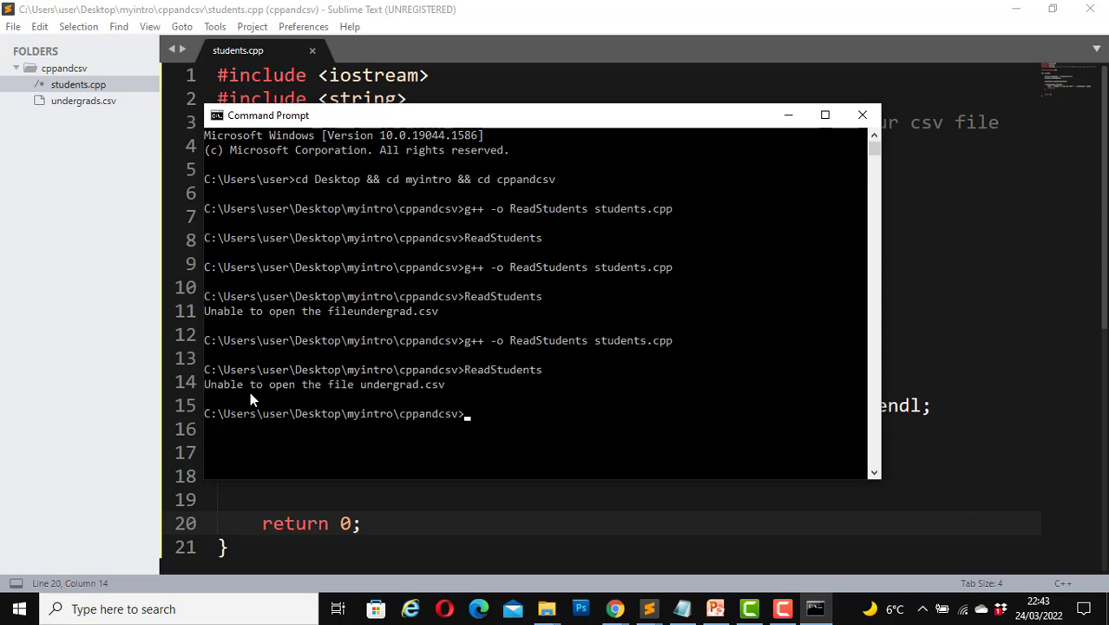
{"action": "mouse_move", "coordinate": [358, 402]}
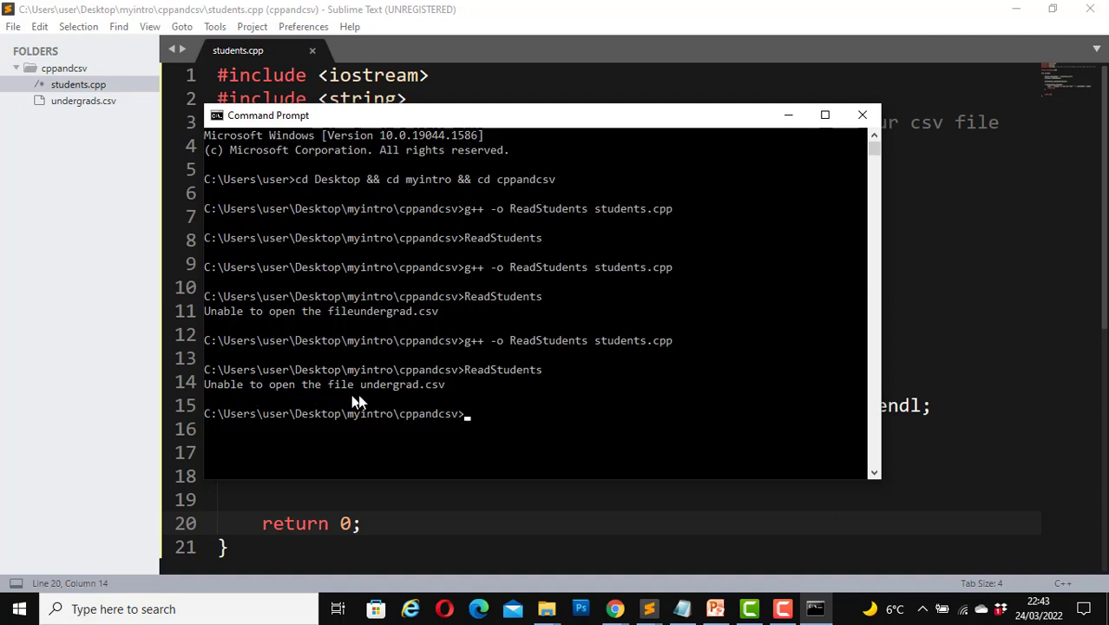
{"action": "mouse_move", "coordinate": [471, 402]}
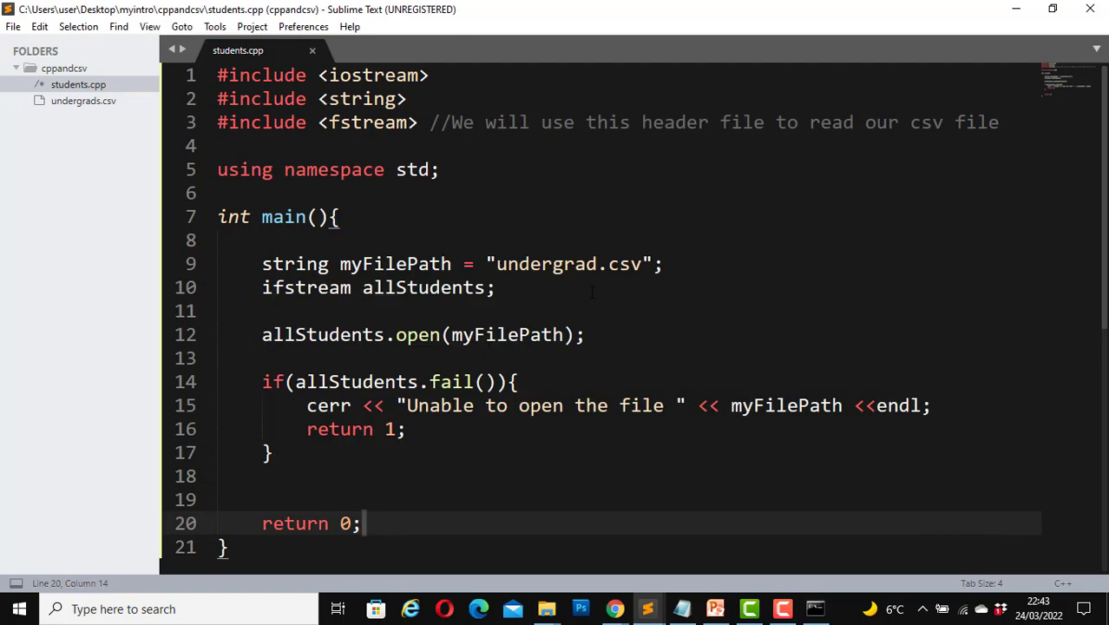
{"action": "mouse_move", "coordinate": [656, 292]}
{"action": "type", "text": "s"}
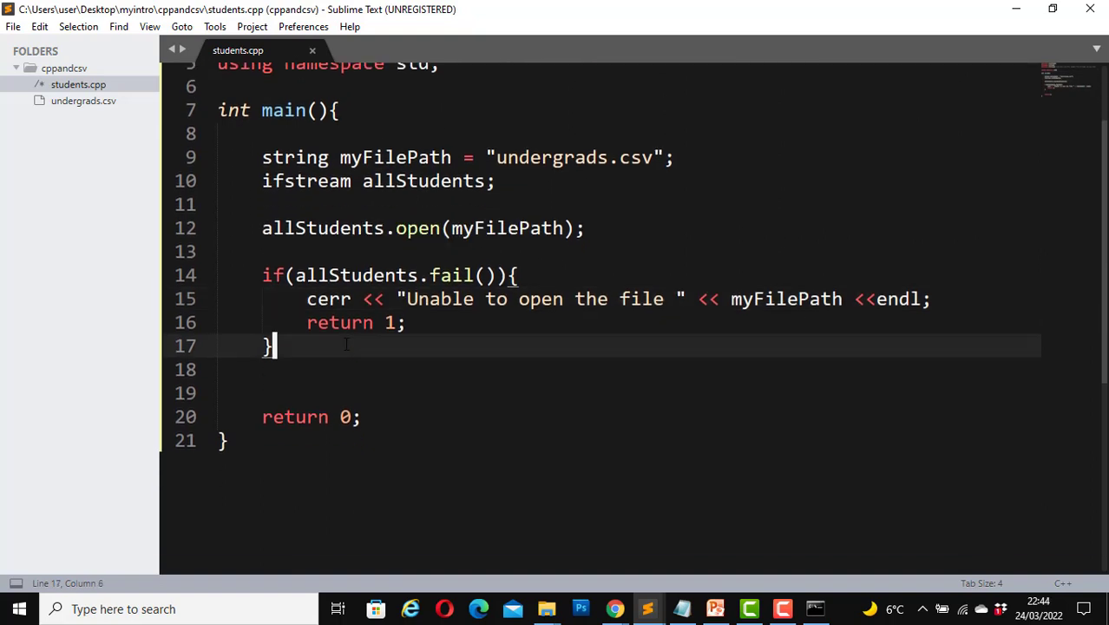
Insert blank lines below the failed-open if block to make room for the reading loop.
{"action": "key", "text": "enter"}
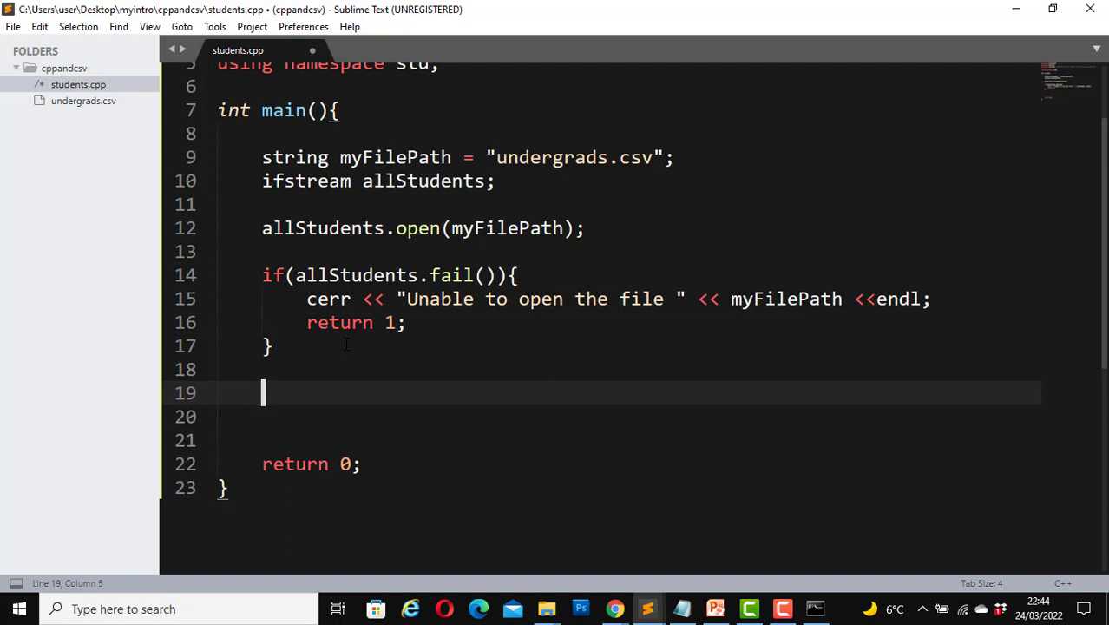
Start a while (allStudents.peek() != EOF) loop.
{"action": "type", "text": "whi"}
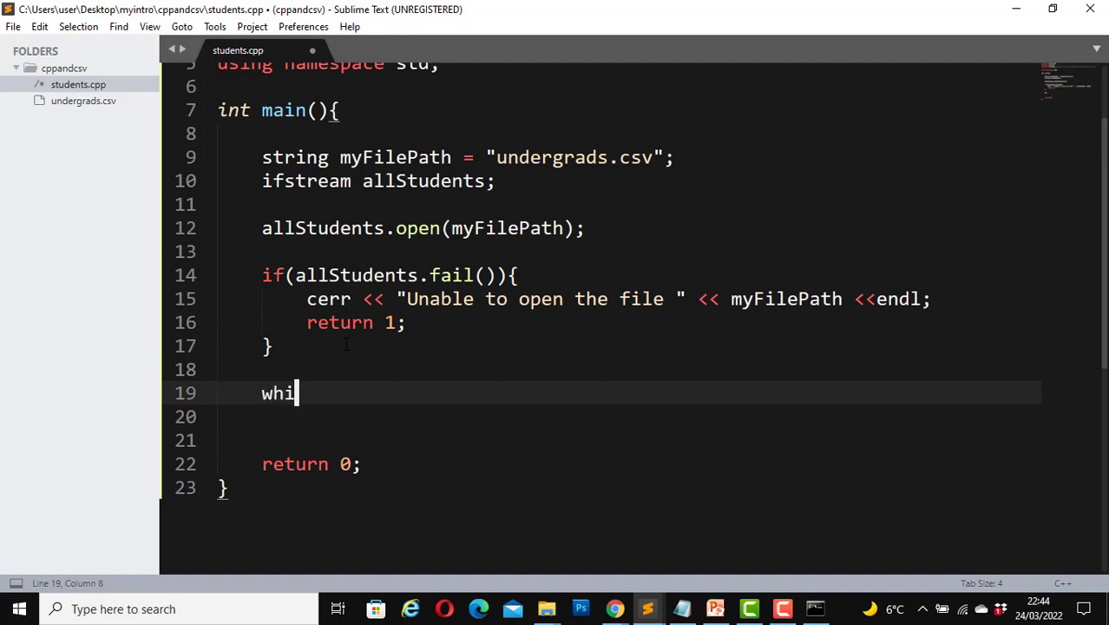
{"action": "type", "text": "le(a"}
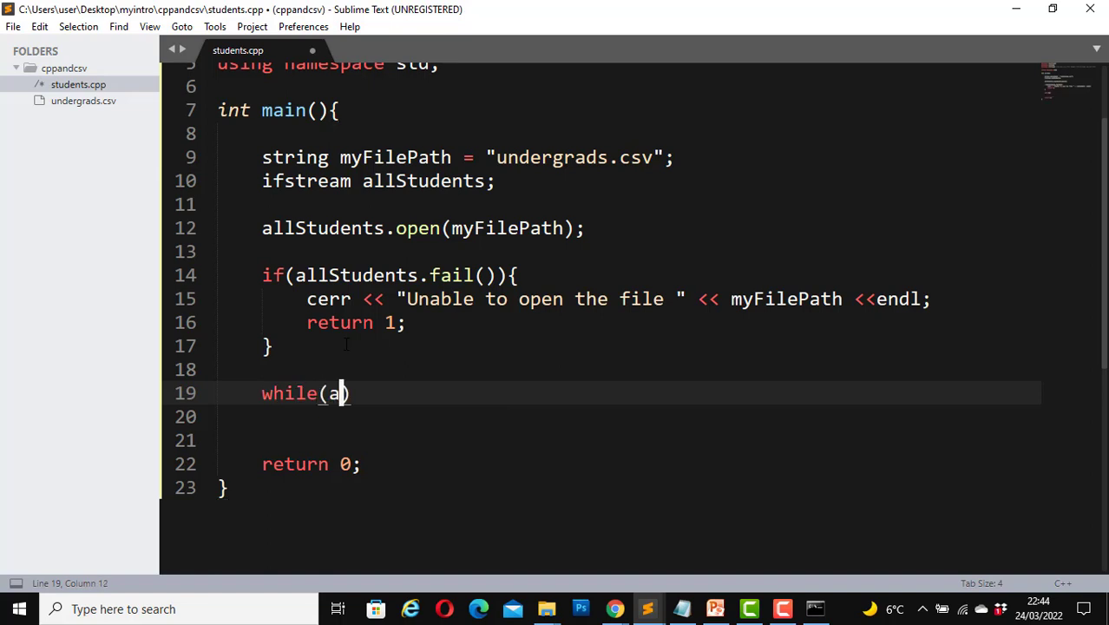
{"action": "type", "text": "llStudents"}
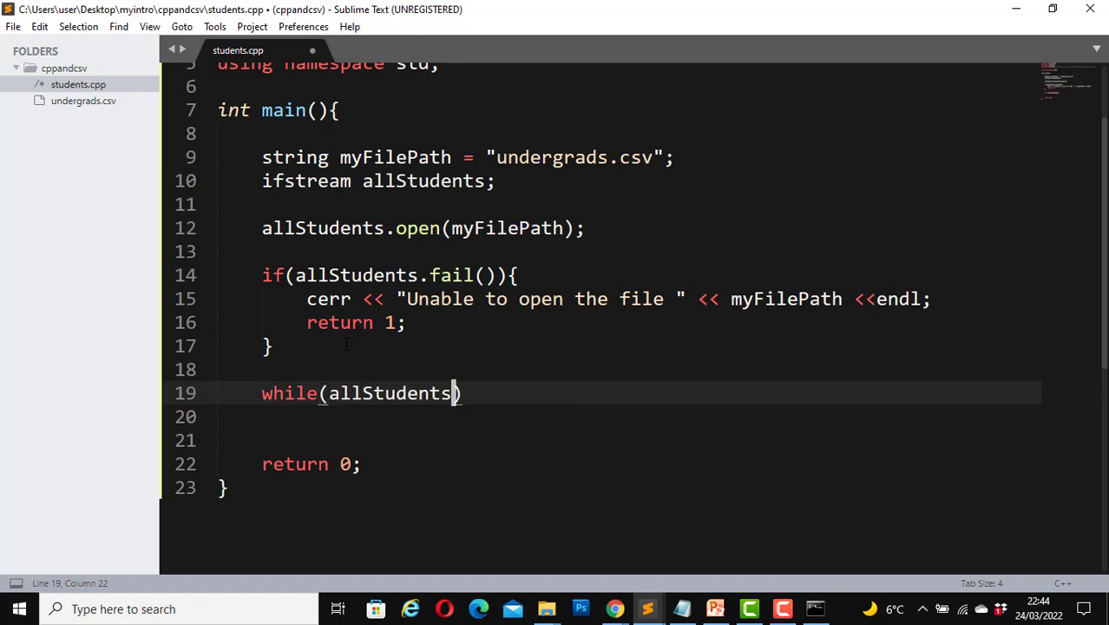
{"action": "type", "text": ".peek"}
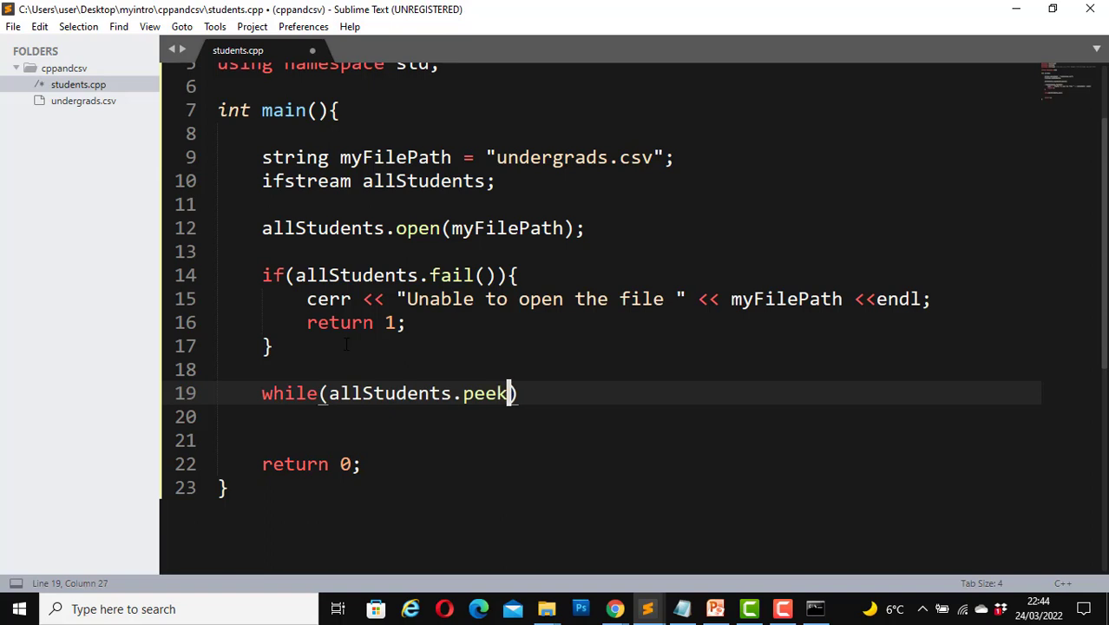
{"action": "type", "text": "()"}
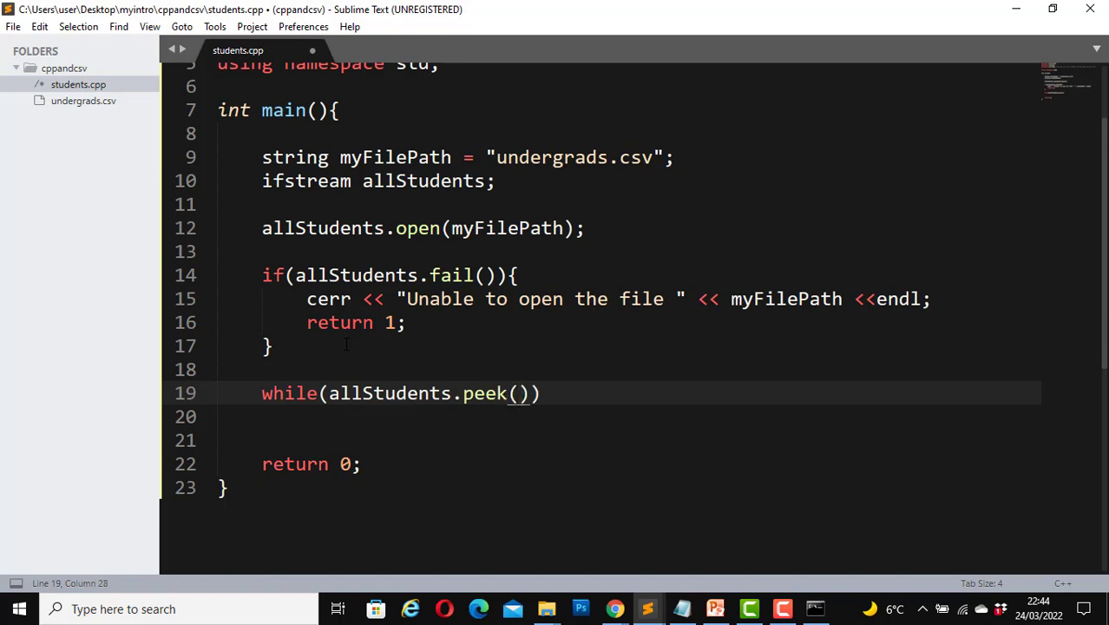
{"action": "type", "text": "!"}
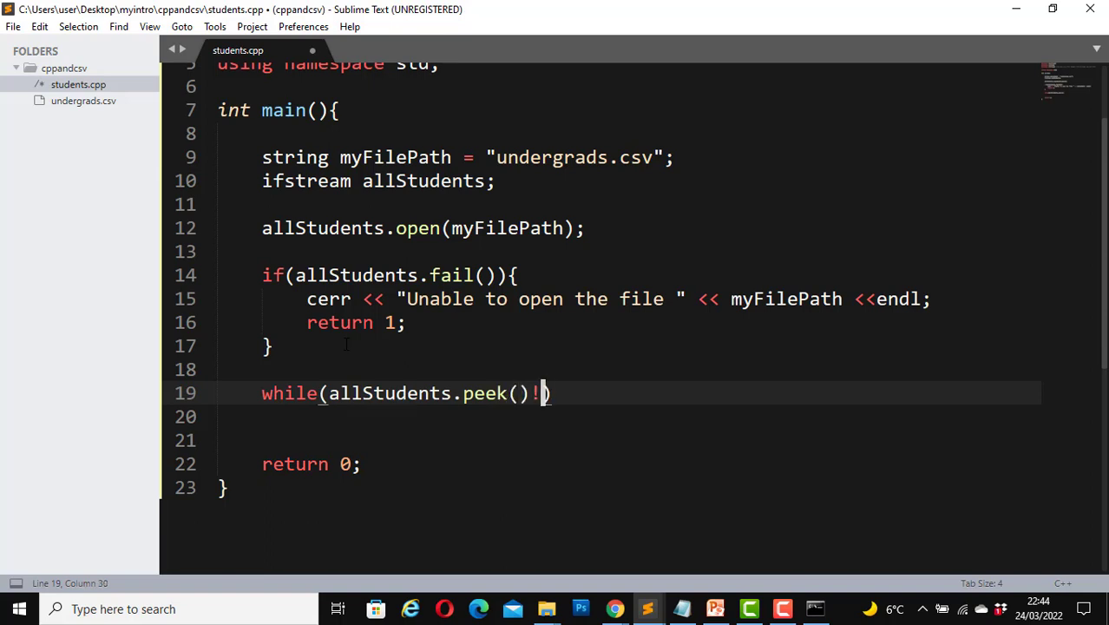
{"action": "type", "text": "=E"}
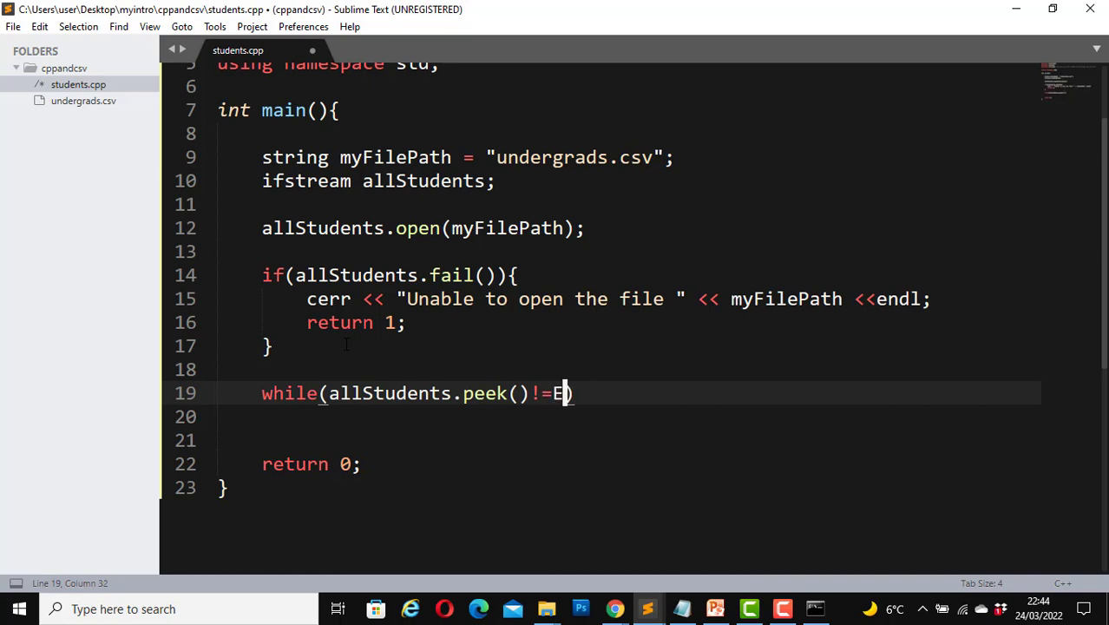
{"action": "type", "text": "OF)"}
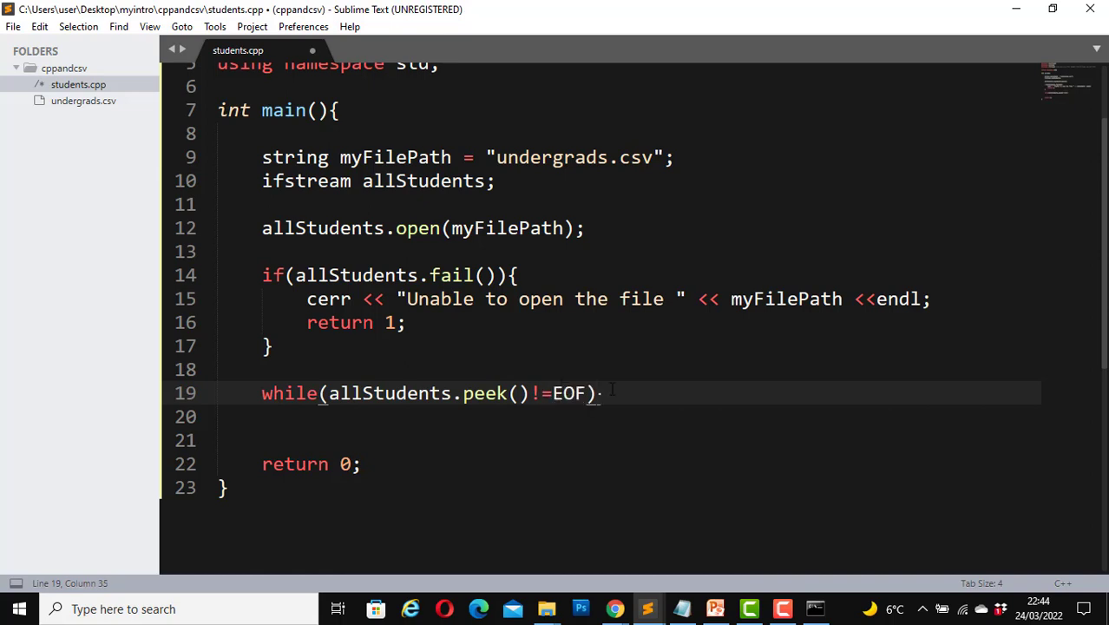
{"action": "type", "text": "{"}
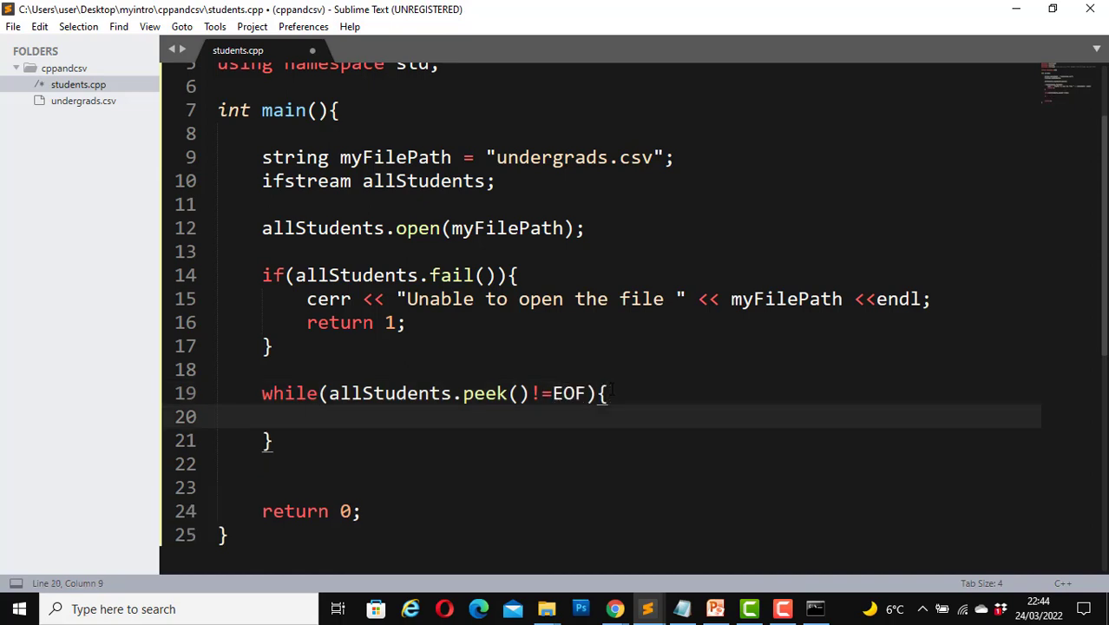
Declare string records and read each comma-separated field with getline(allStudents, records, ',').
{"action": "type", "text": "string"}
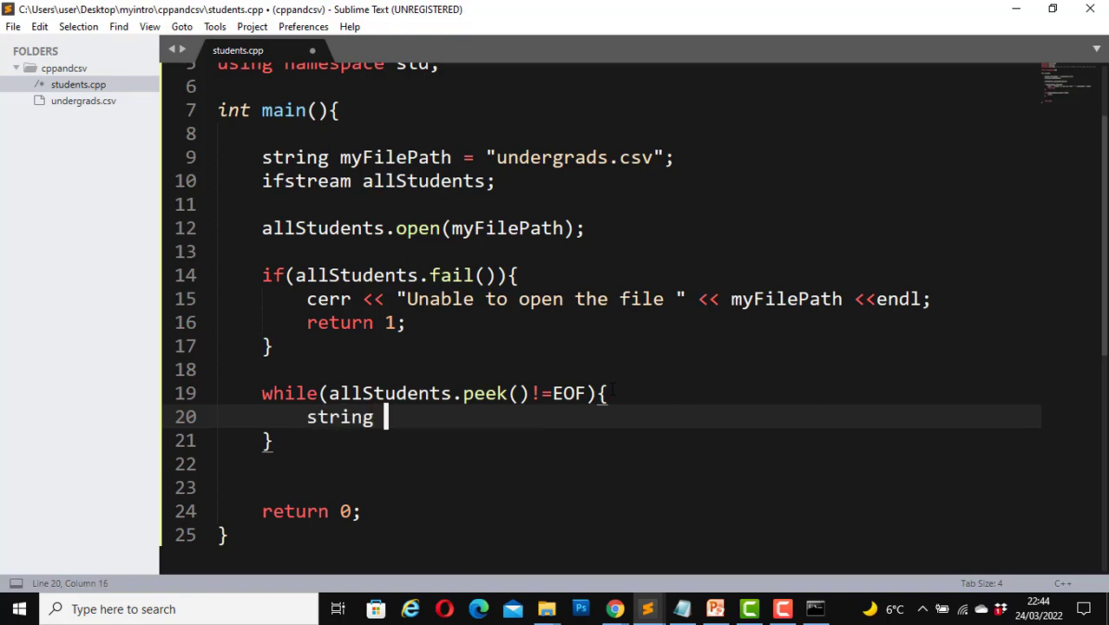
{"action": "type", "text": "rec"}
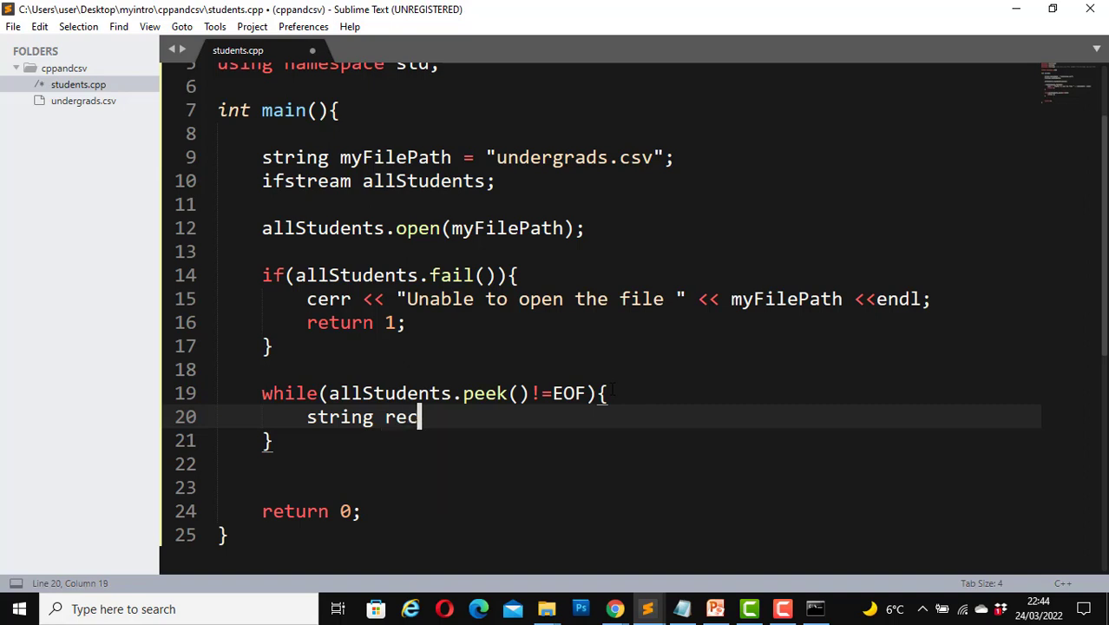
{"action": "type", "text": "ords;"}
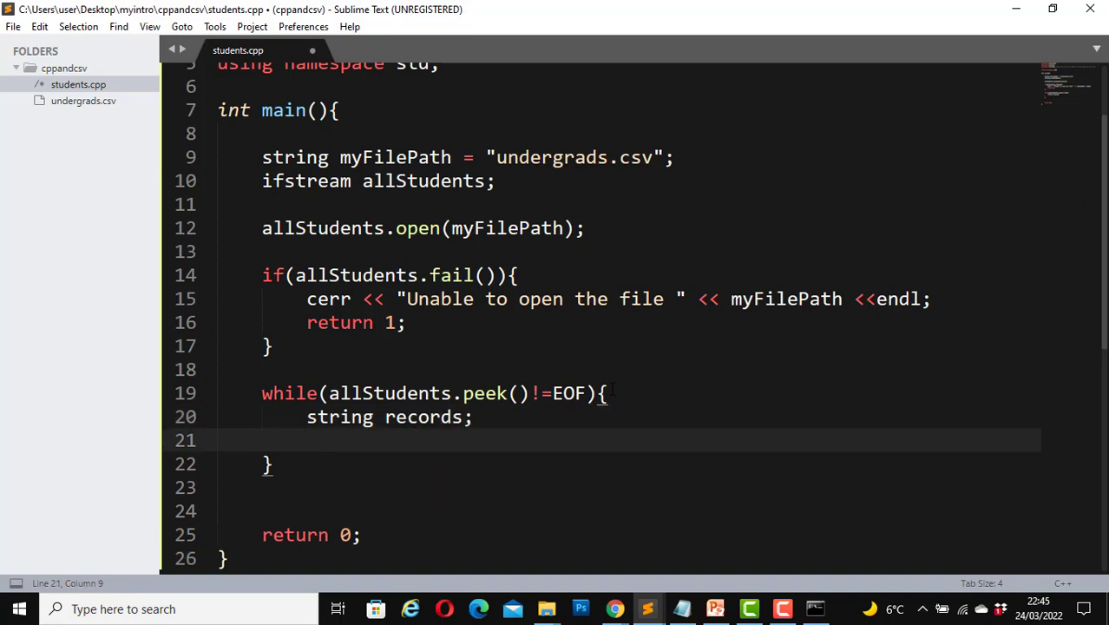
{"action": "type", "text": "get"}
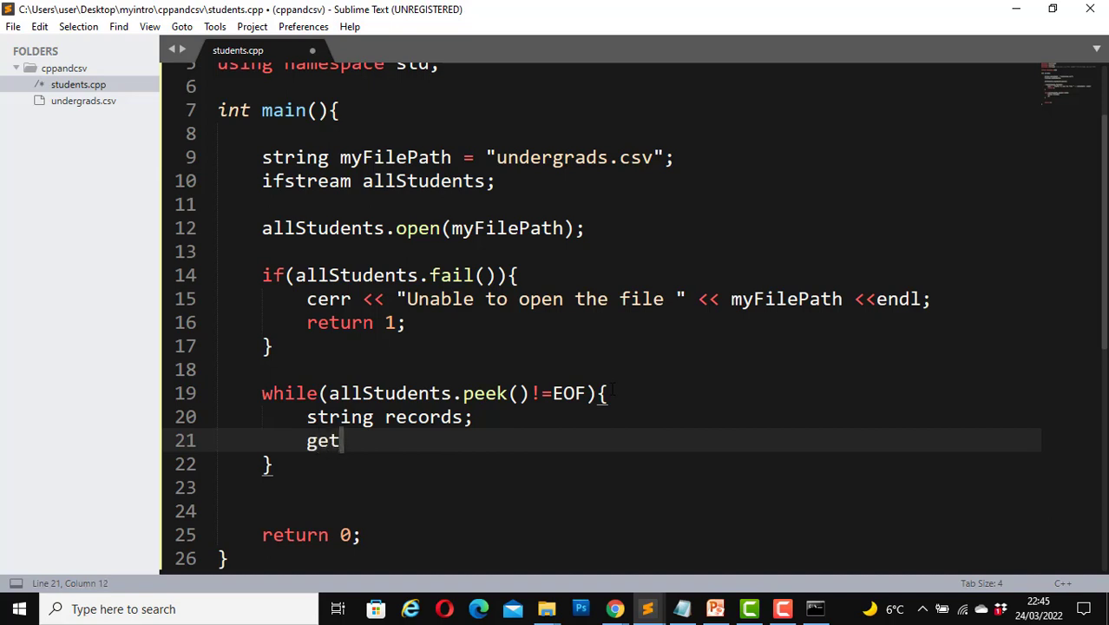
{"action": "type", "text": "line()"}
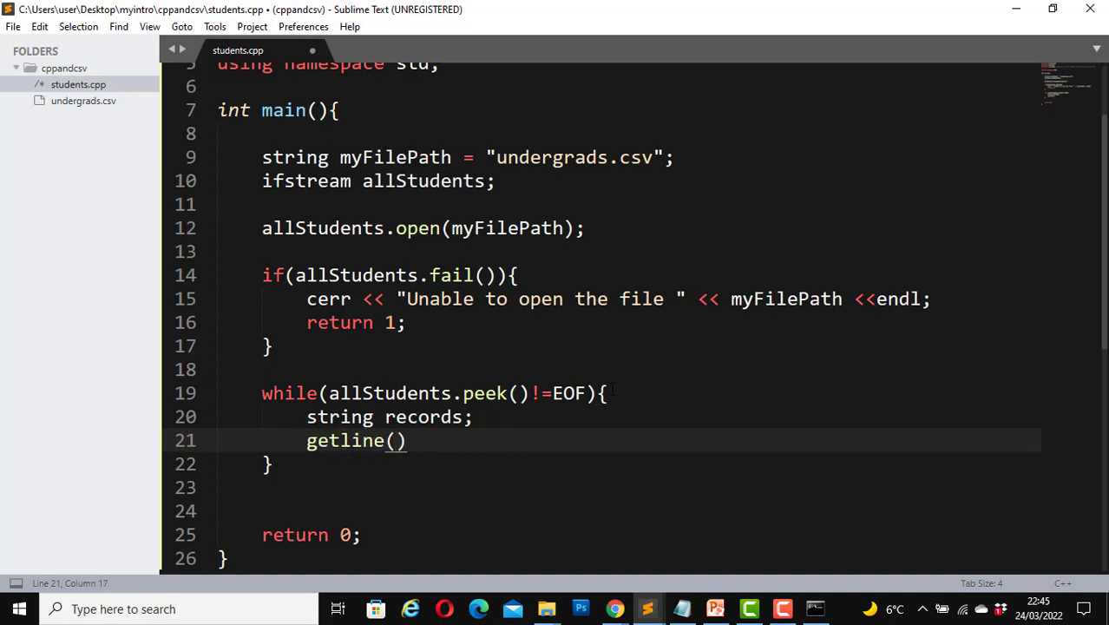
{"action": "type", "text": "allStudents,"}
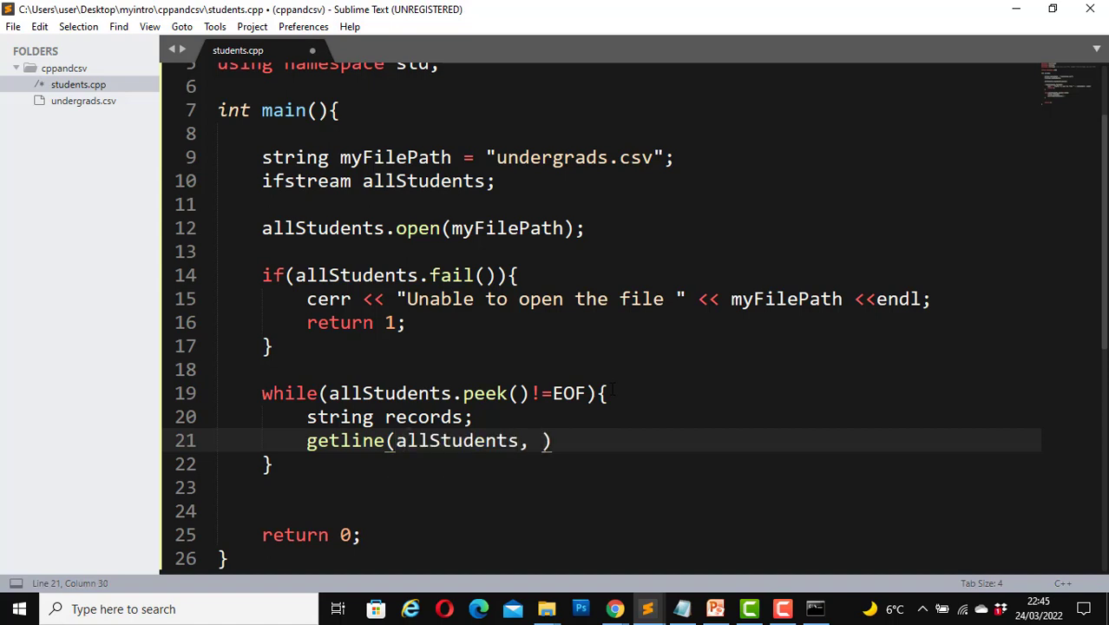
{"action": "type", "text": "records"}
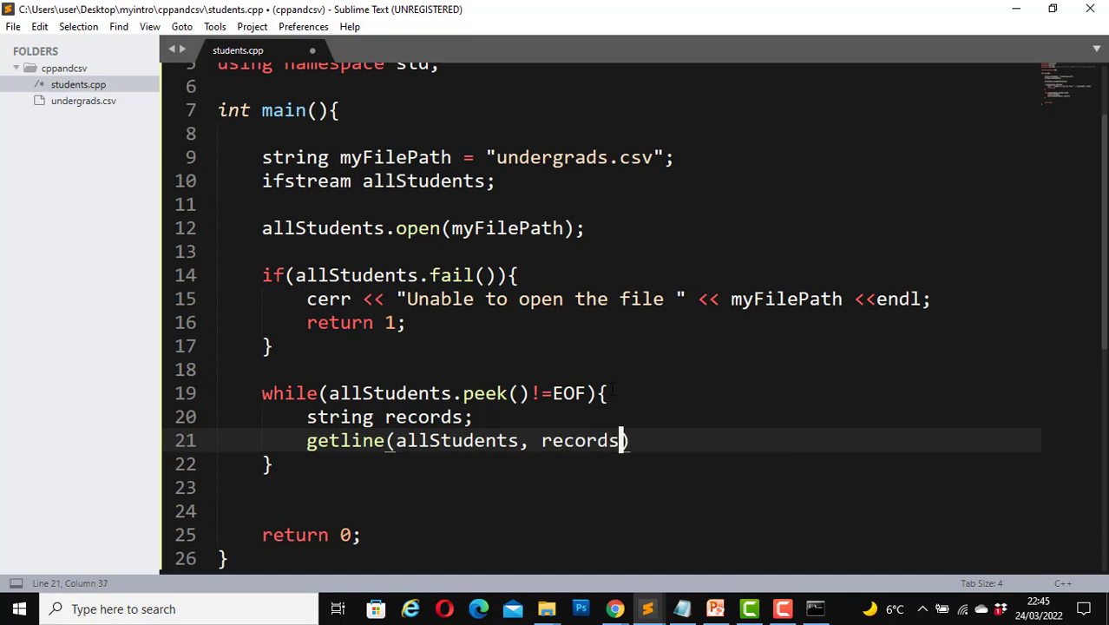
{"action": "type", "text": ","}
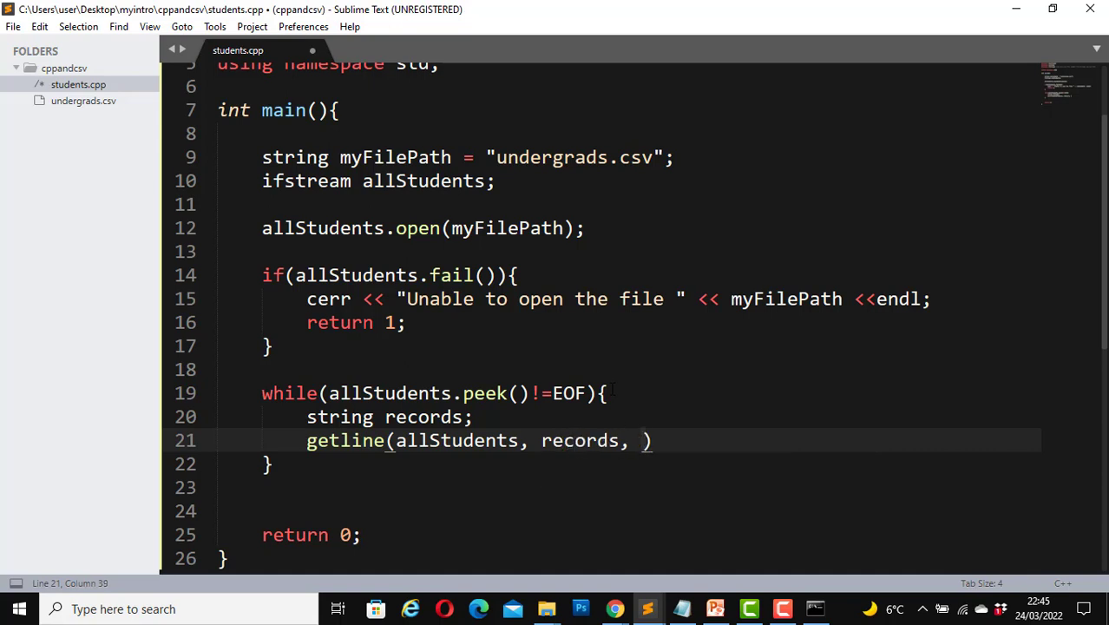
{"action": "type", "text": "'"}
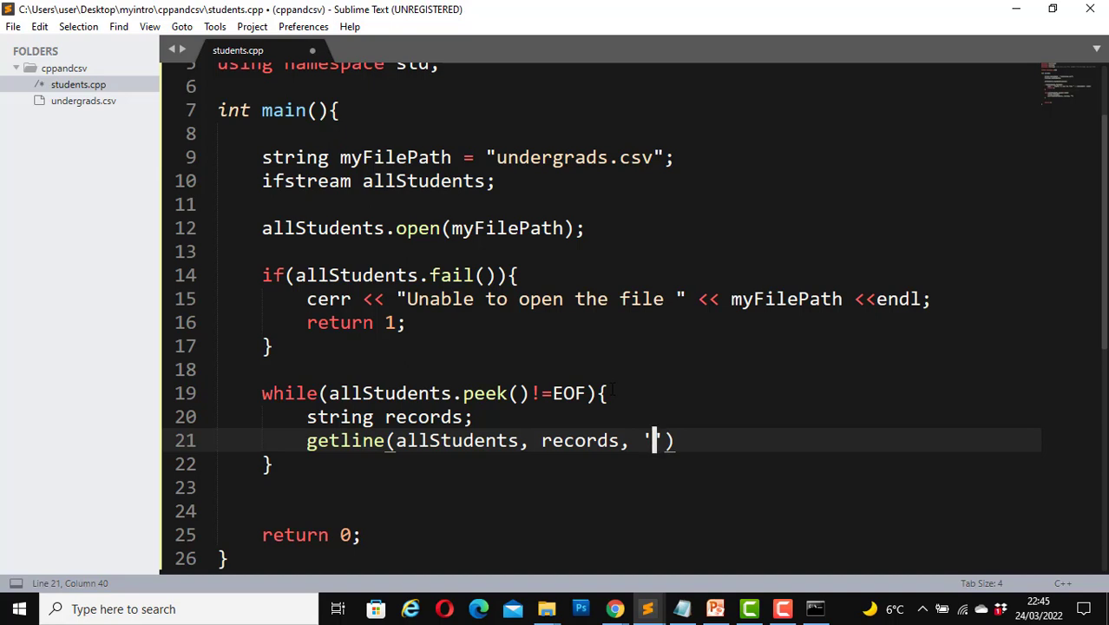
{"action": "type", "text": ","}
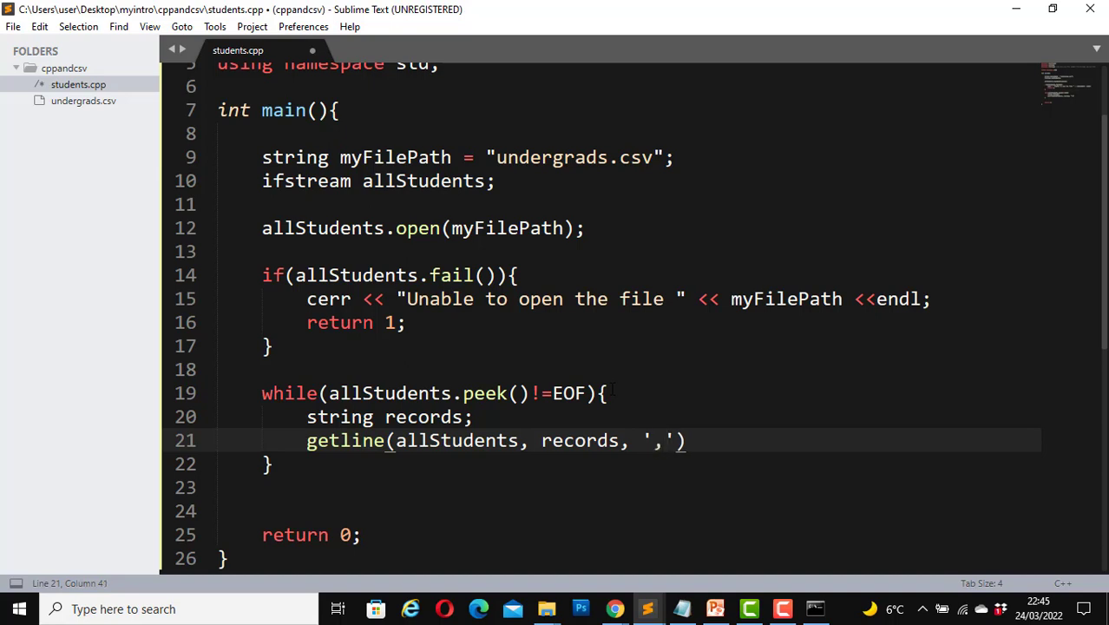
{"action": "type", "text": ";"}
{"action": "key", "text": "enter"}
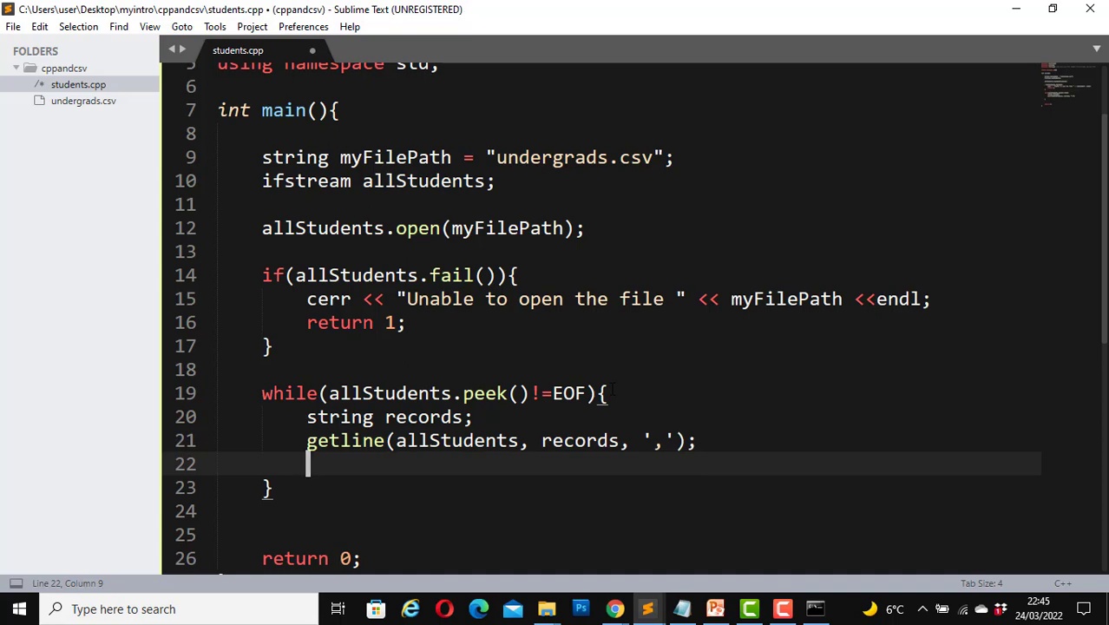
Print records with cout << endl, add allStudents.close(); and save students.cpp.
{"action": "type", "text": "cout << r"}
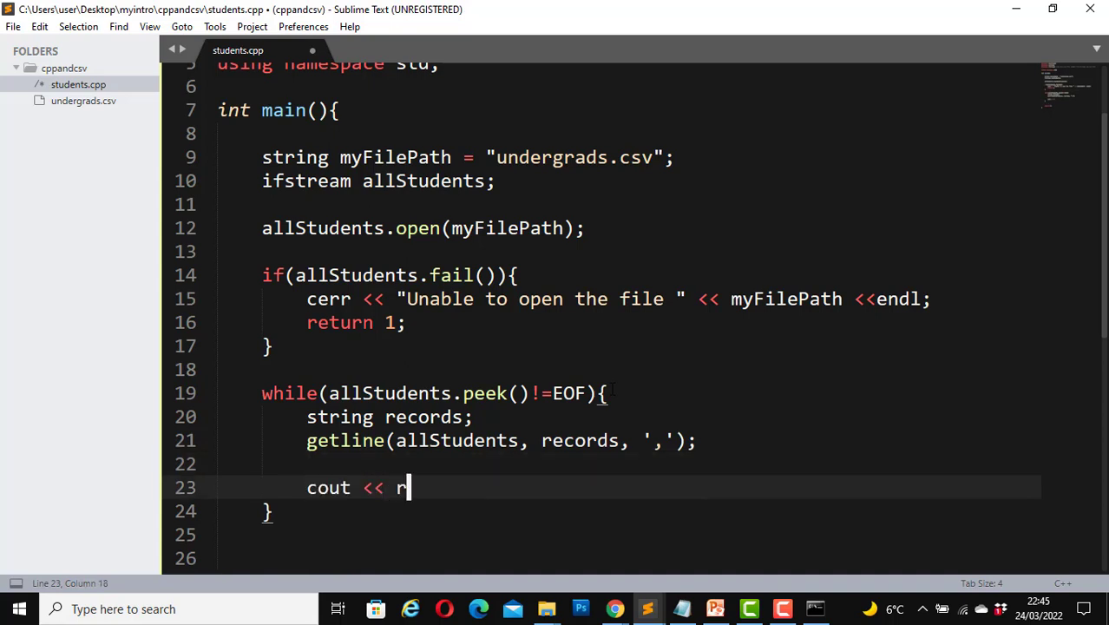
{"action": "type", "text": "ecords"}
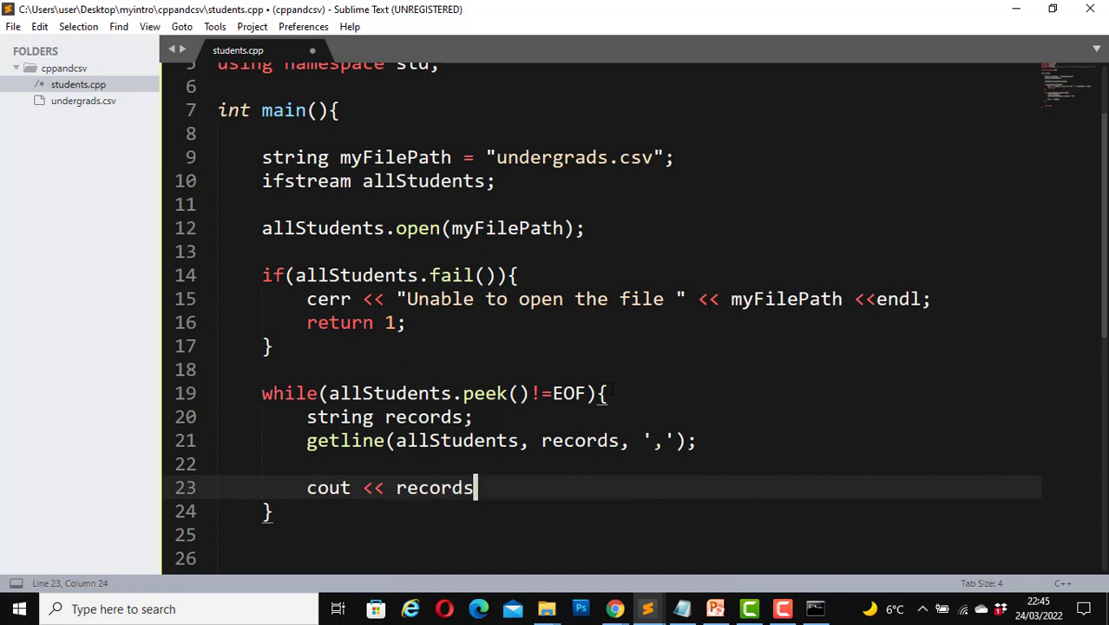
{"action": "type", "text": "<<endl;"}
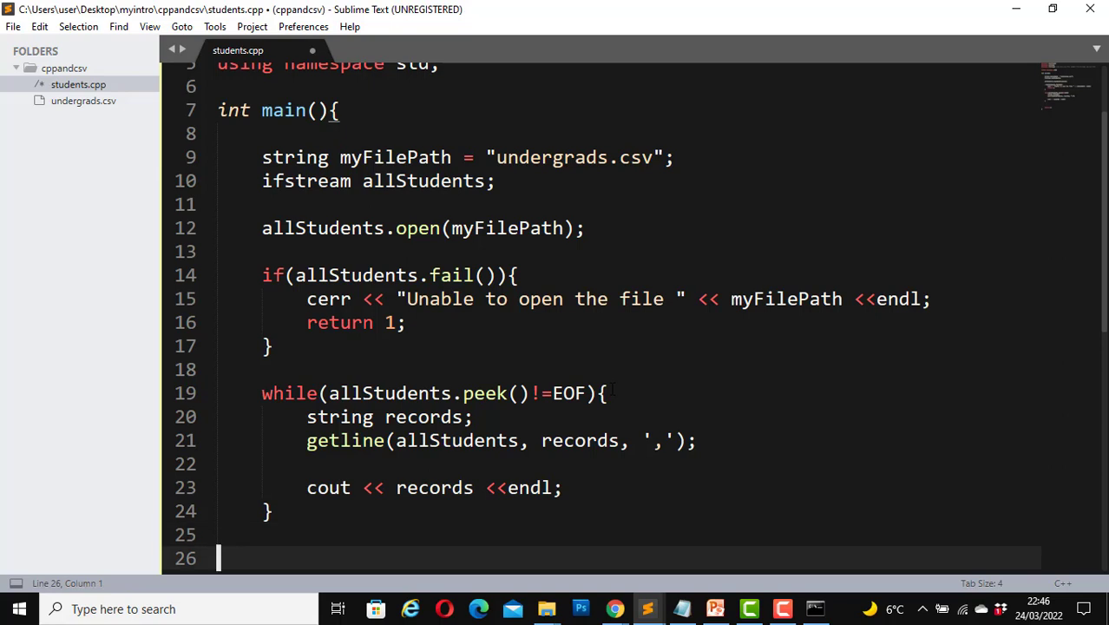
{"action": "type", "text": "all"}
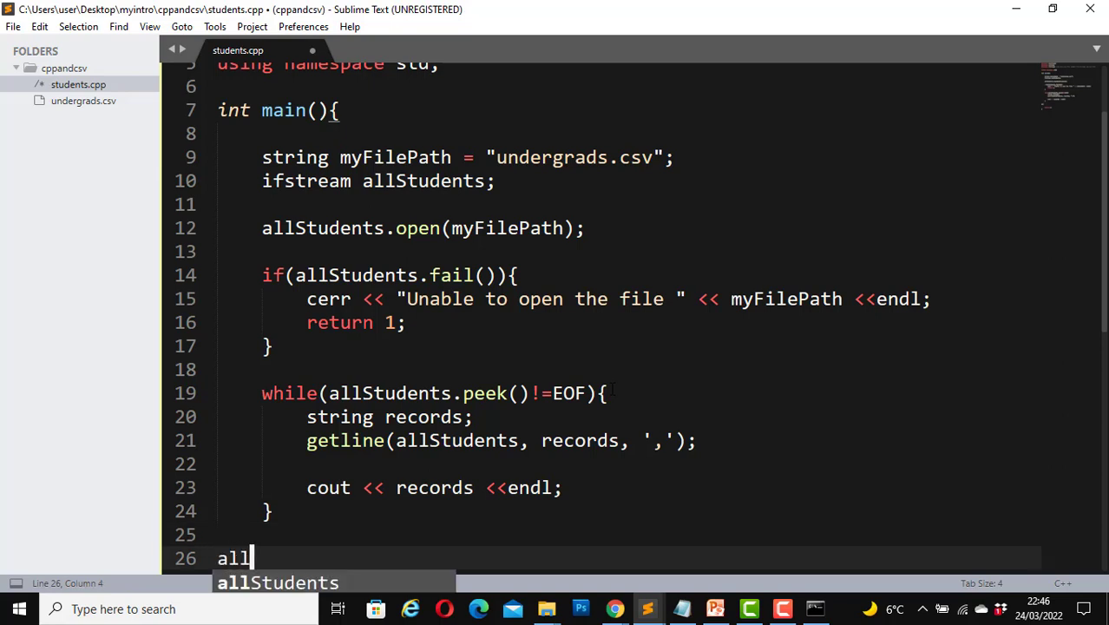
{"action": "type", "text": "Students.c"}
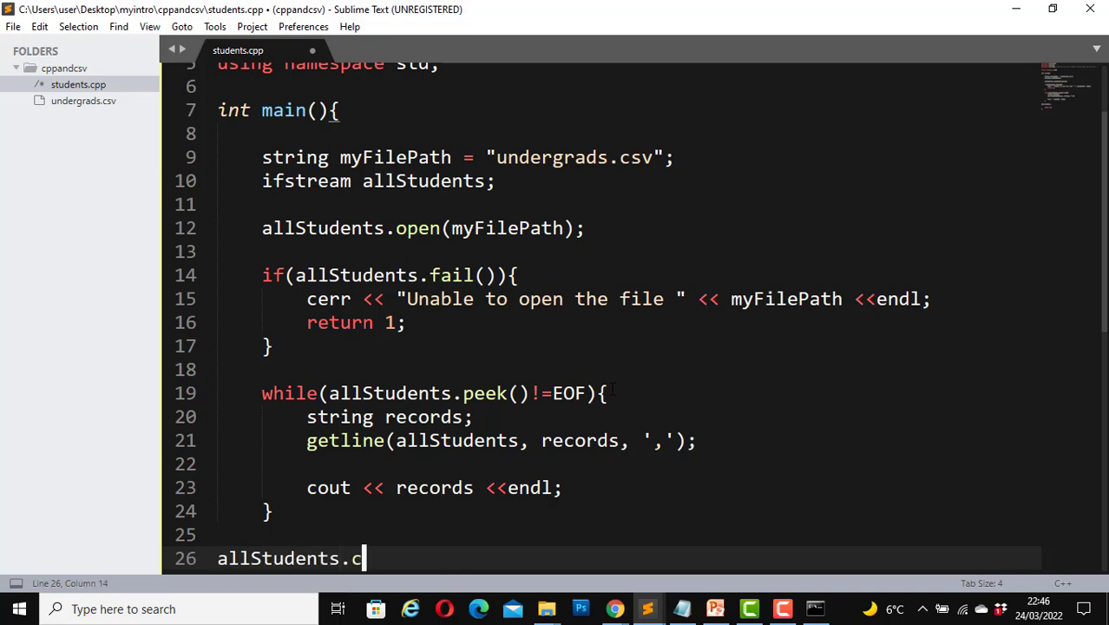
{"action": "type", "text": "lose();"}
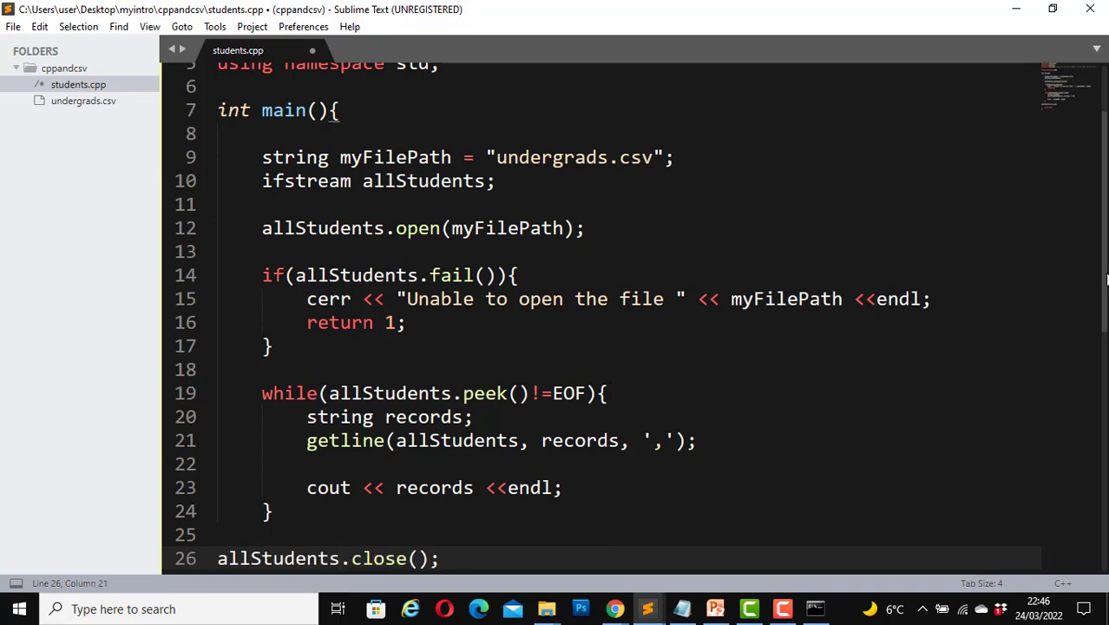
{"action": "key", "text": "ctrl+s"}
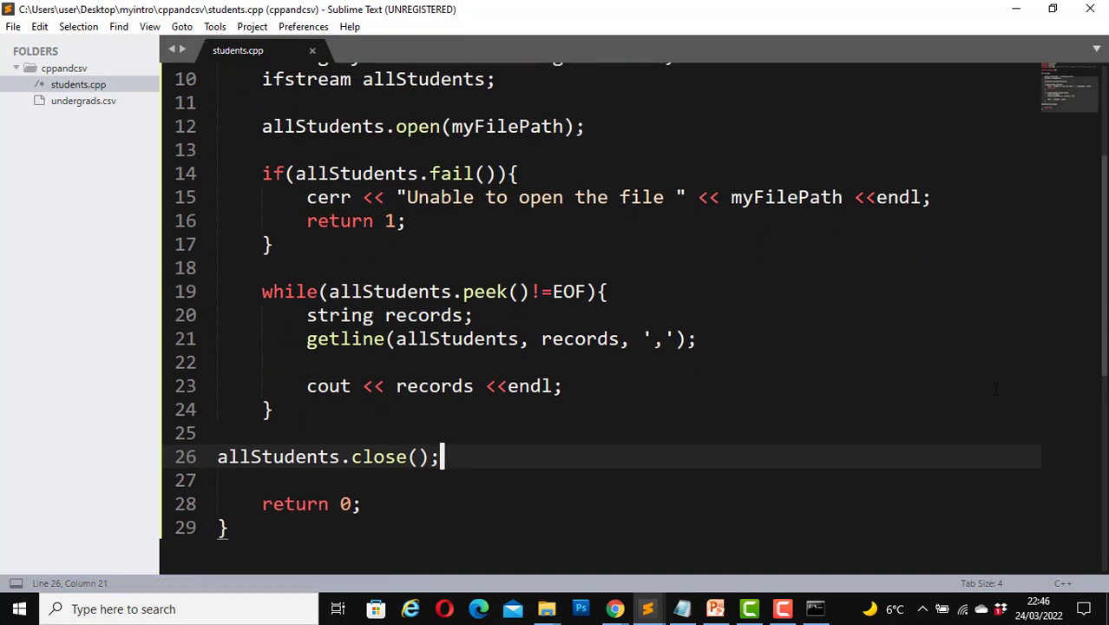
{"action": "mouse_move", "coordinate": [732, 467]}
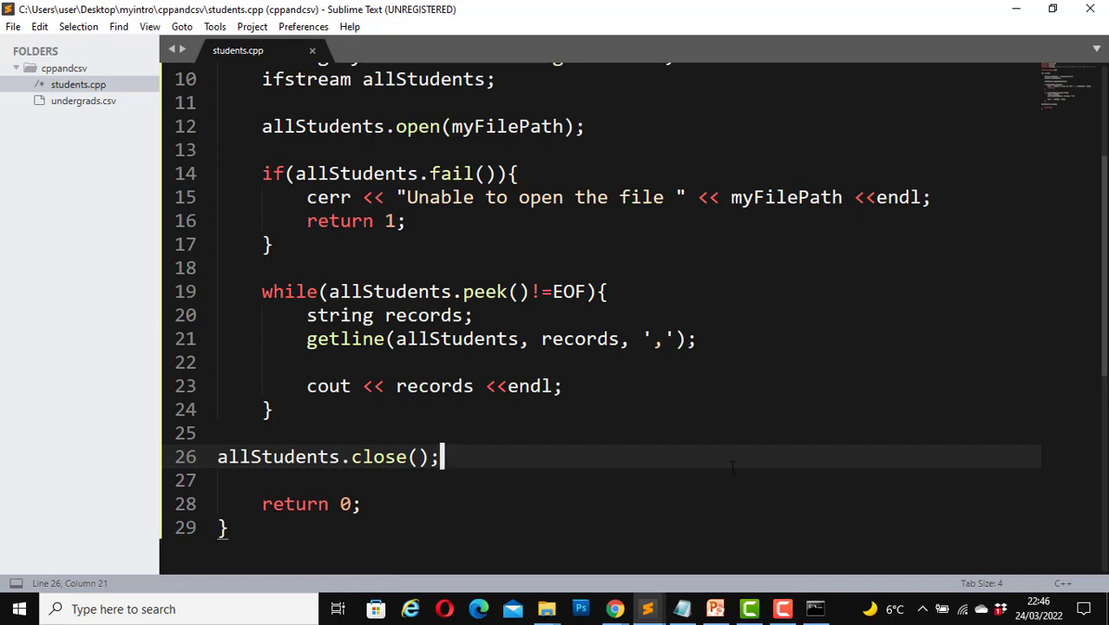
{"action": "key", "text": "ctrl+s"}
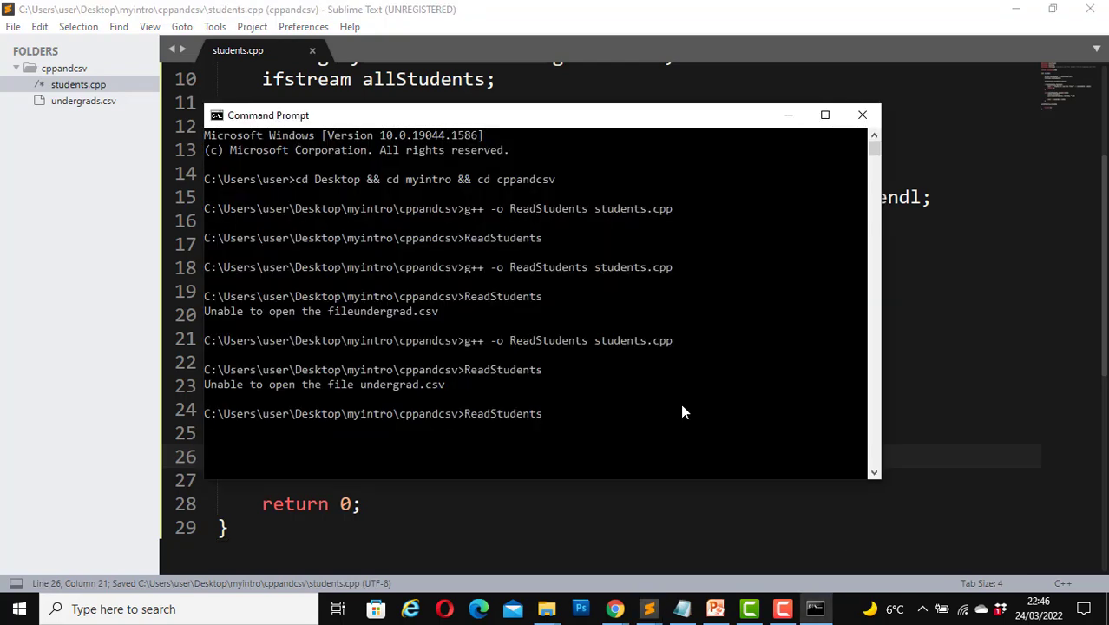
Compile students.cpp with g++ -o ReadStudents and scroll up through the printed fields.
{"action": "type", "text": "g++ -o ReadStudents students.cpp"}
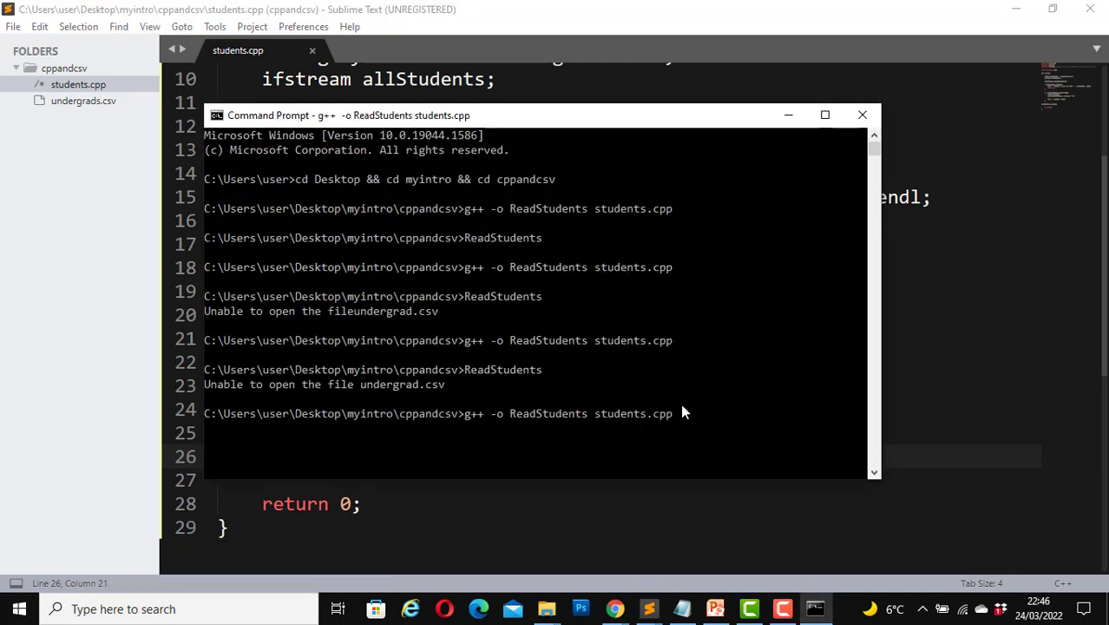
{"action": "key", "text": "Return"}
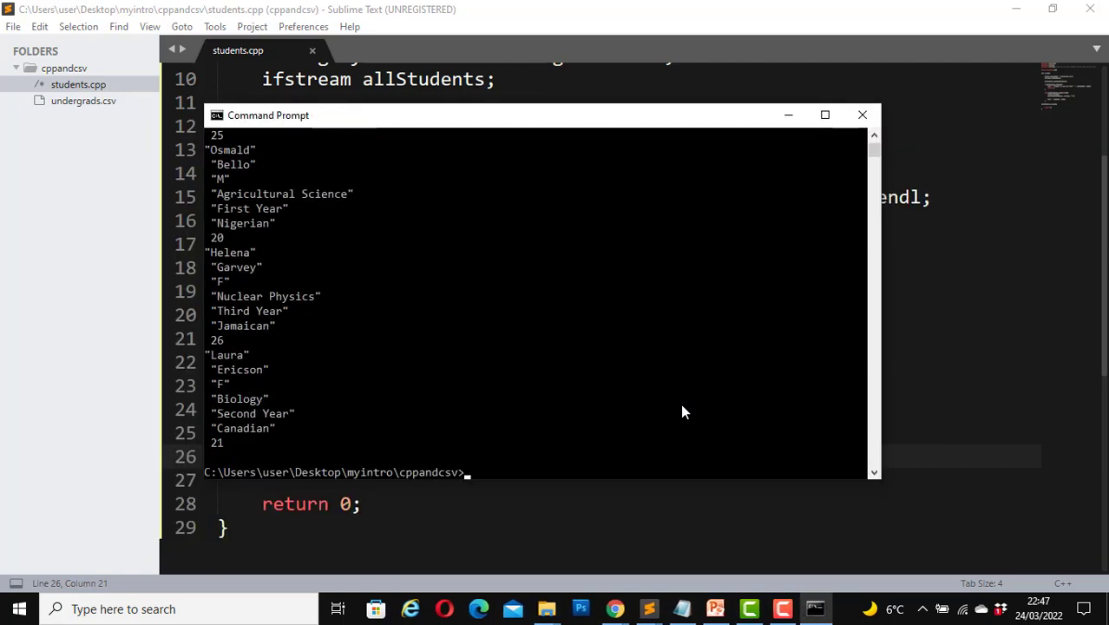
{"action": "mouse_move", "coordinate": [872, 458]}
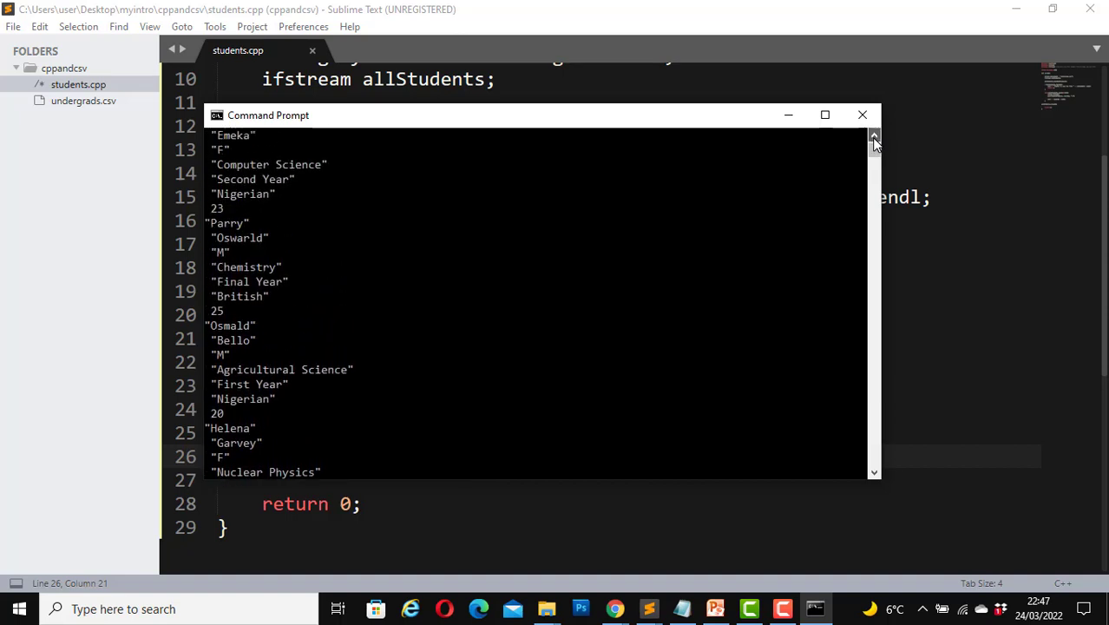
{"action": "scroll", "scroll_direction": "up", "scroll_amount": 3}
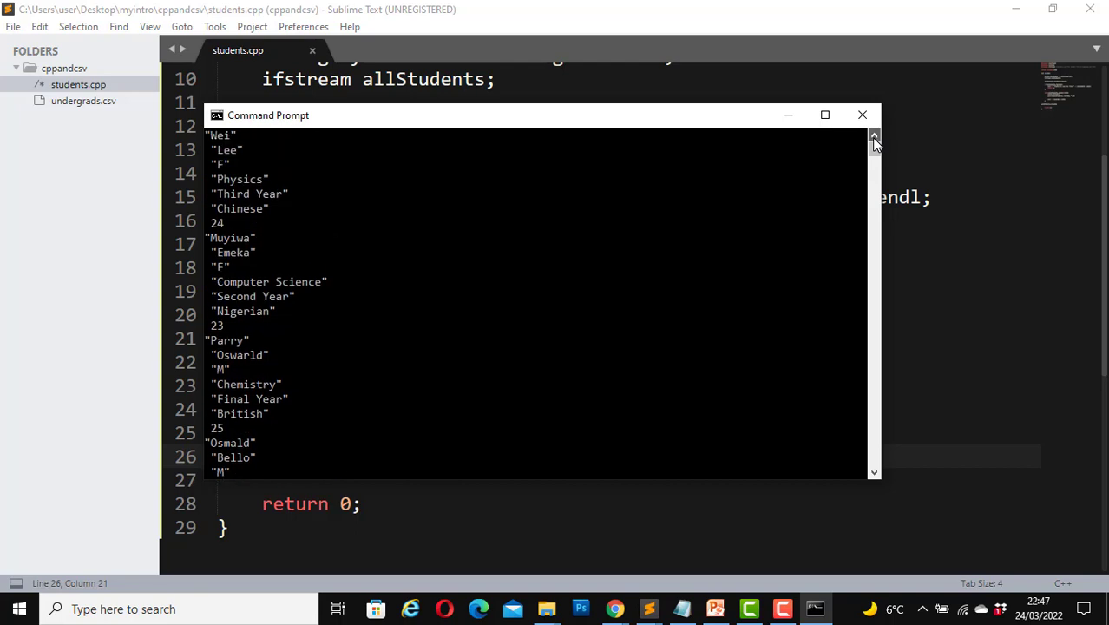
{"action": "scroll", "scroll_direction": "up", "scroll_amount": 3}
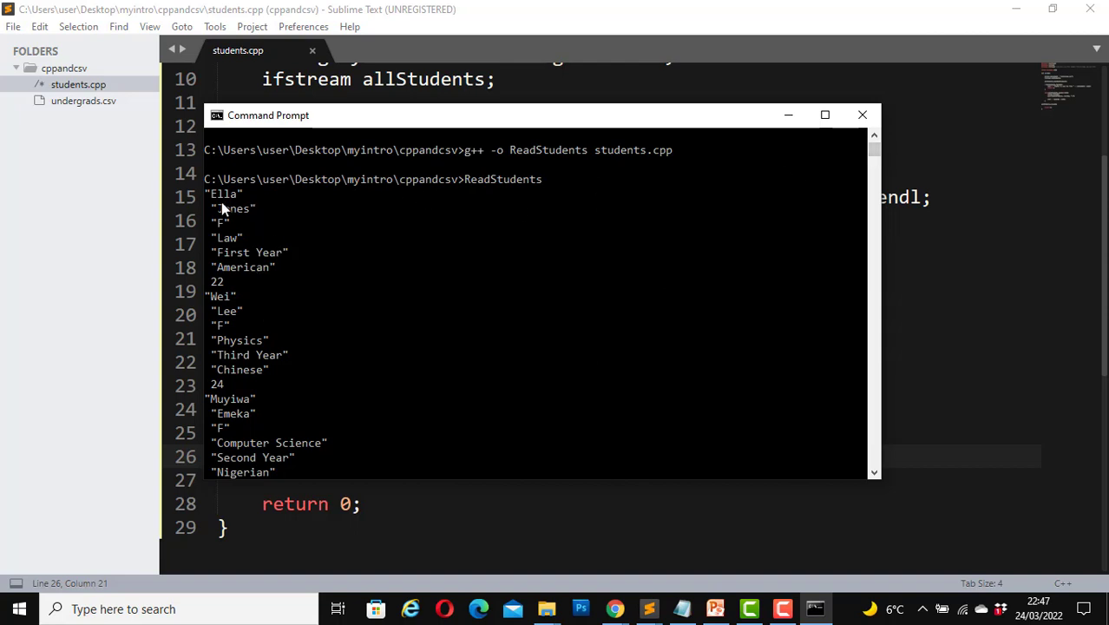
{"action": "mouse_move", "coordinate": [245, 255]}
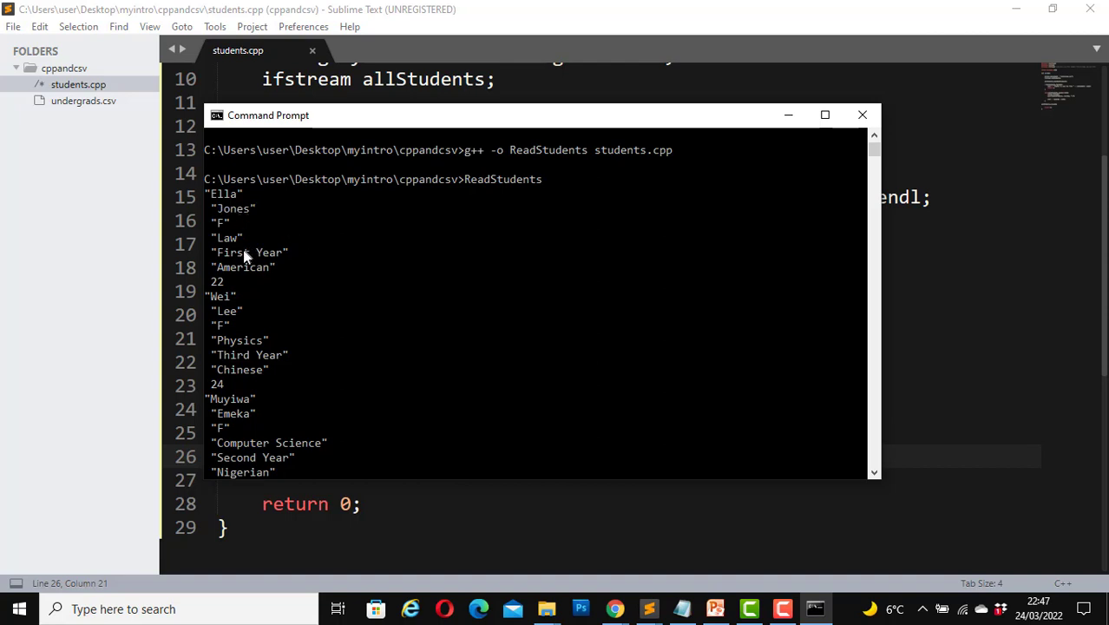
{"action": "mouse_move", "coordinate": [271, 251]}
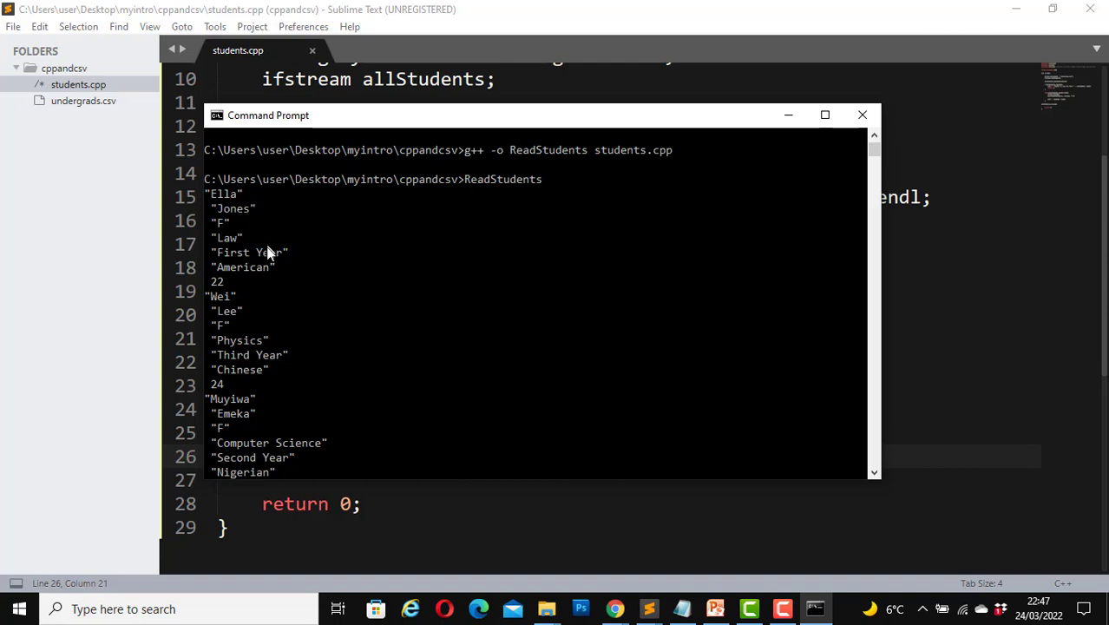
{"action": "mouse_move", "coordinate": [263, 282]}
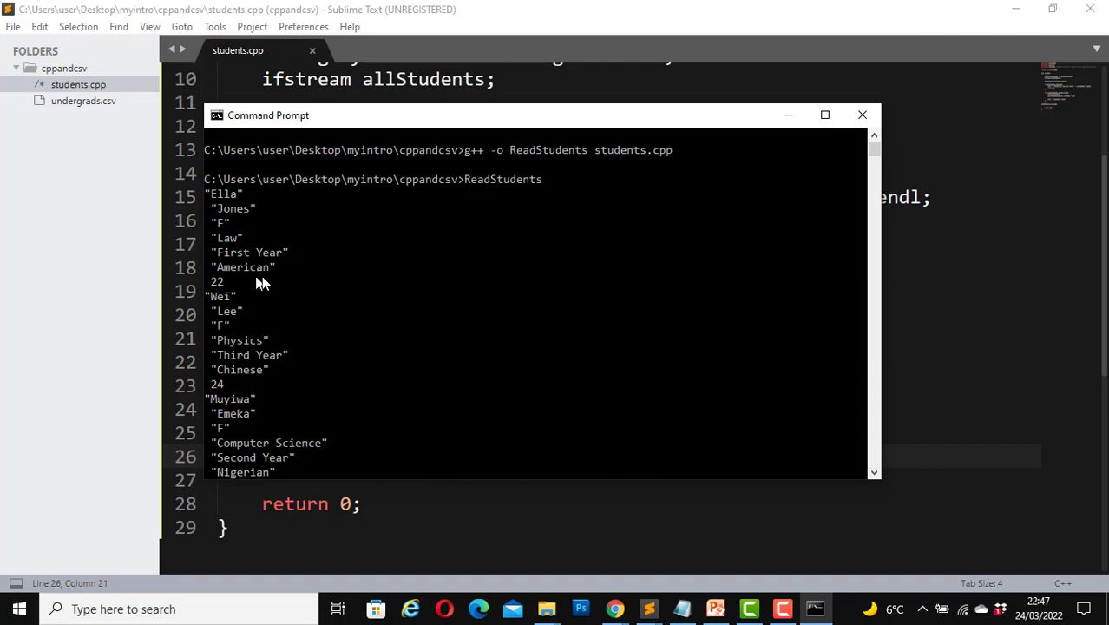
{"action": "mouse_move", "coordinate": [246, 390]}
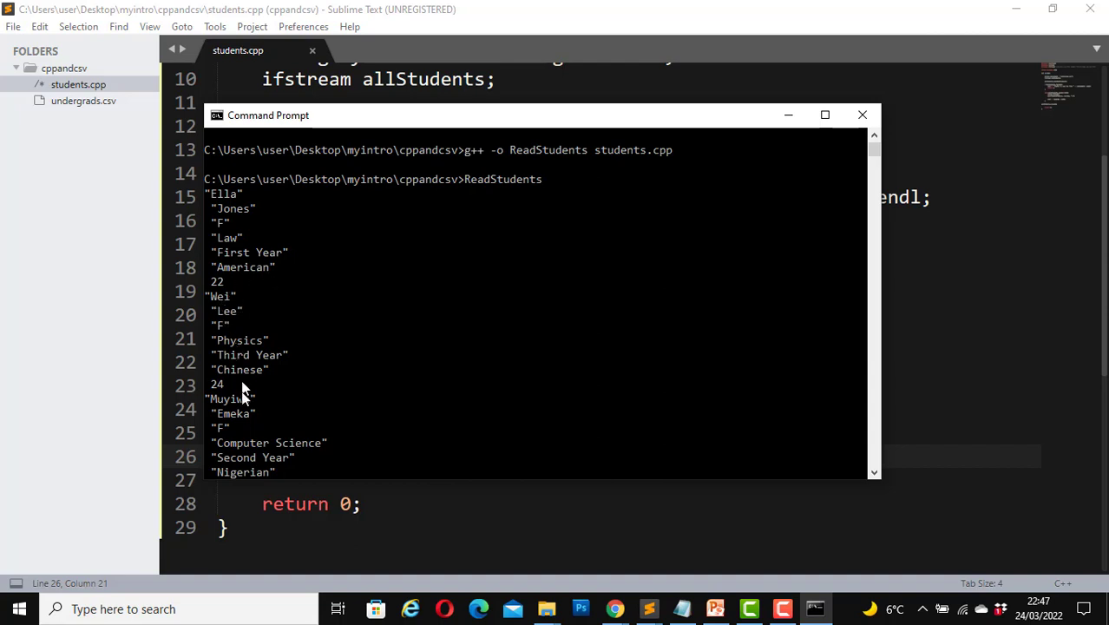
{"action": "mouse_move", "coordinate": [684, 583]}
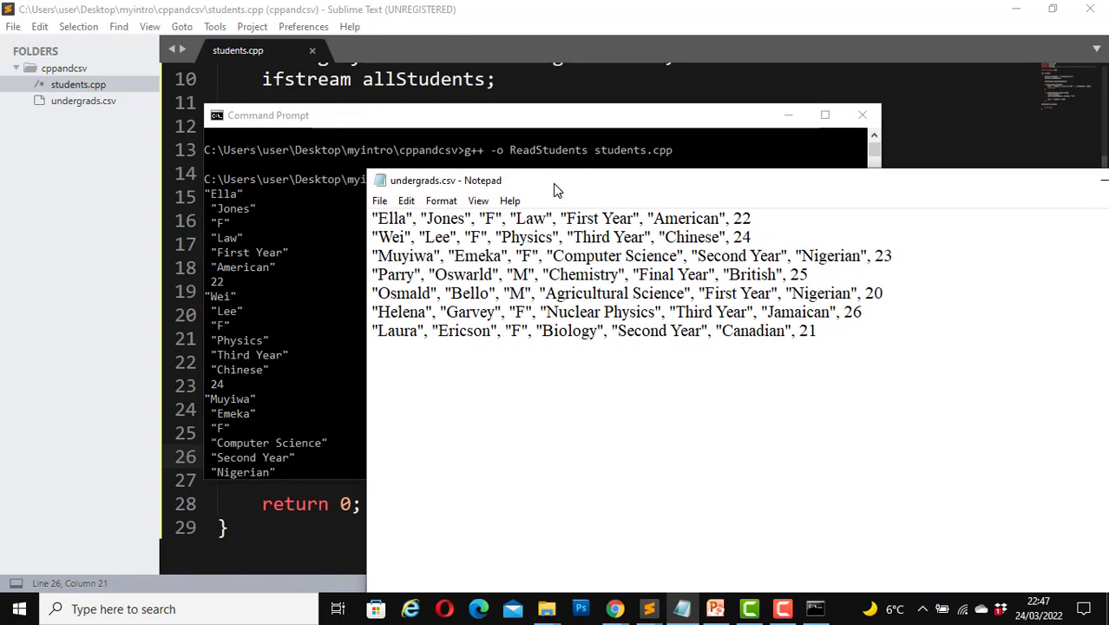
{"action": "mouse_move", "coordinate": [502, 224]}
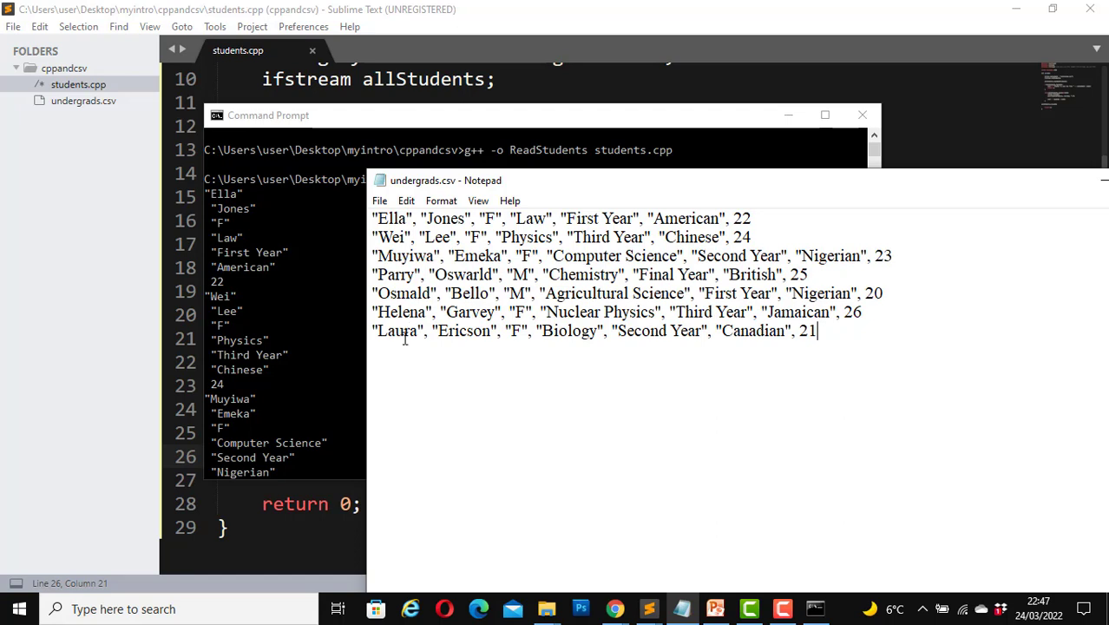
{"action": "mouse_move", "coordinate": [718, 124]}
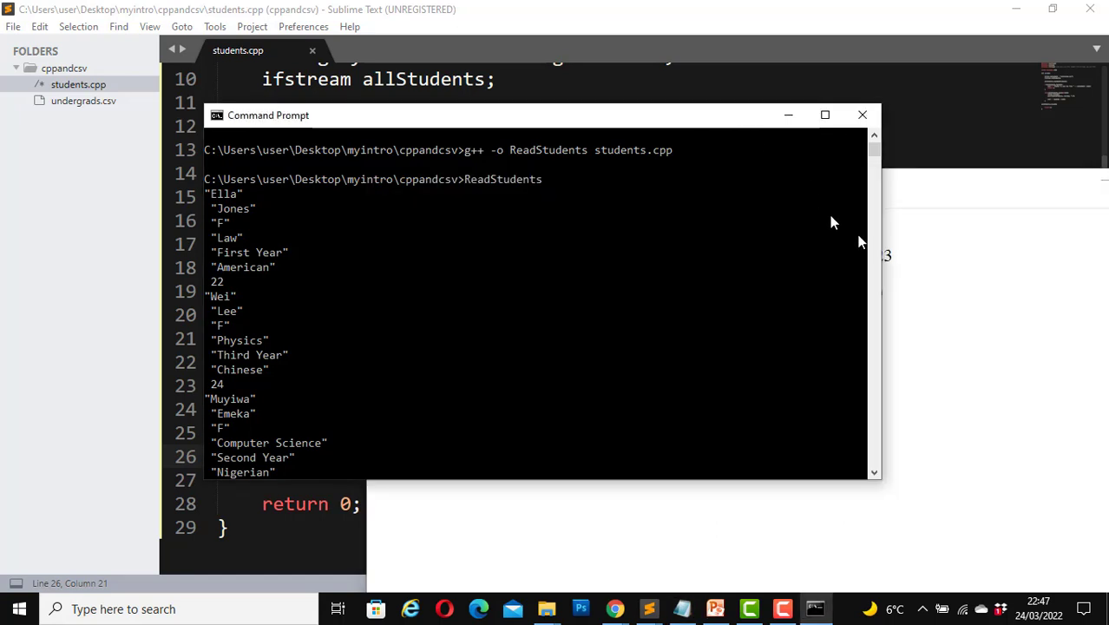
{"action": "scroll", "scroll_direction": "down", "scroll_amount": 3}
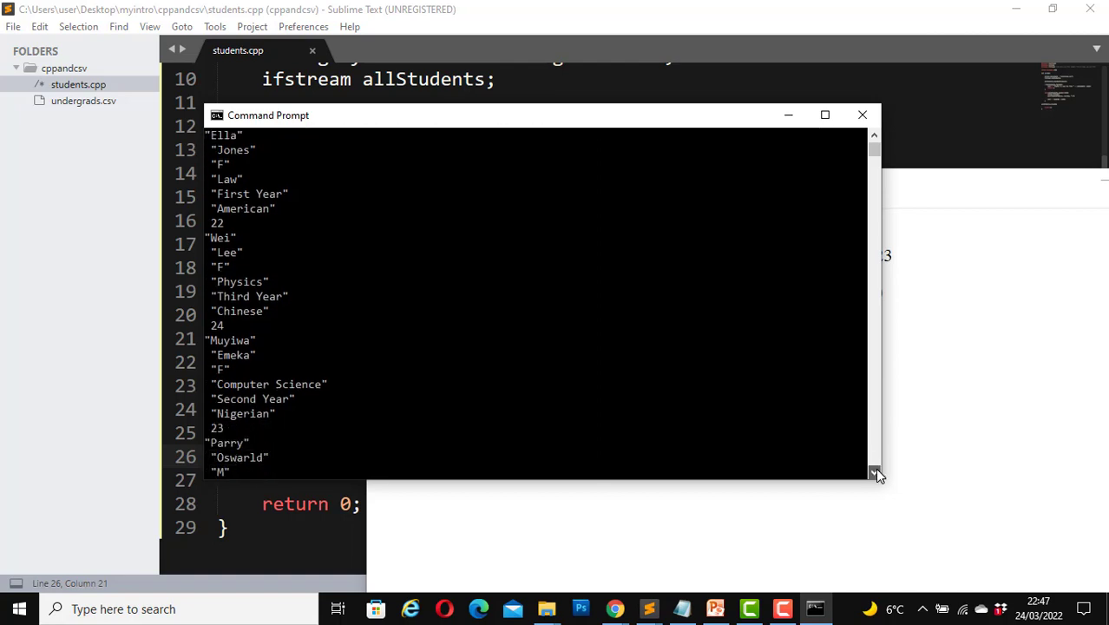
{"action": "scroll", "scroll_direction": "down", "scroll_amount": 3}
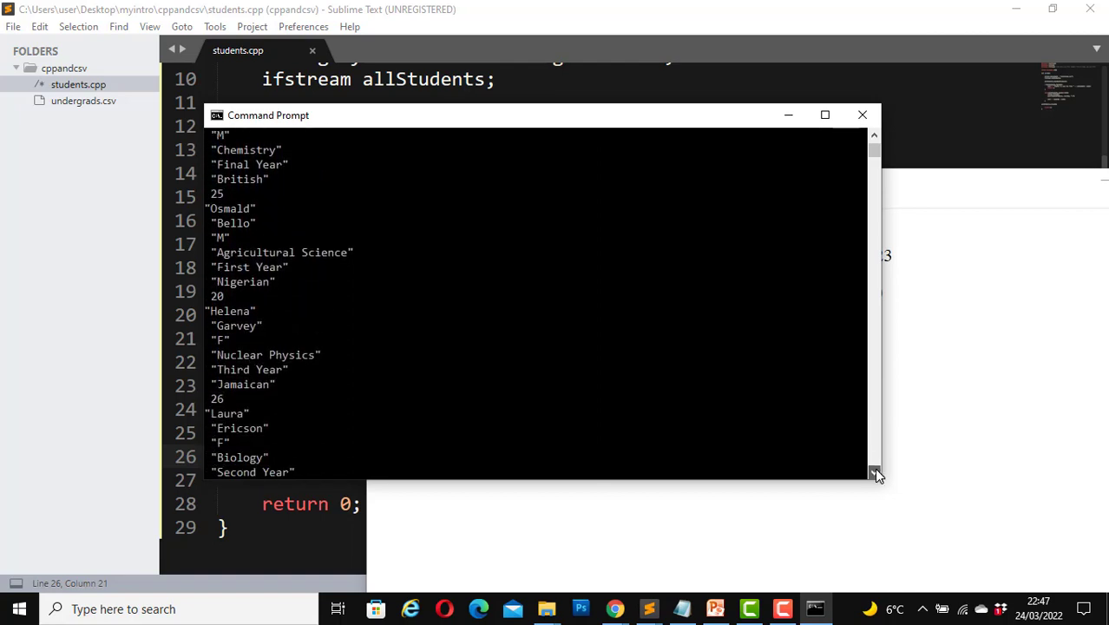
{"action": "scroll", "scroll_direction": "down", "scroll_amount": 3}
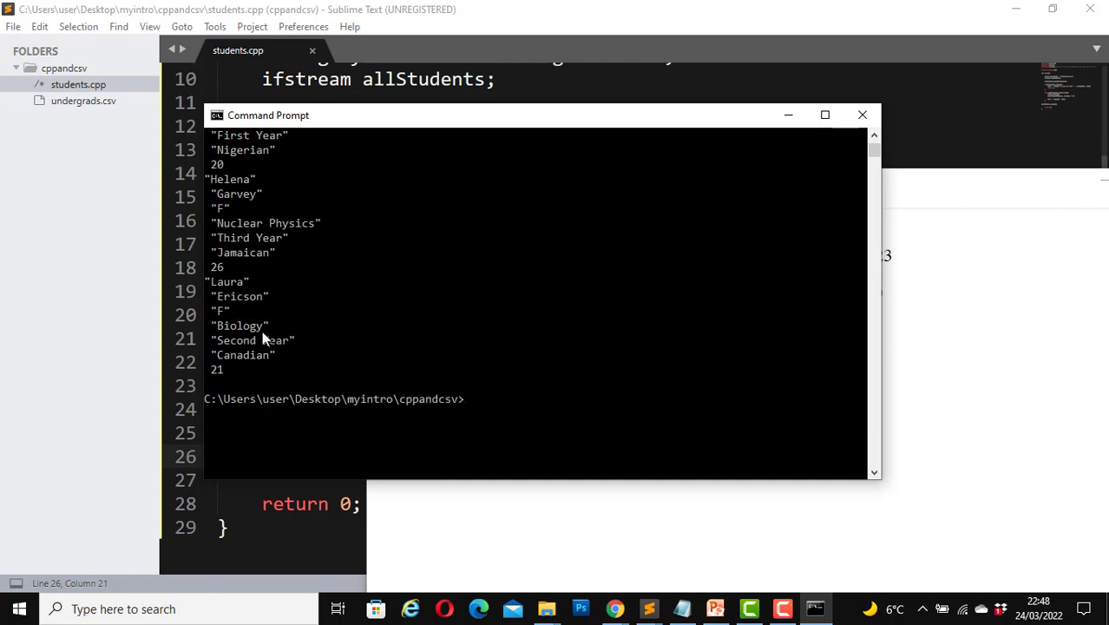
{"action": "mouse_move", "coordinate": [279, 364]}
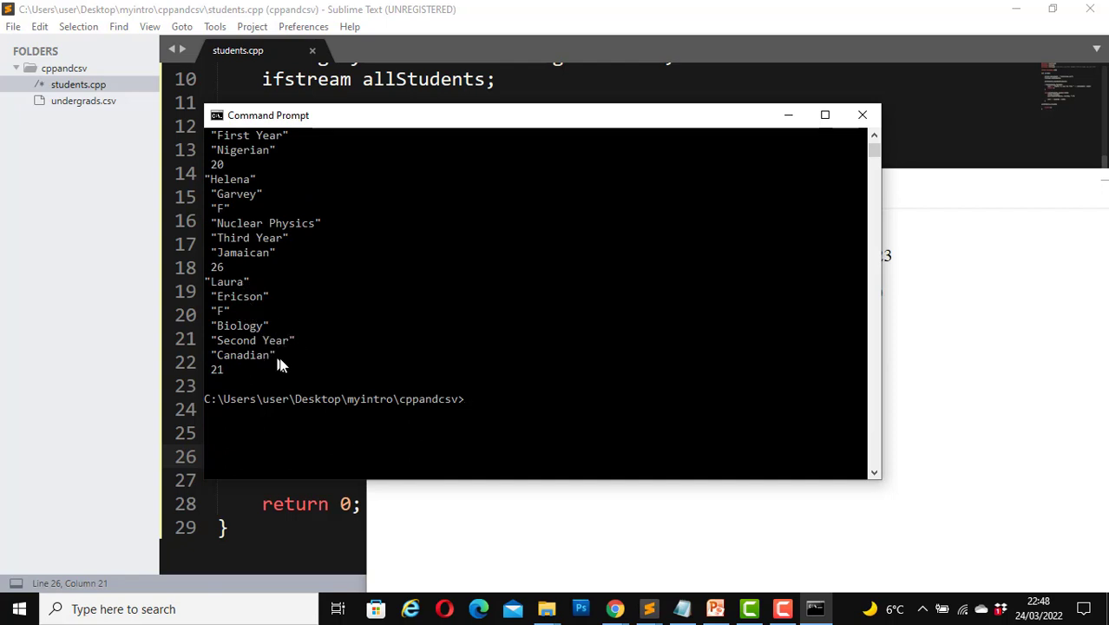
{"action": "mouse_move", "coordinate": [935, 189]}
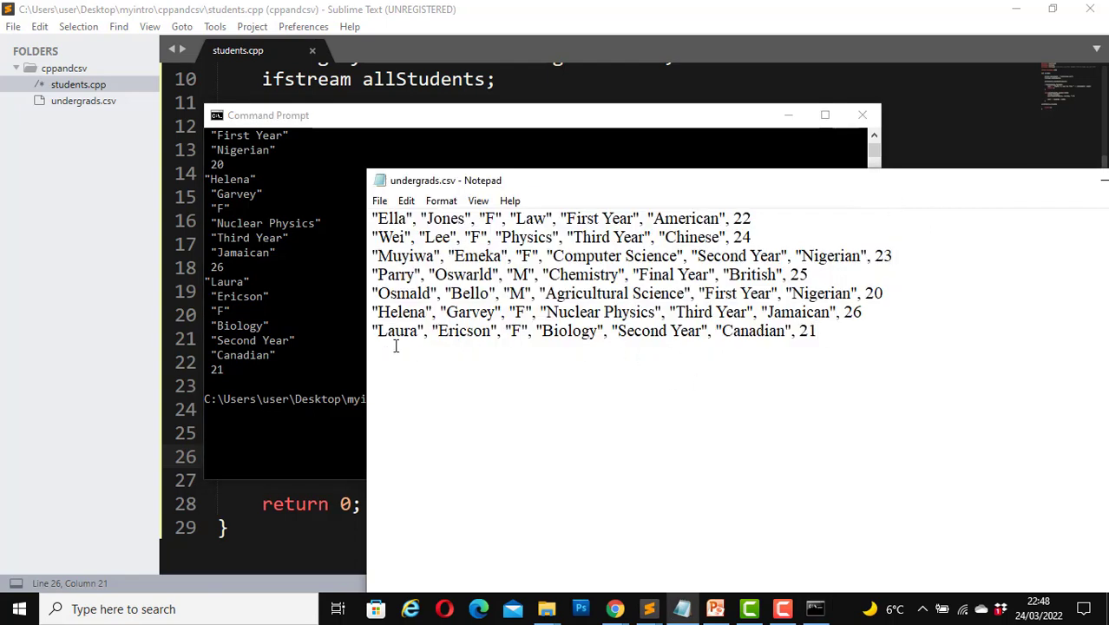
{"action": "mouse_move", "coordinate": [467, 342]}
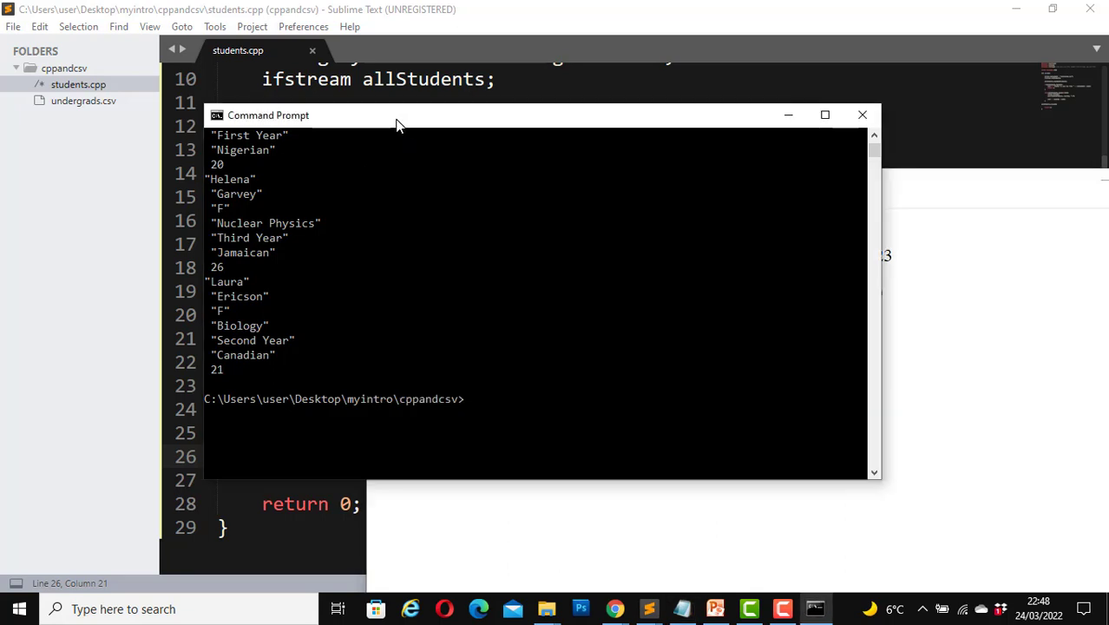
{"action": "mouse_move", "coordinate": [581, 308]}
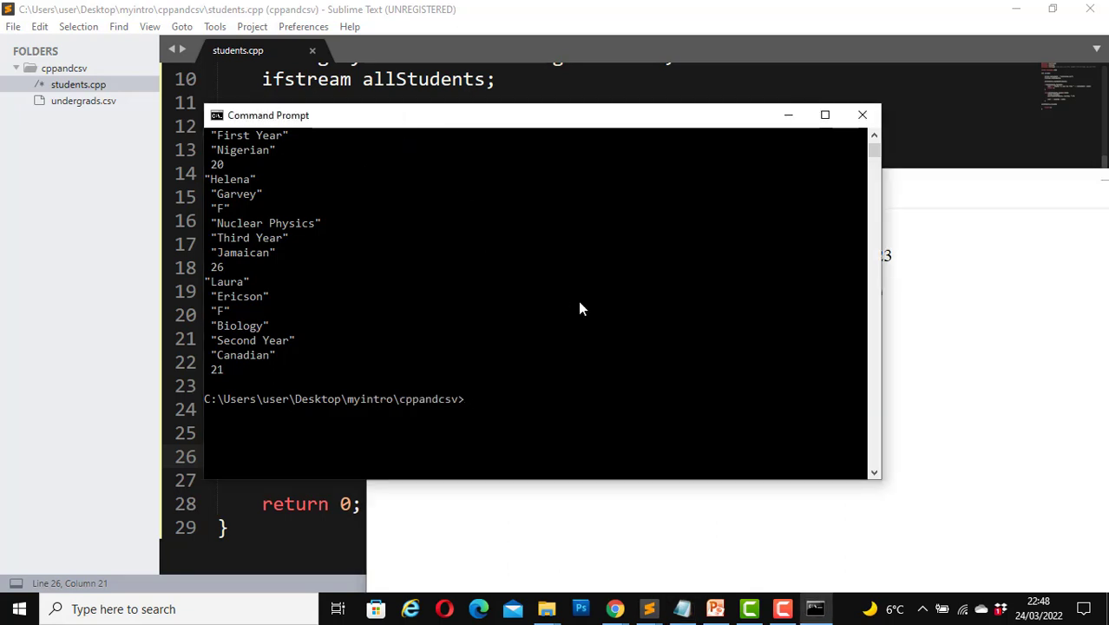
{"action": "mouse_move", "coordinate": [464, 136]}
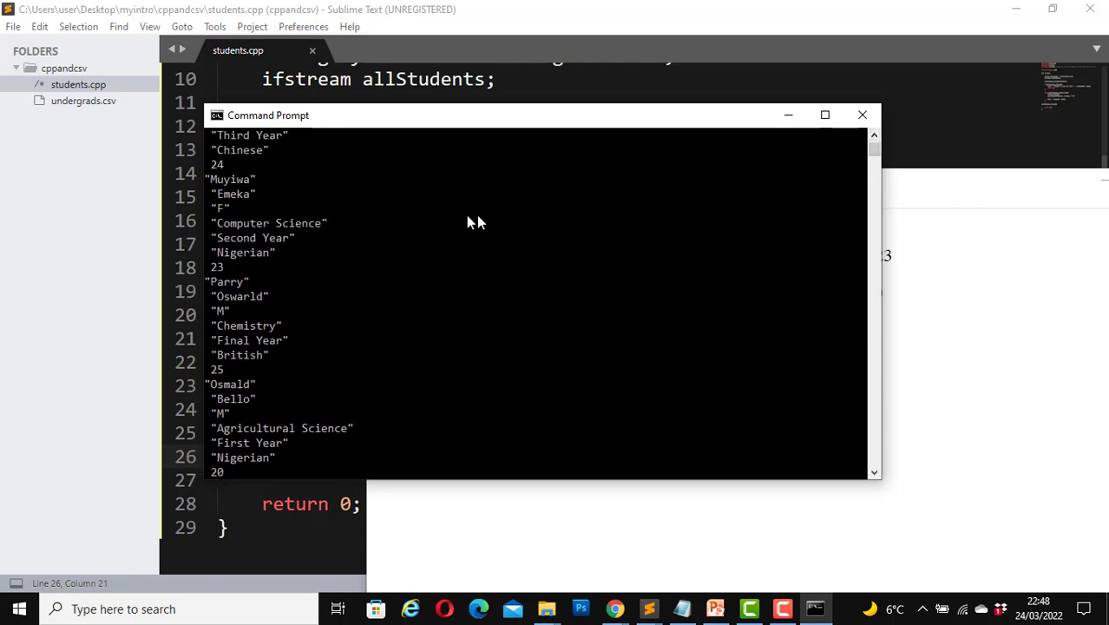
Scroll the output back up to the run command, then bring Sublime Text forward.
{"action": "scroll", "scroll_direction": "up", "scroll_amount": 3}
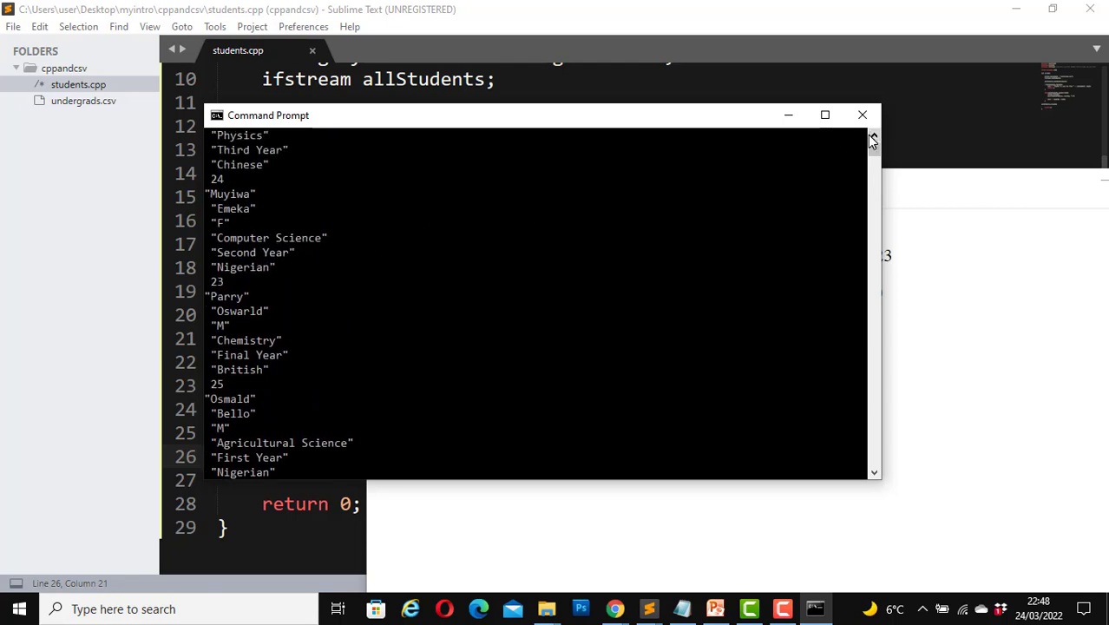
{"action": "mouse_move", "coordinate": [555, 251]}
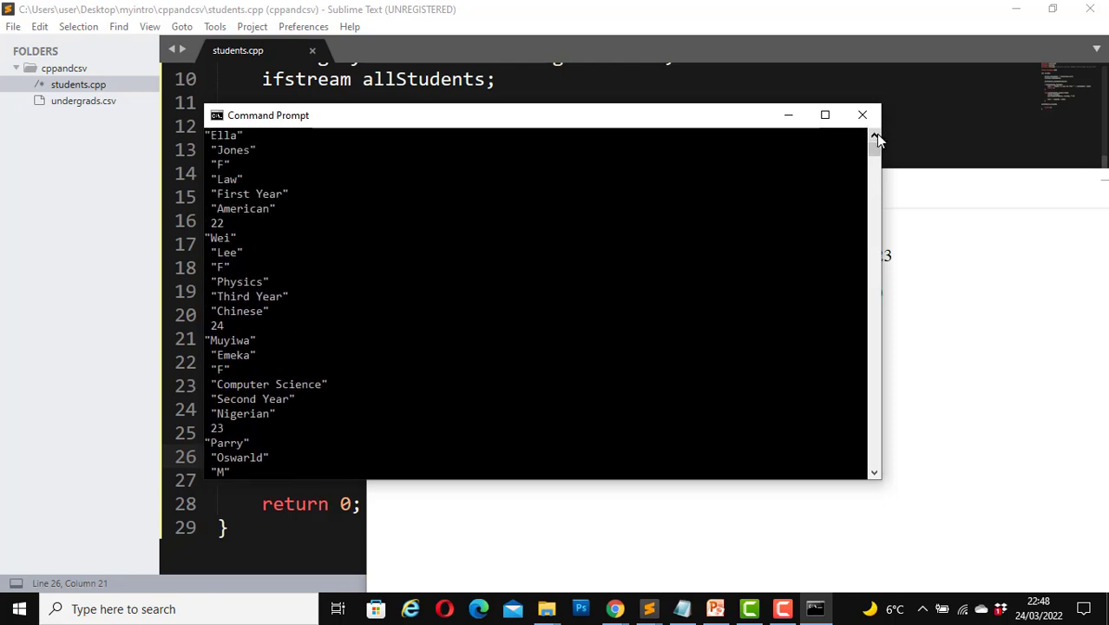
{"action": "scroll", "scroll_direction": "up", "scroll_amount": 3}
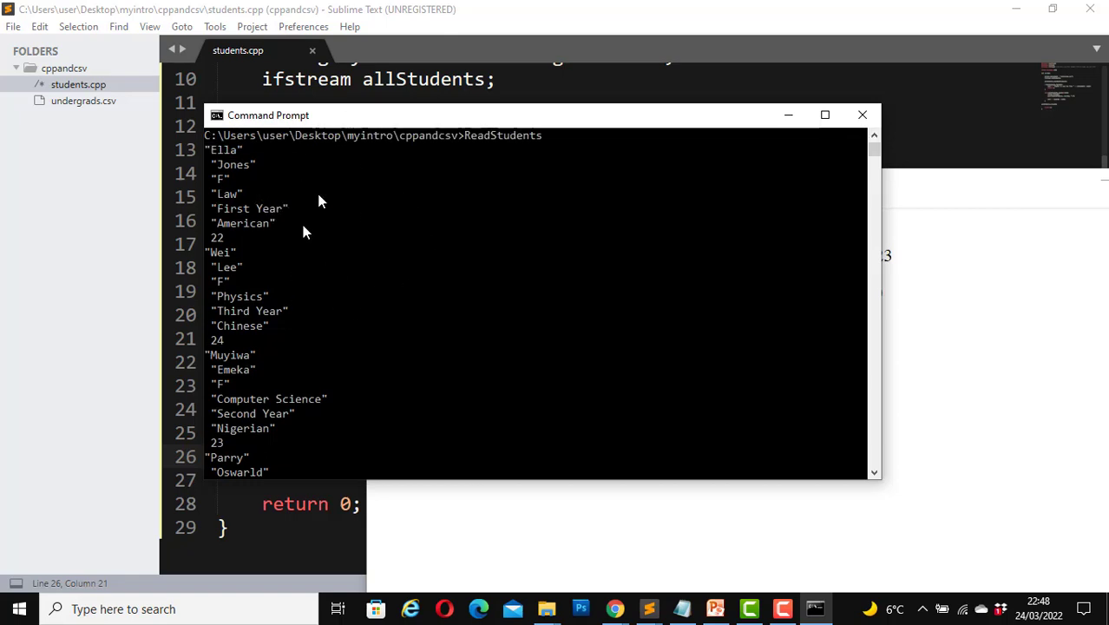
{"action": "mouse_move", "coordinate": [305, 202]}
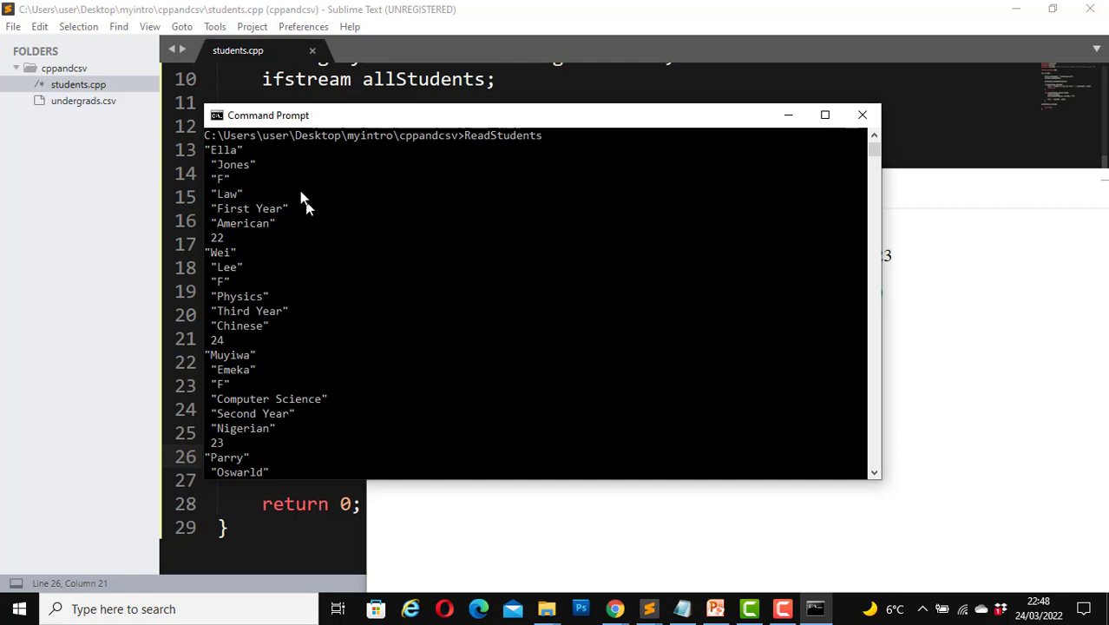
{"action": "mouse_move", "coordinate": [542, 230]}
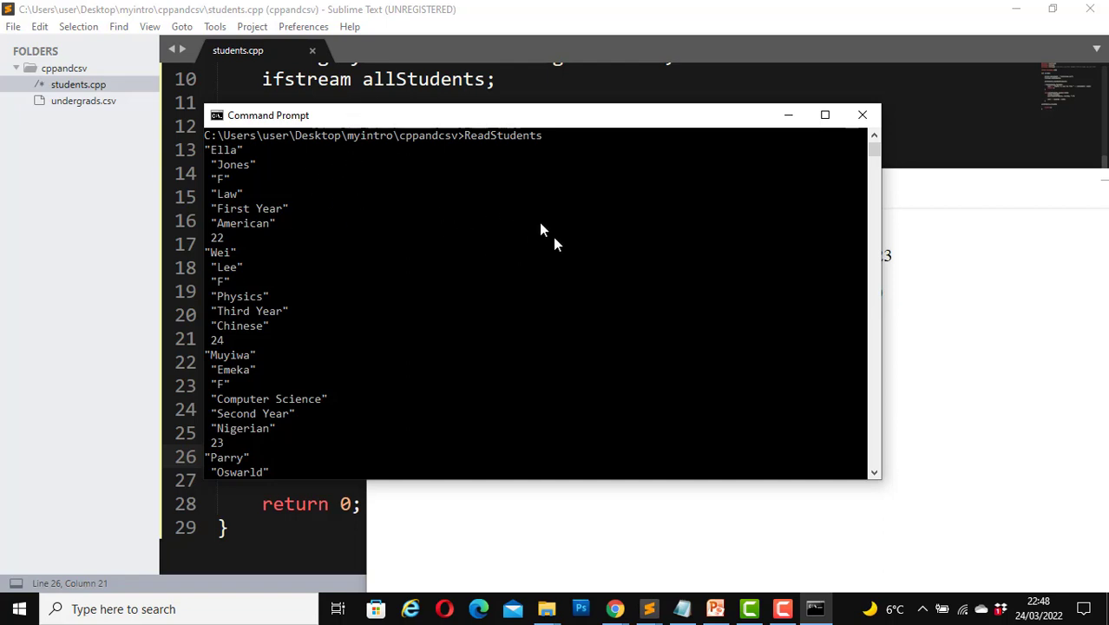
{"action": "mouse_move", "coordinate": [521, 266]}
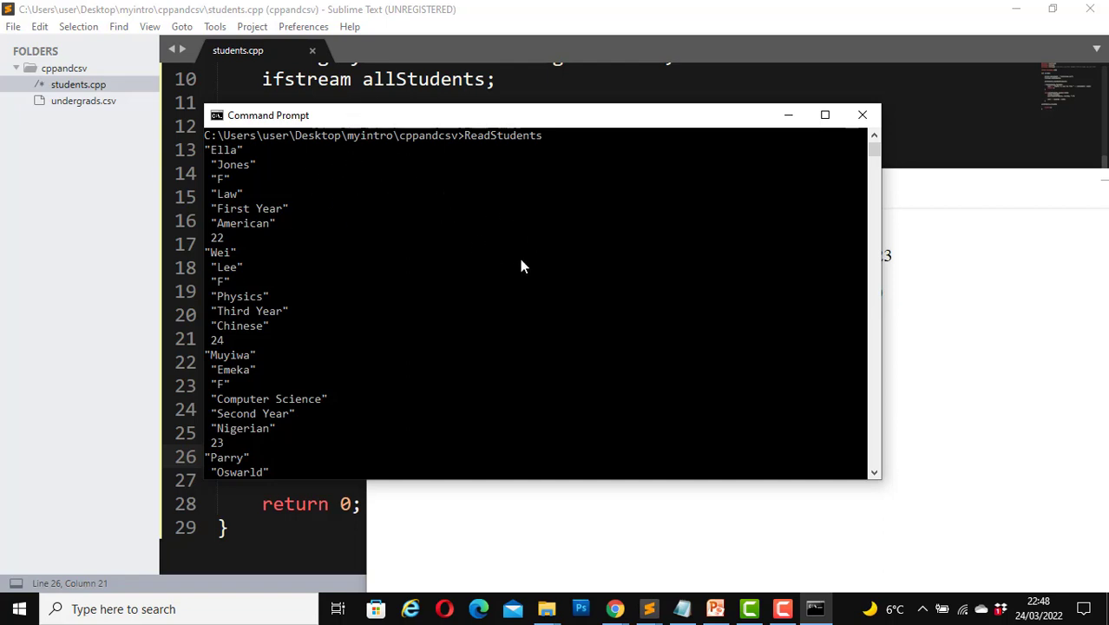
{"action": "mouse_move", "coordinate": [965, 189]}
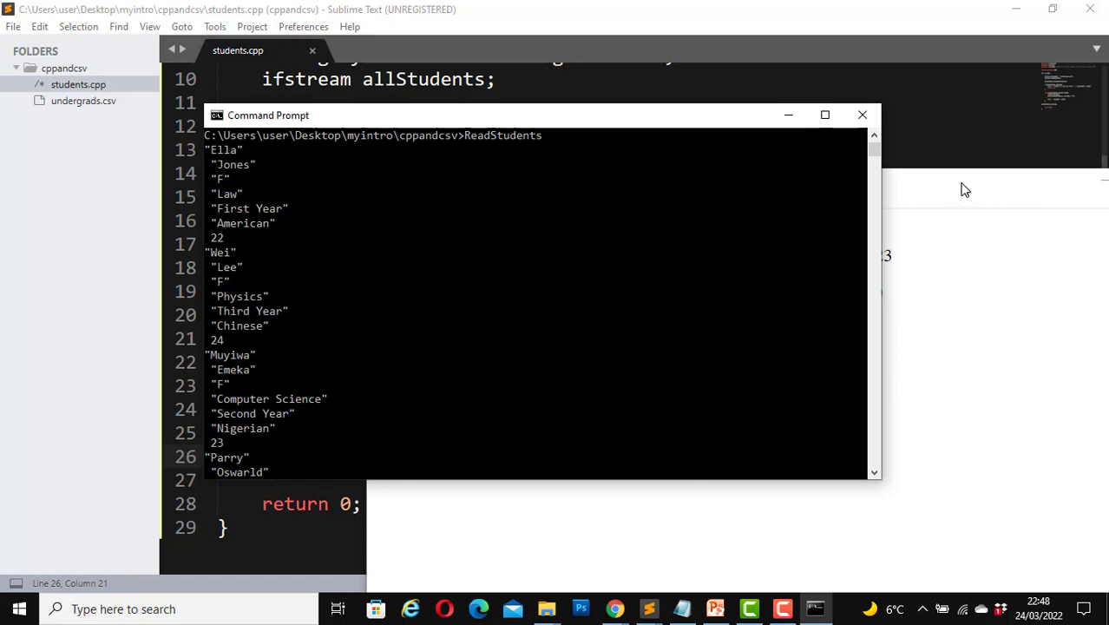
{"action": "left_click", "coordinate": [682, 608]}
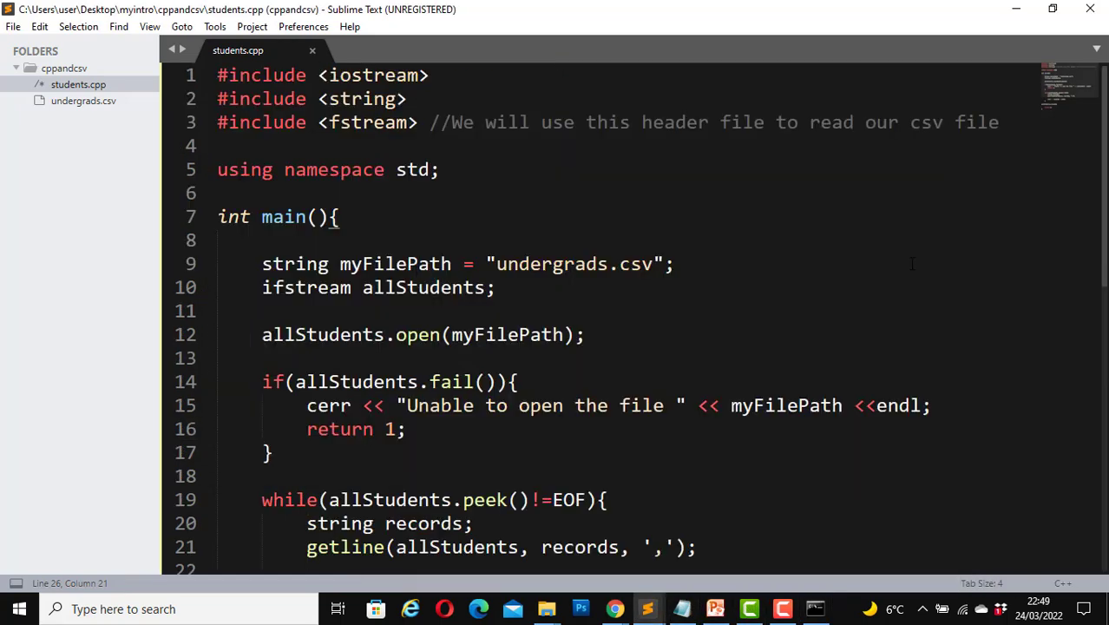
{"action": "mouse_move", "coordinate": [724, 252]}
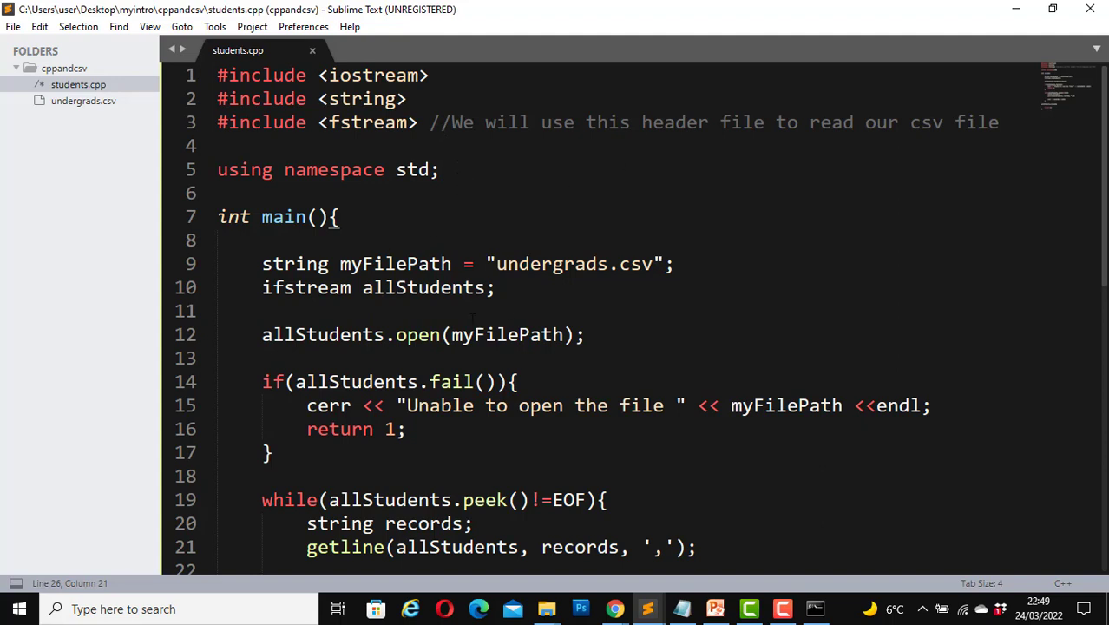
{"action": "mouse_move", "coordinate": [1058, 313]}
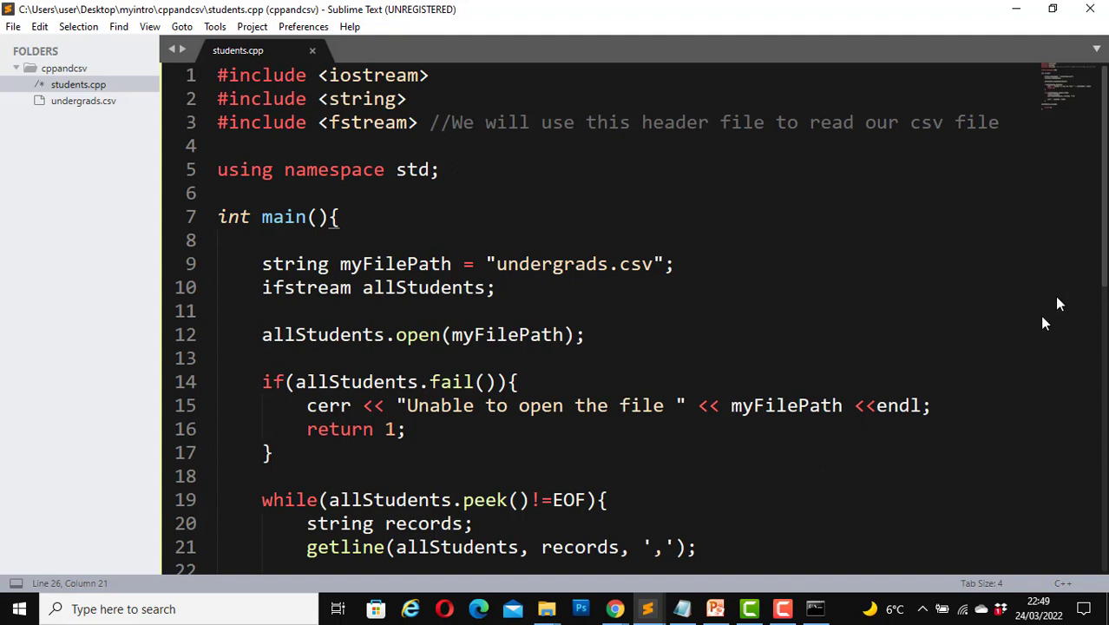
{"action": "mouse_move", "coordinate": [511, 336]}
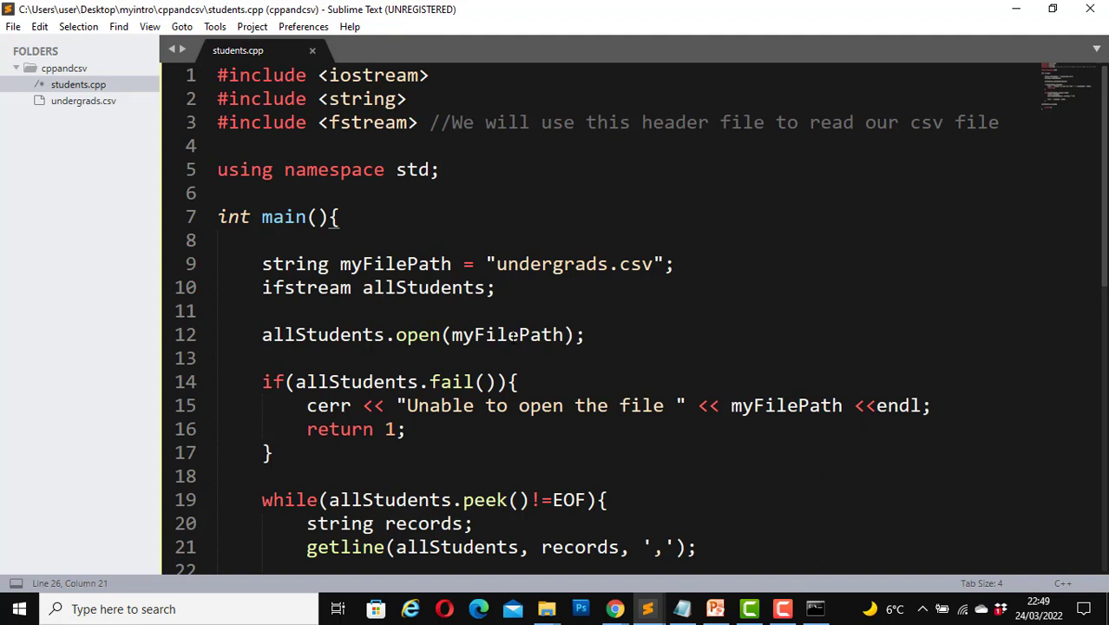